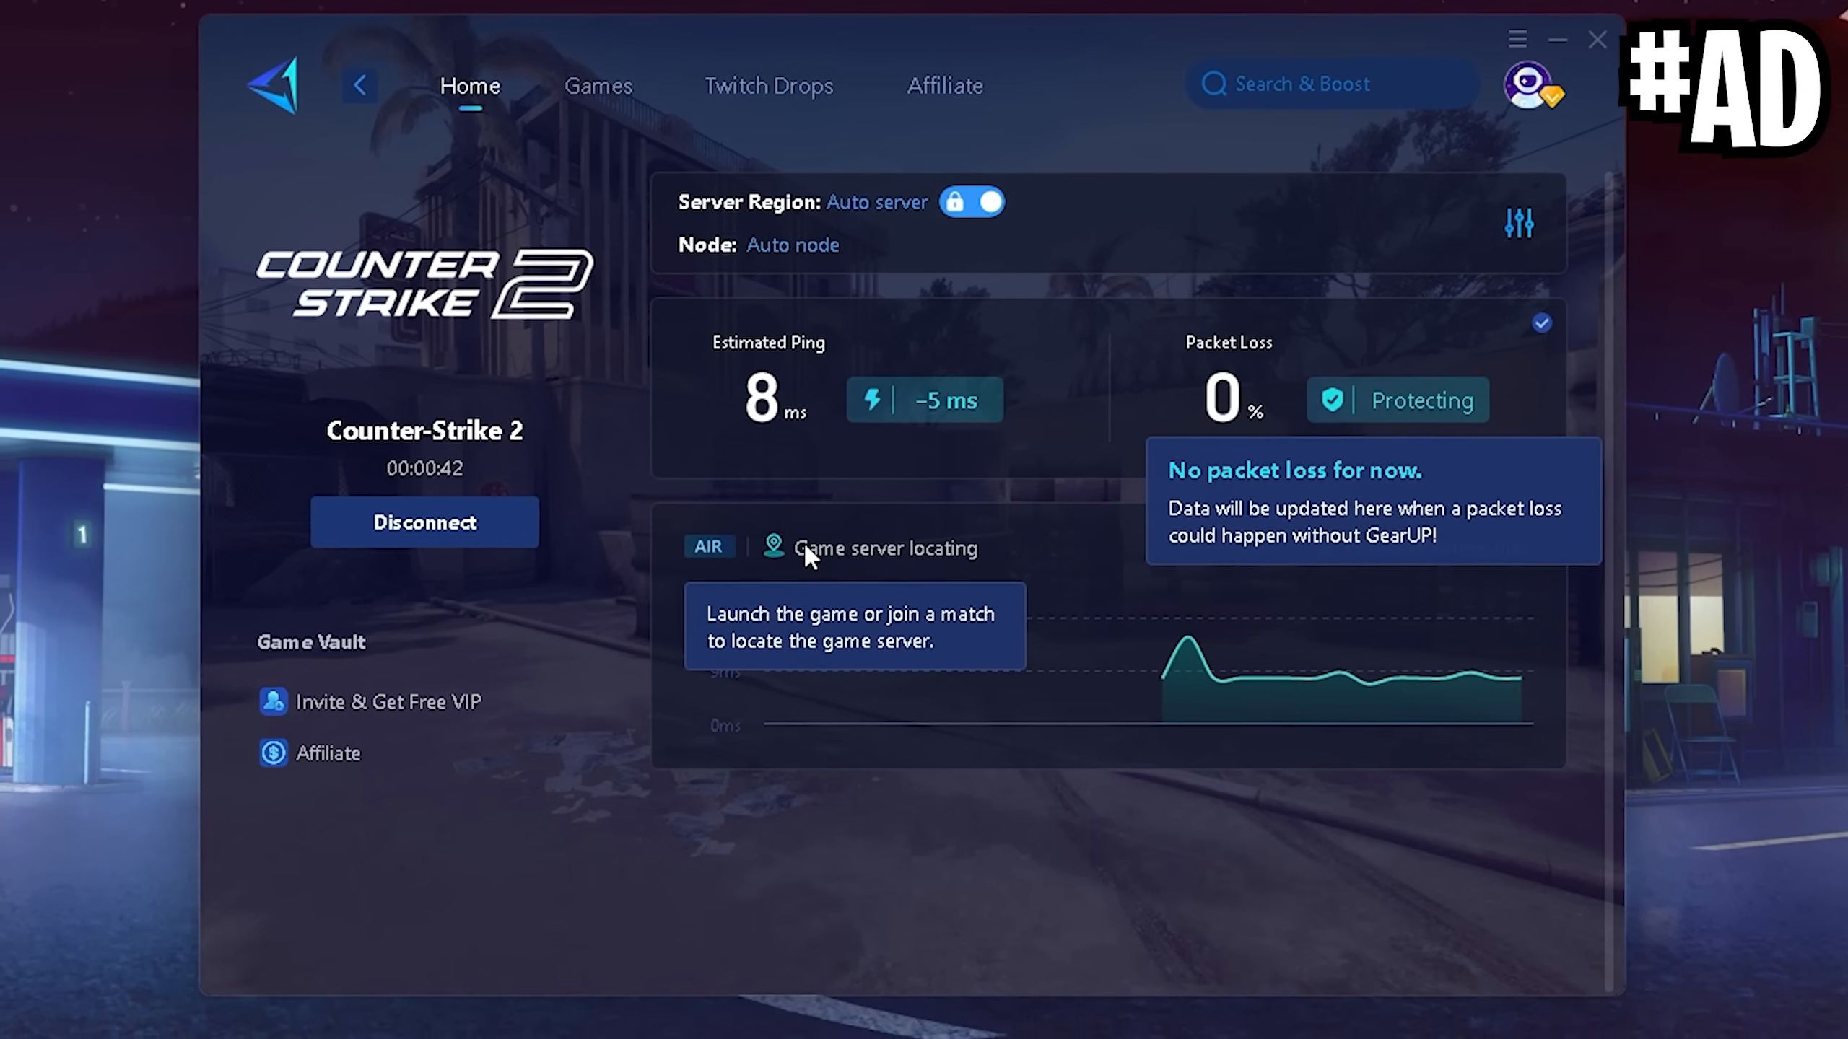
mouse_move(968, 202)
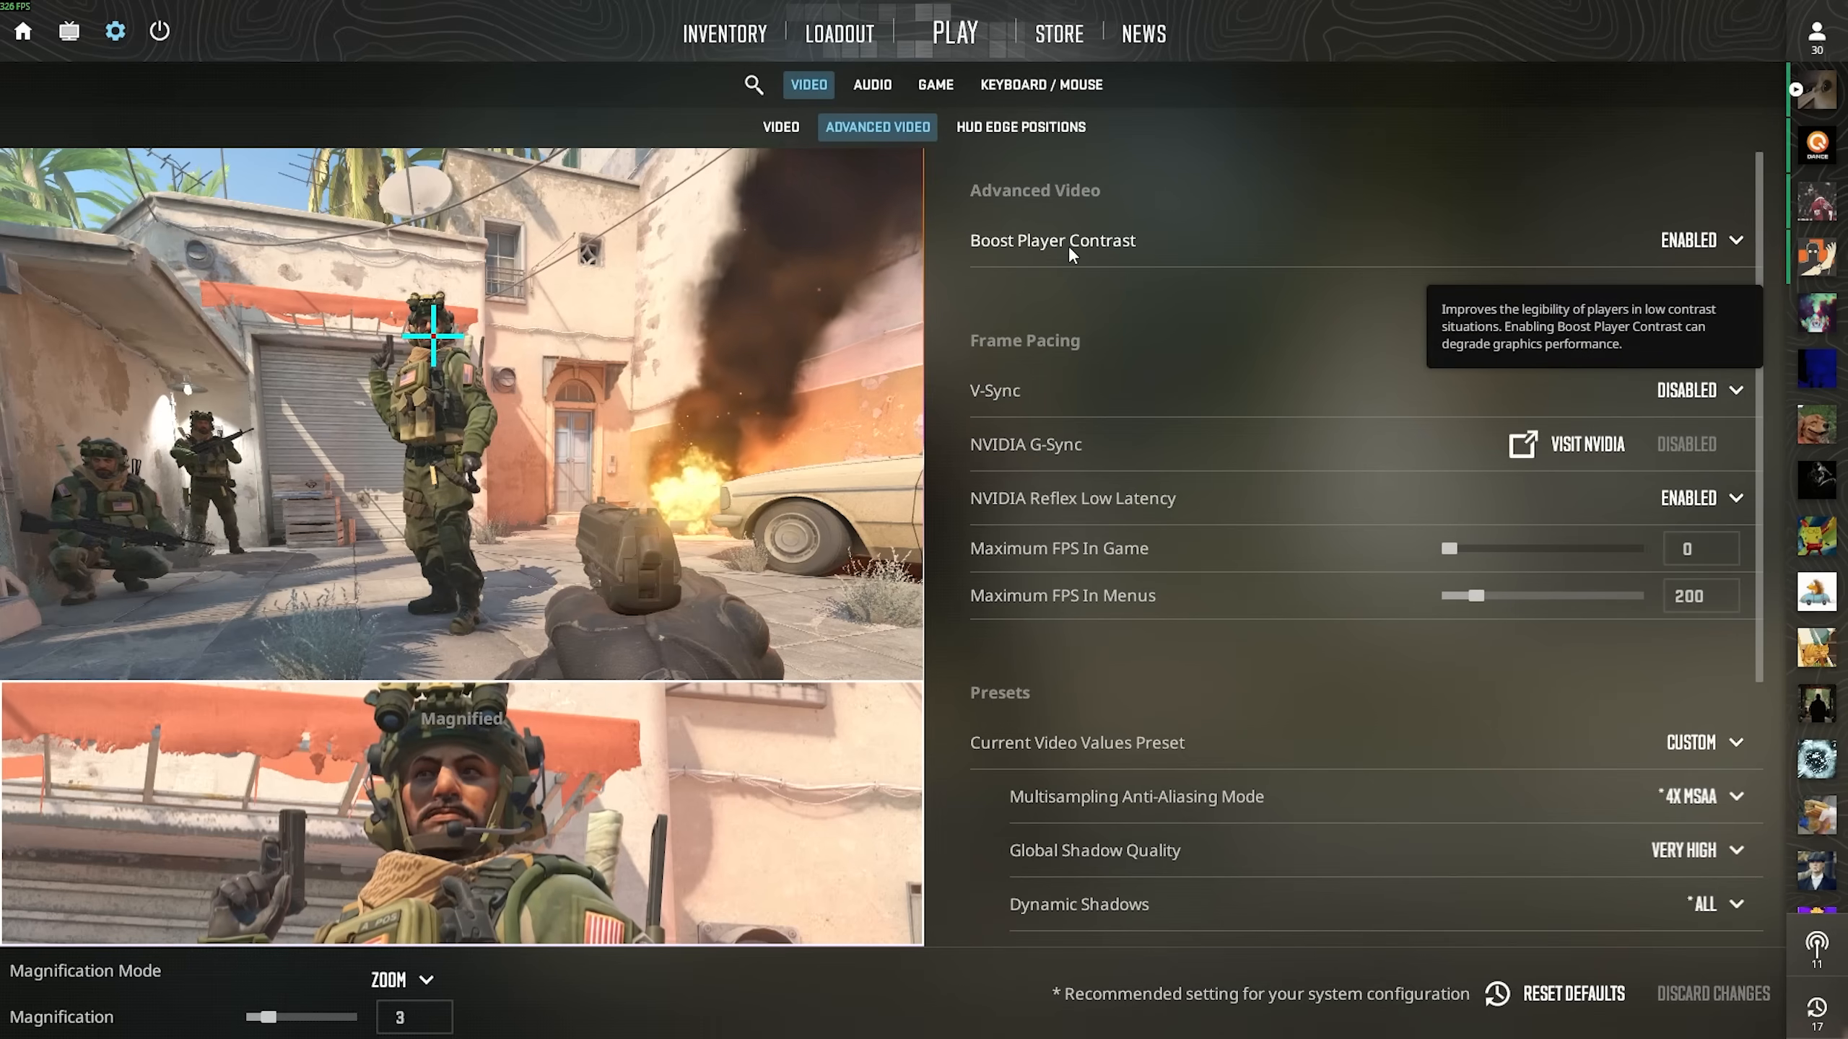
mouse_move(1688, 241)
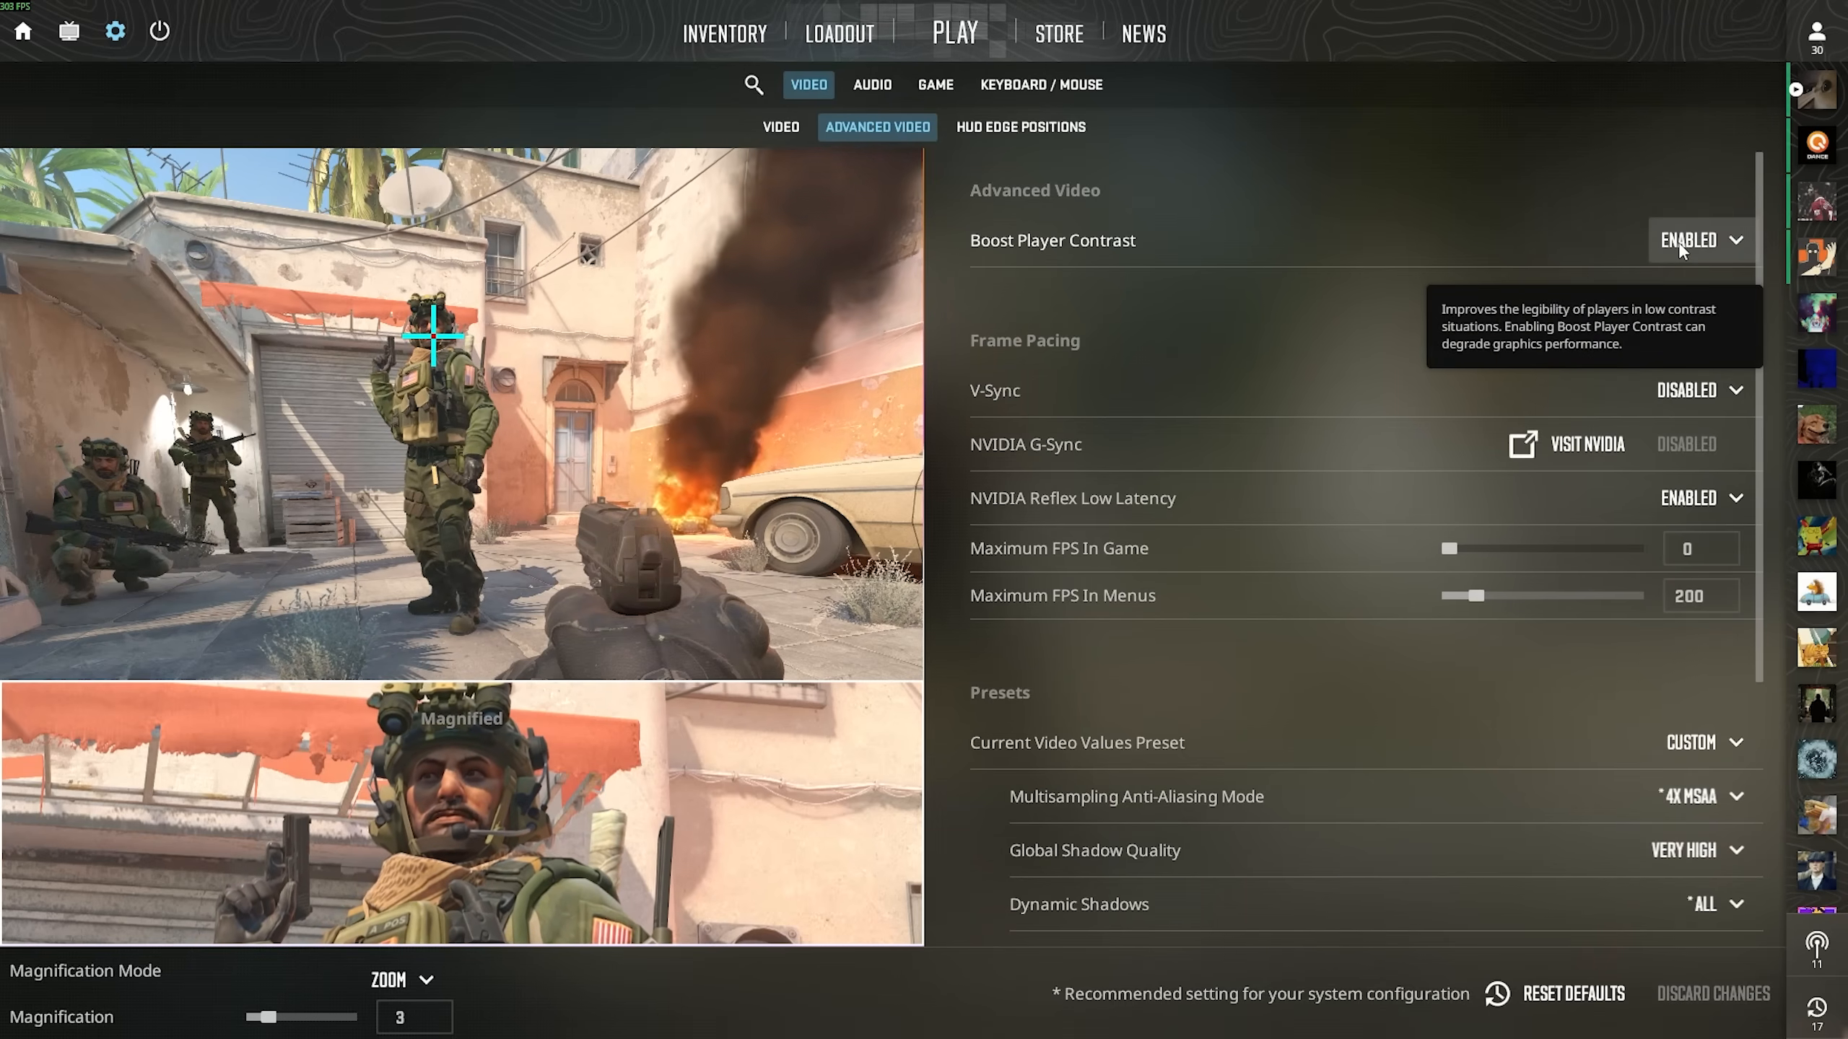
mouse_move(1131, 404)
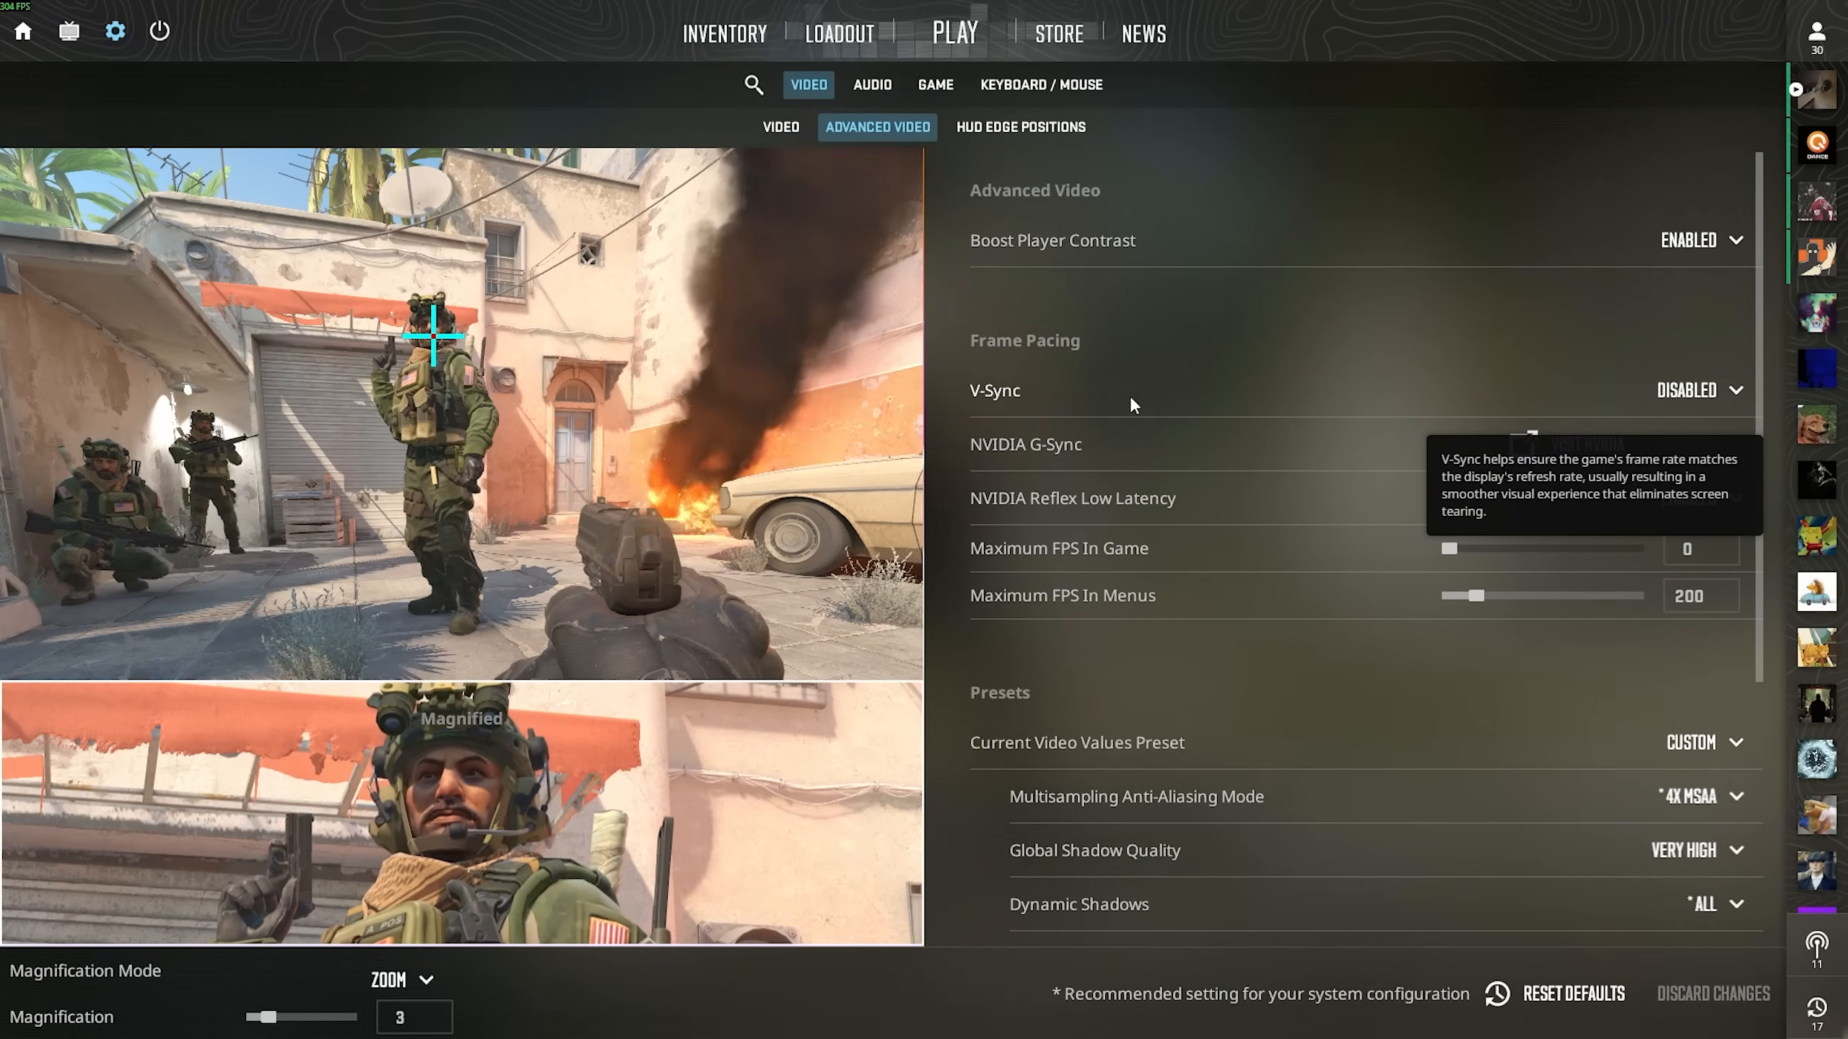
mouse_move(978, 506)
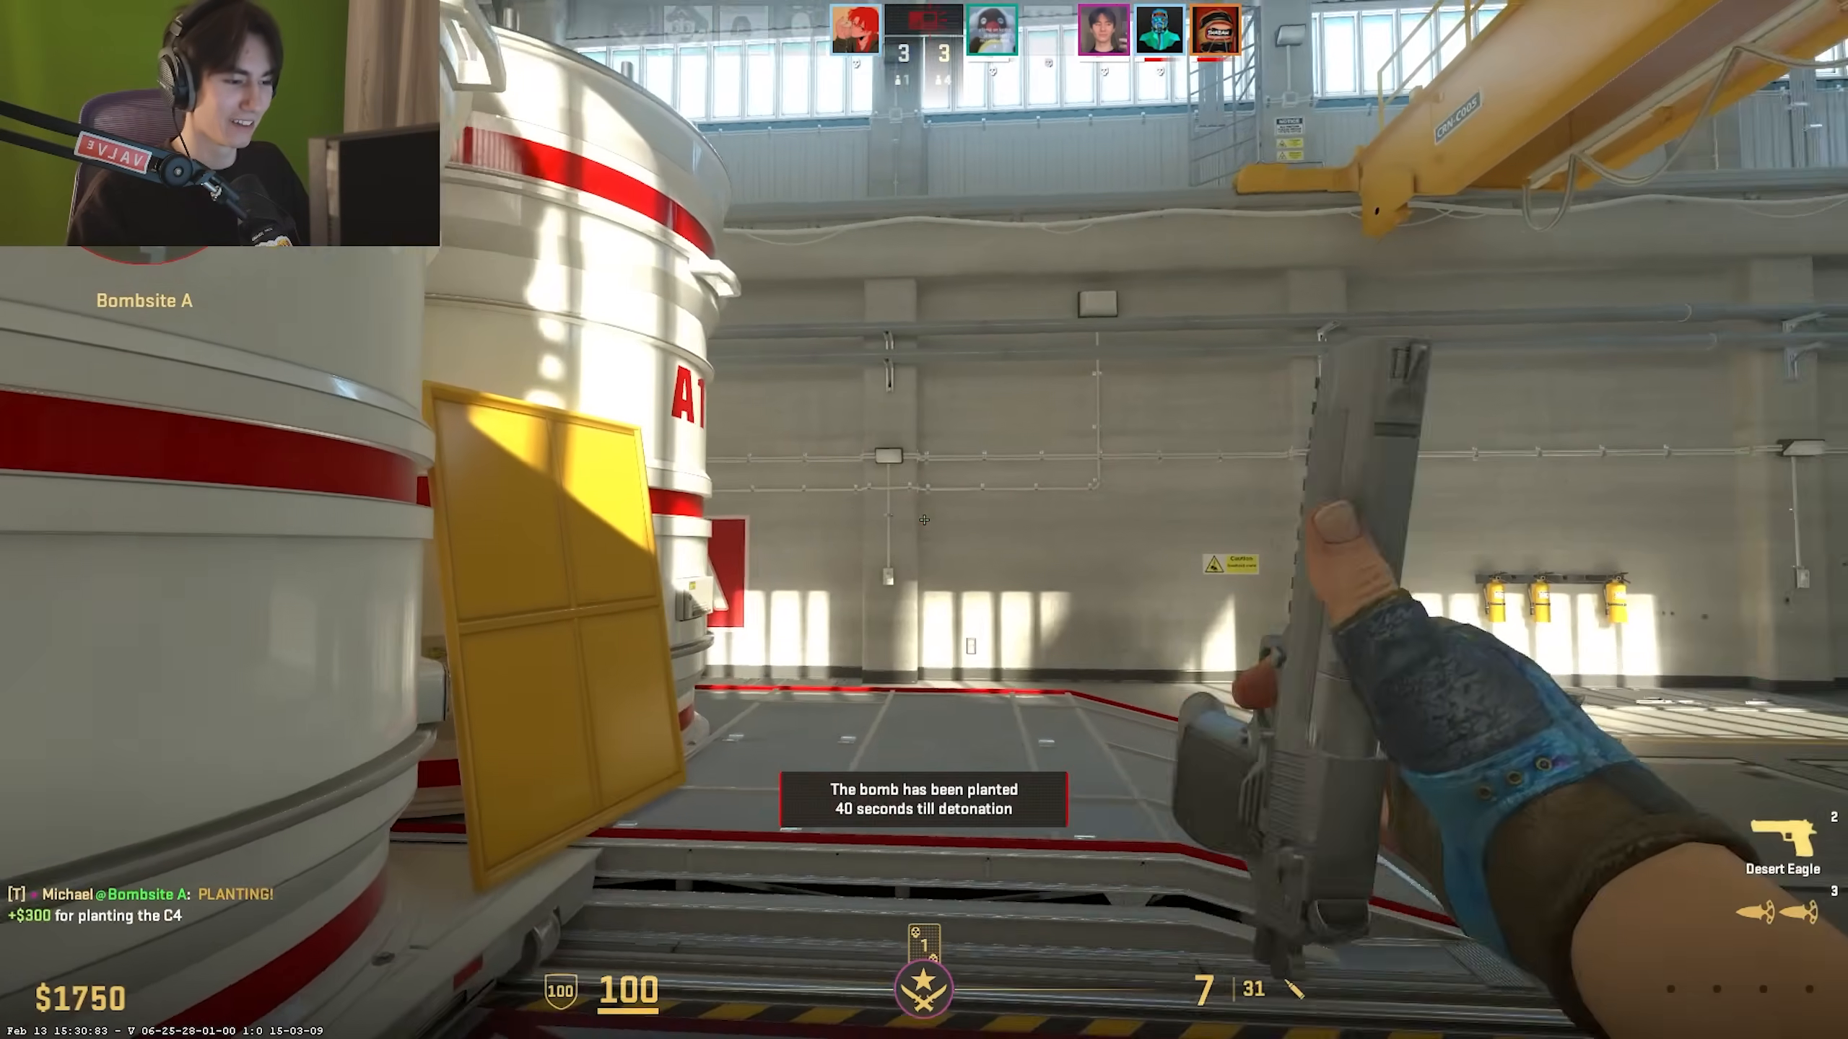
mouse_move(923, 520)
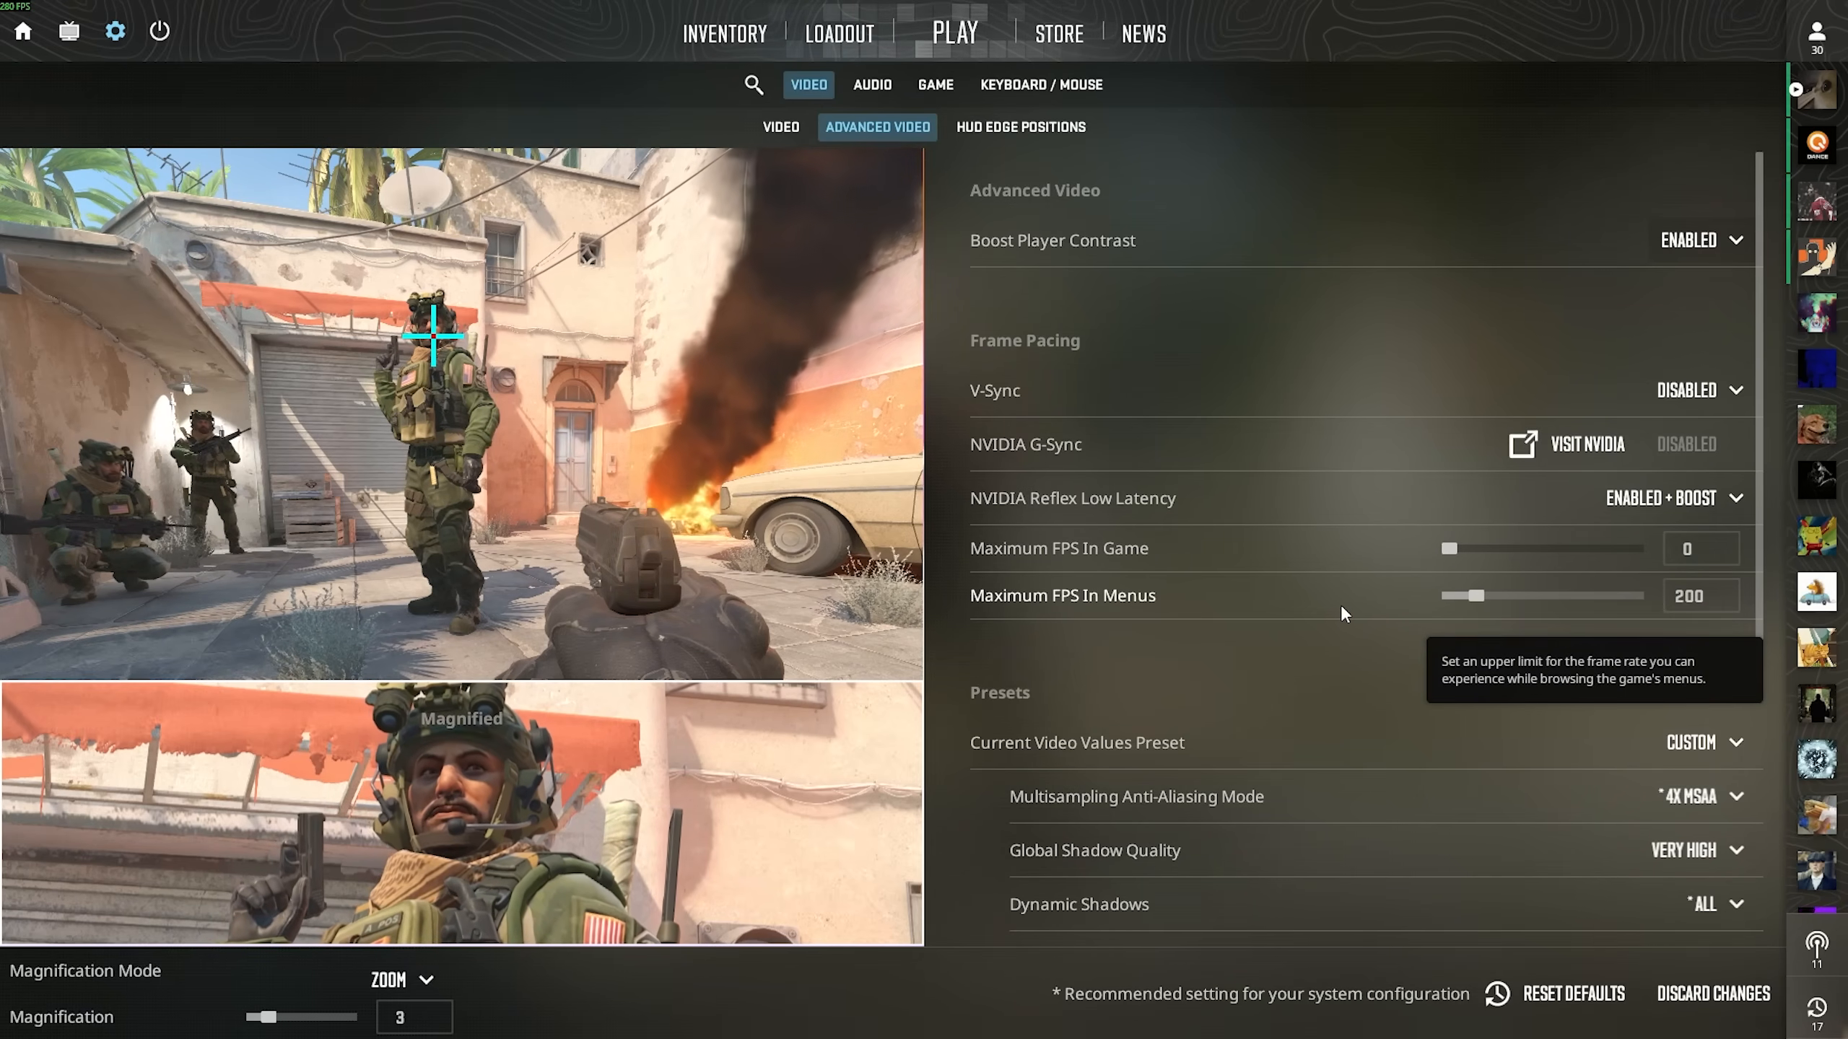
scroll("down", 3)
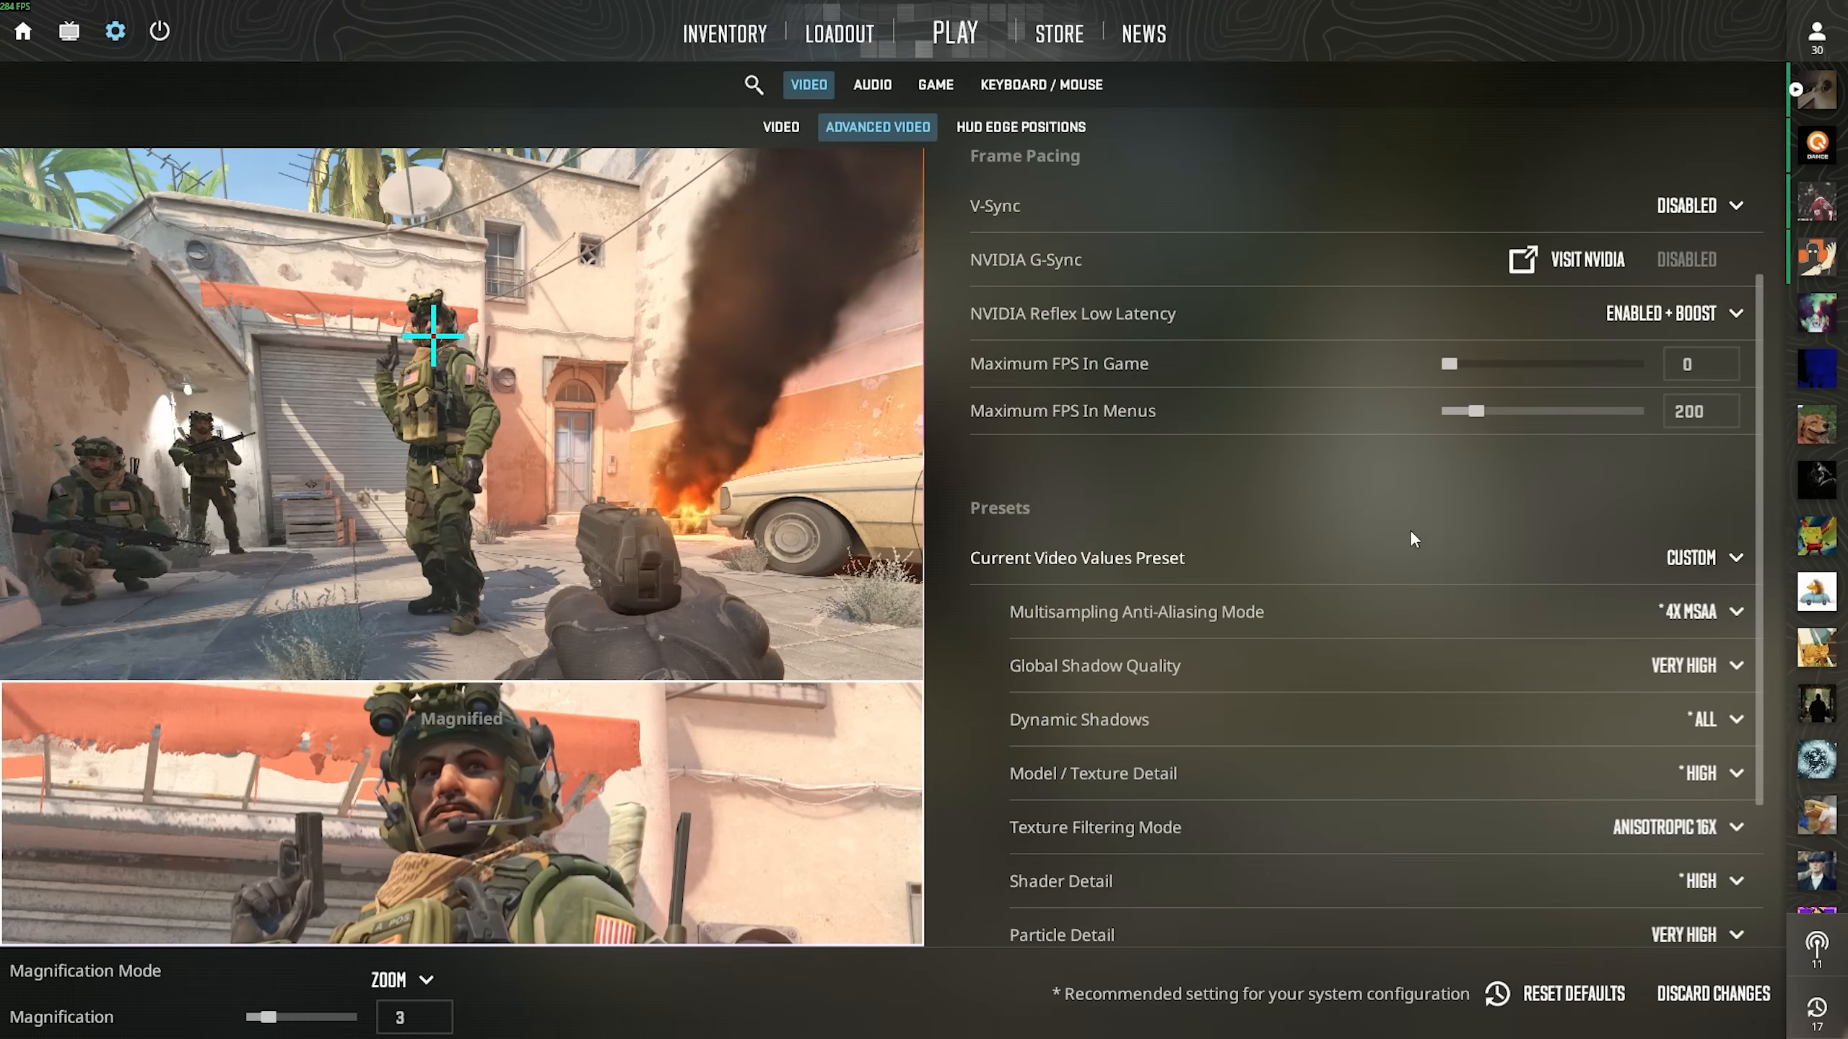
left_click(1700, 426)
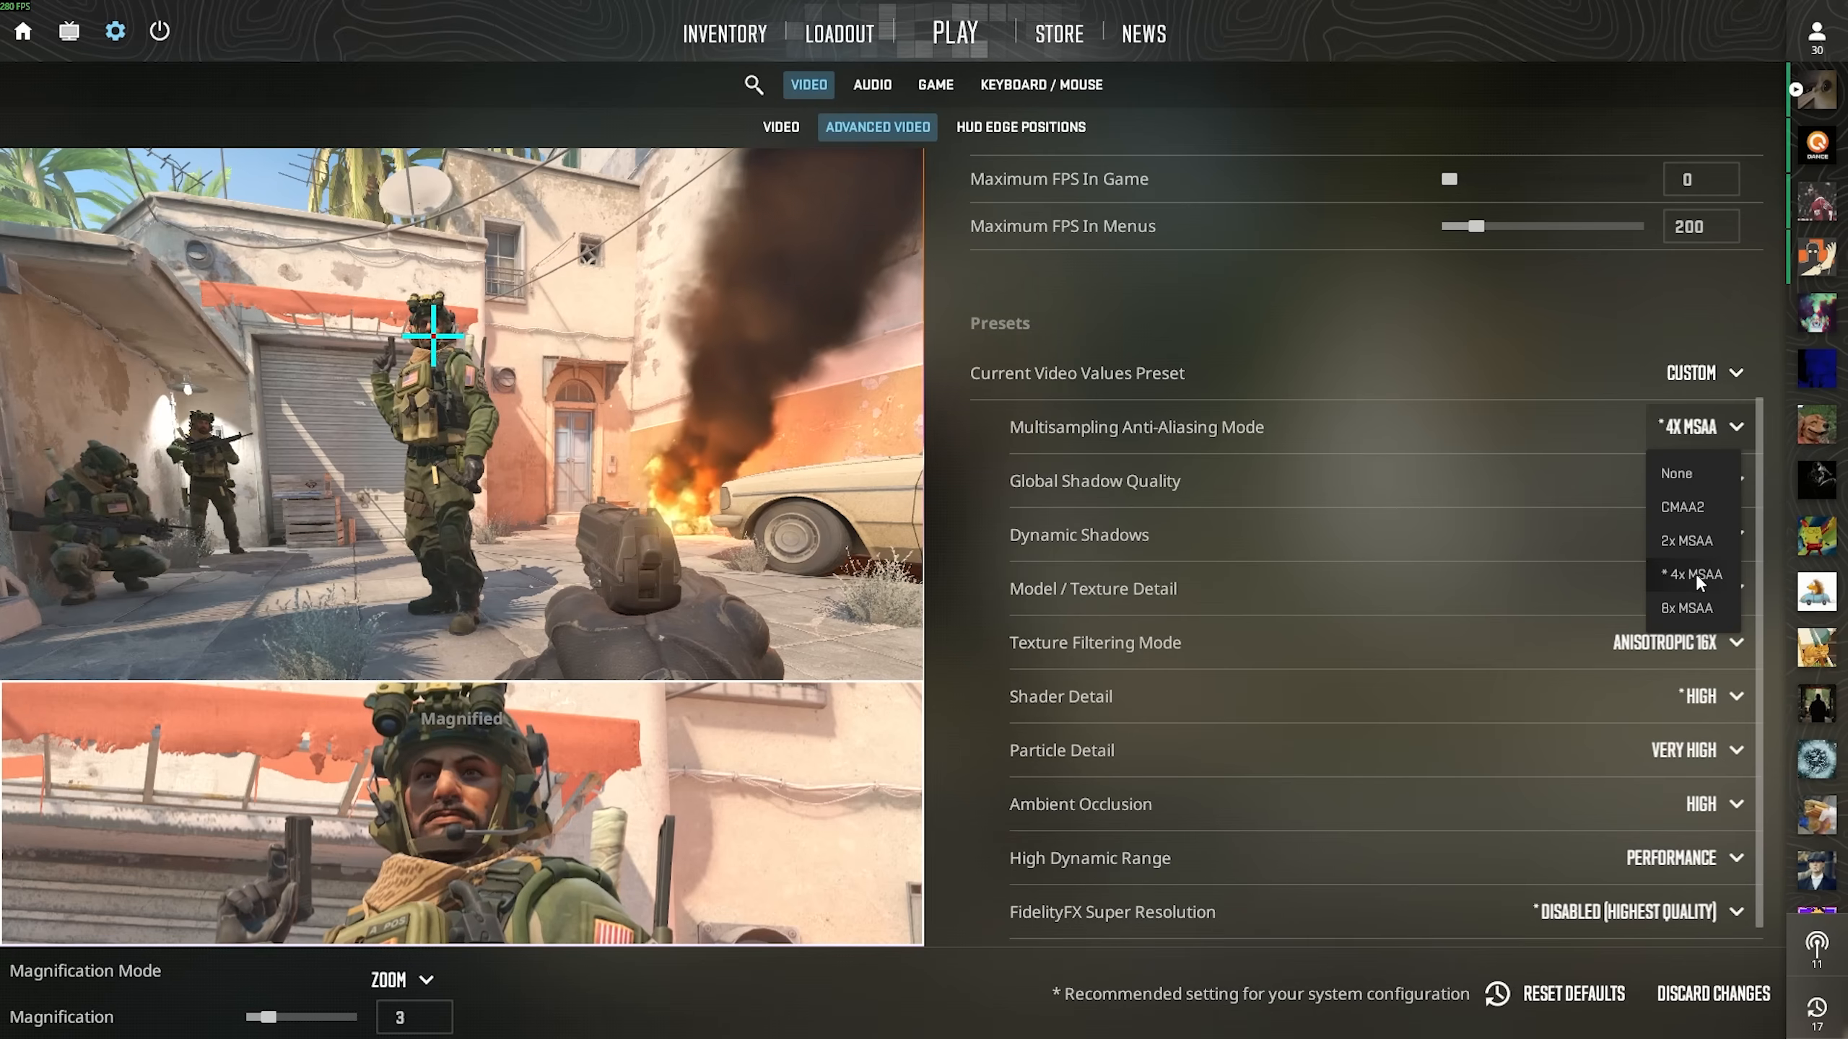
left_click(1687, 574)
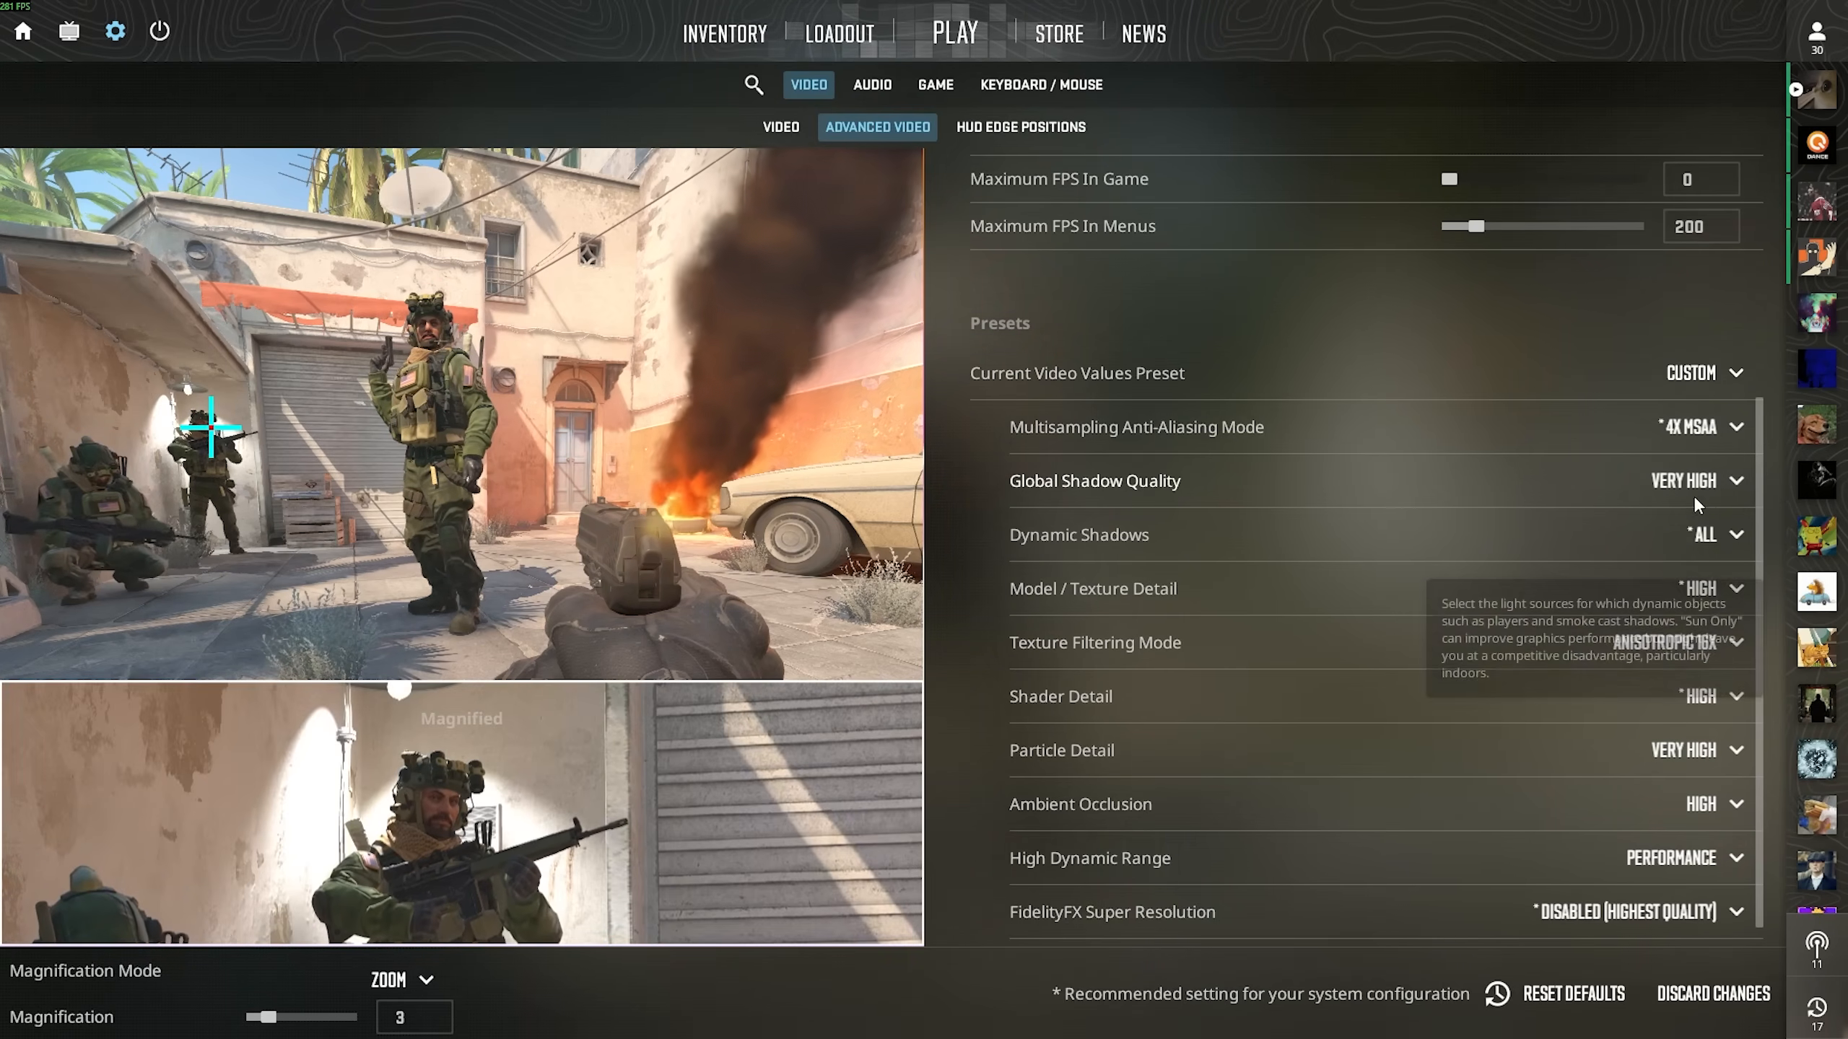
left_click(1700, 426)
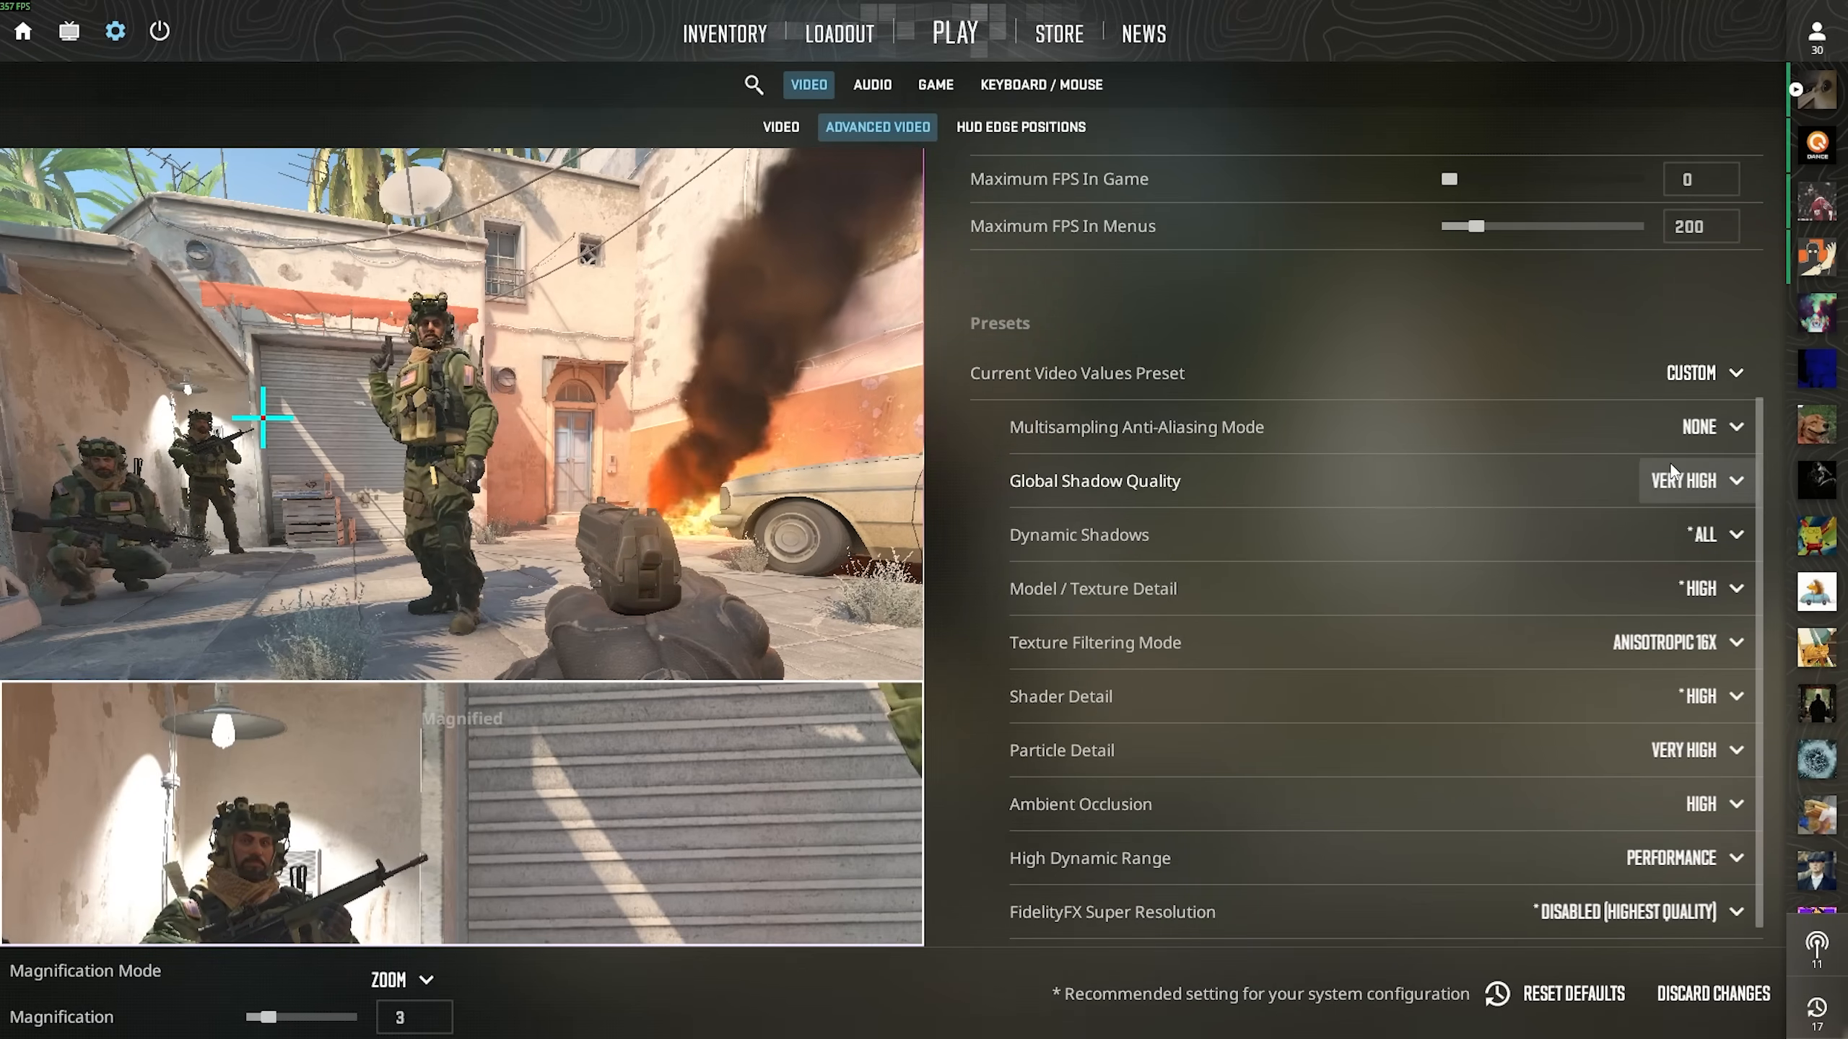
left_click(1697, 427)
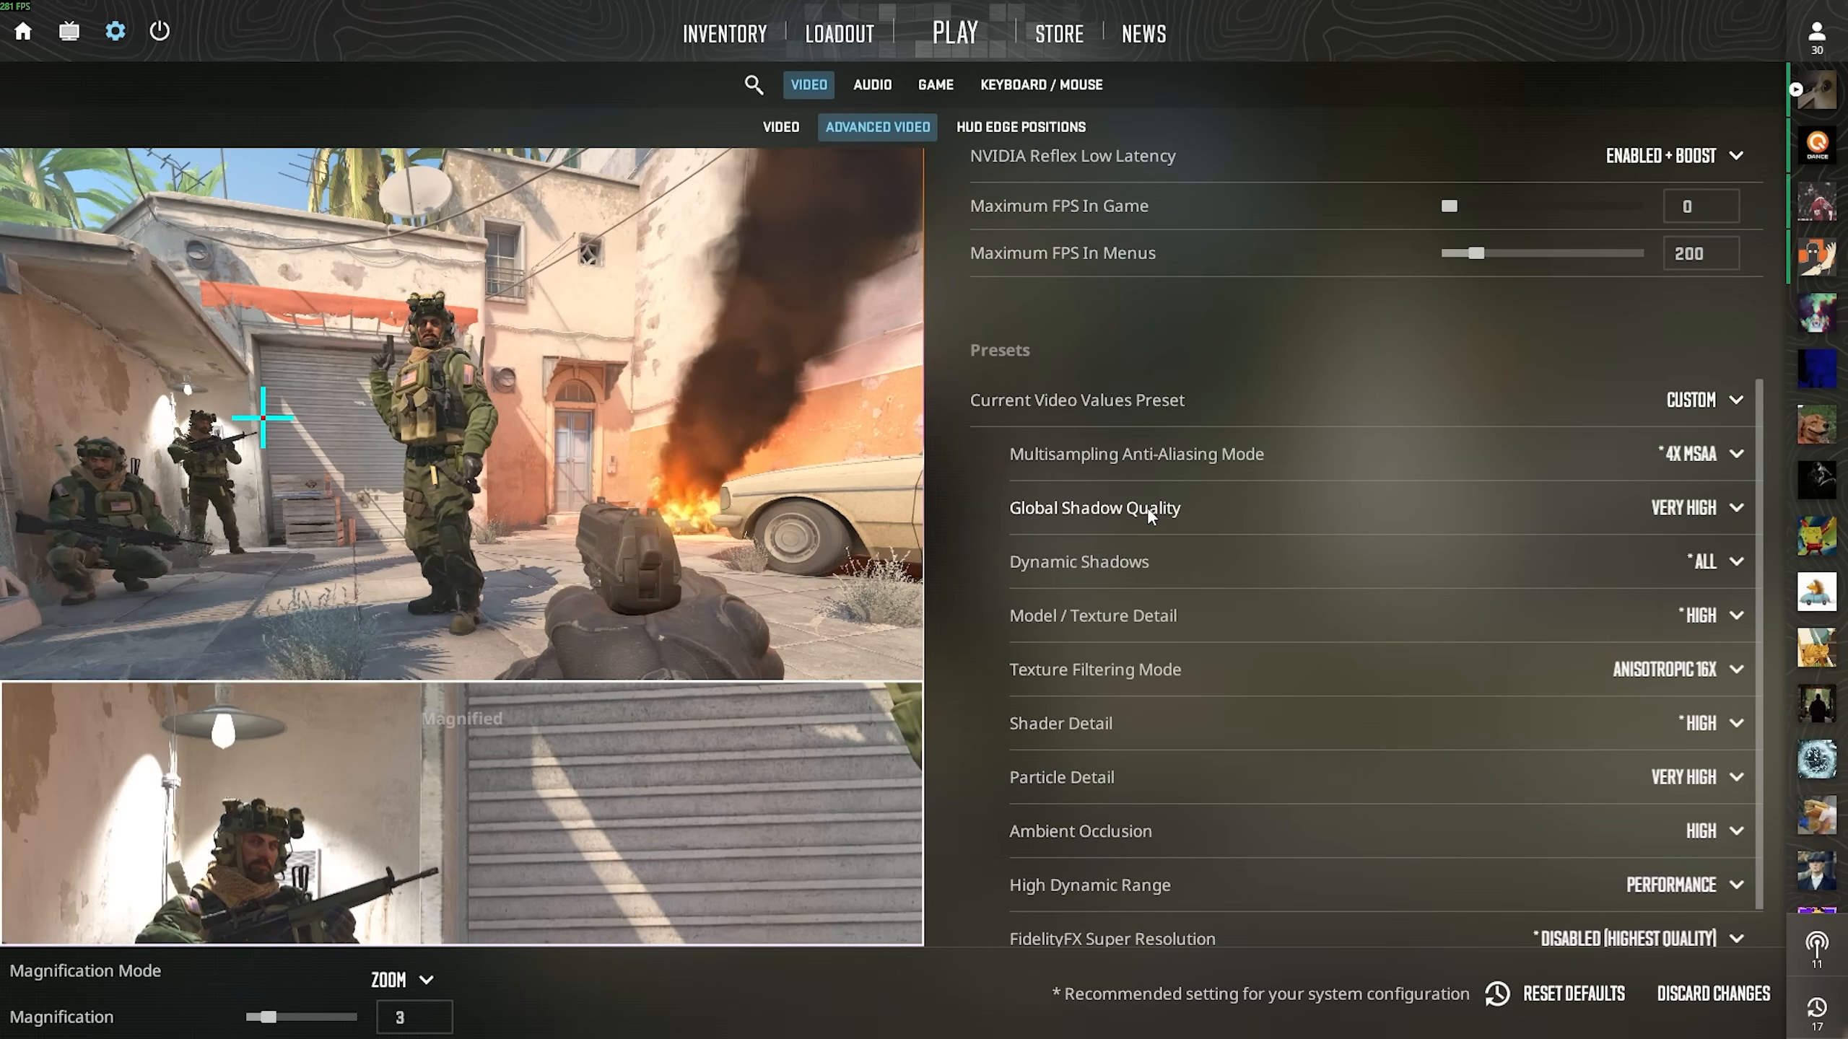
Set Global Shadow Quality to Low and leave Dynamic Shadows at All
left_click(1695, 508)
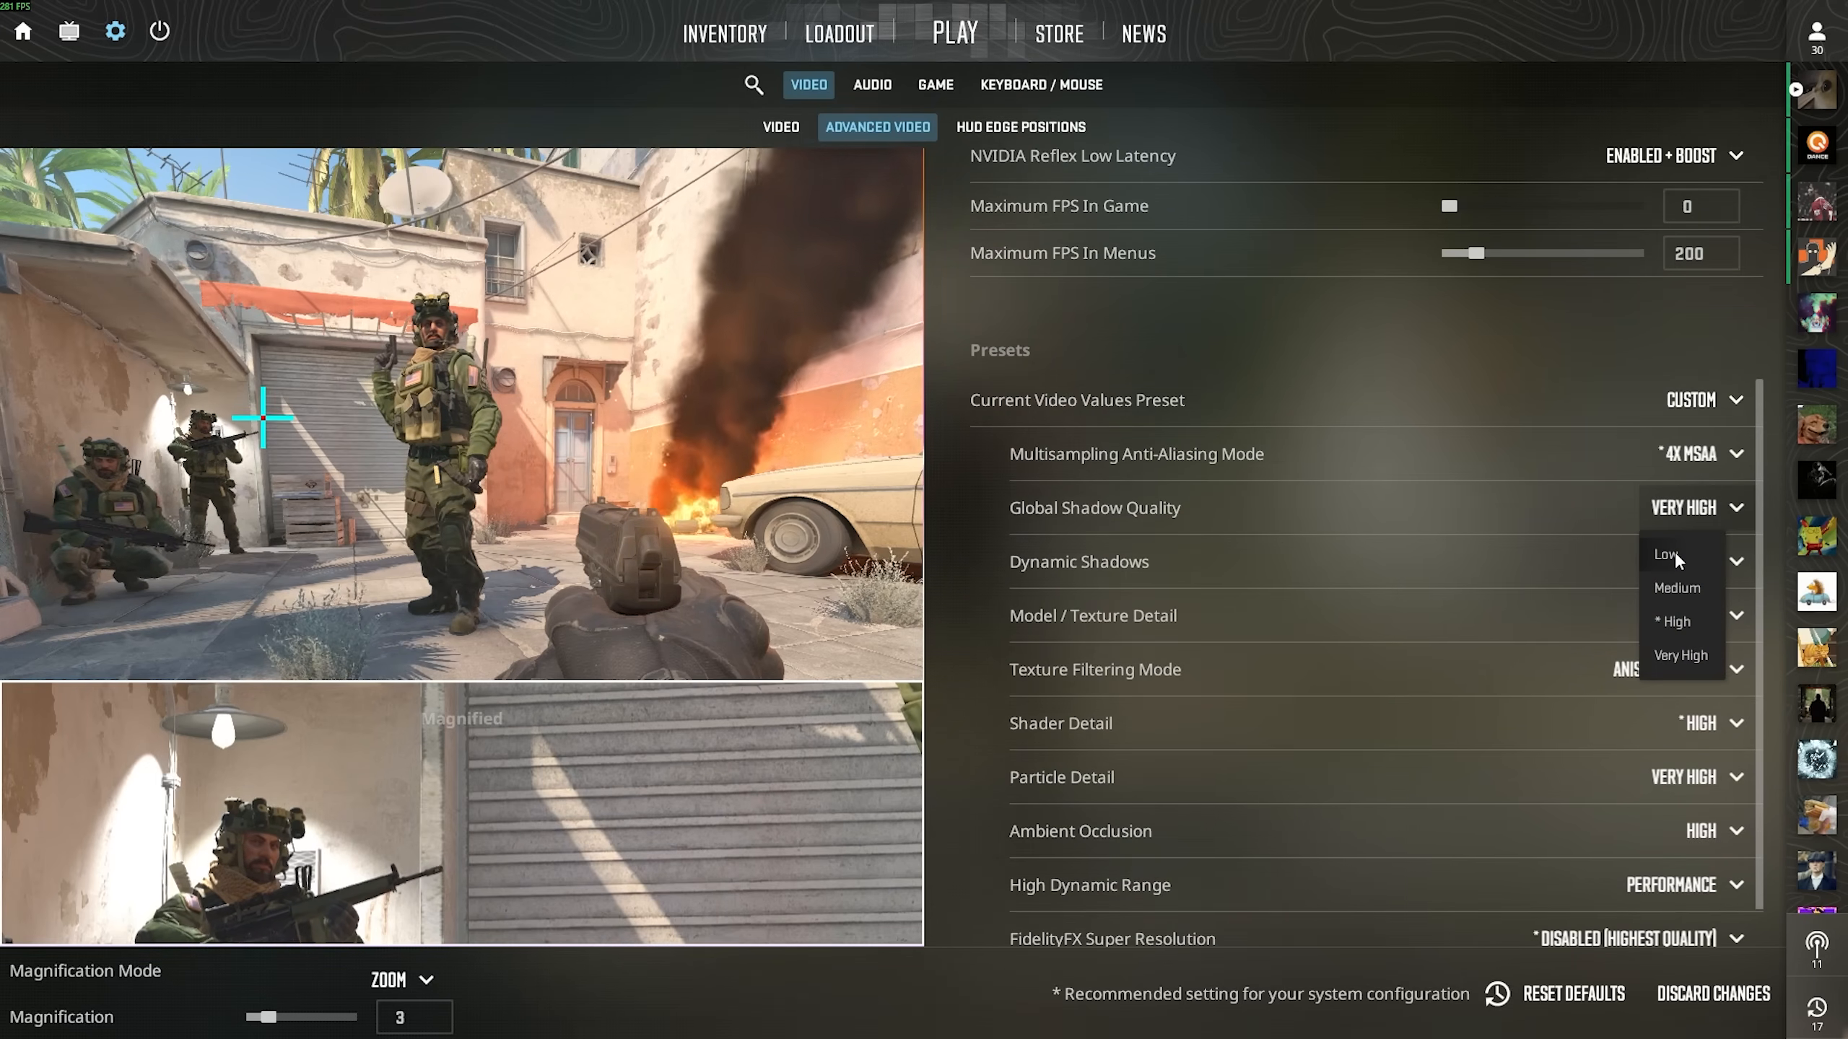
left_click(1685, 561)
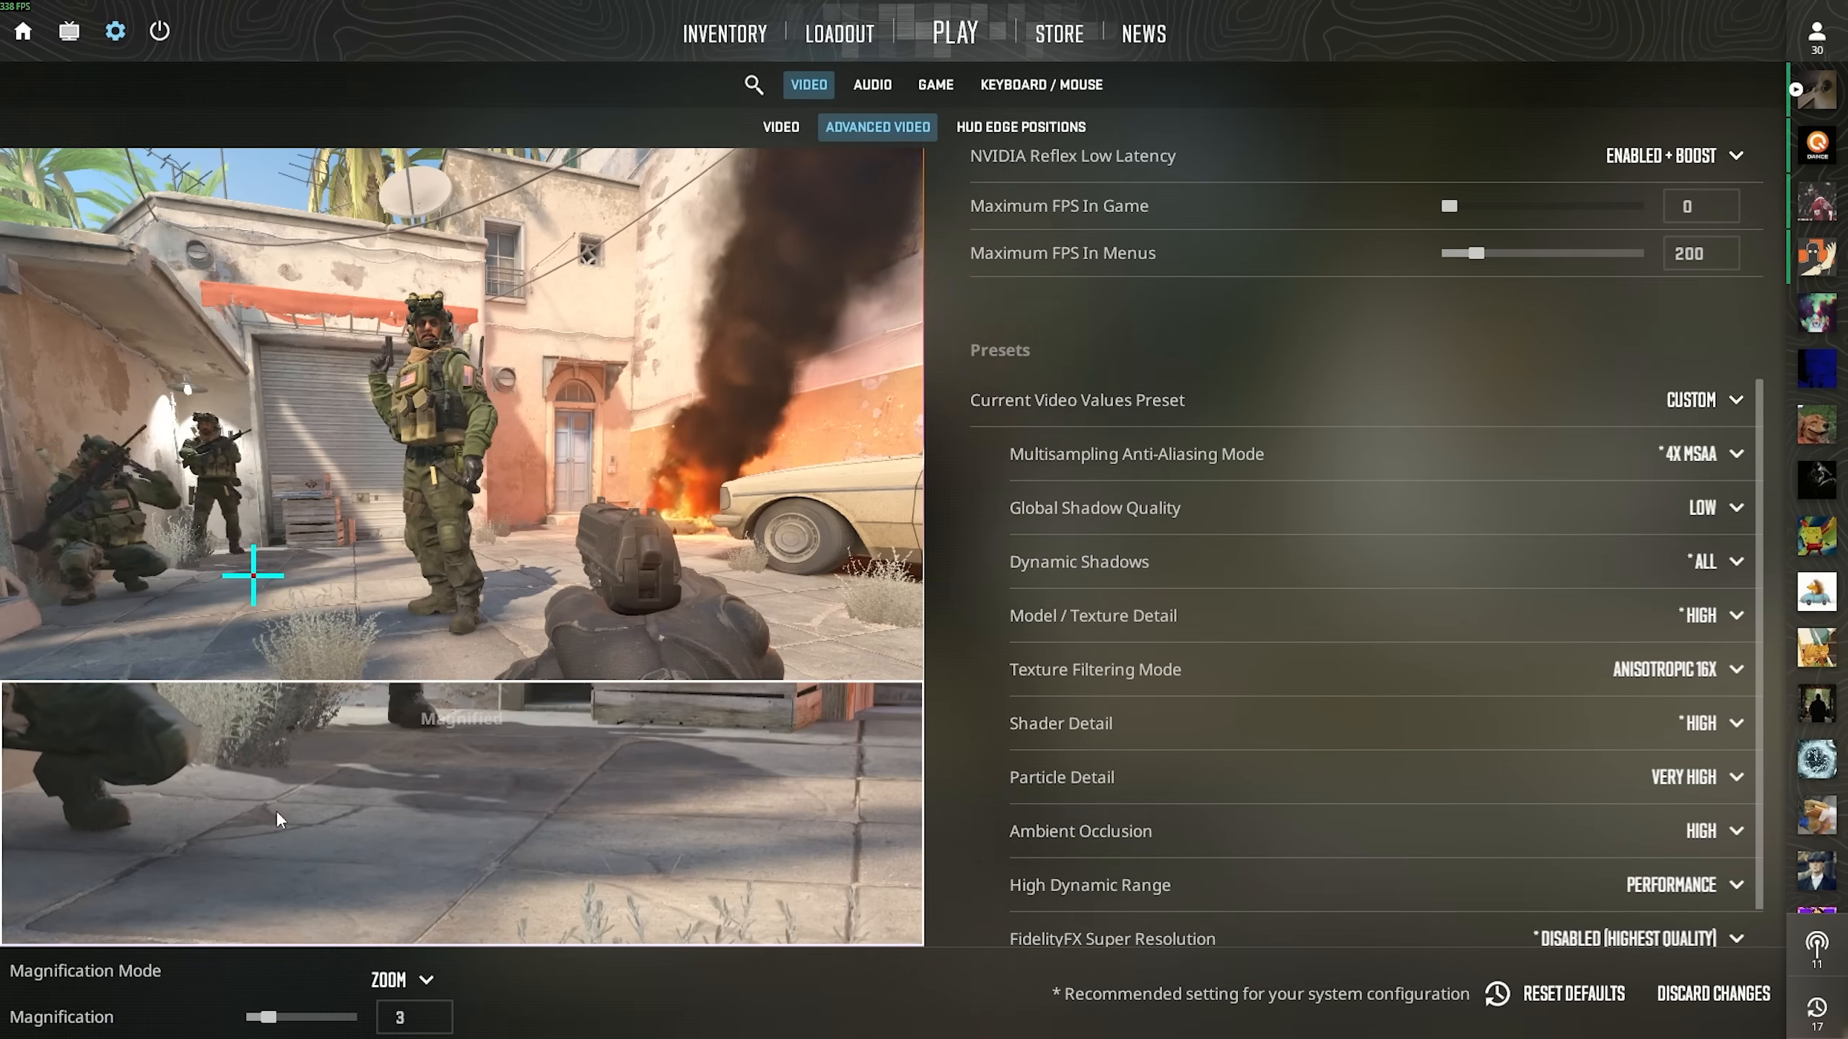
mouse_move(1140, 576)
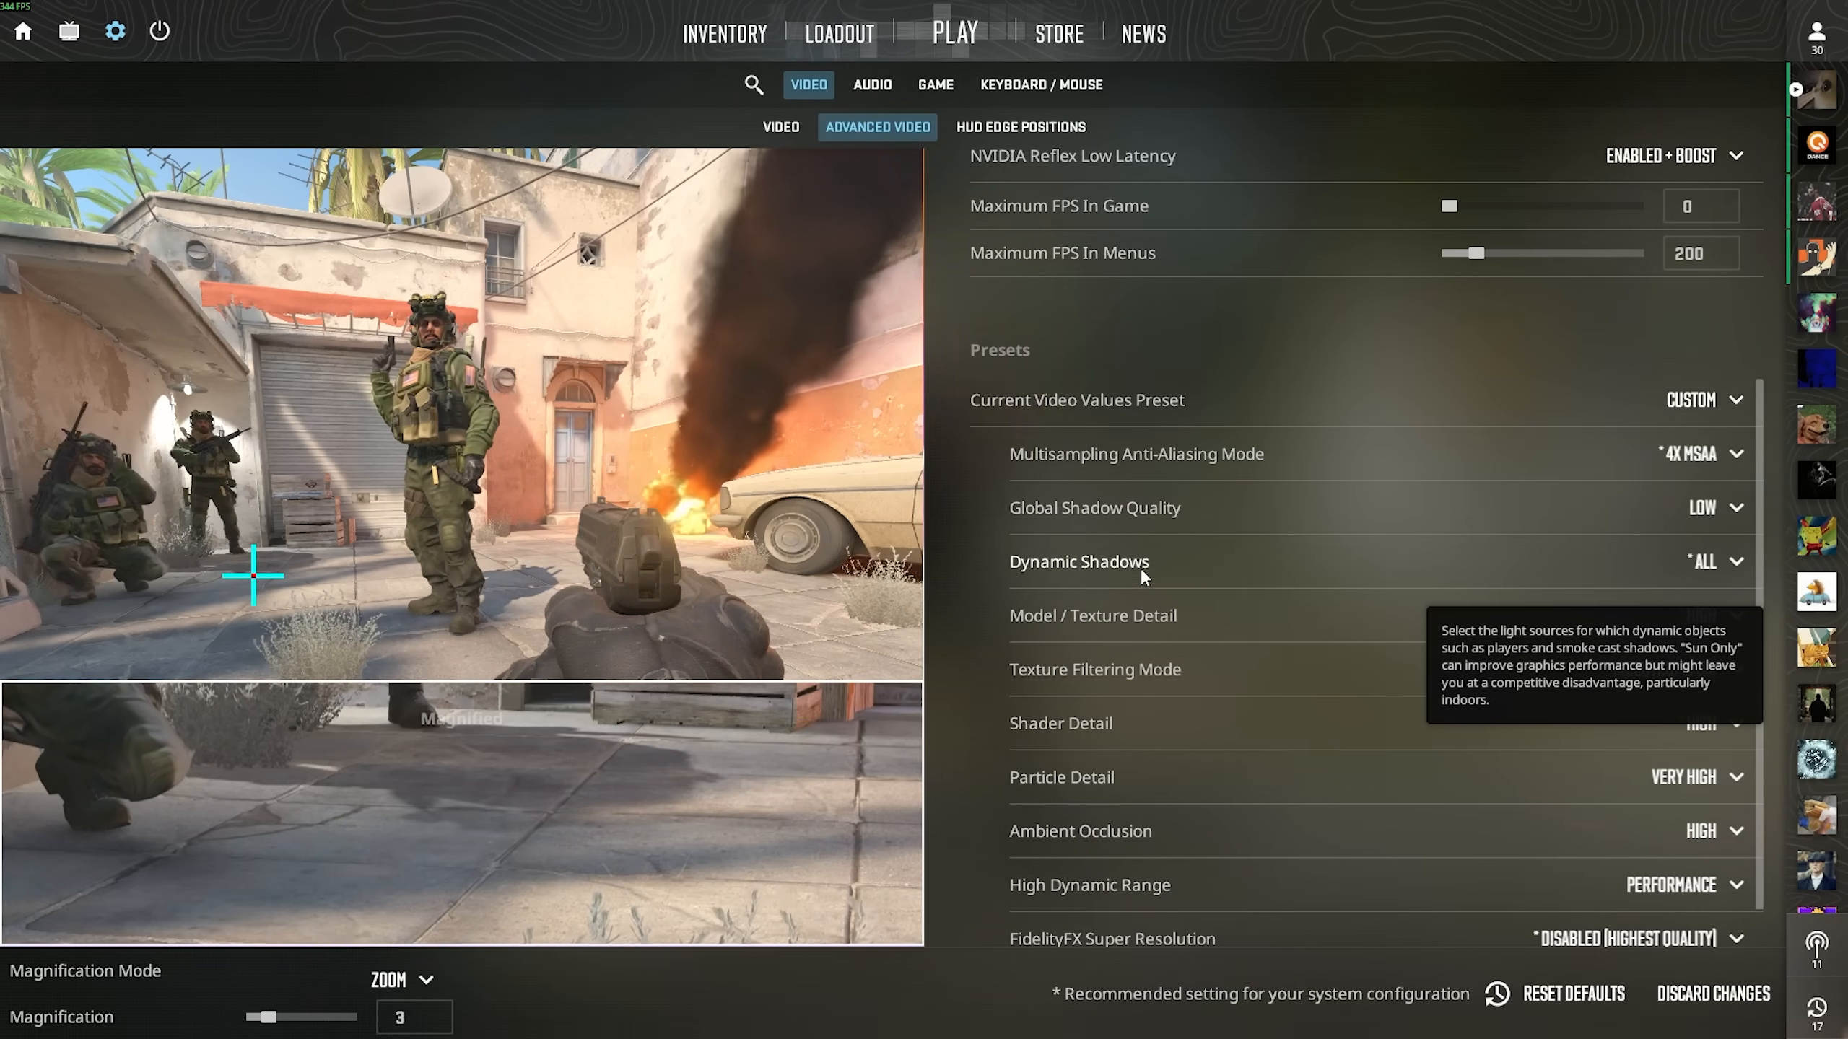
left_click(1704, 560)
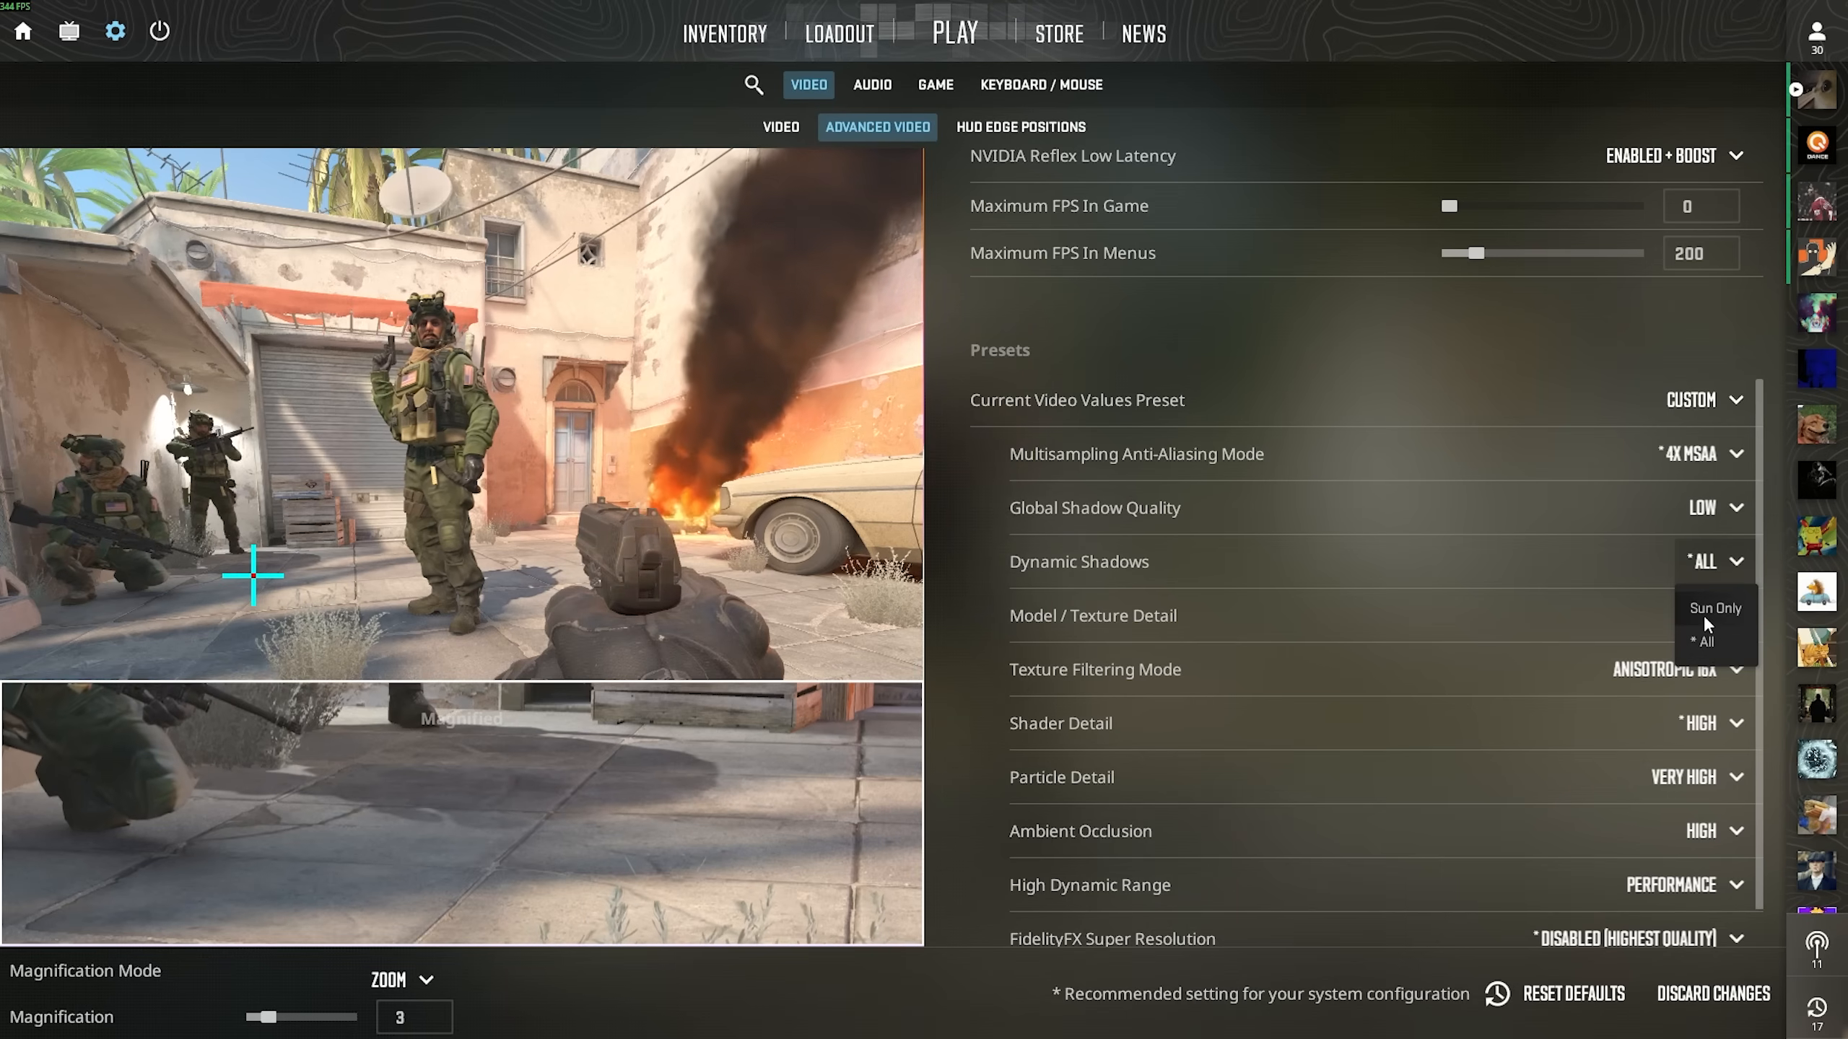
mouse_move(1704, 623)
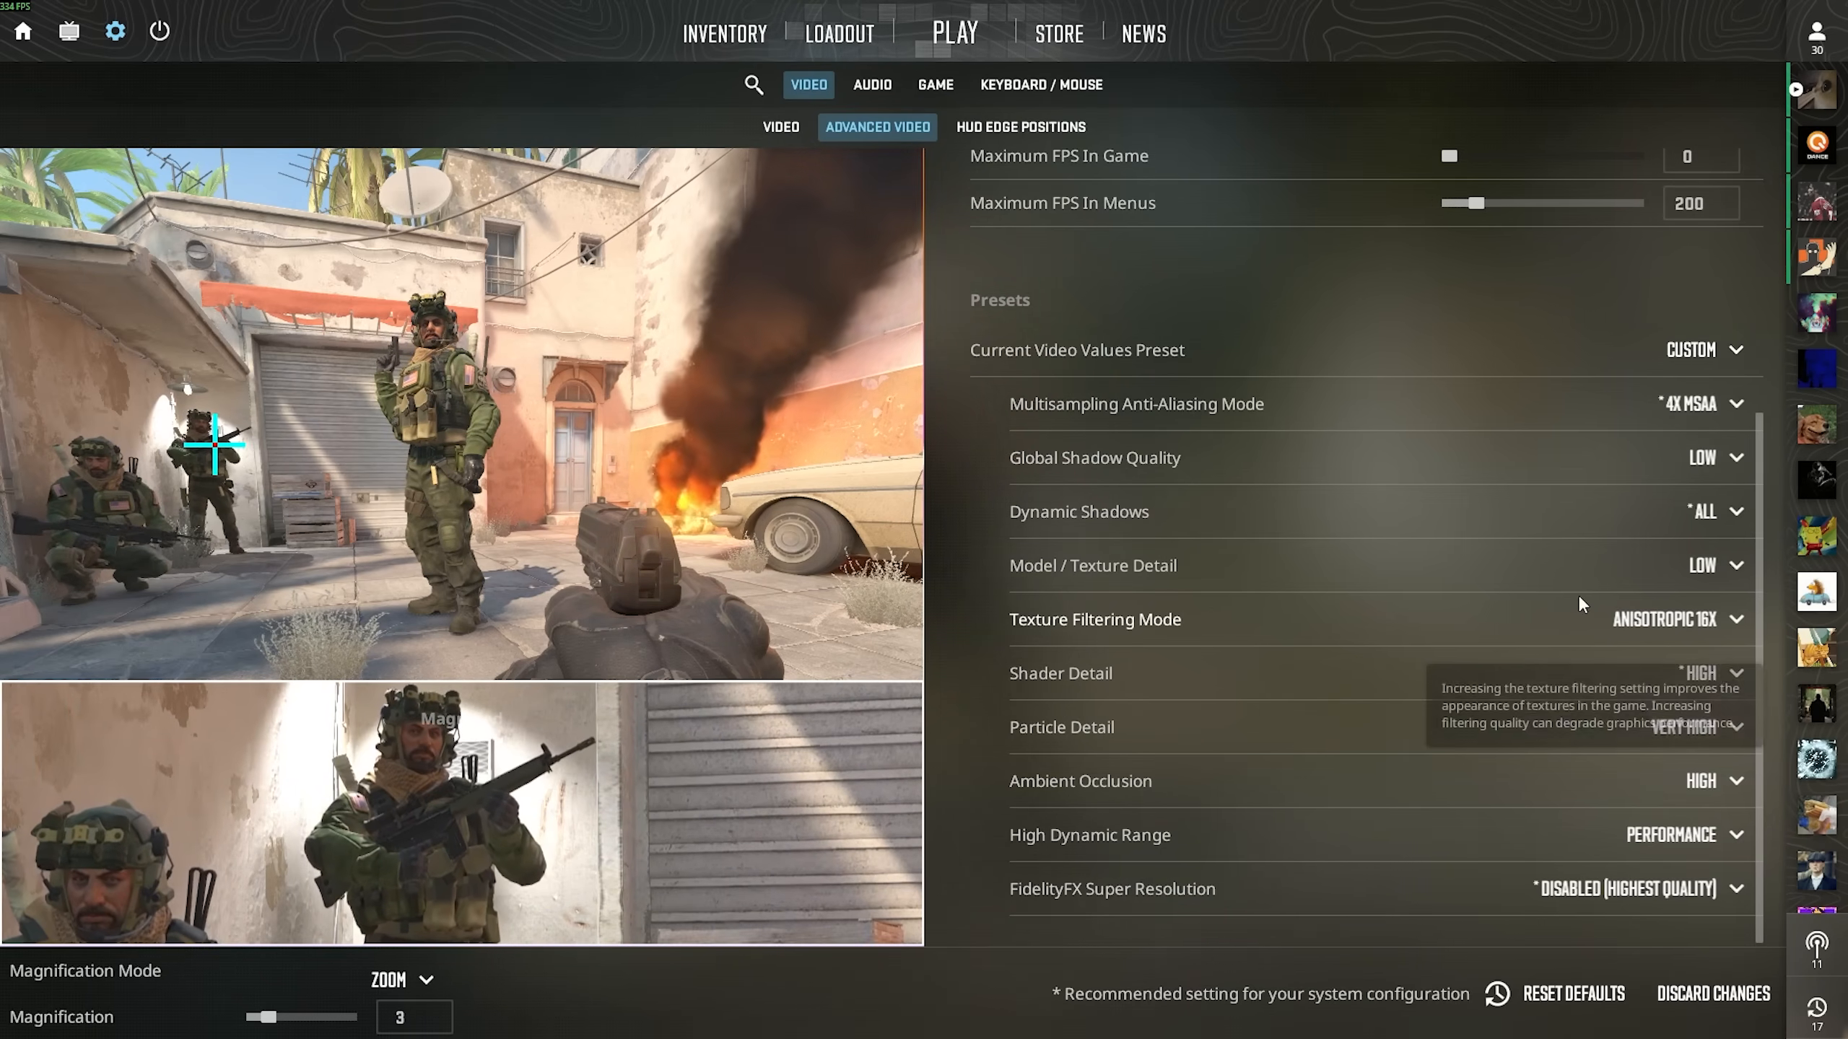
Set Texture Filtering Bilinear, Shader Detail Low, Ambient Occlusion Disabled and HDR Performance
left_click(1687, 619)
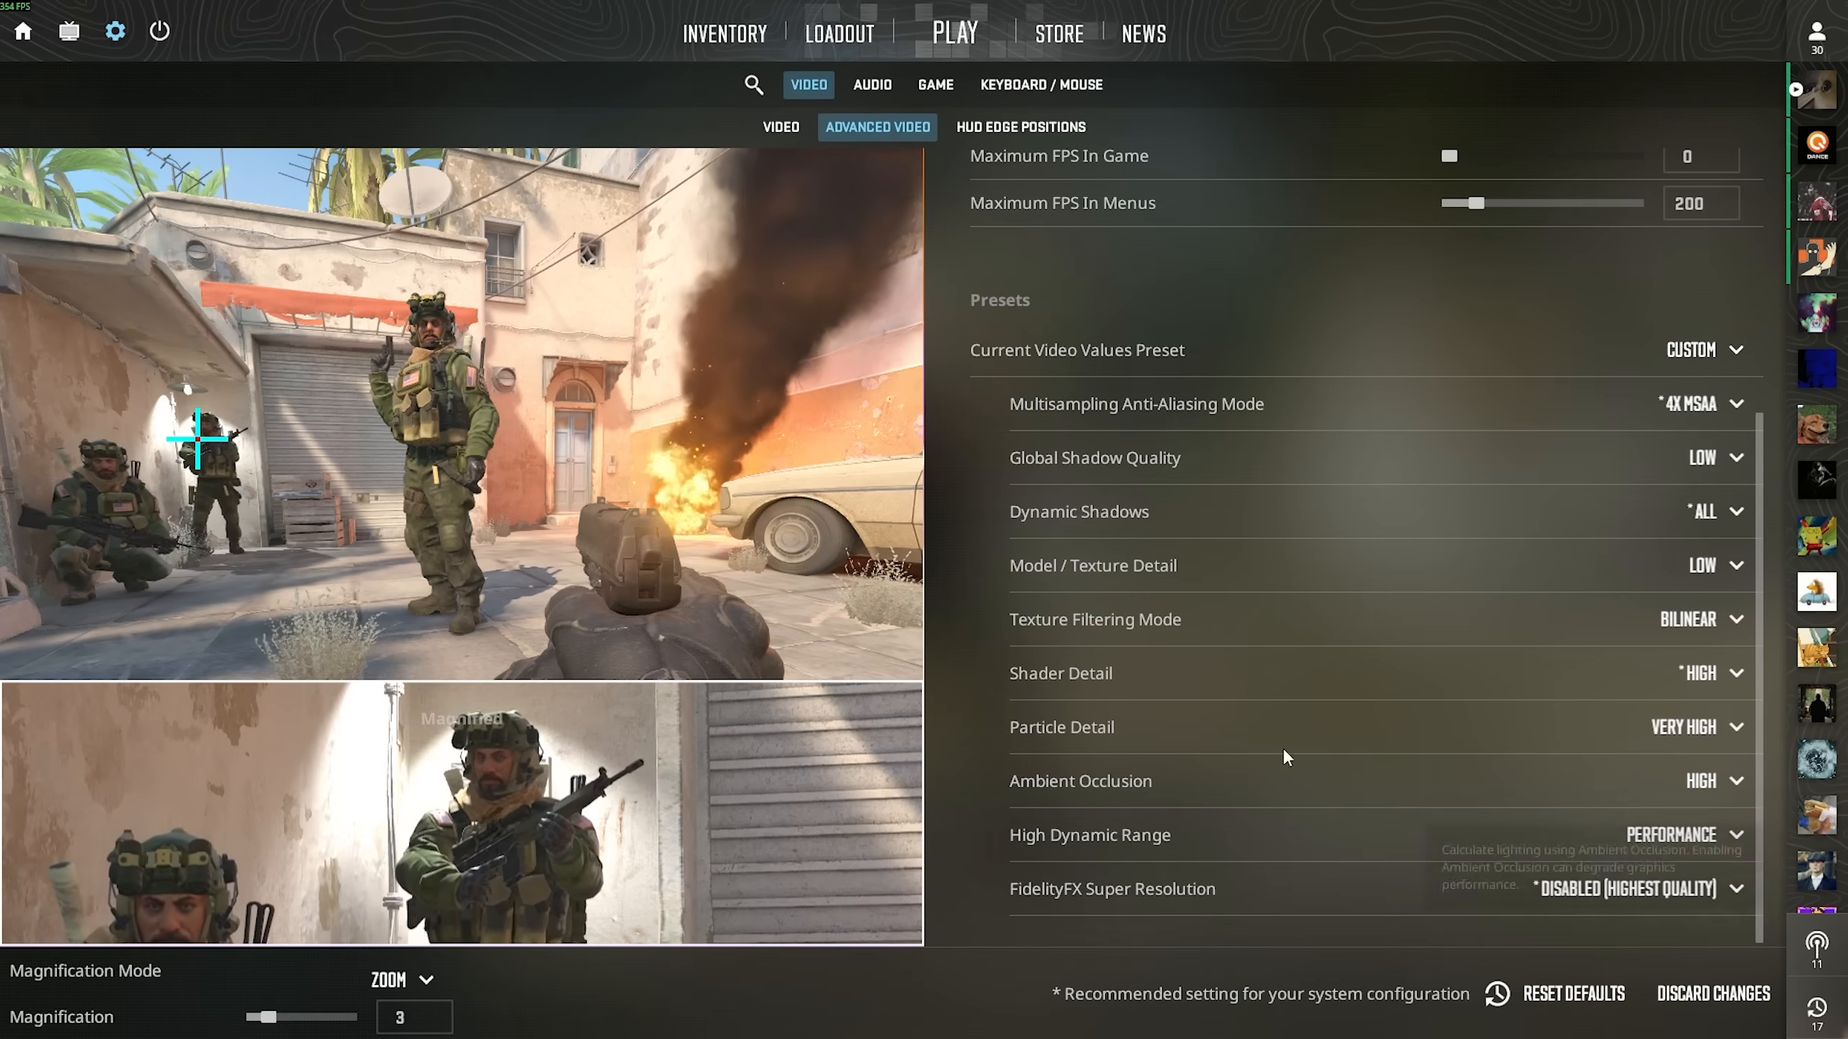
mouse_move(1687, 687)
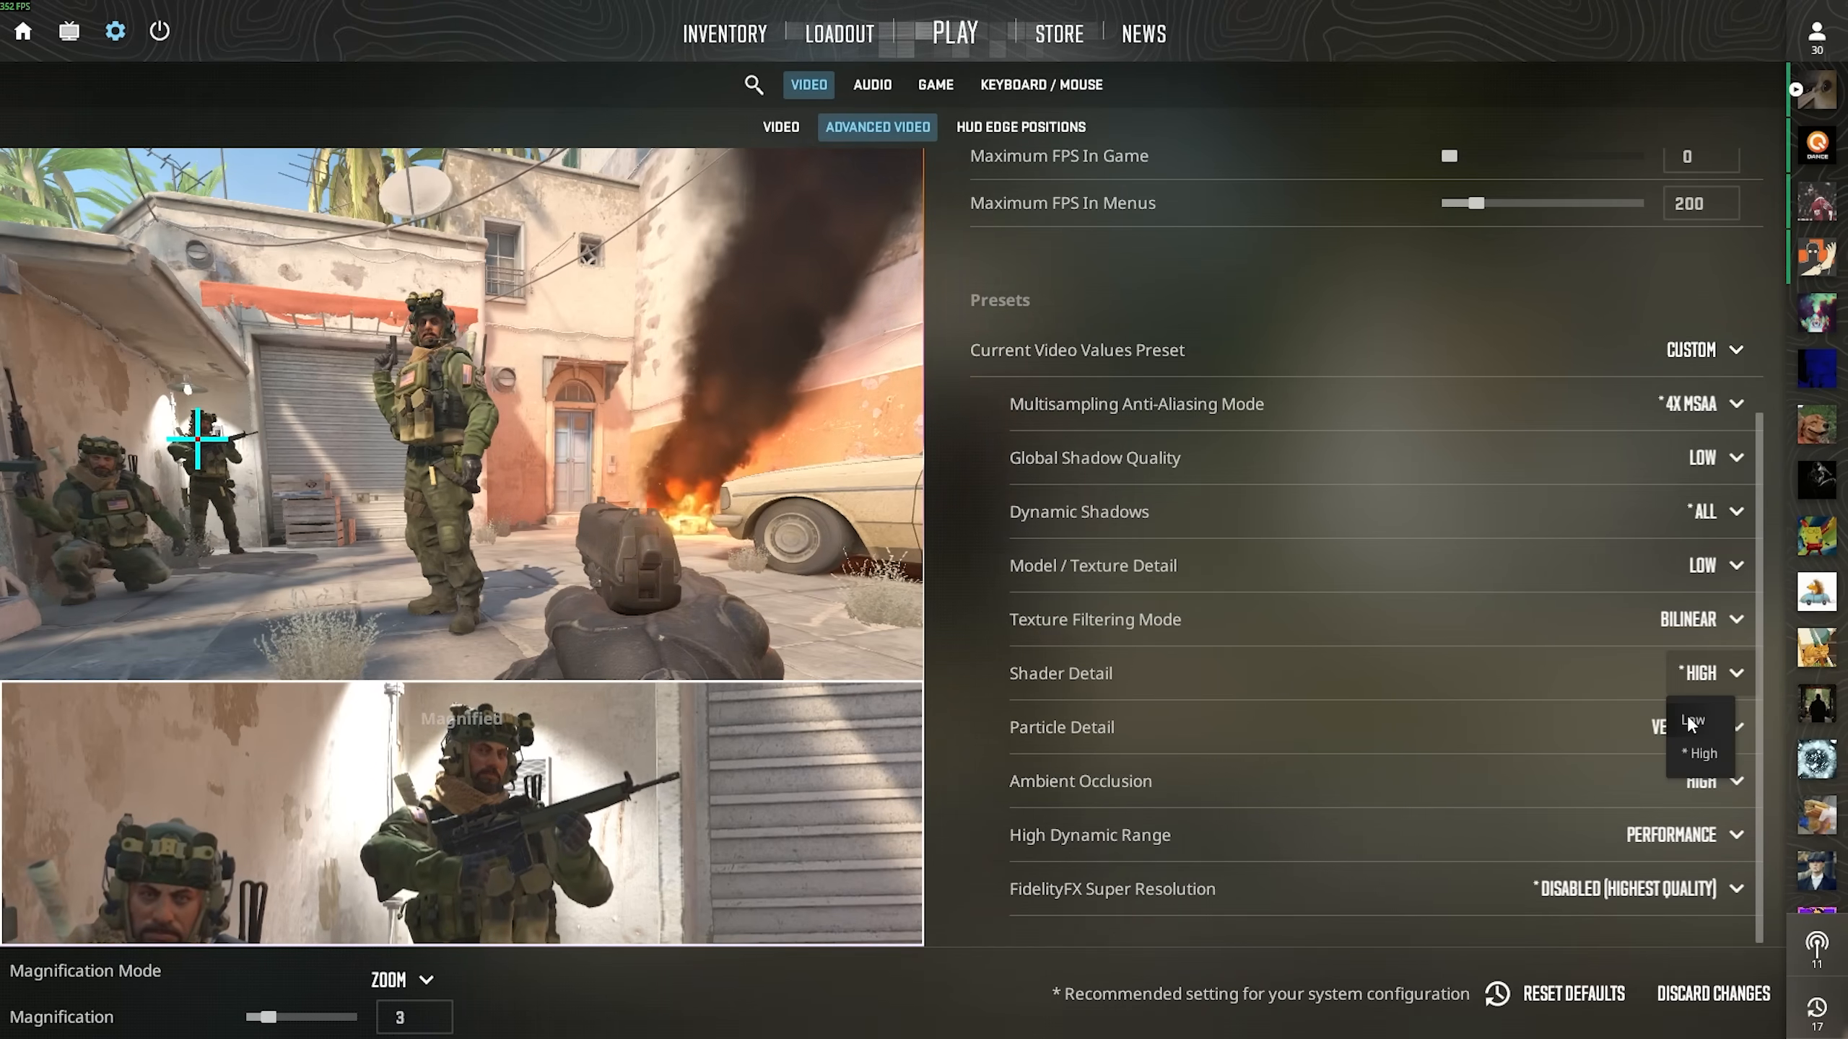
left_click(1696, 740)
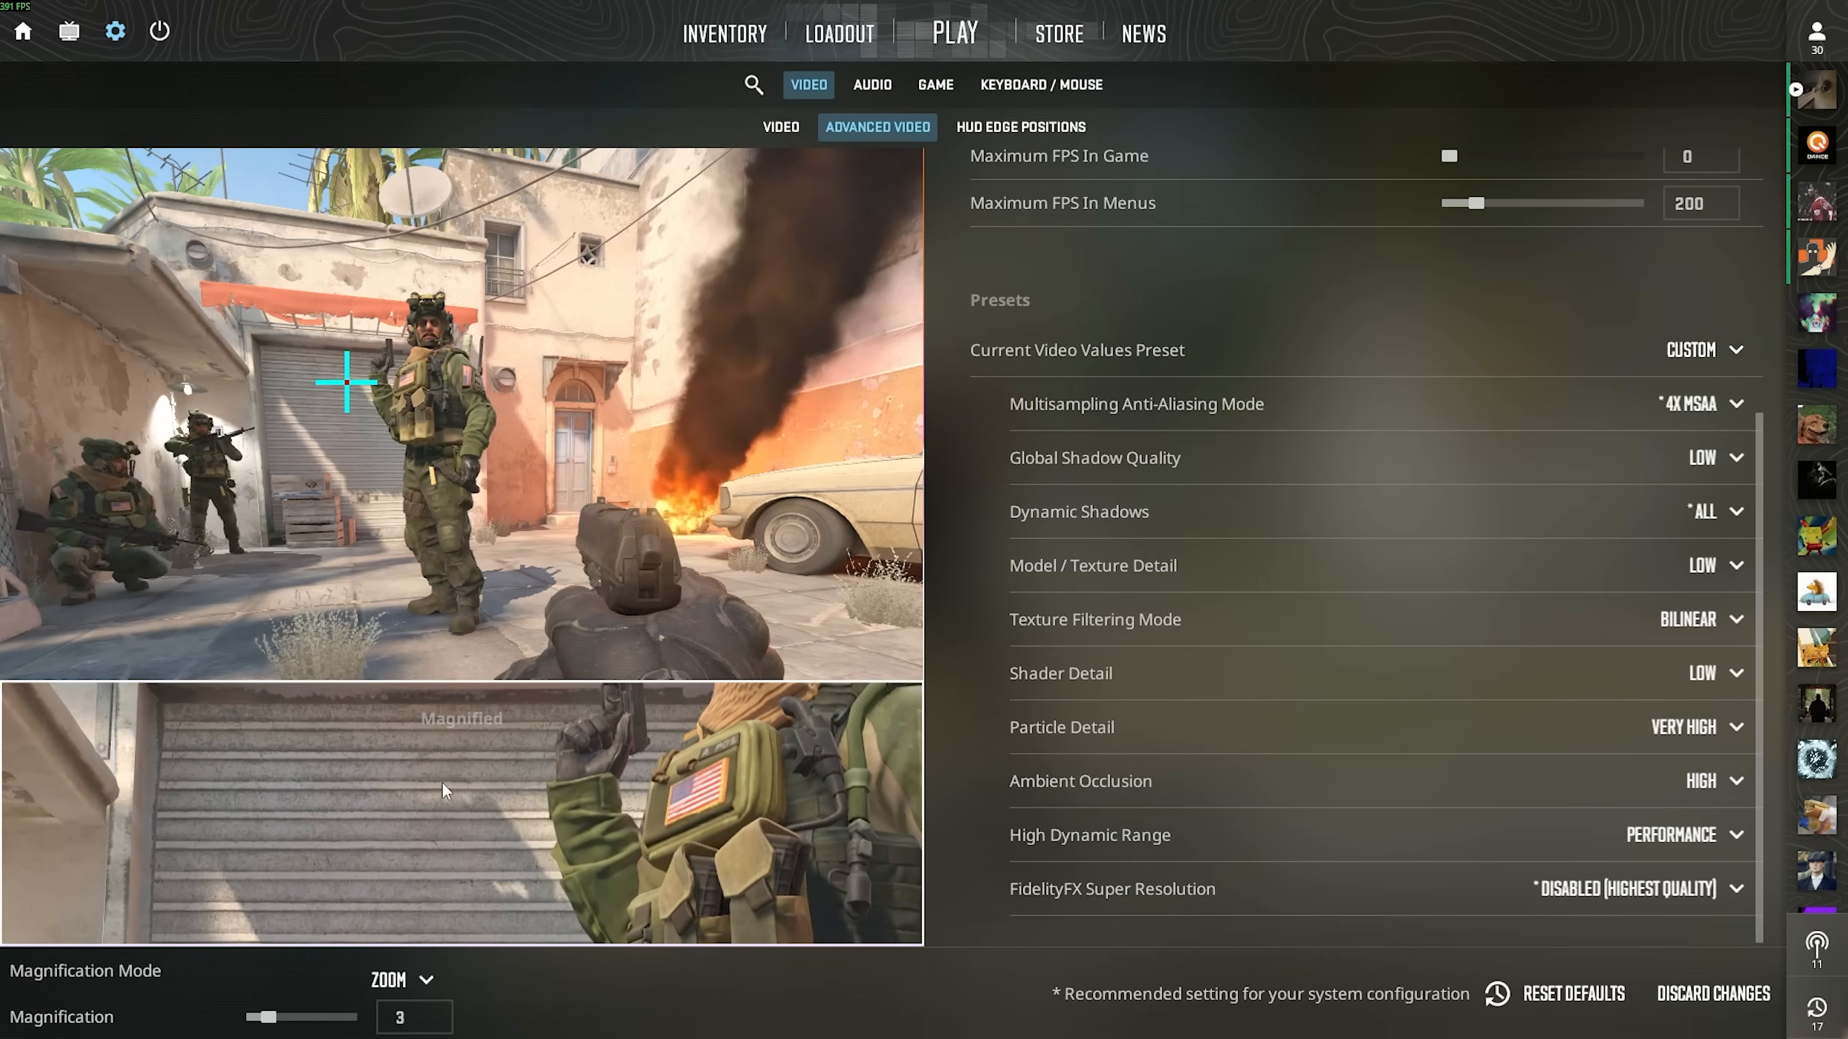
left_click(1685, 835)
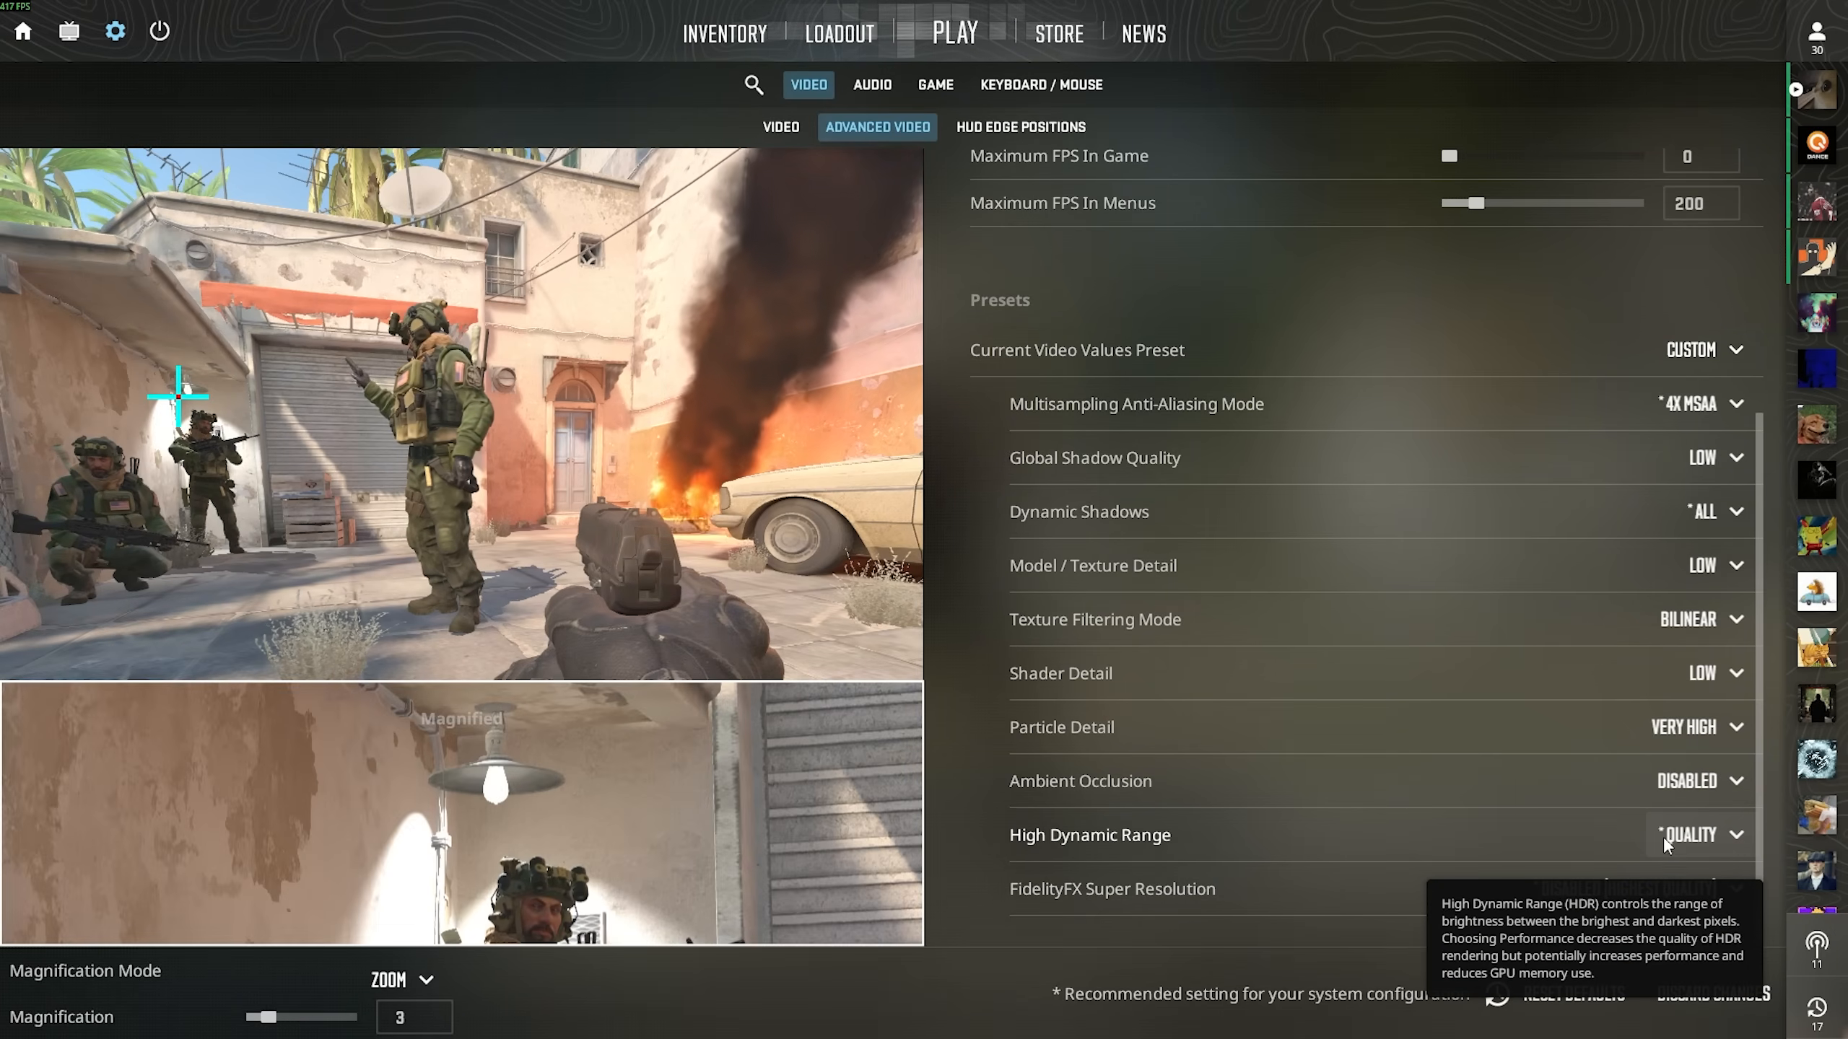
left_click(1698, 834)
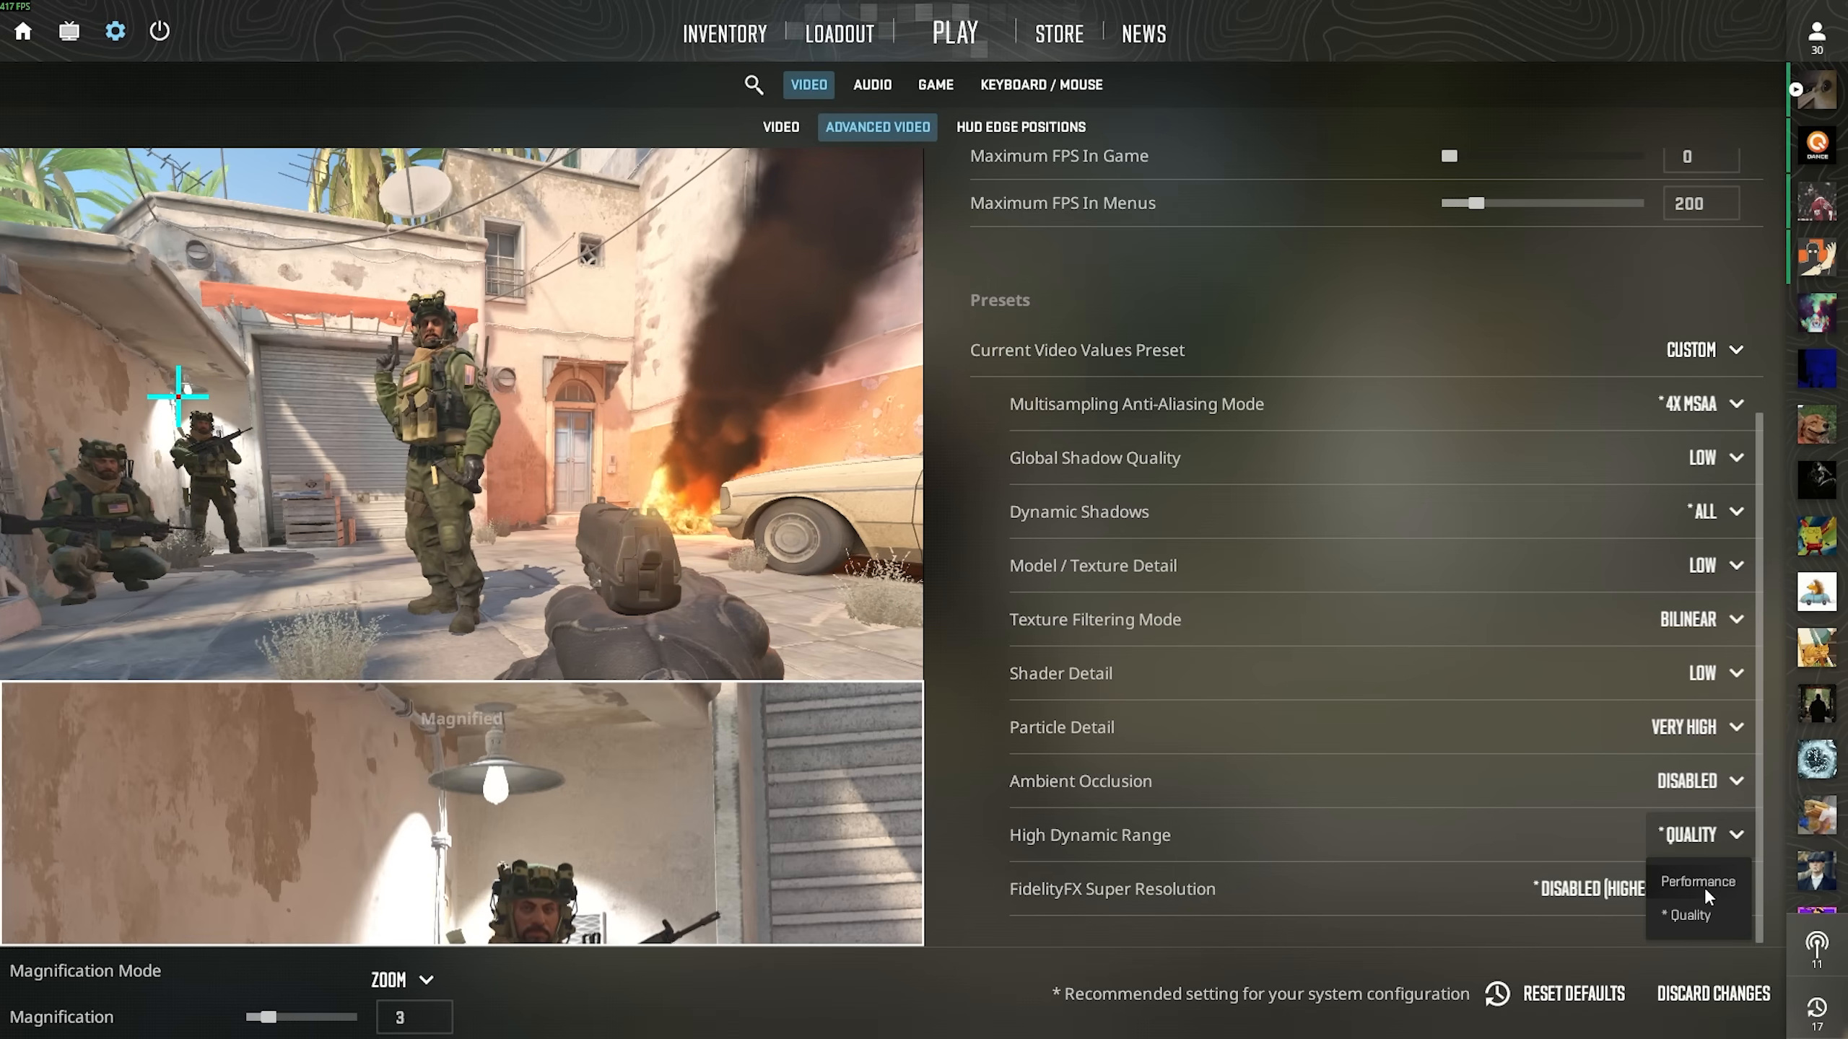
left_click(1697, 882)
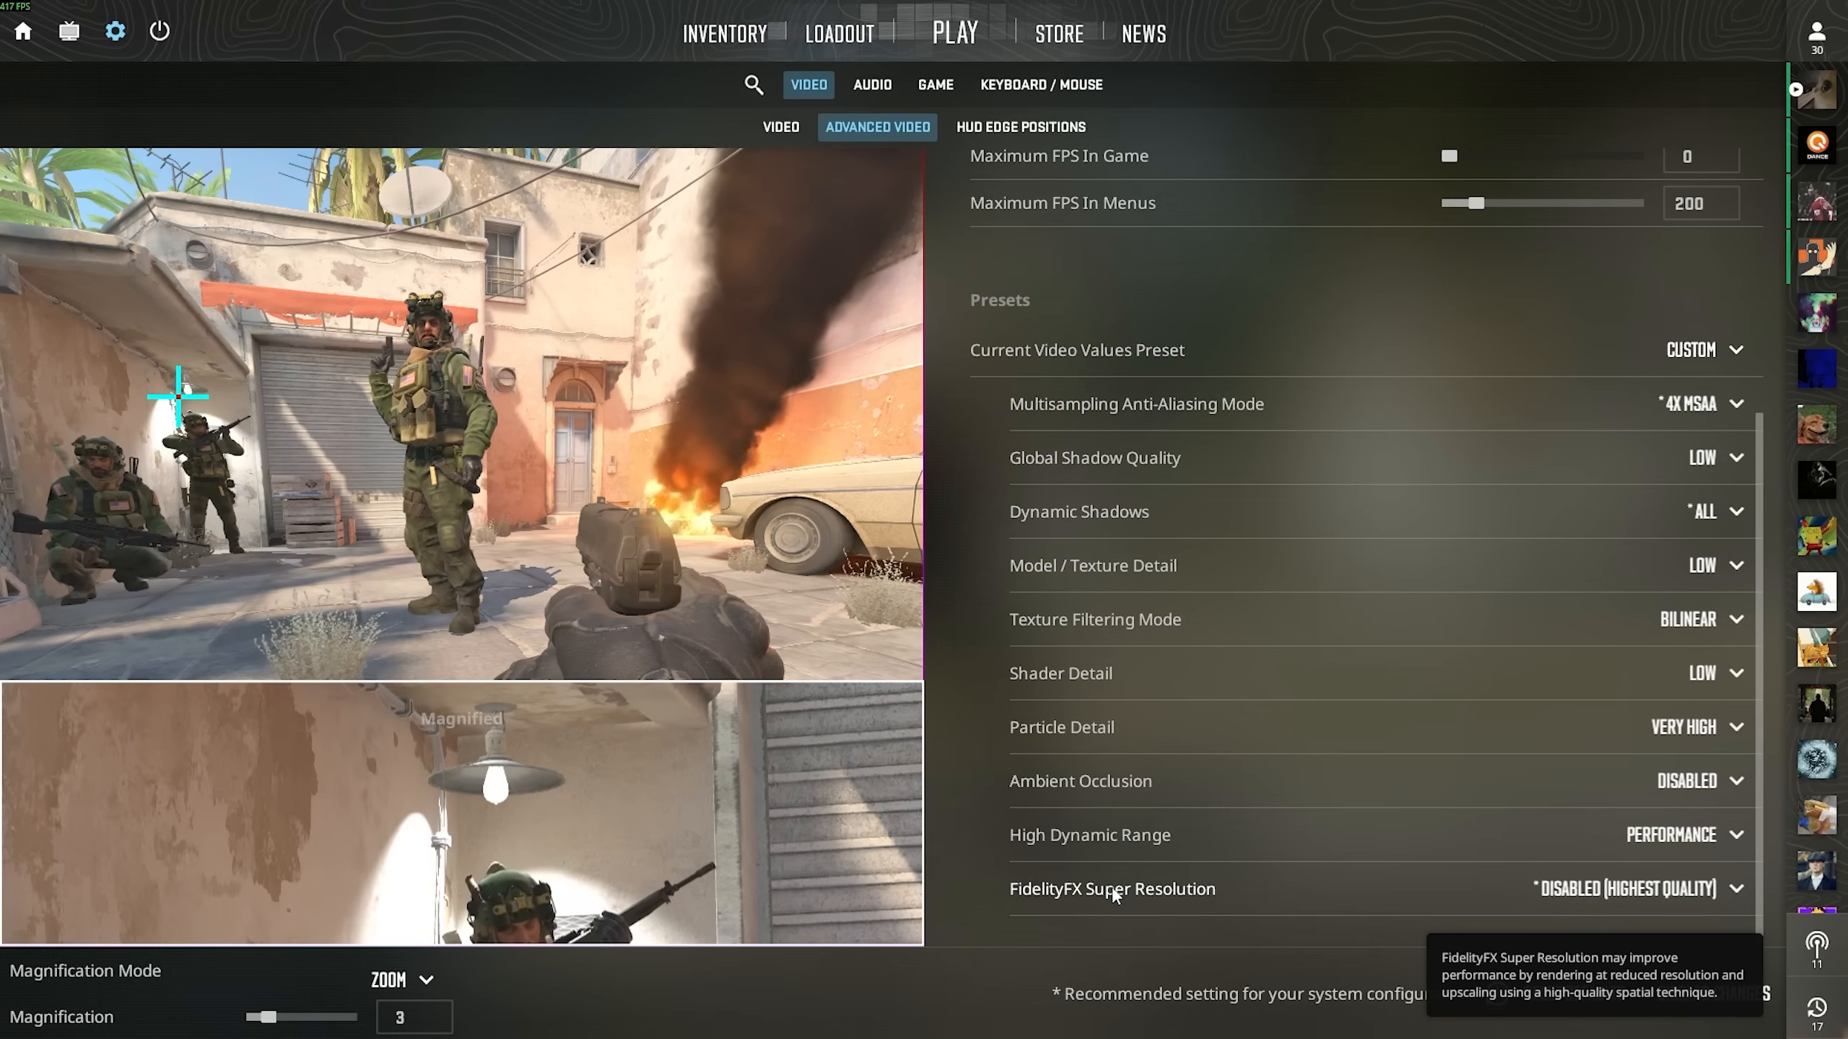
Choose Performance for FidelityFX Super Resolution
left_click(1627, 888)
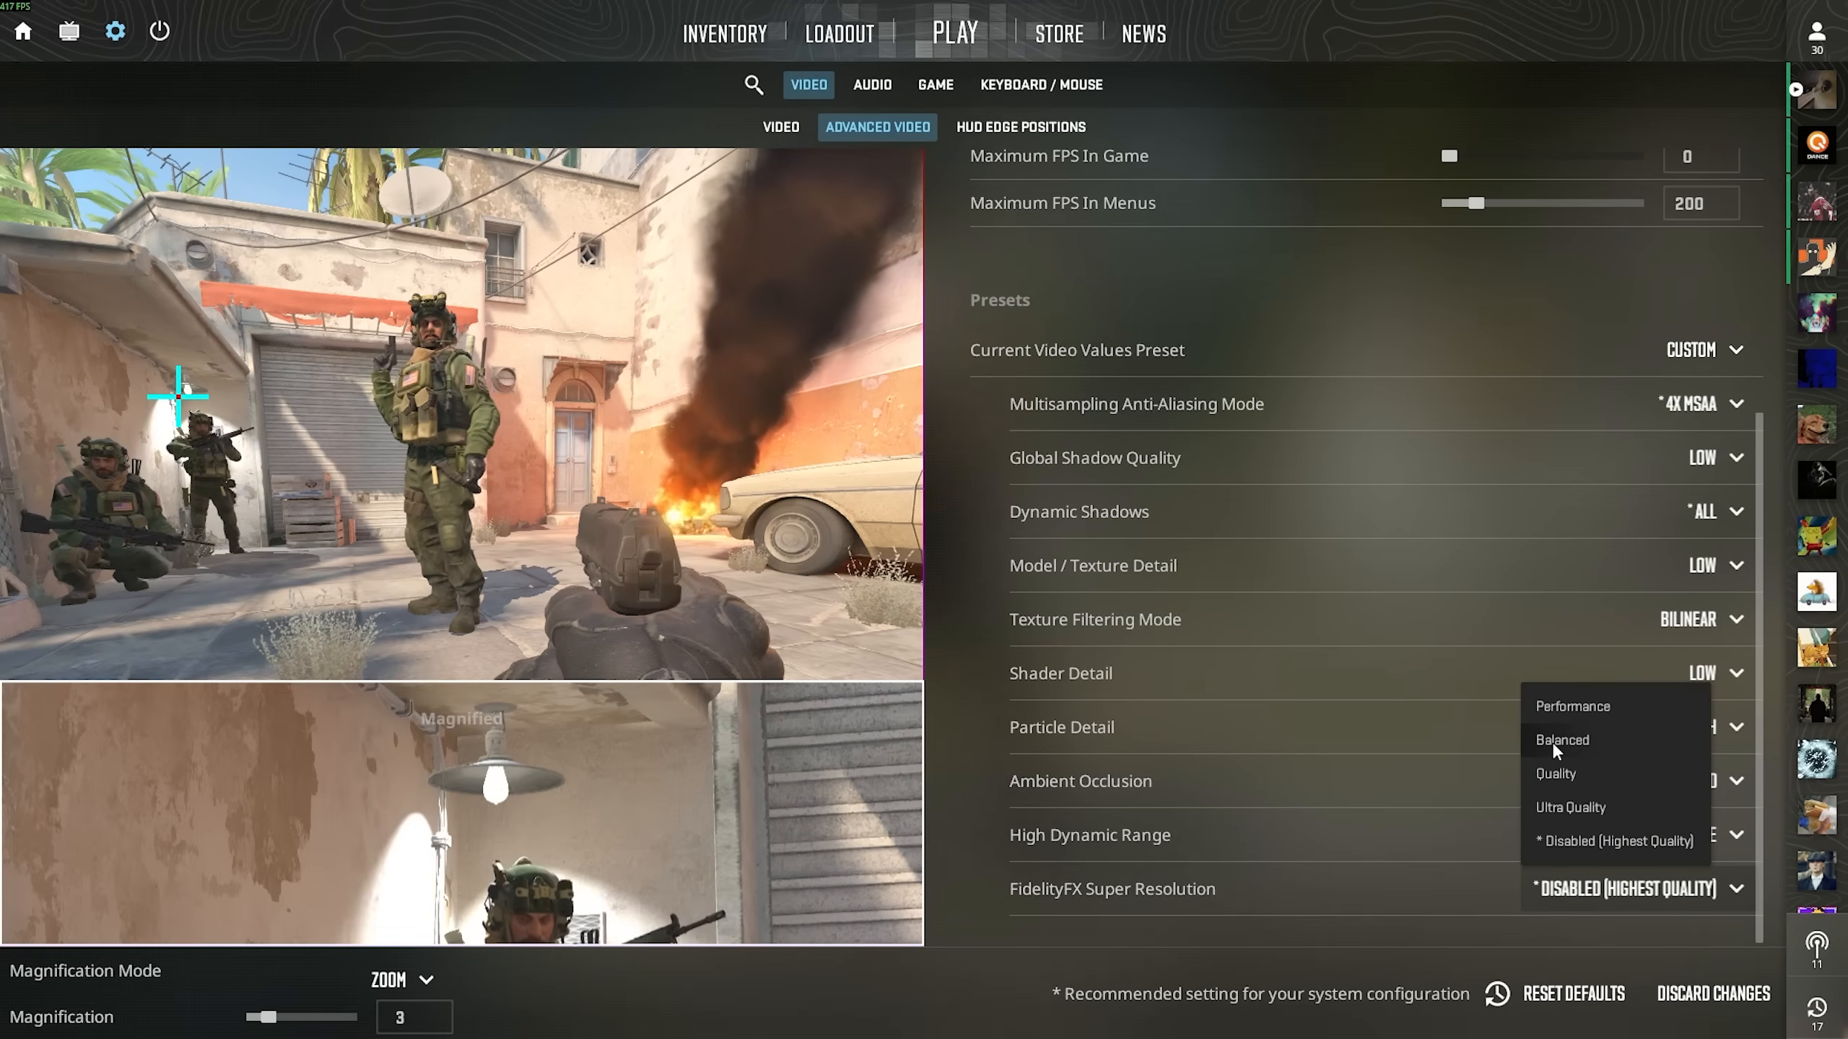
mouse_move(1579, 806)
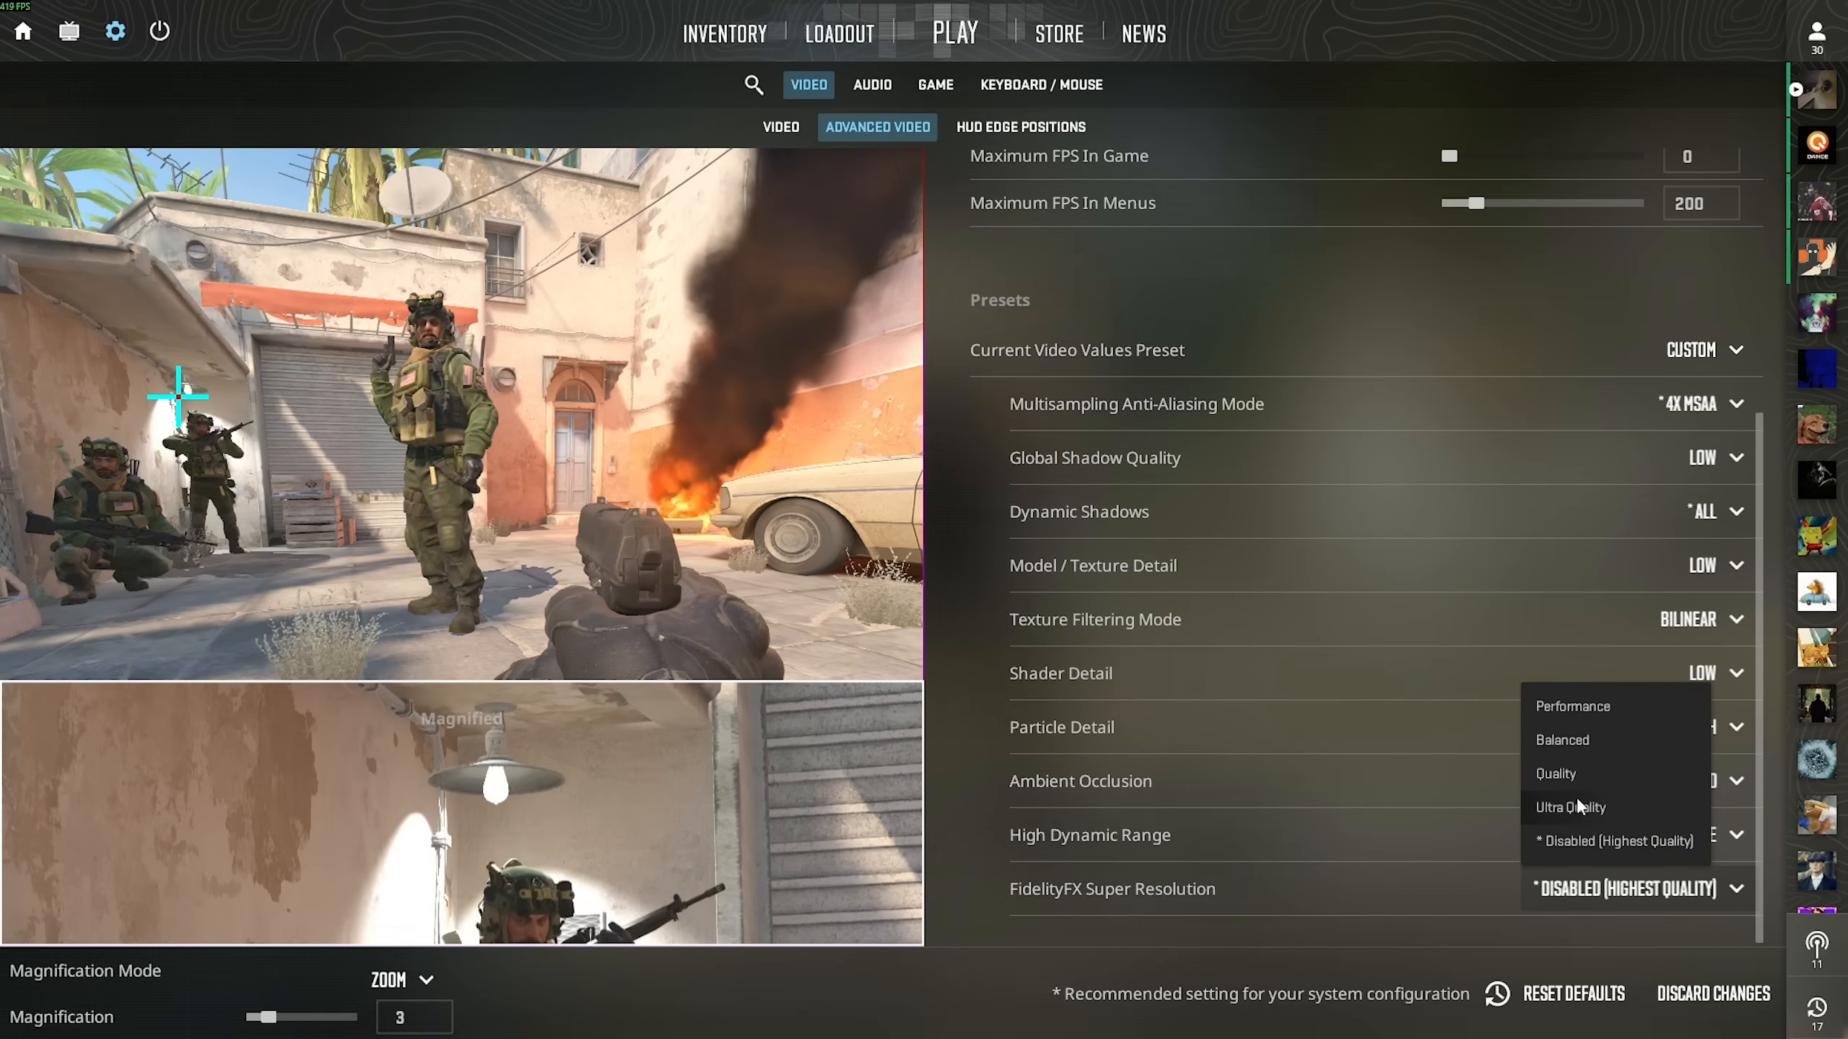
mouse_move(1556, 774)
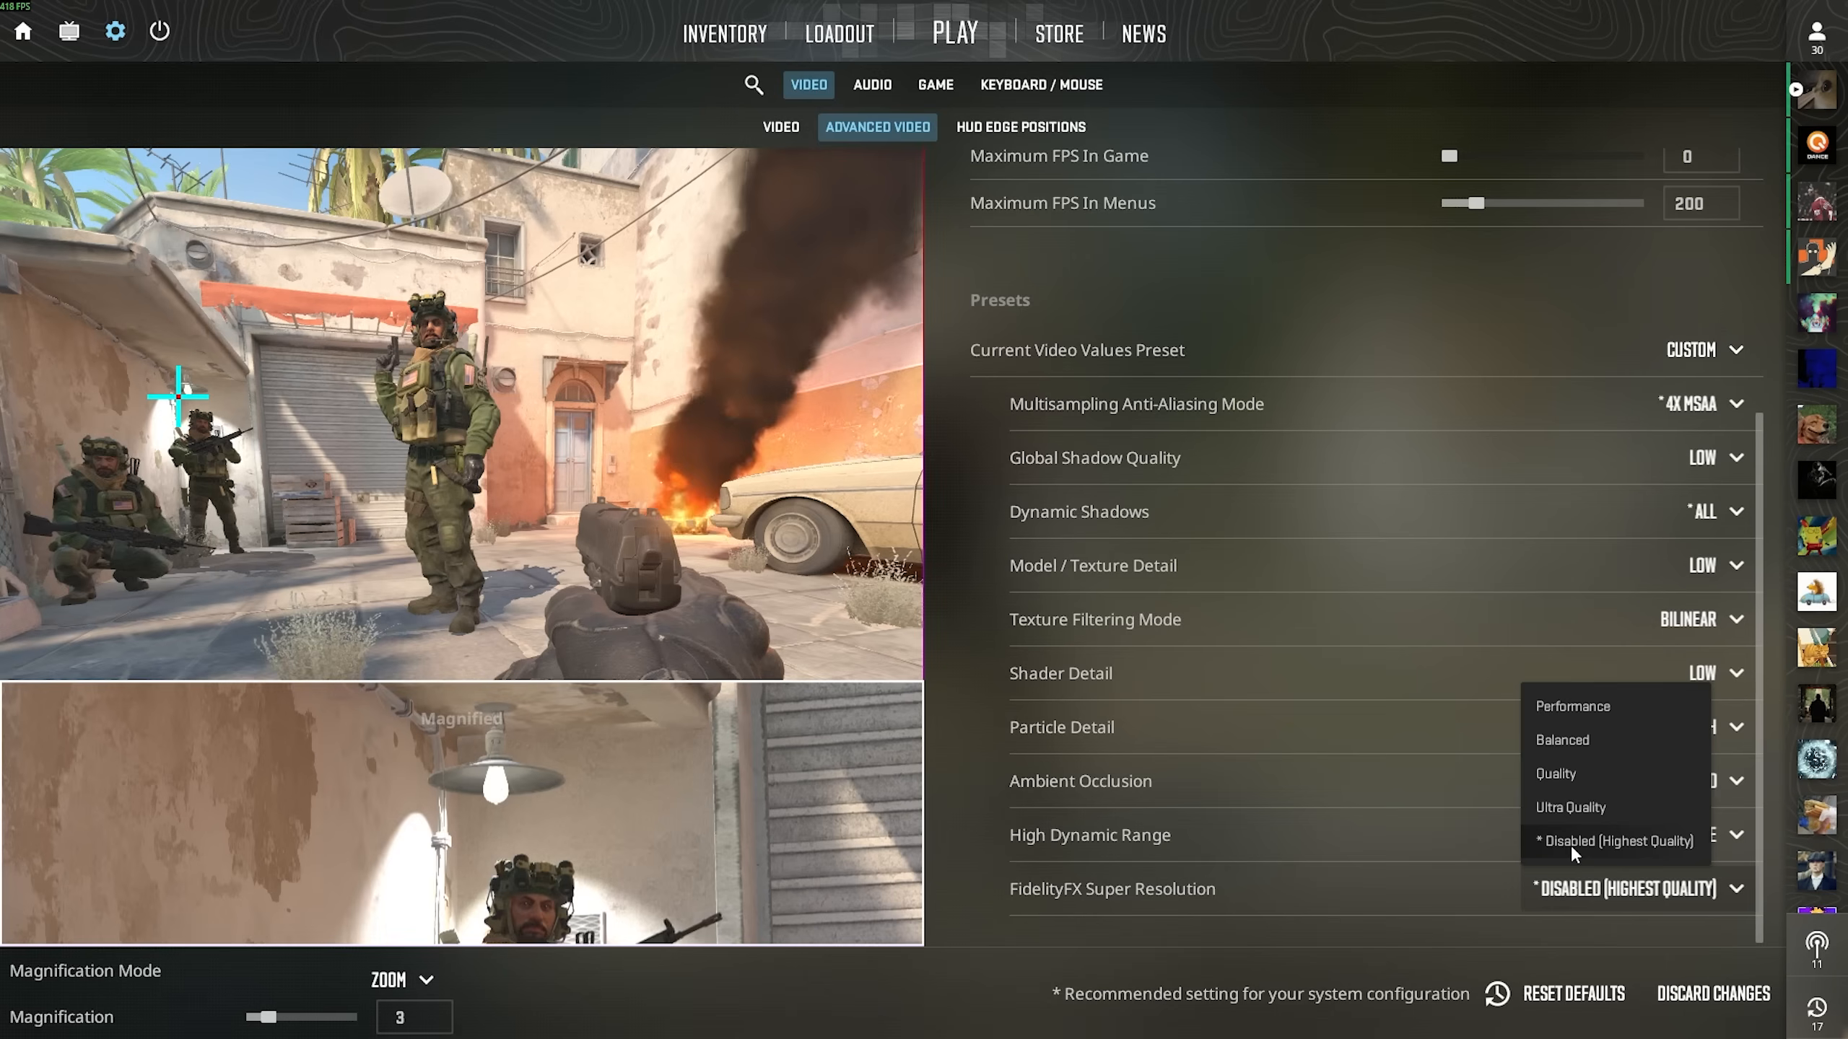
mouse_move(1566, 722)
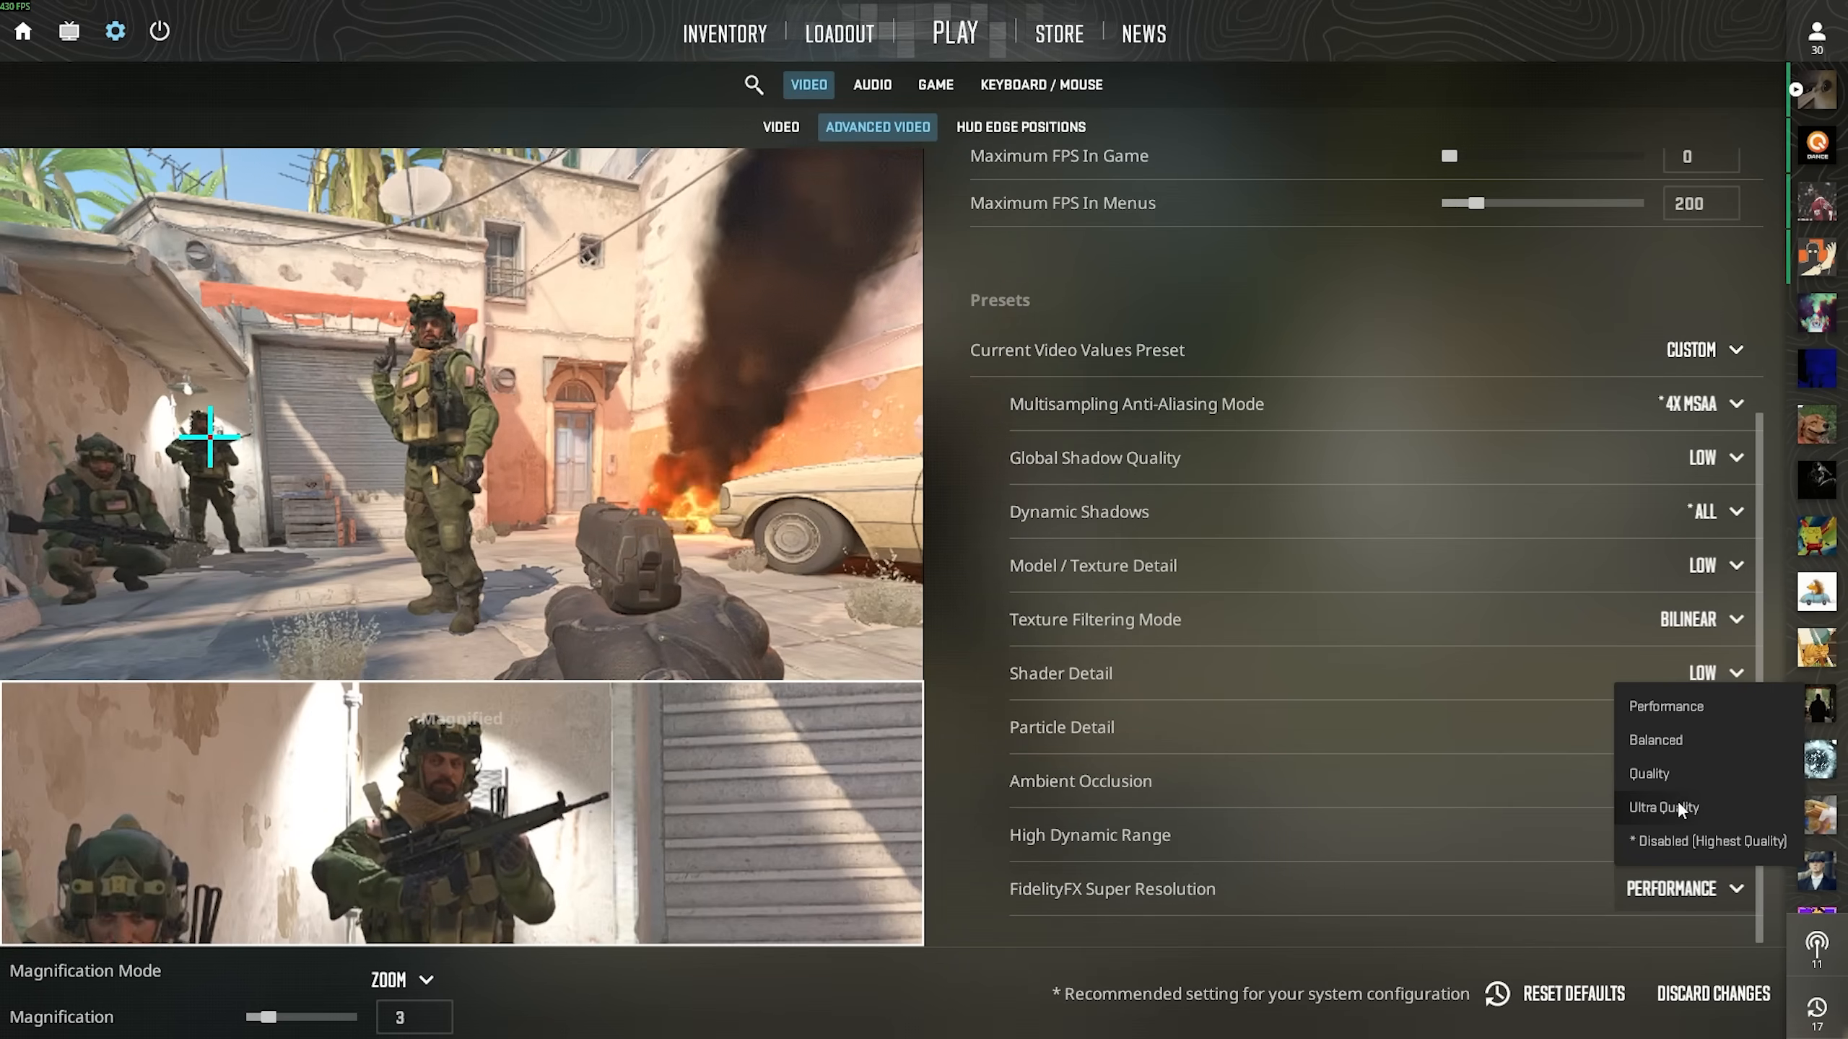
mouse_move(1665, 774)
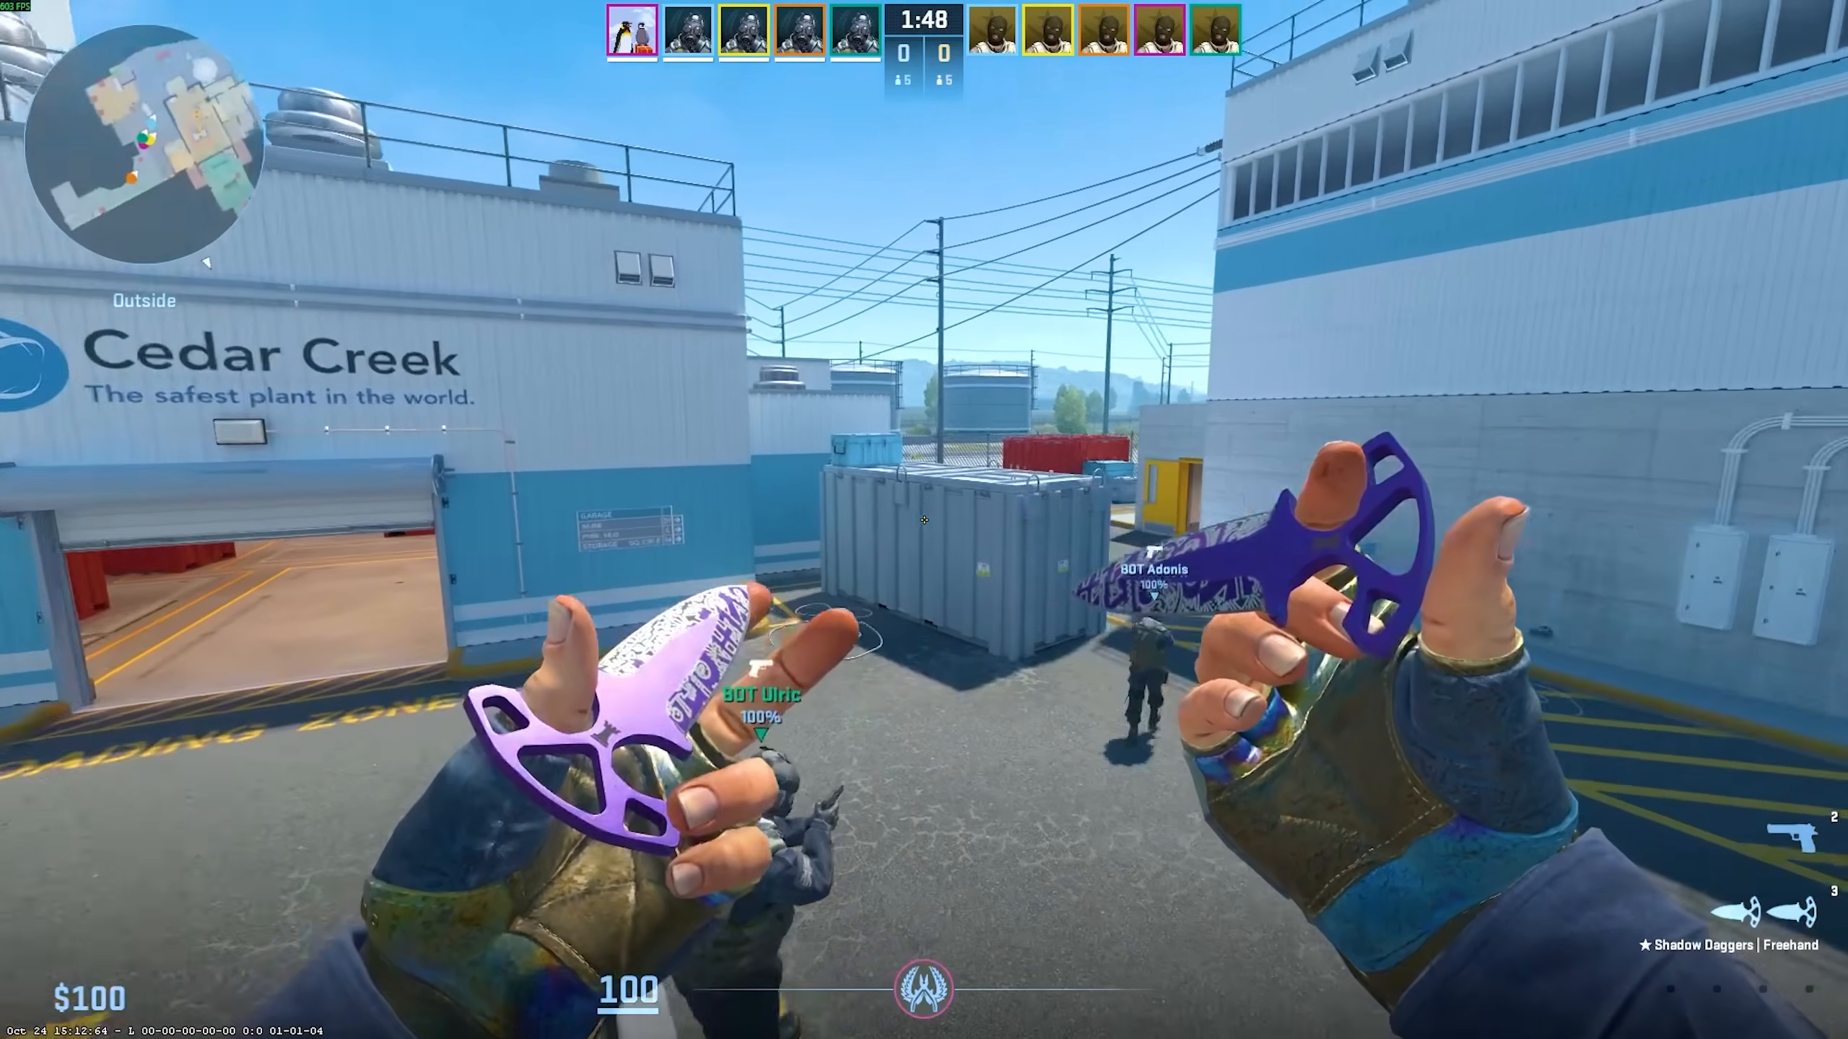
mouse_move(923, 520)
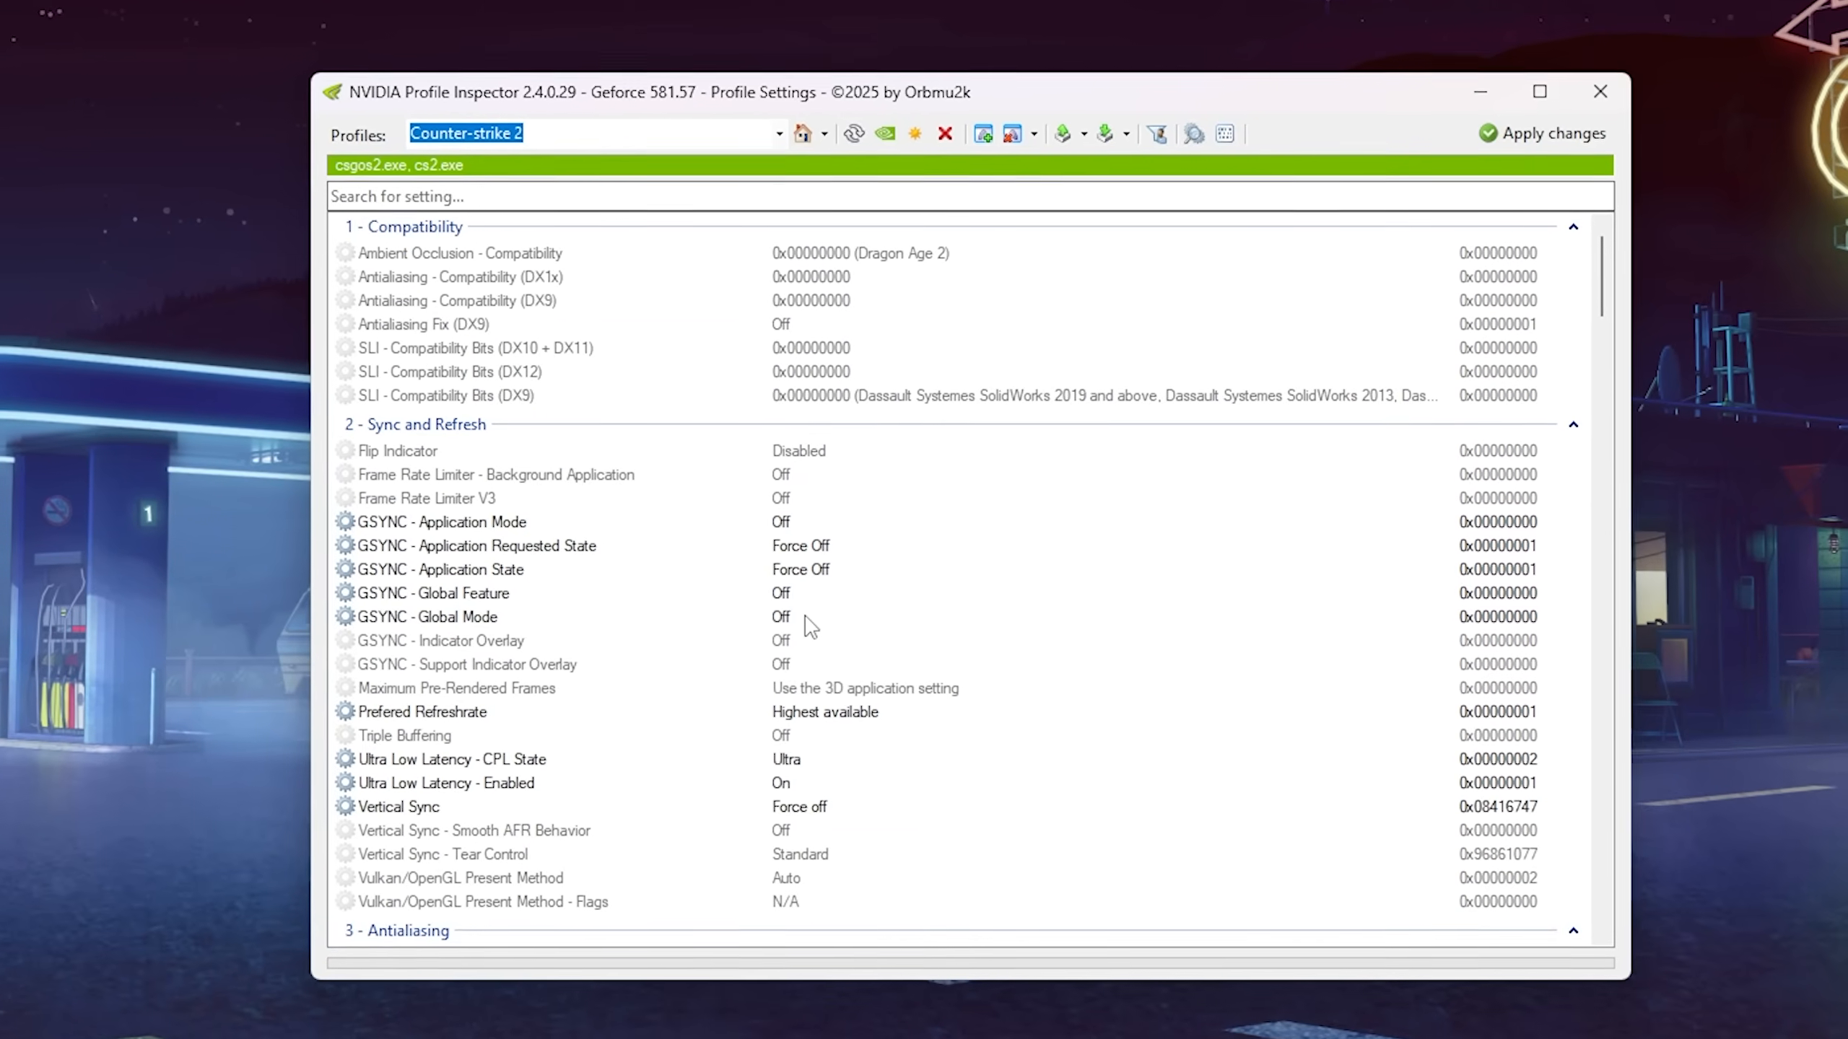
Launch nvidiaProfileInspector from the downloaded 2.4.0.29 zip archive
scroll("down", 3)
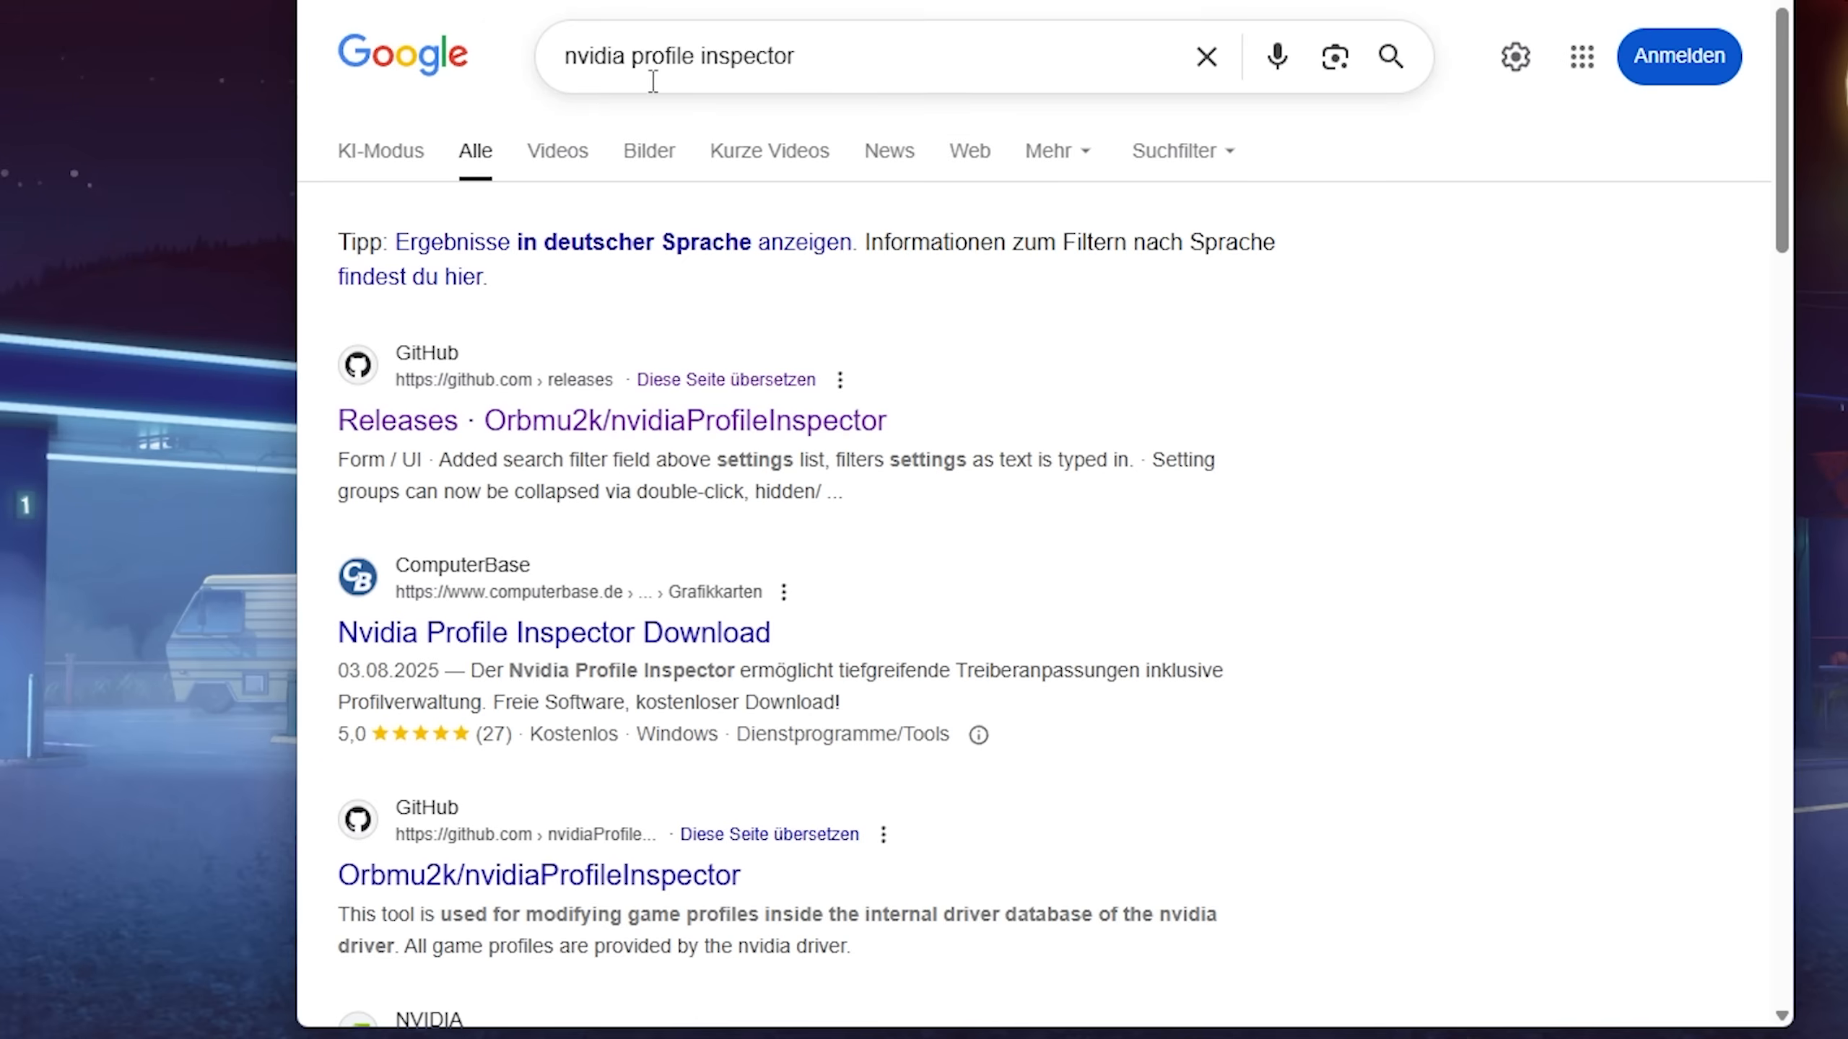
mouse_move(565, 448)
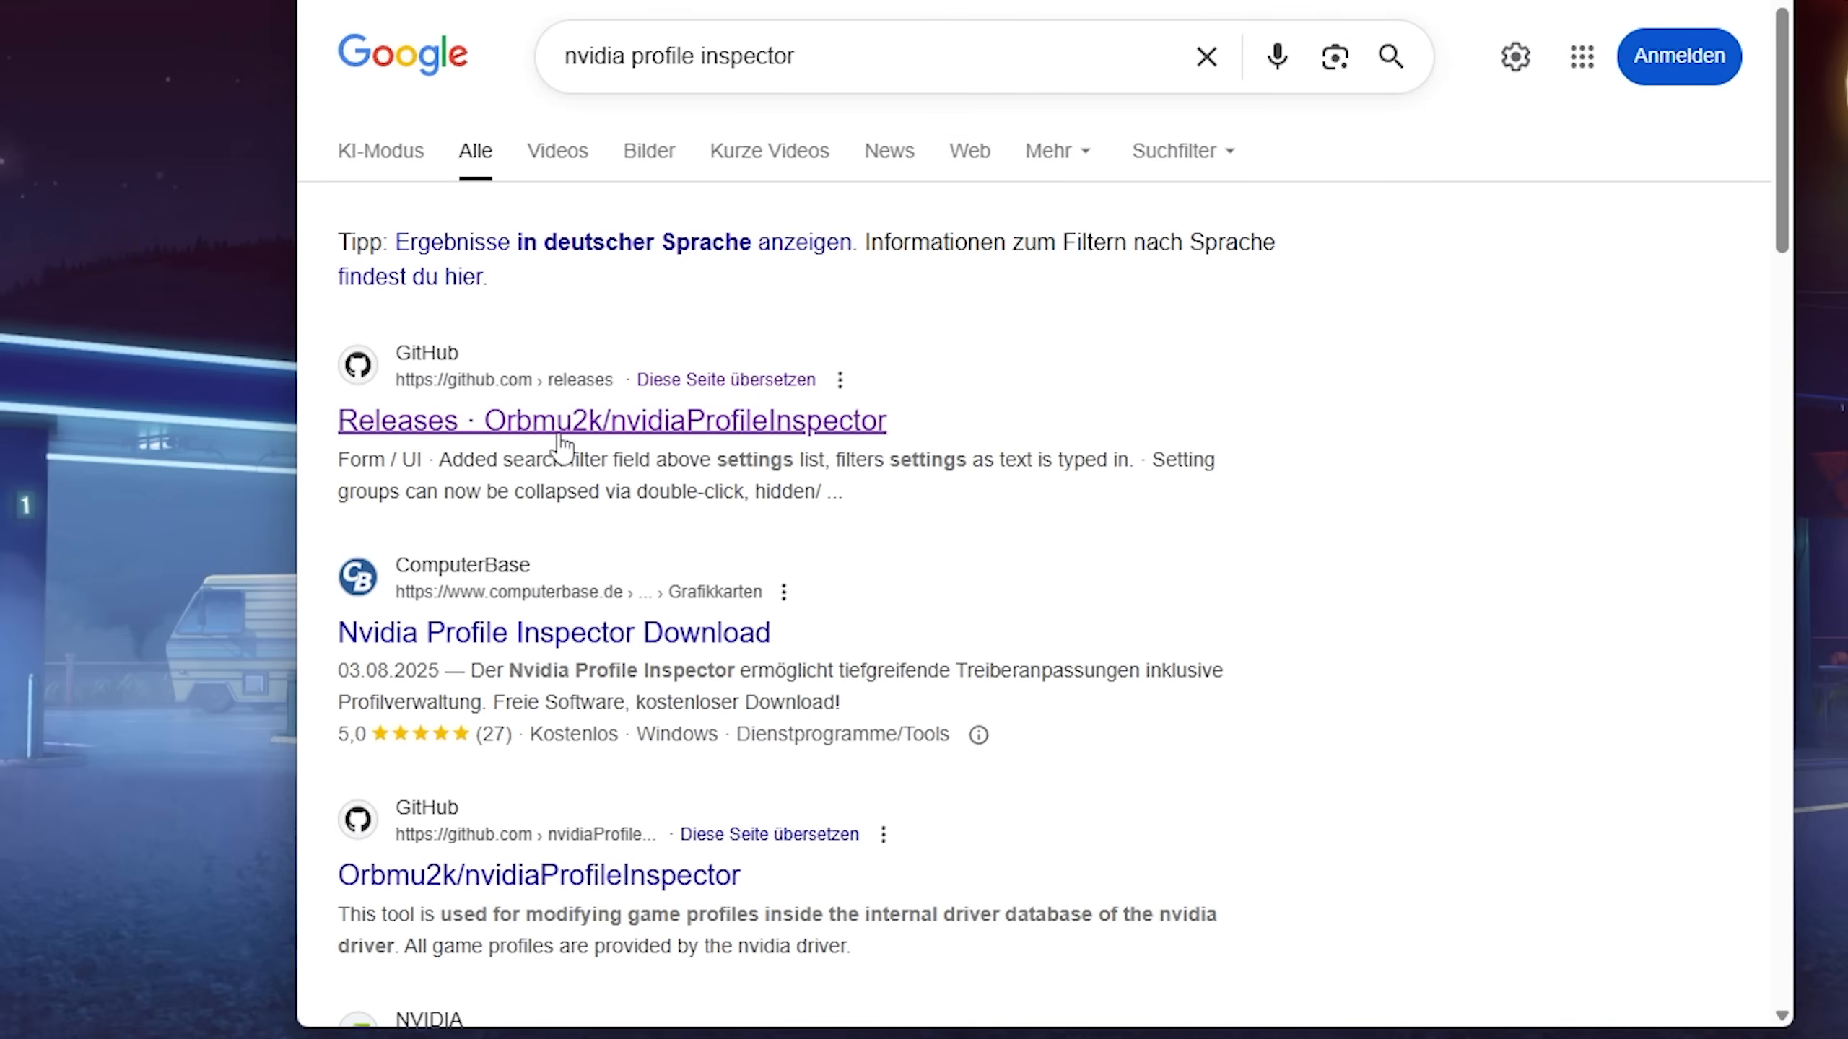
mouse_move(454, 430)
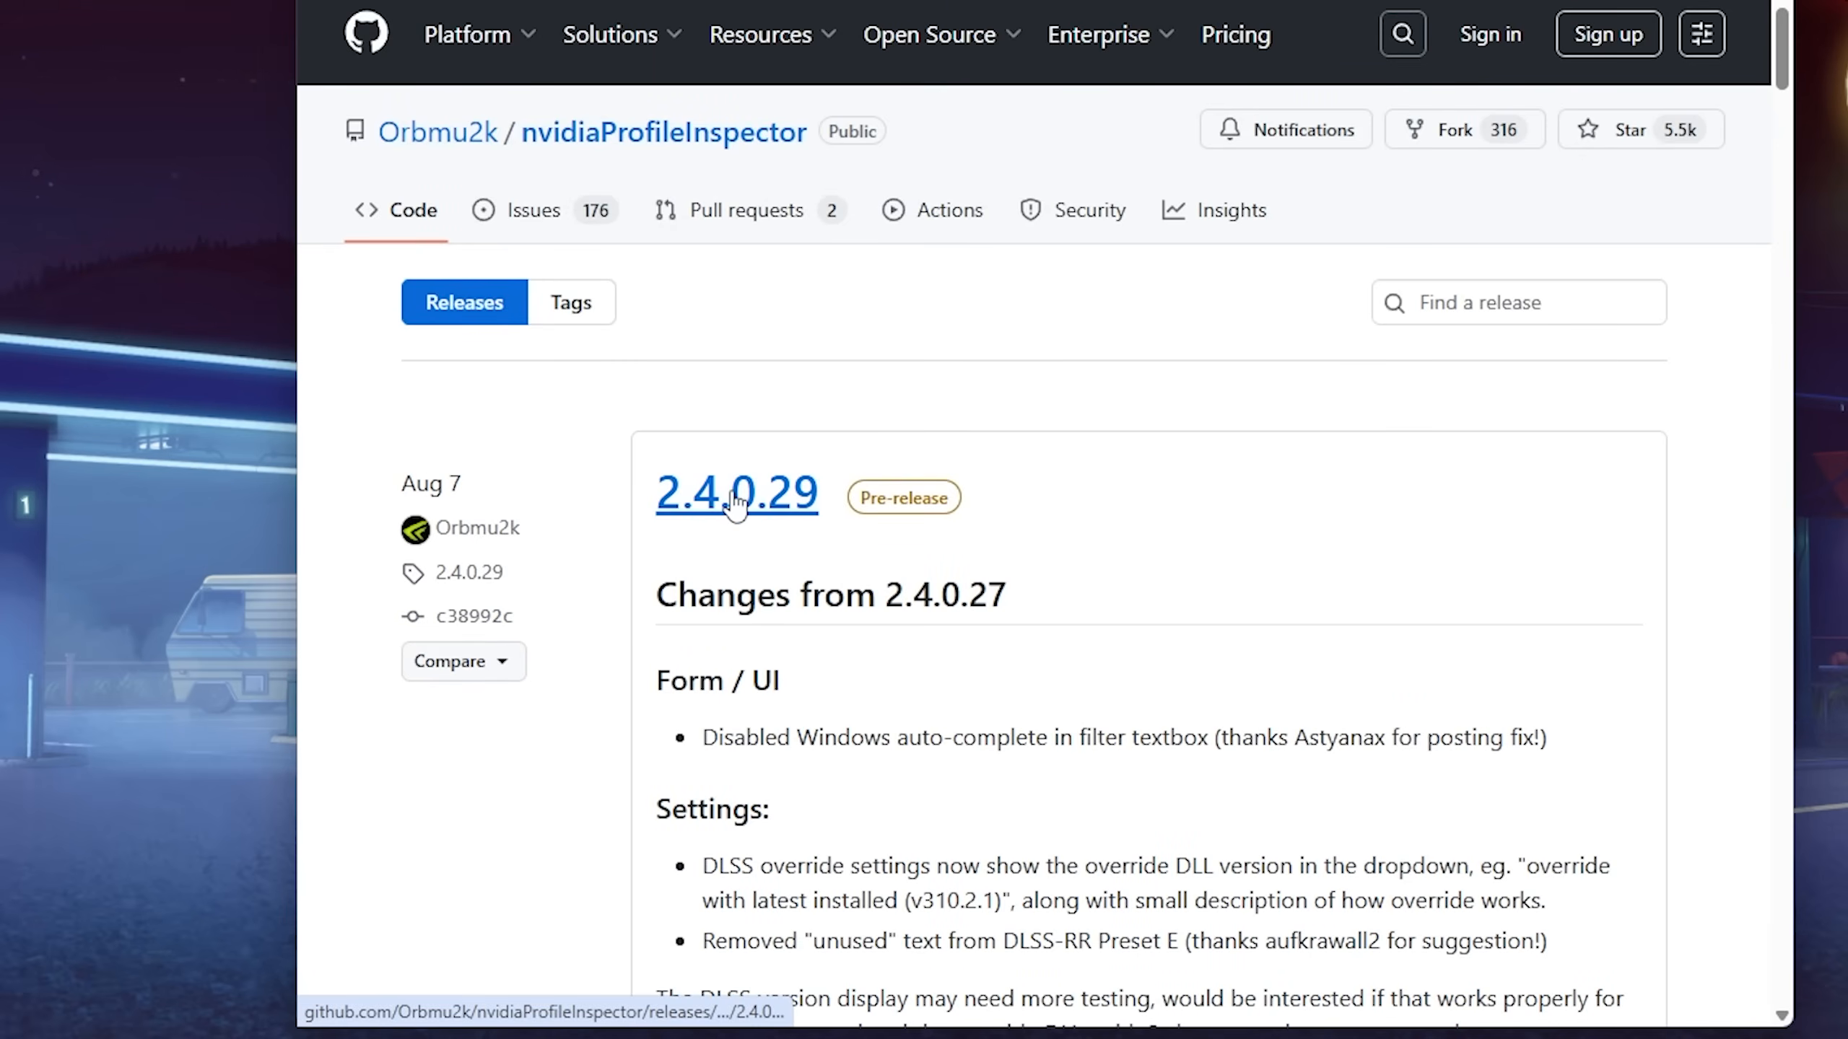
scroll("down", 3)
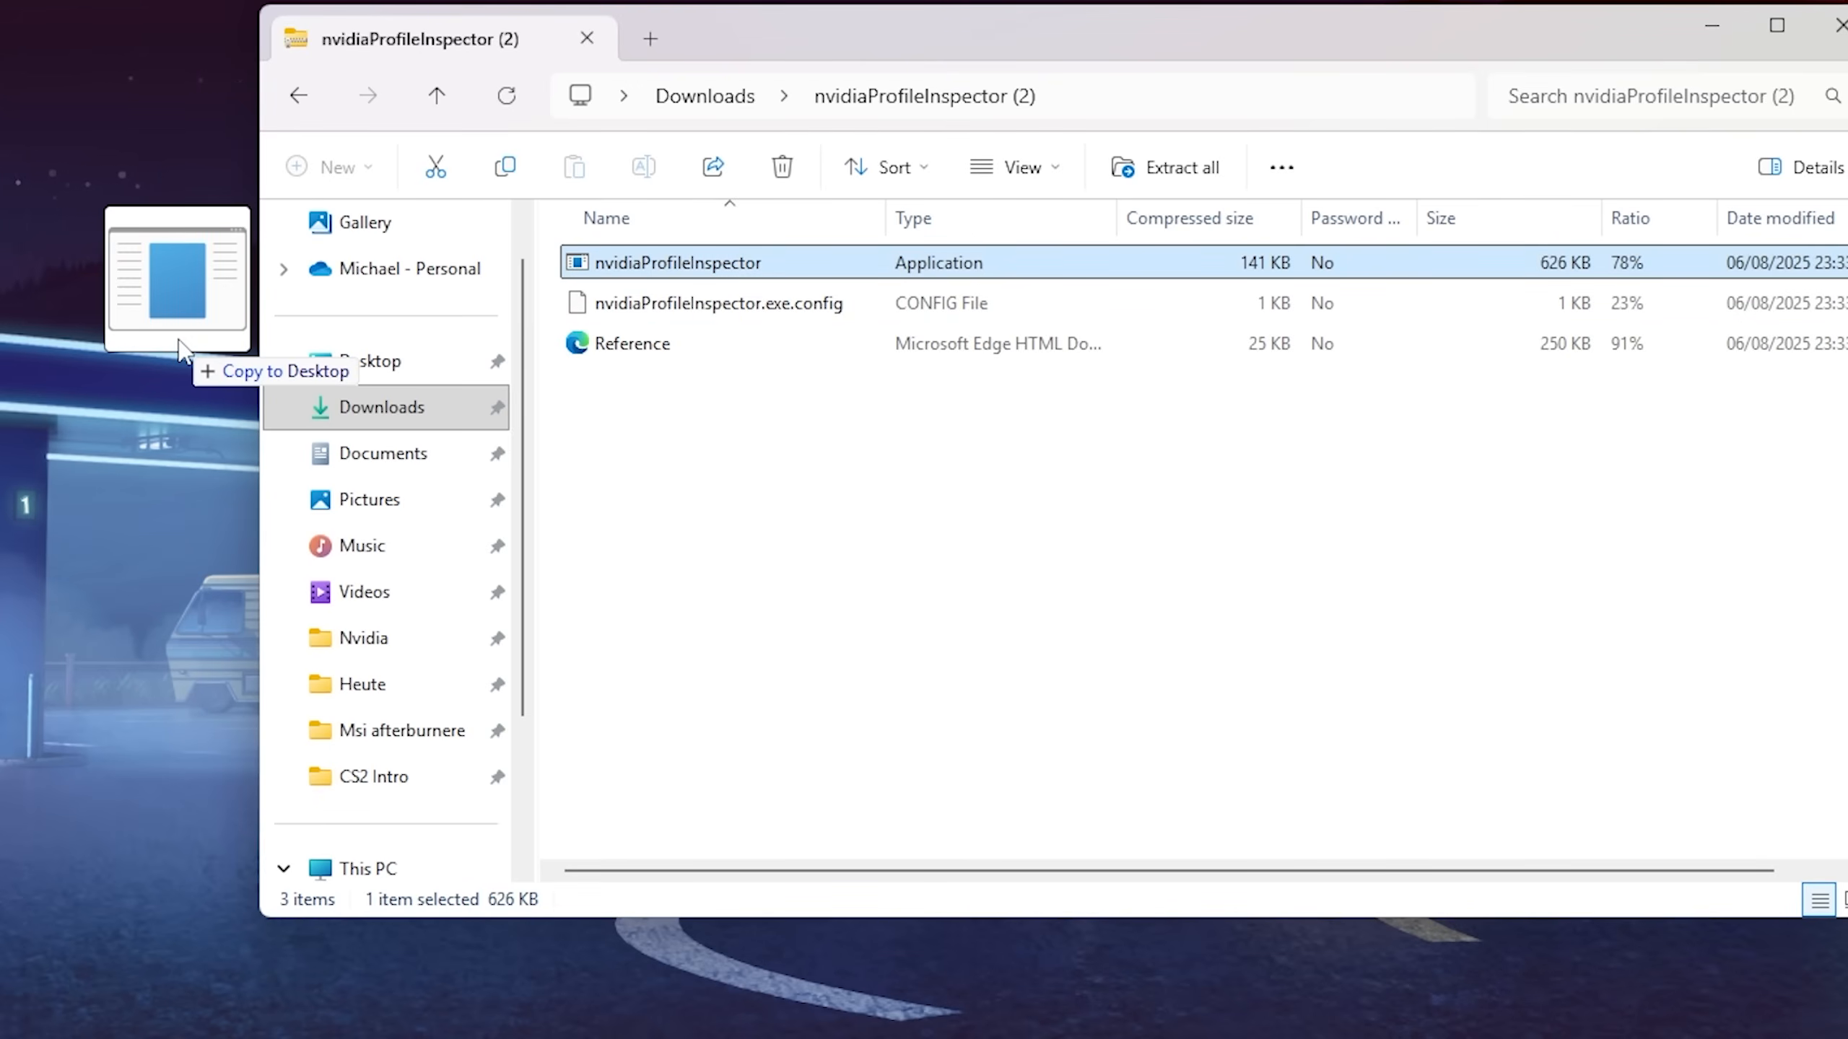
double_click(676, 261)
type("Counter")
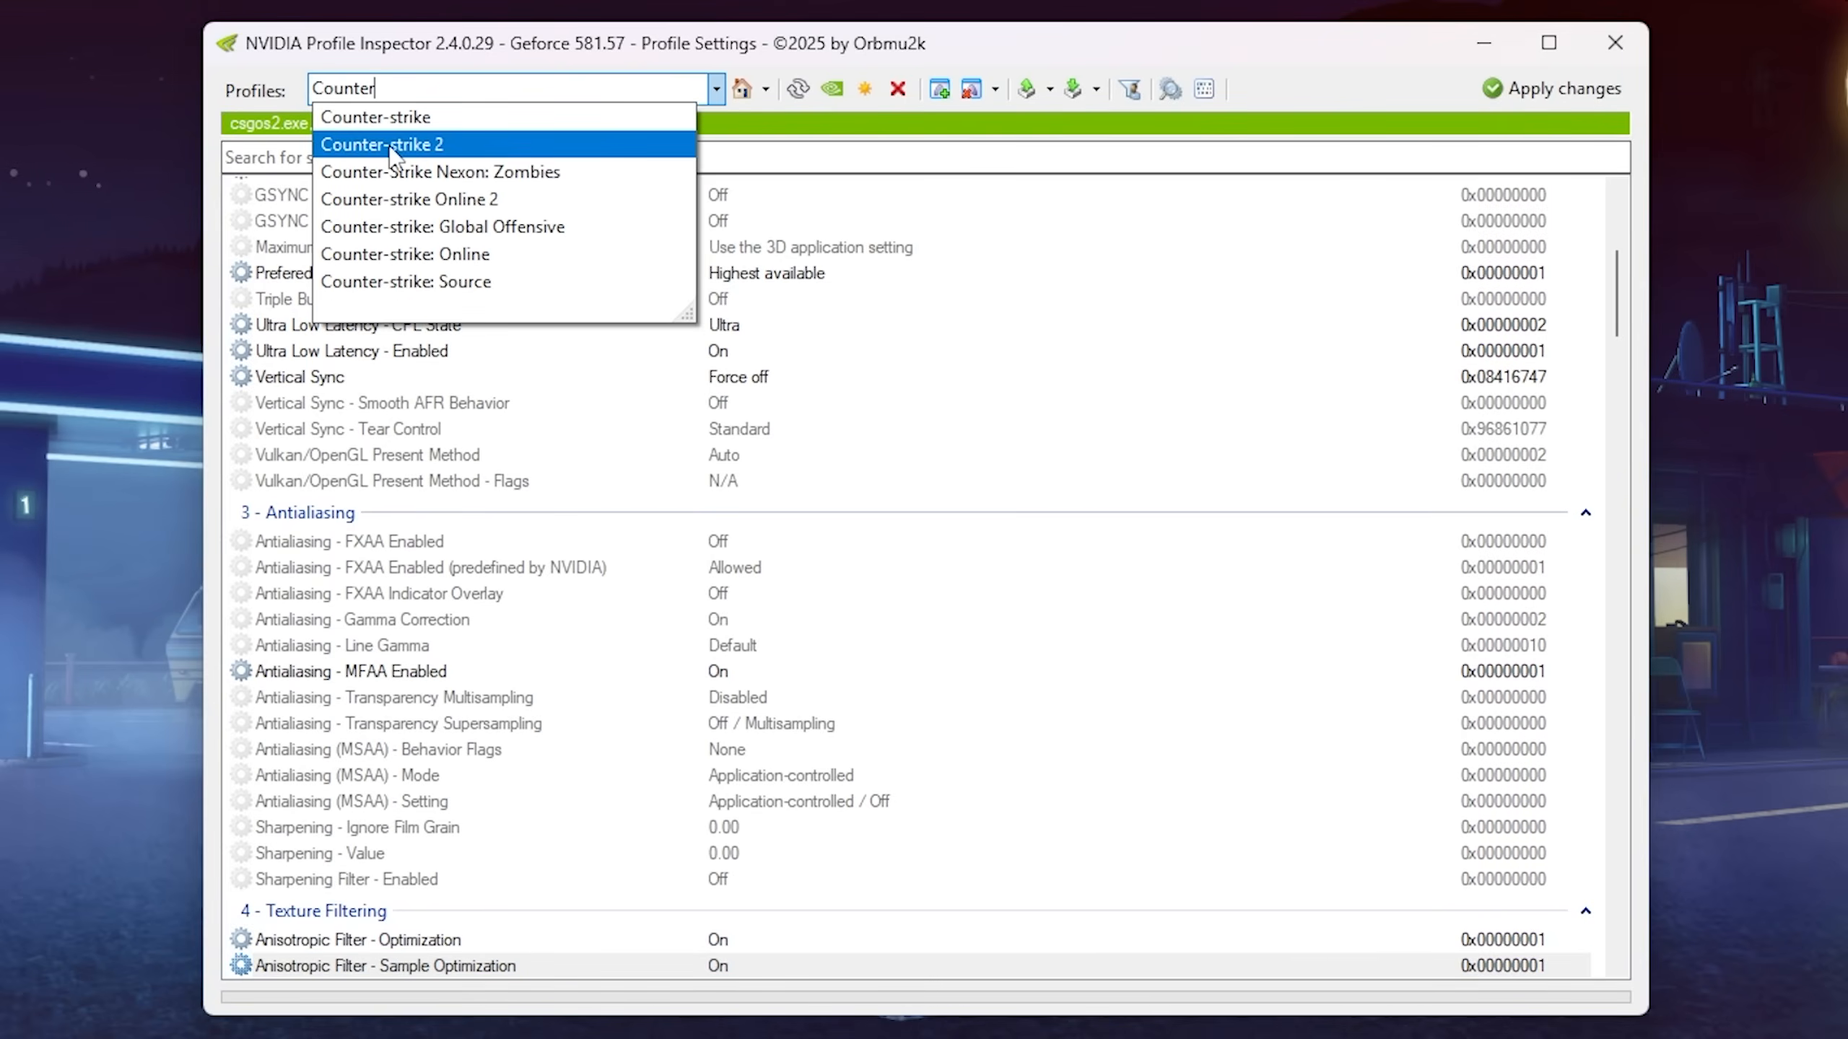
Load the Counter-strike 2 driver profile from the Profiles list
left_click(381, 143)
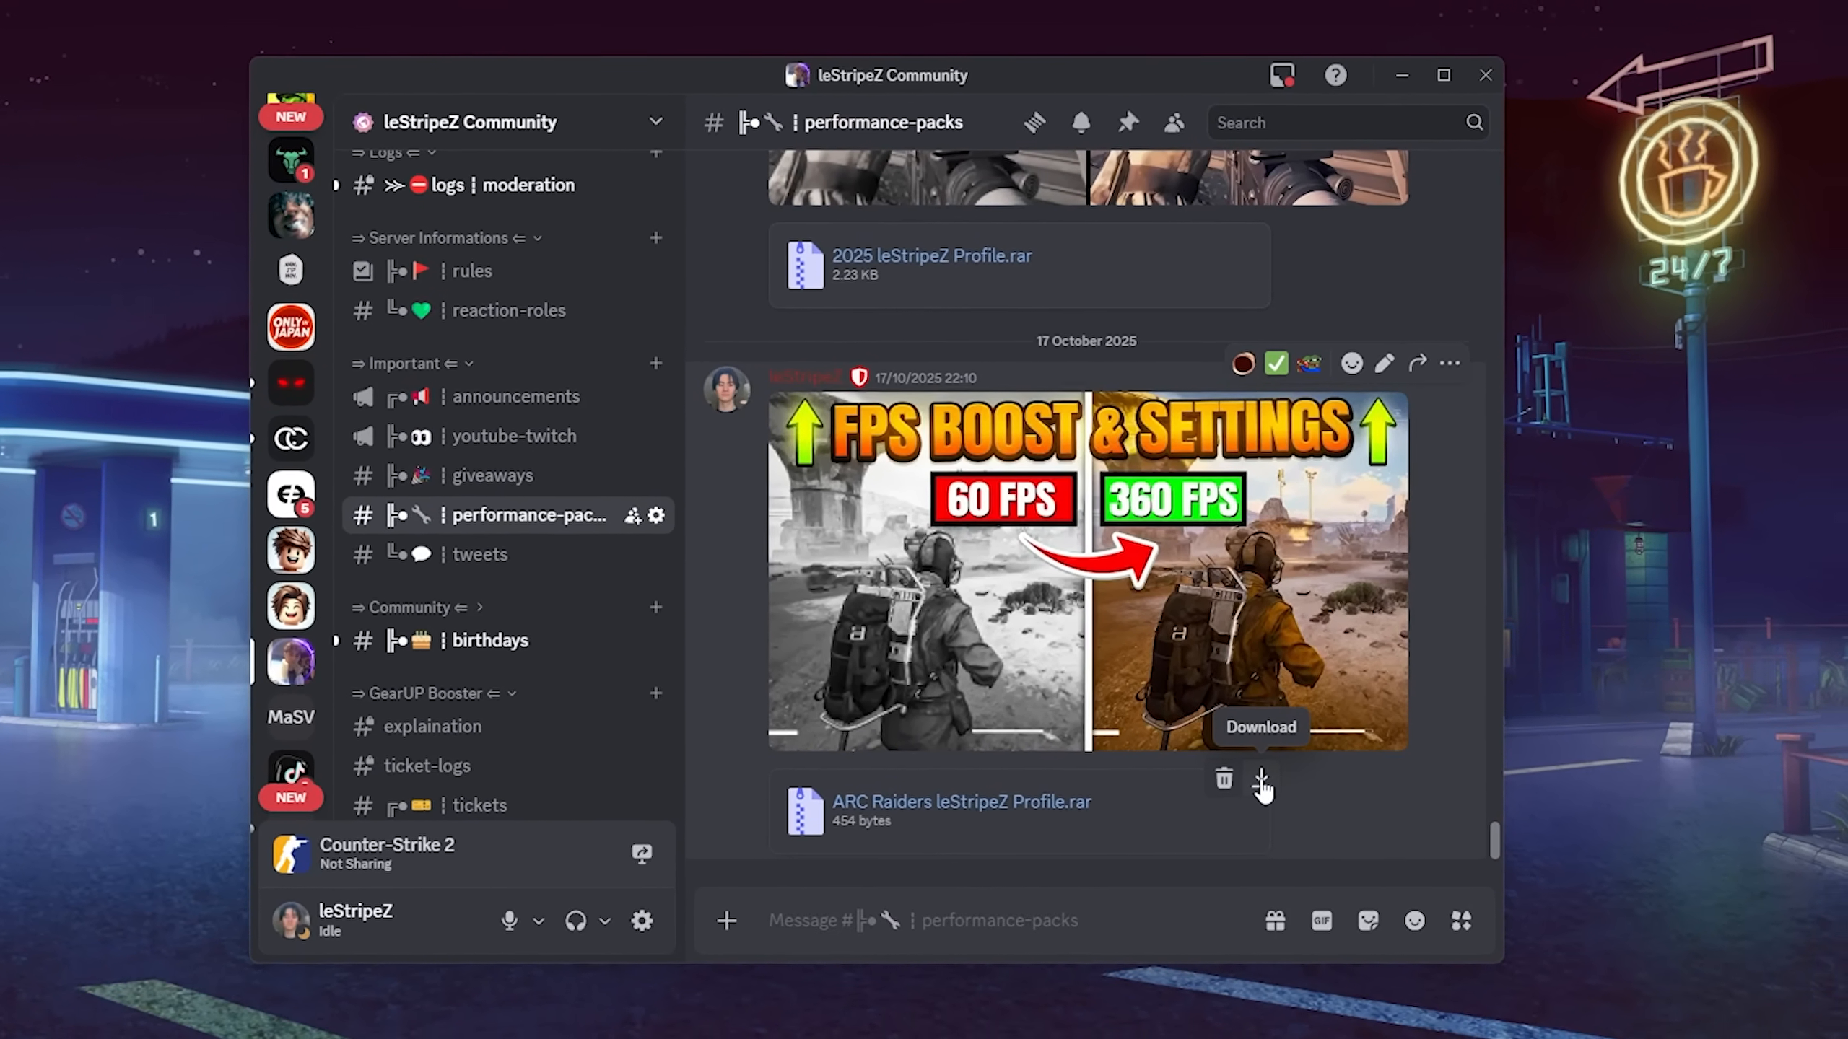
Download the leStripeZ CS2 .nip from Discord and upload it to VirusTotal for scanning
left_click(1259, 782)
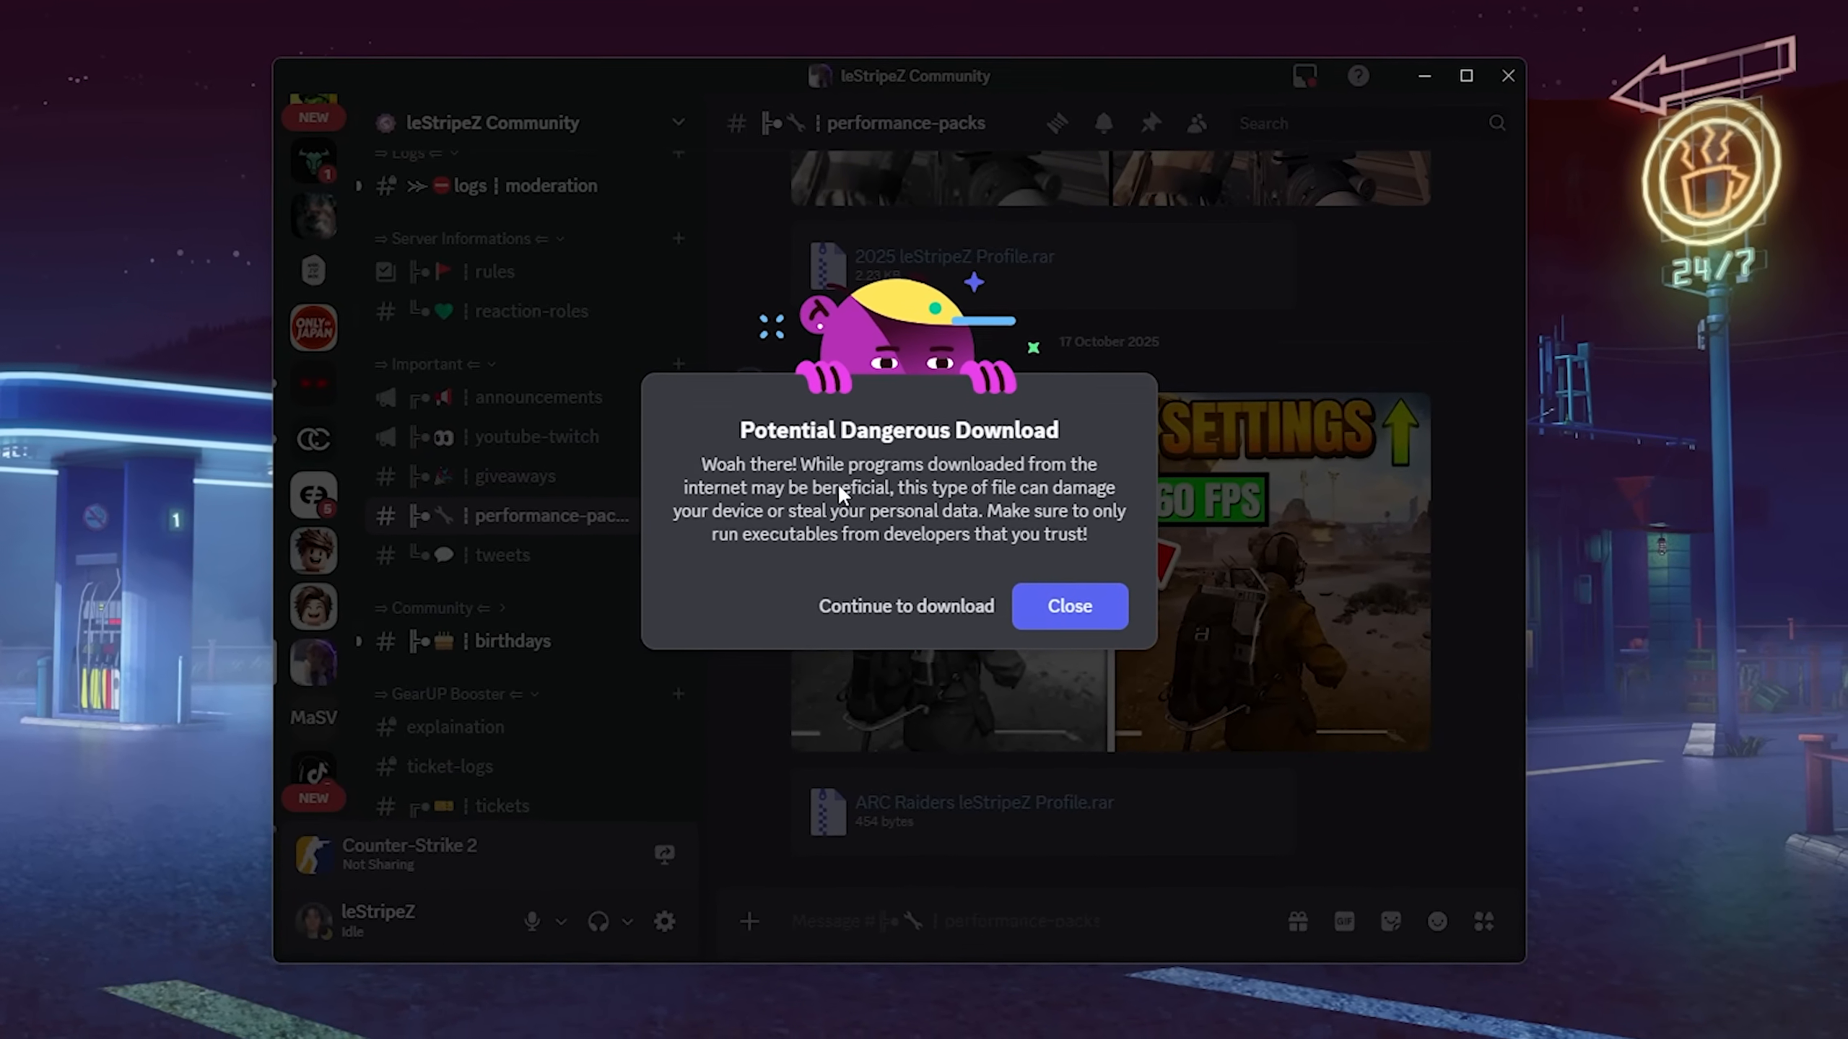
left_click(1067, 606)
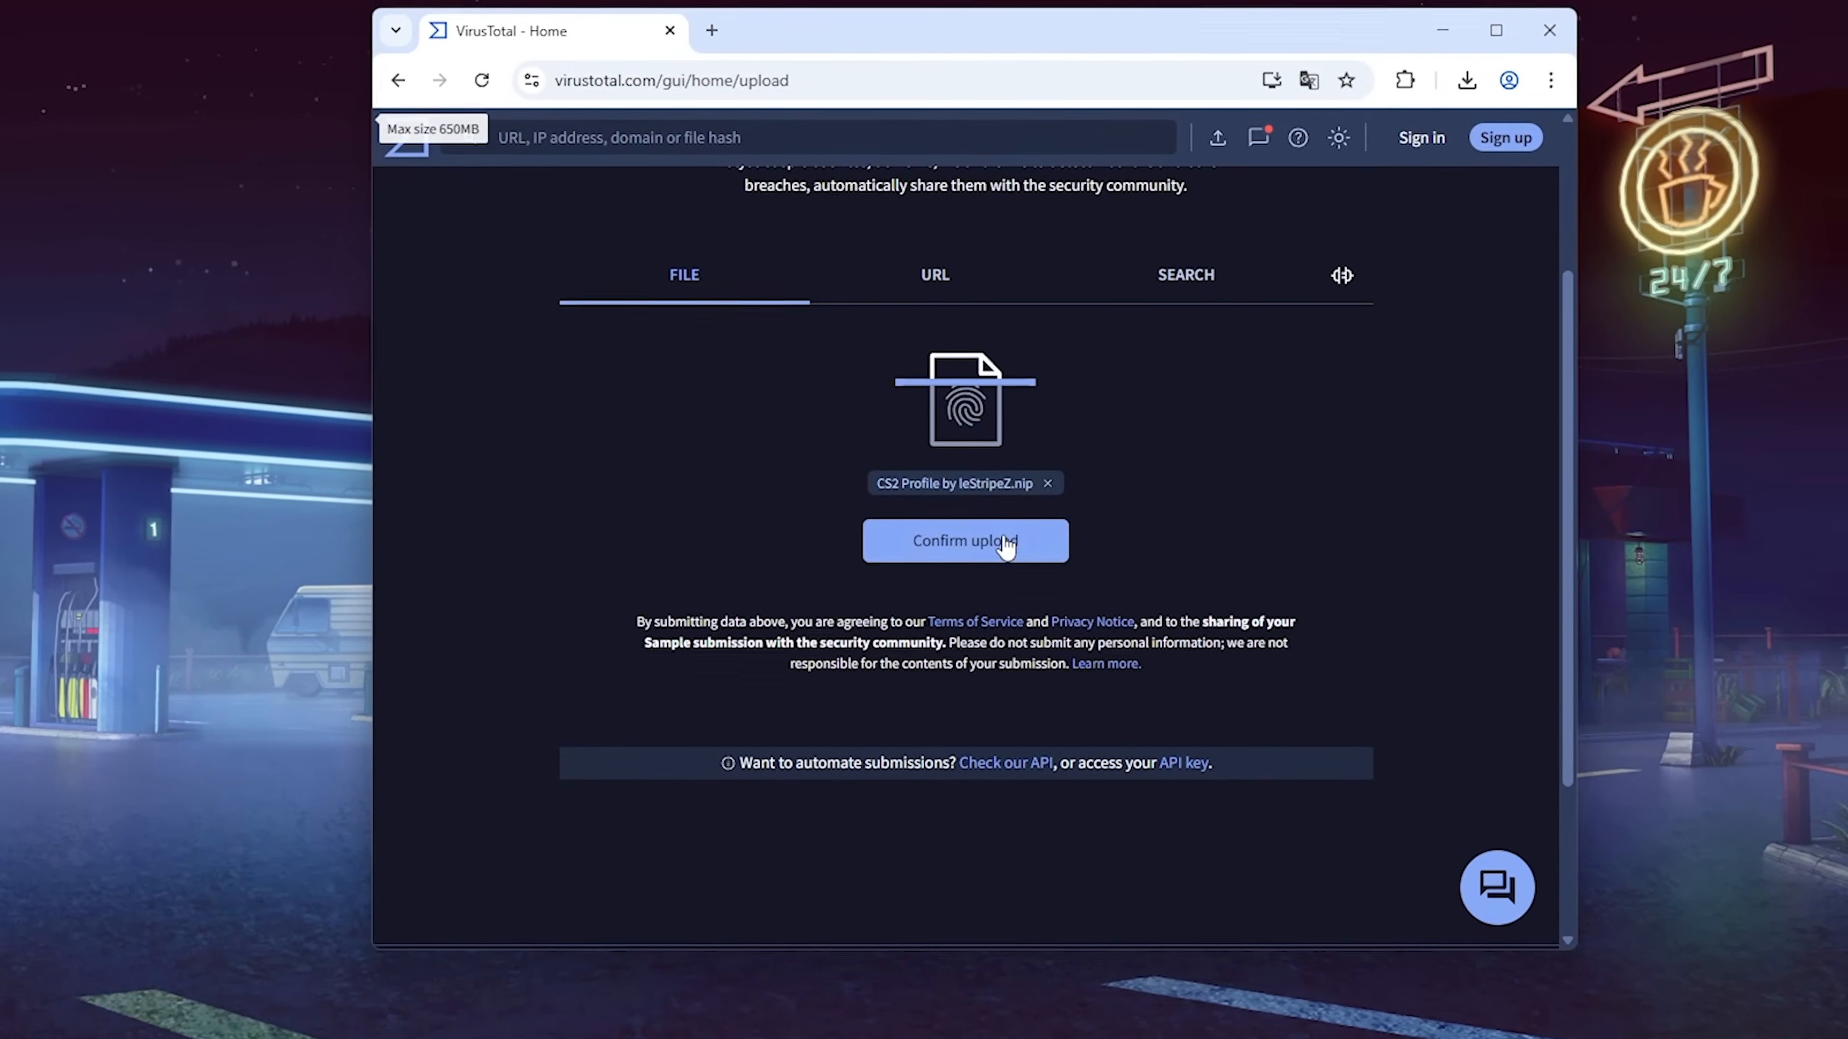
left_click(964, 540)
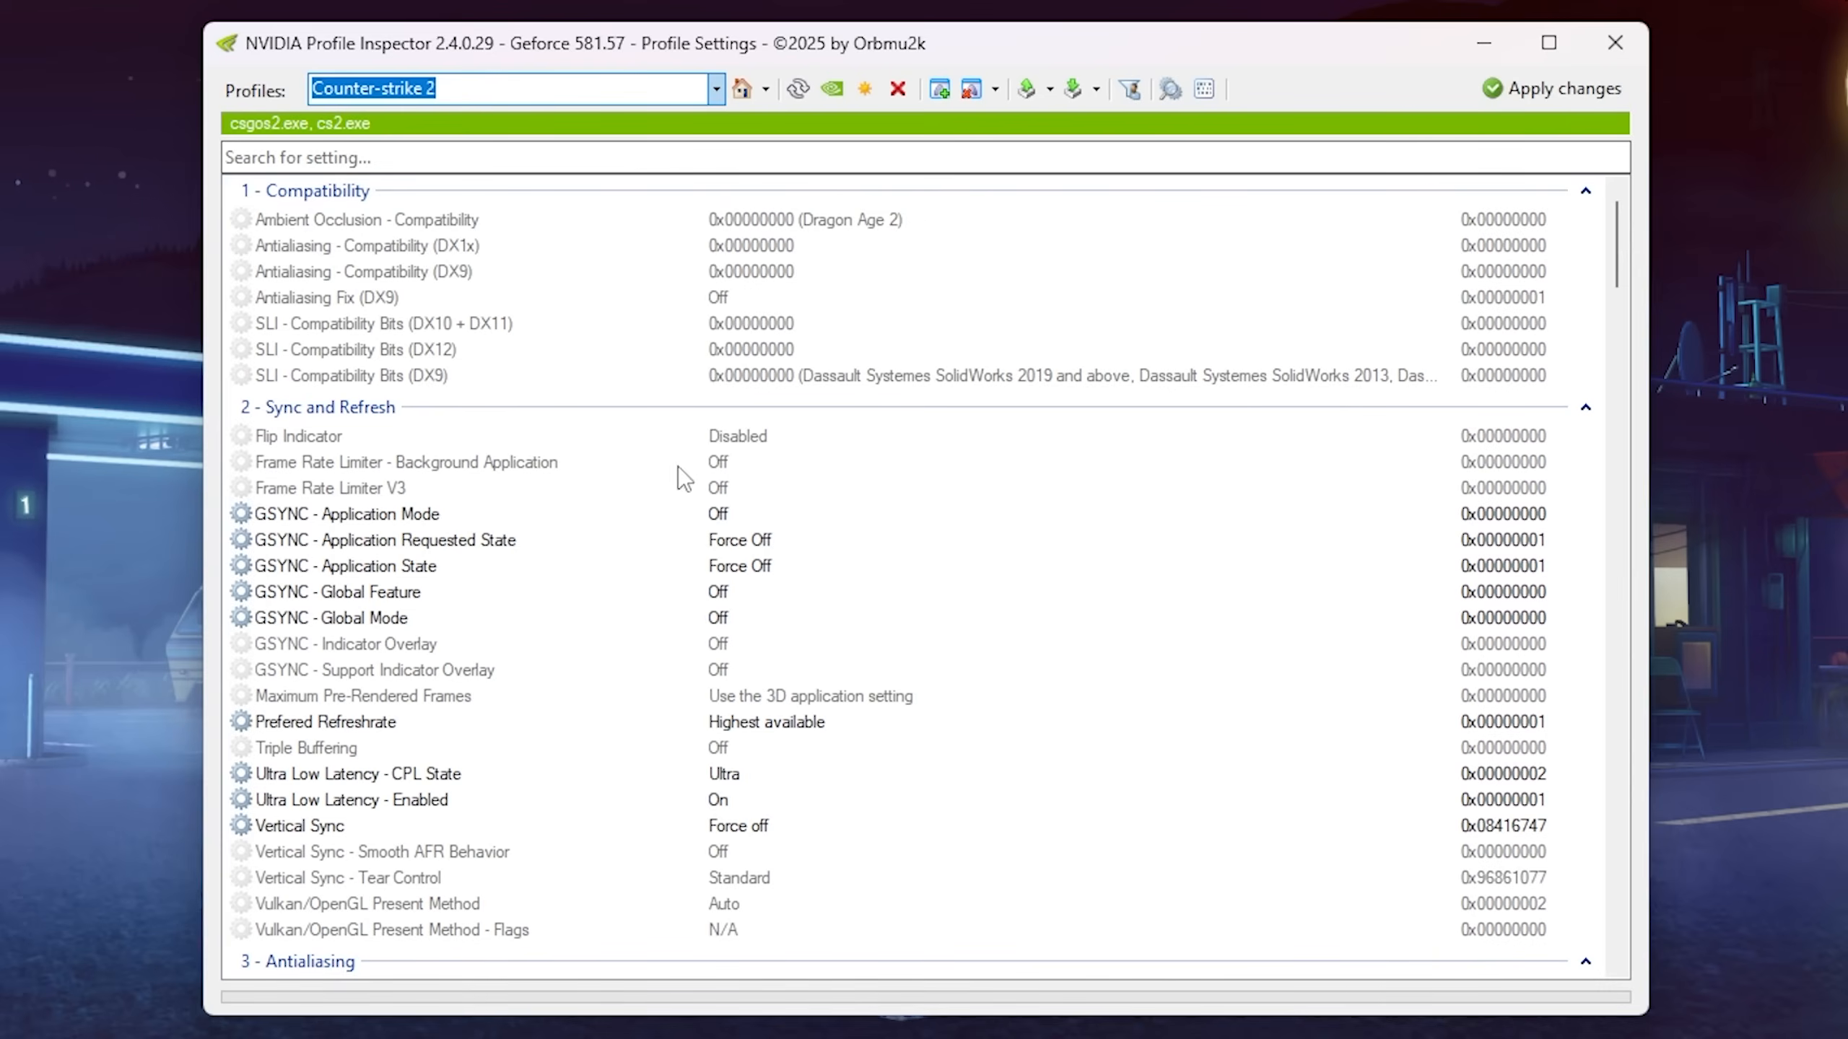
Import the CS2 Profile .nip file from the Desktop into the driver profiles
left_click(1069, 88)
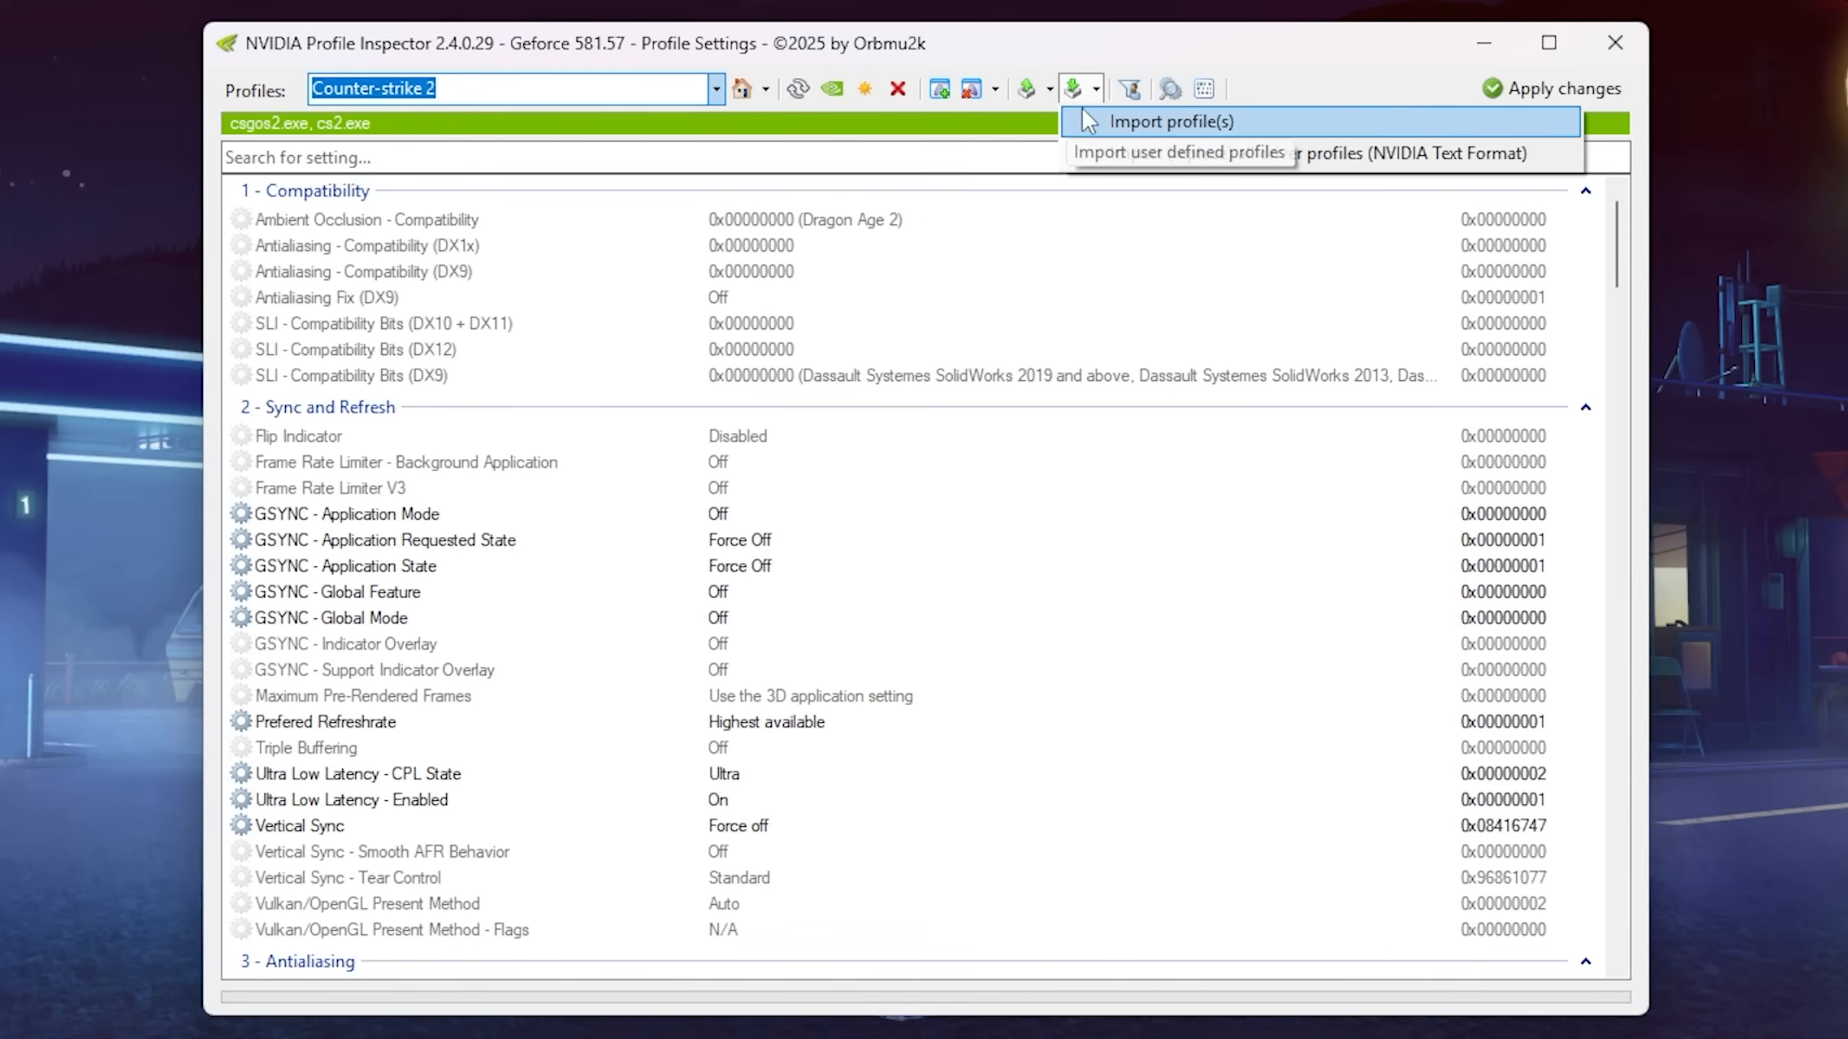
left_click(1179, 152)
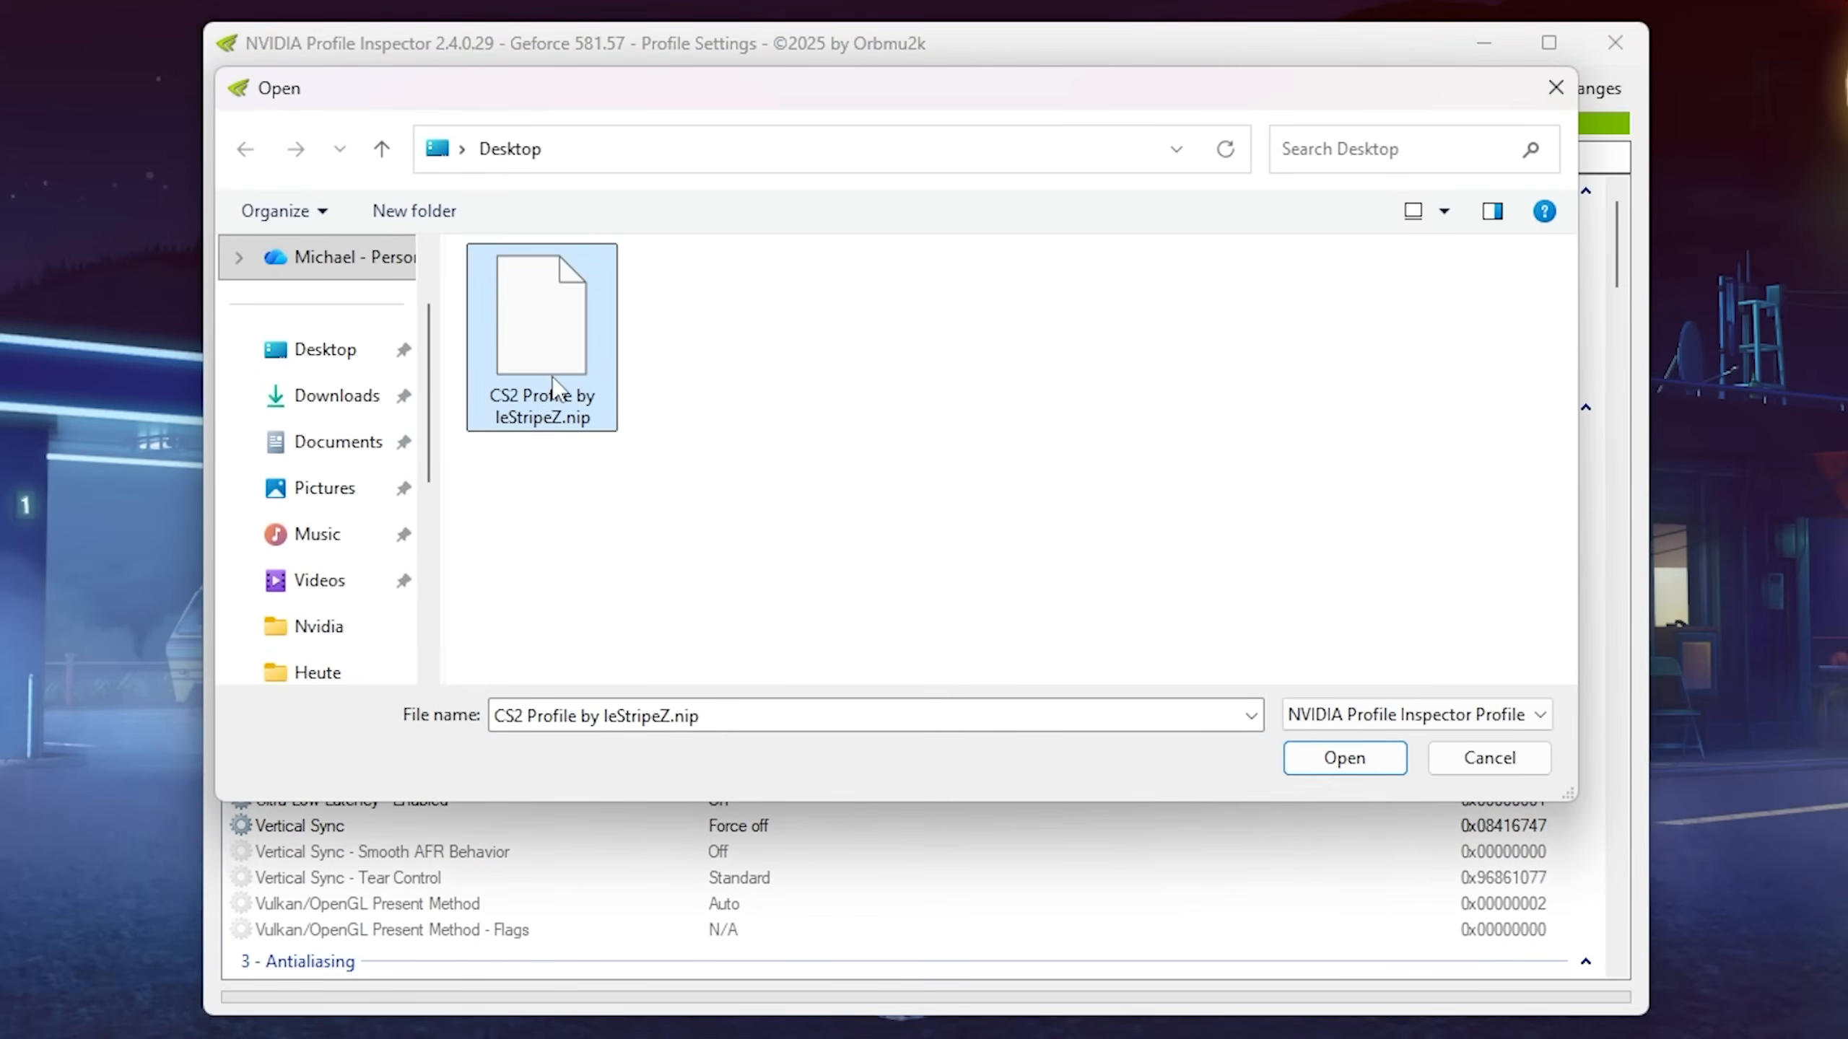
left_click(1342, 757)
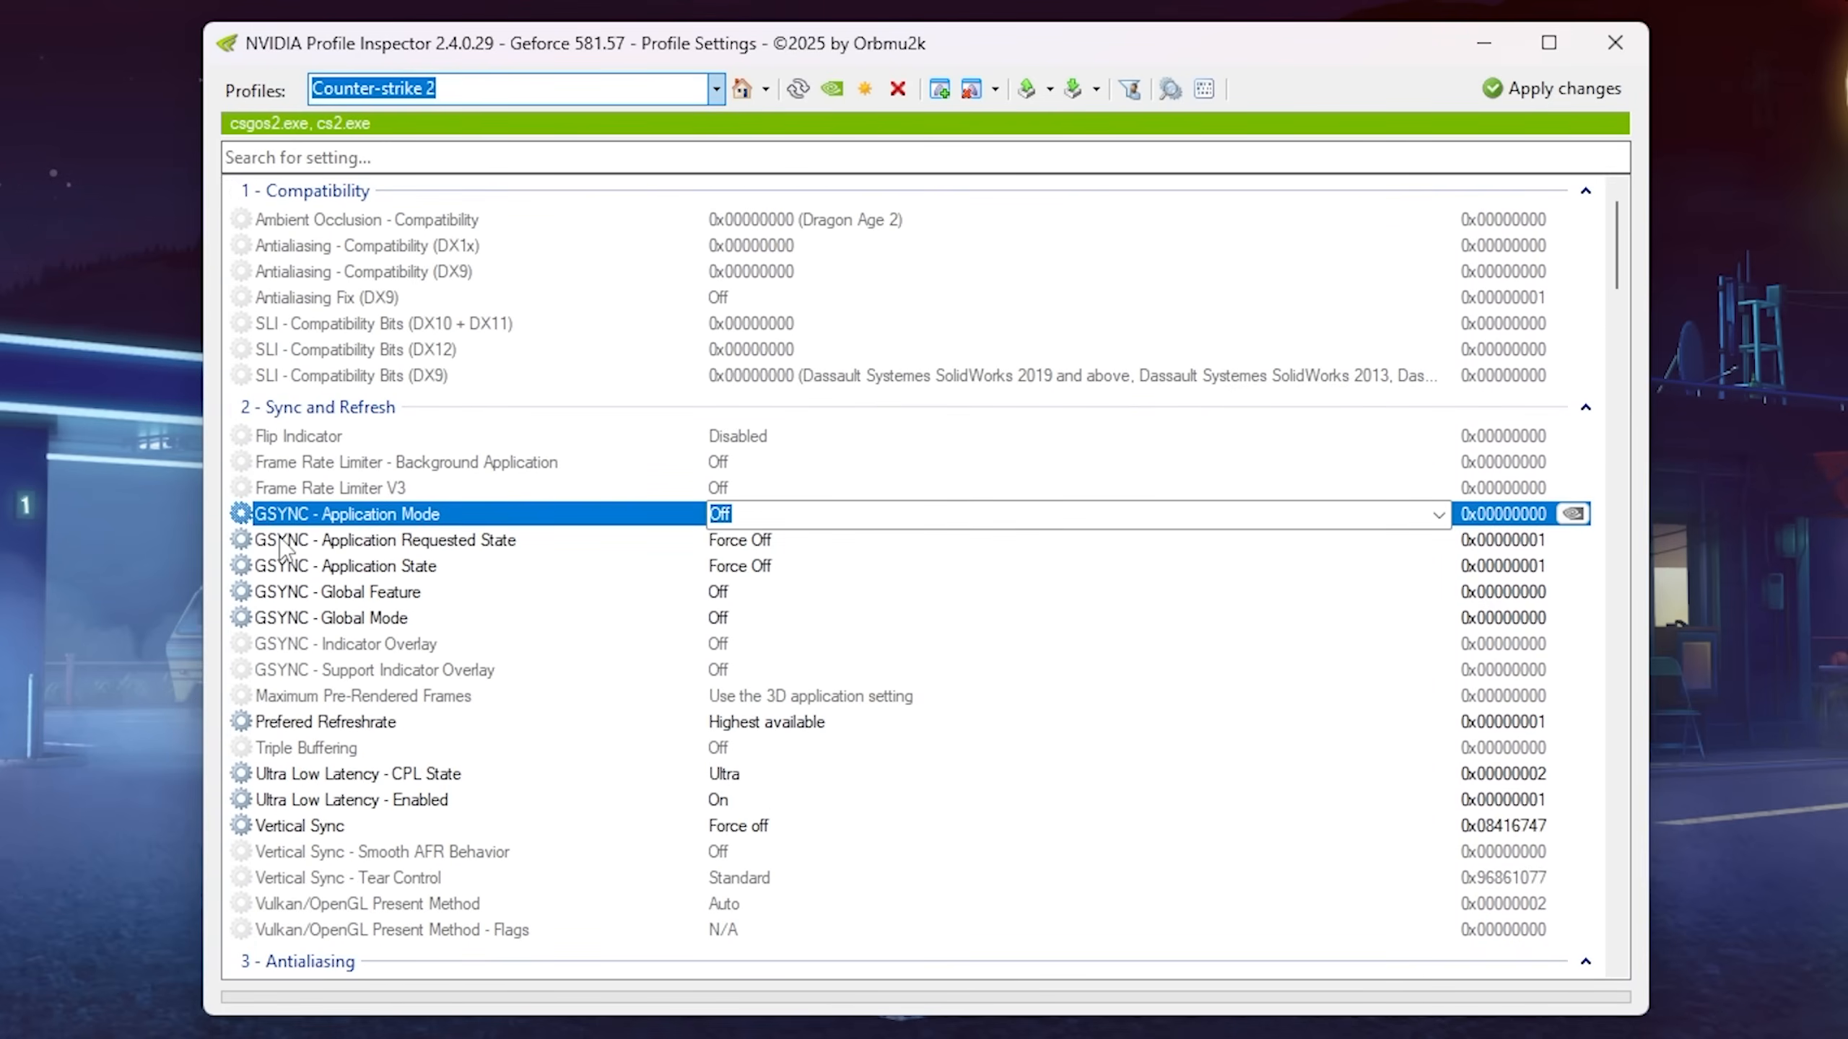
left_click(329, 618)
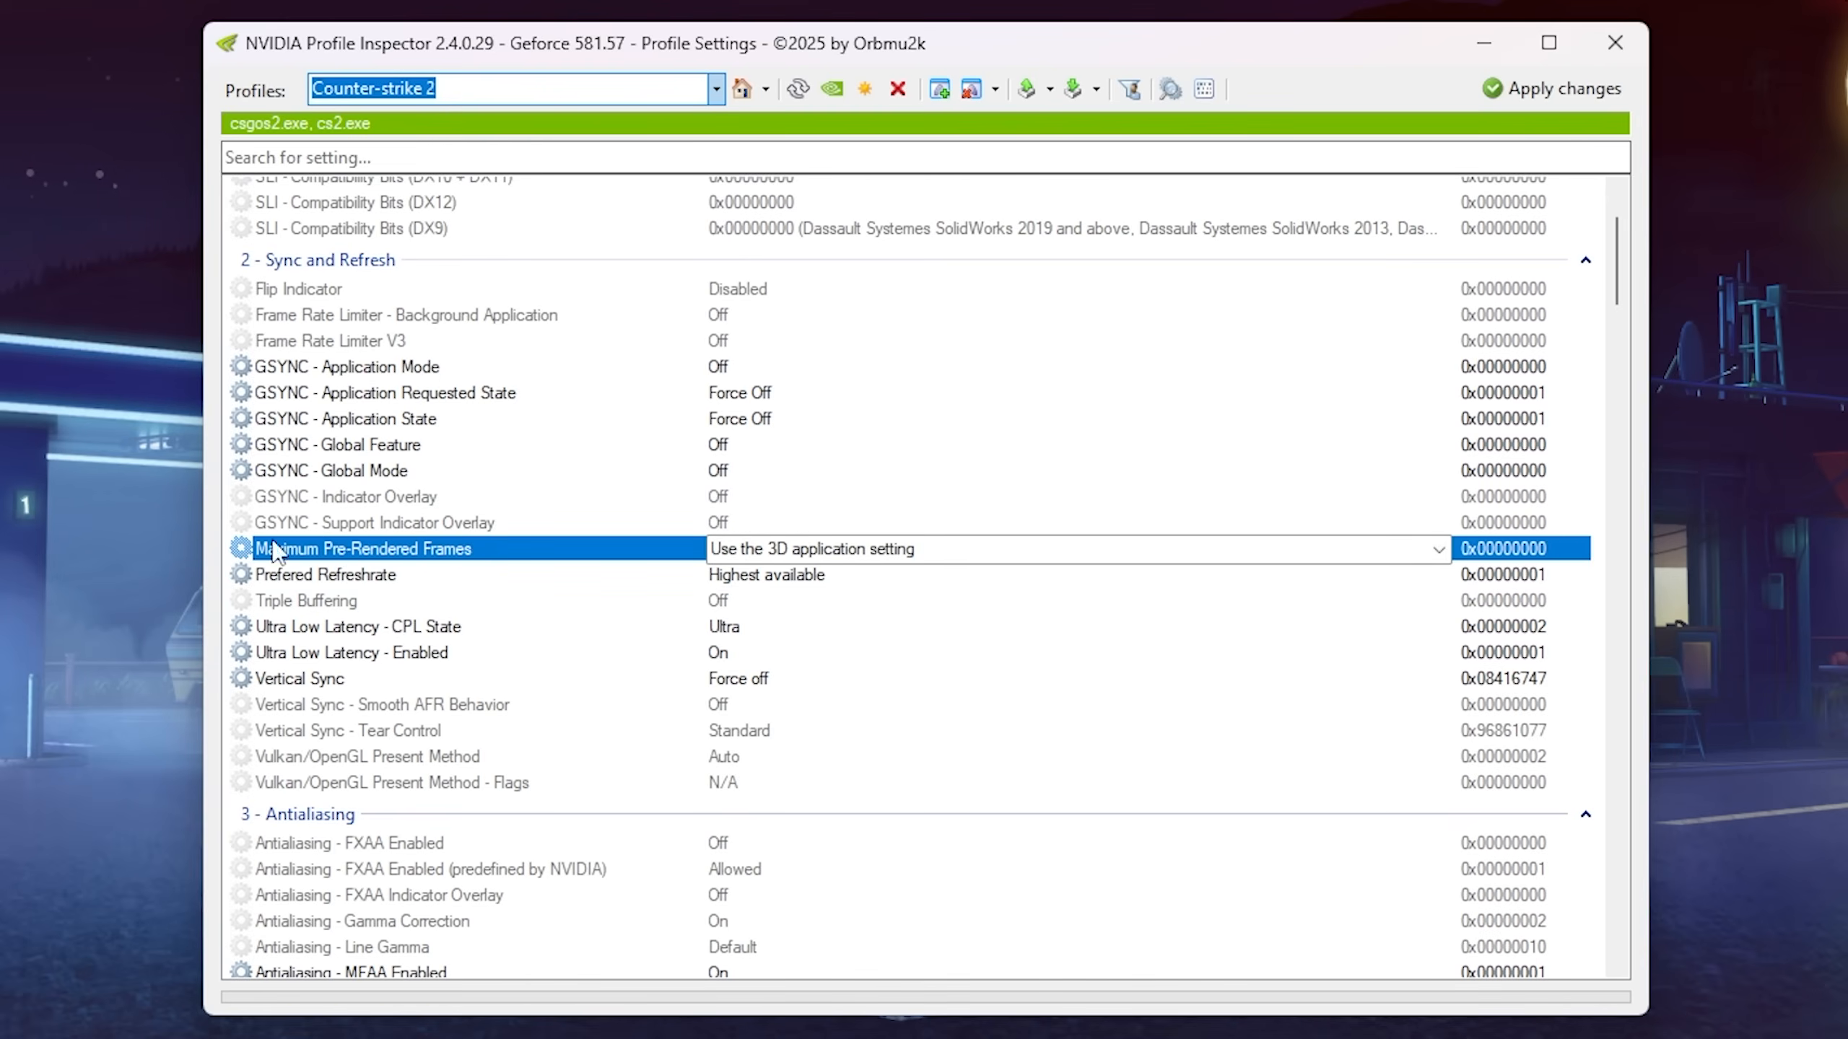
mouse_move(834, 550)
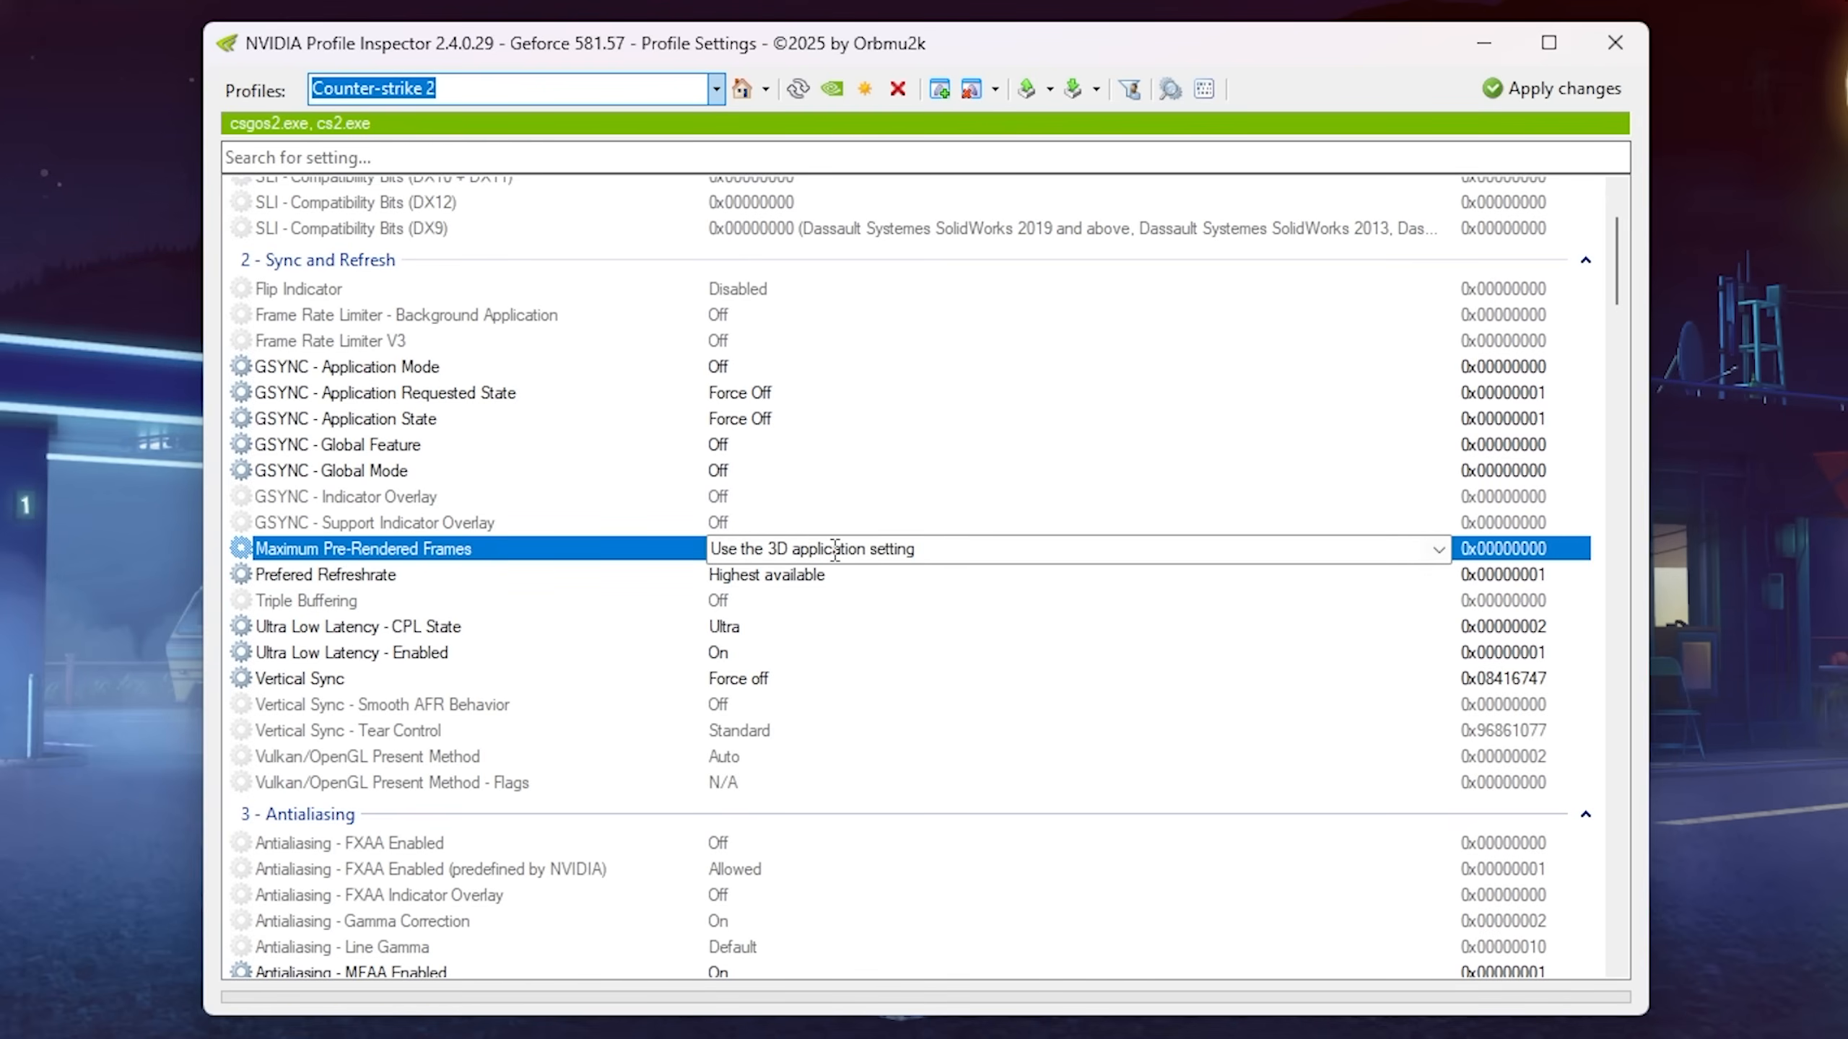
mouse_move(645, 545)
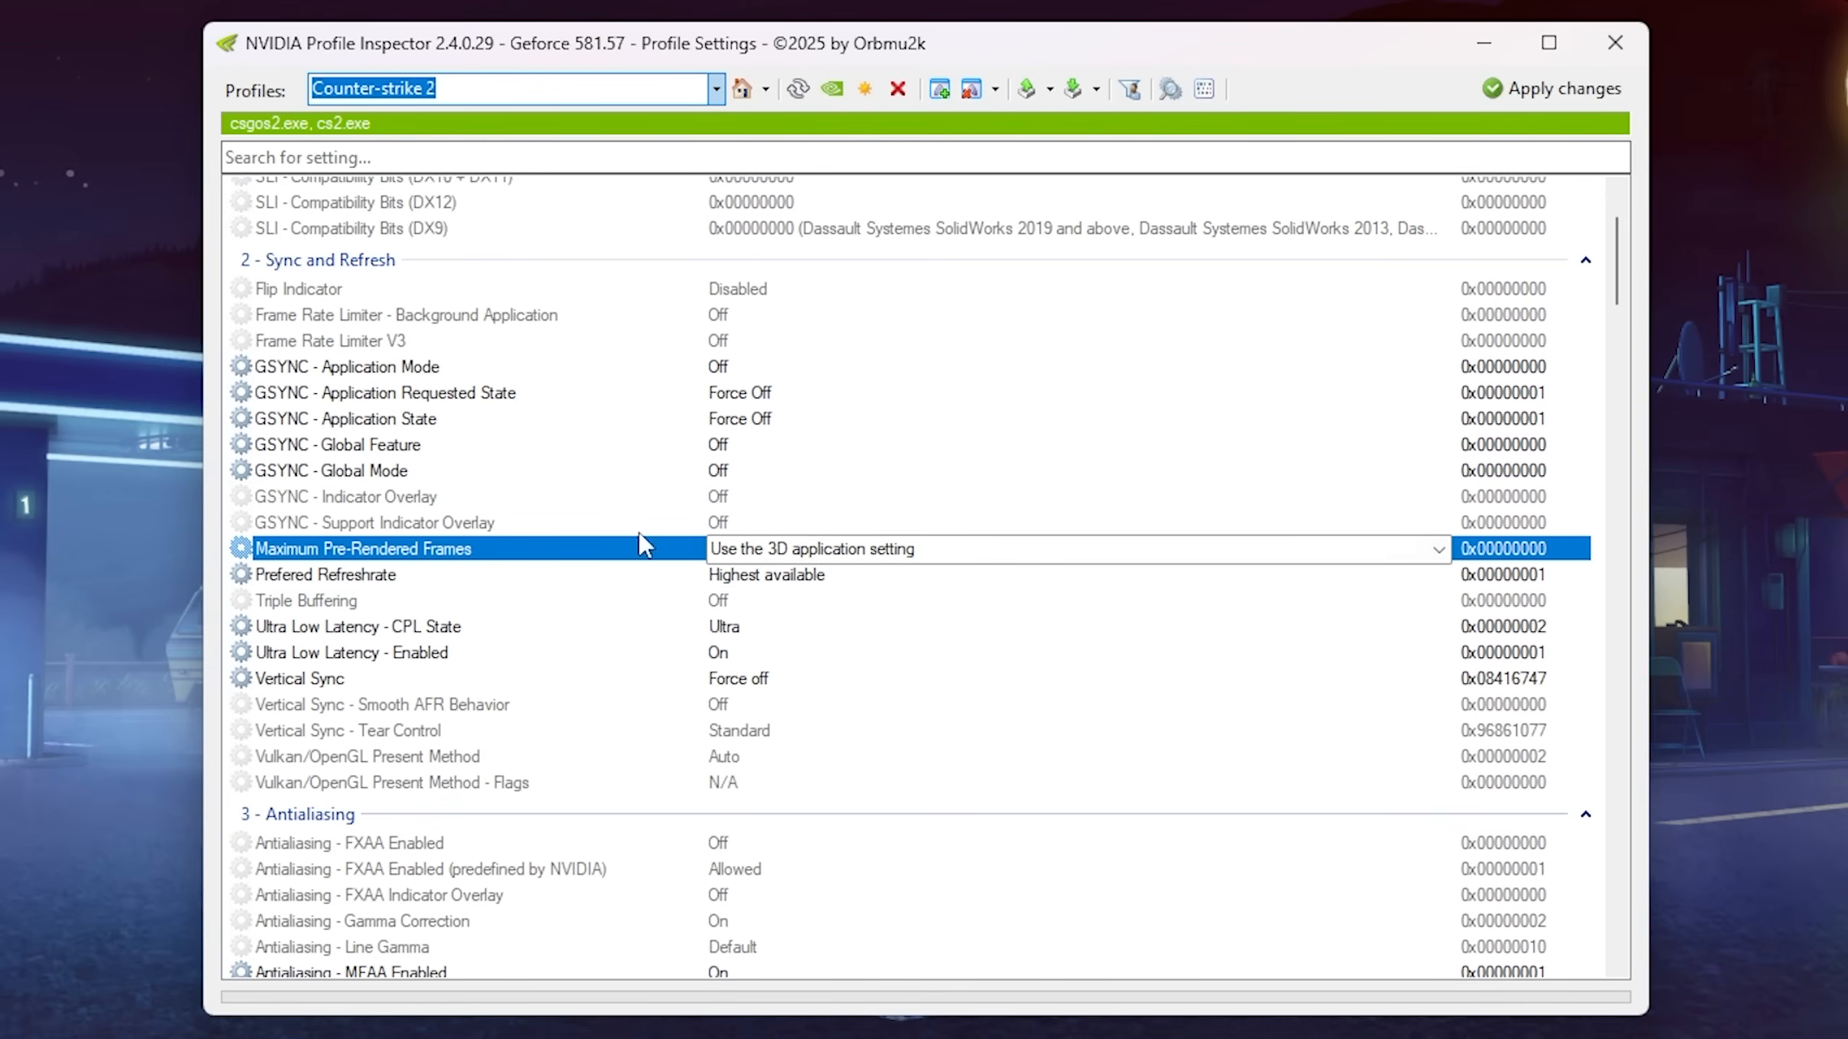
mouse_move(313, 660)
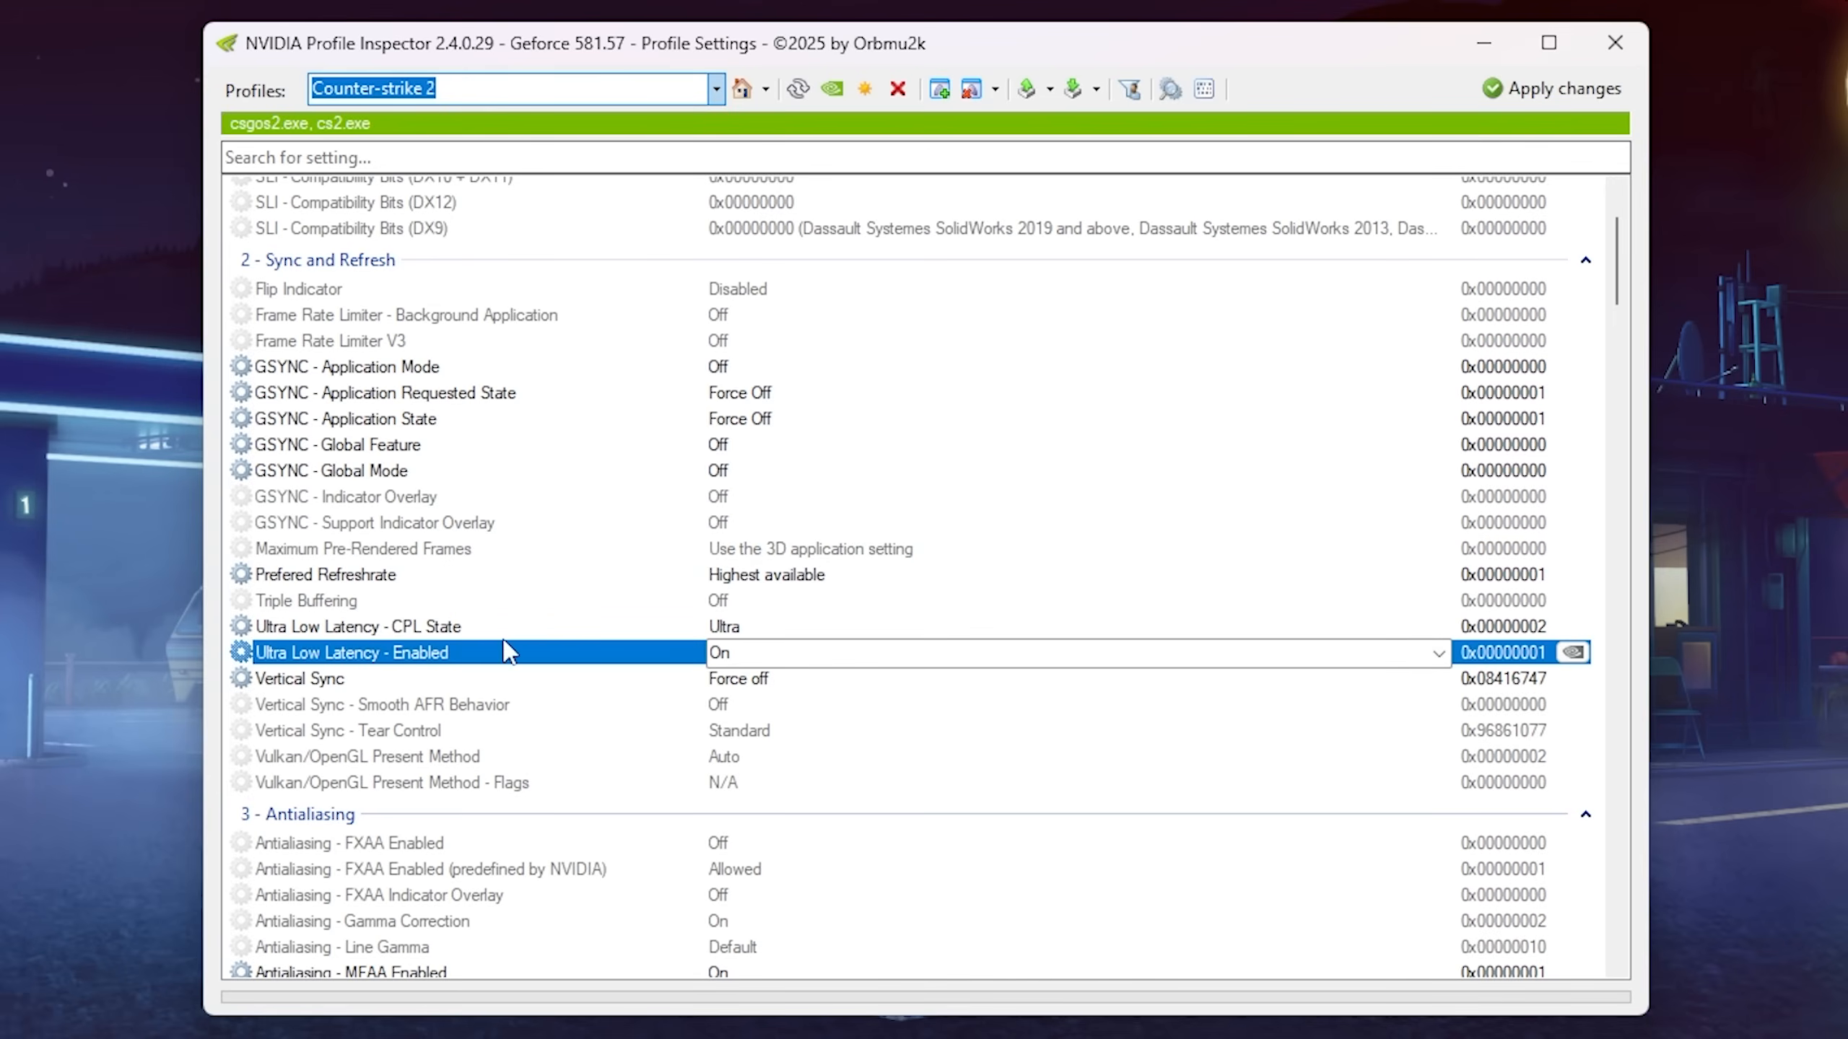
left_click(353, 626)
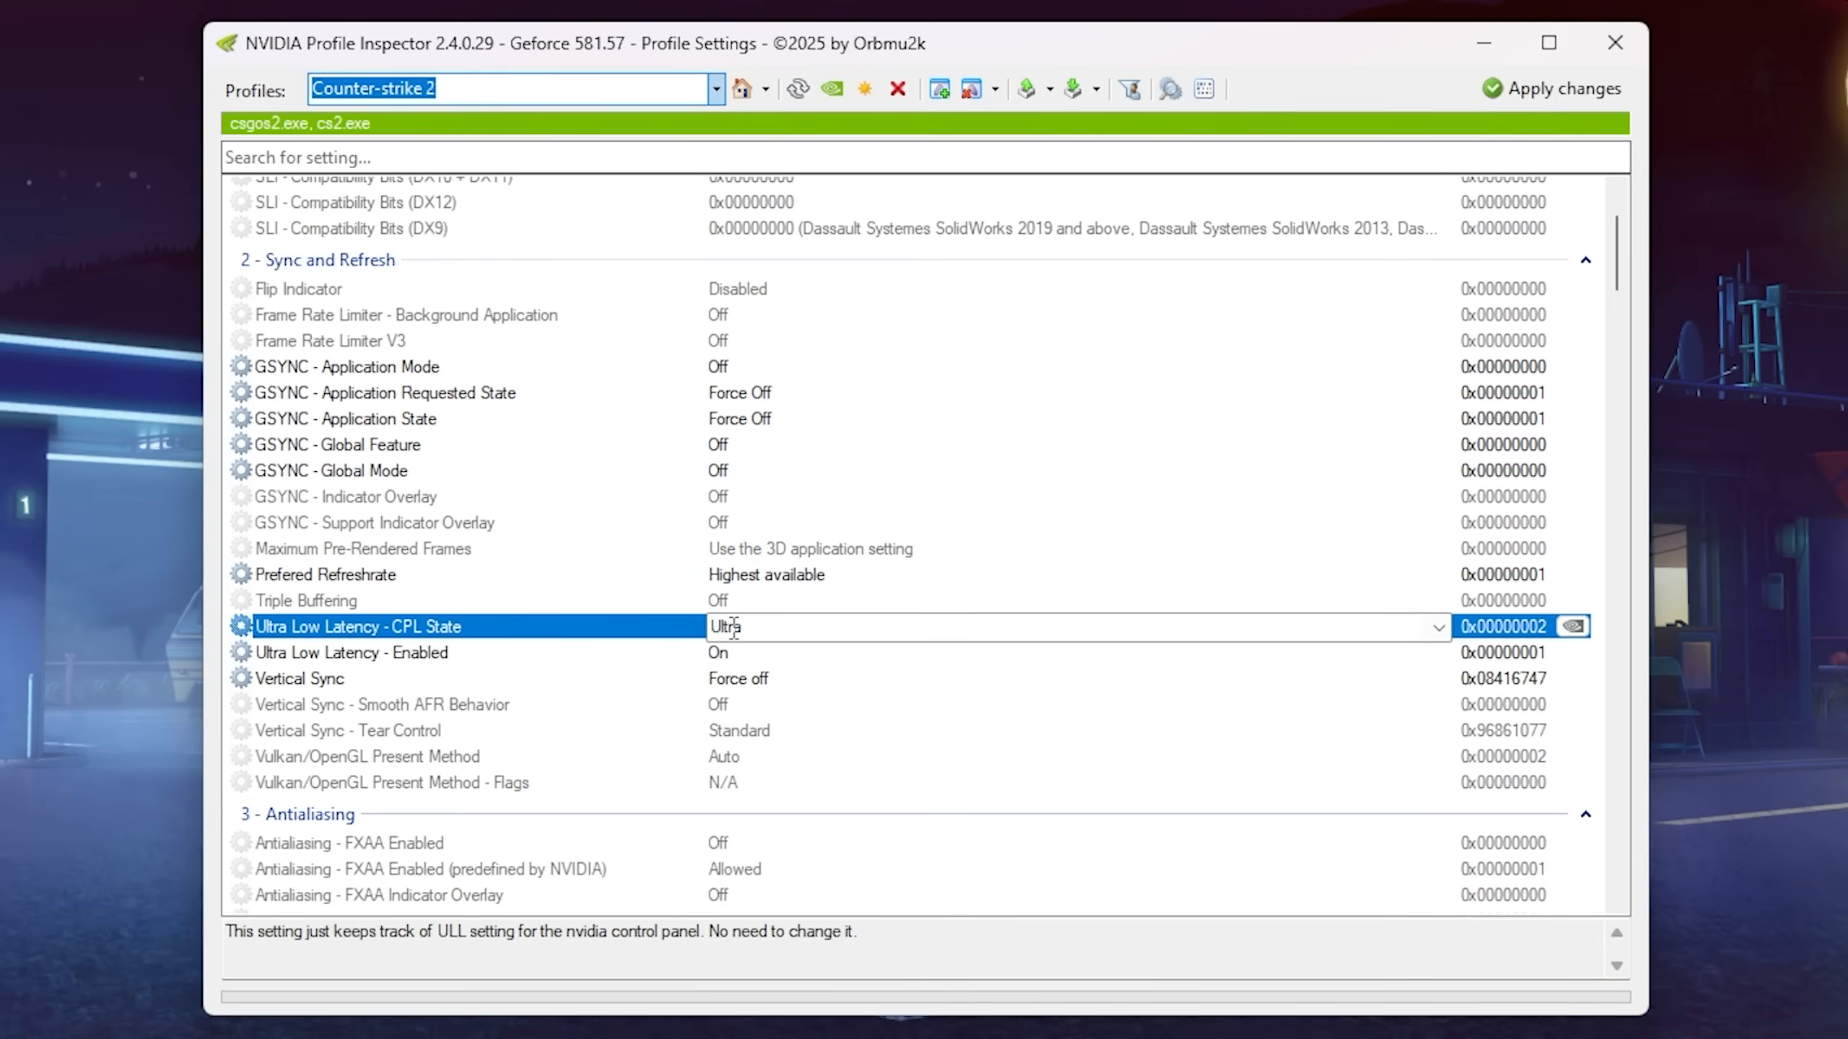
left_click(1436, 626)
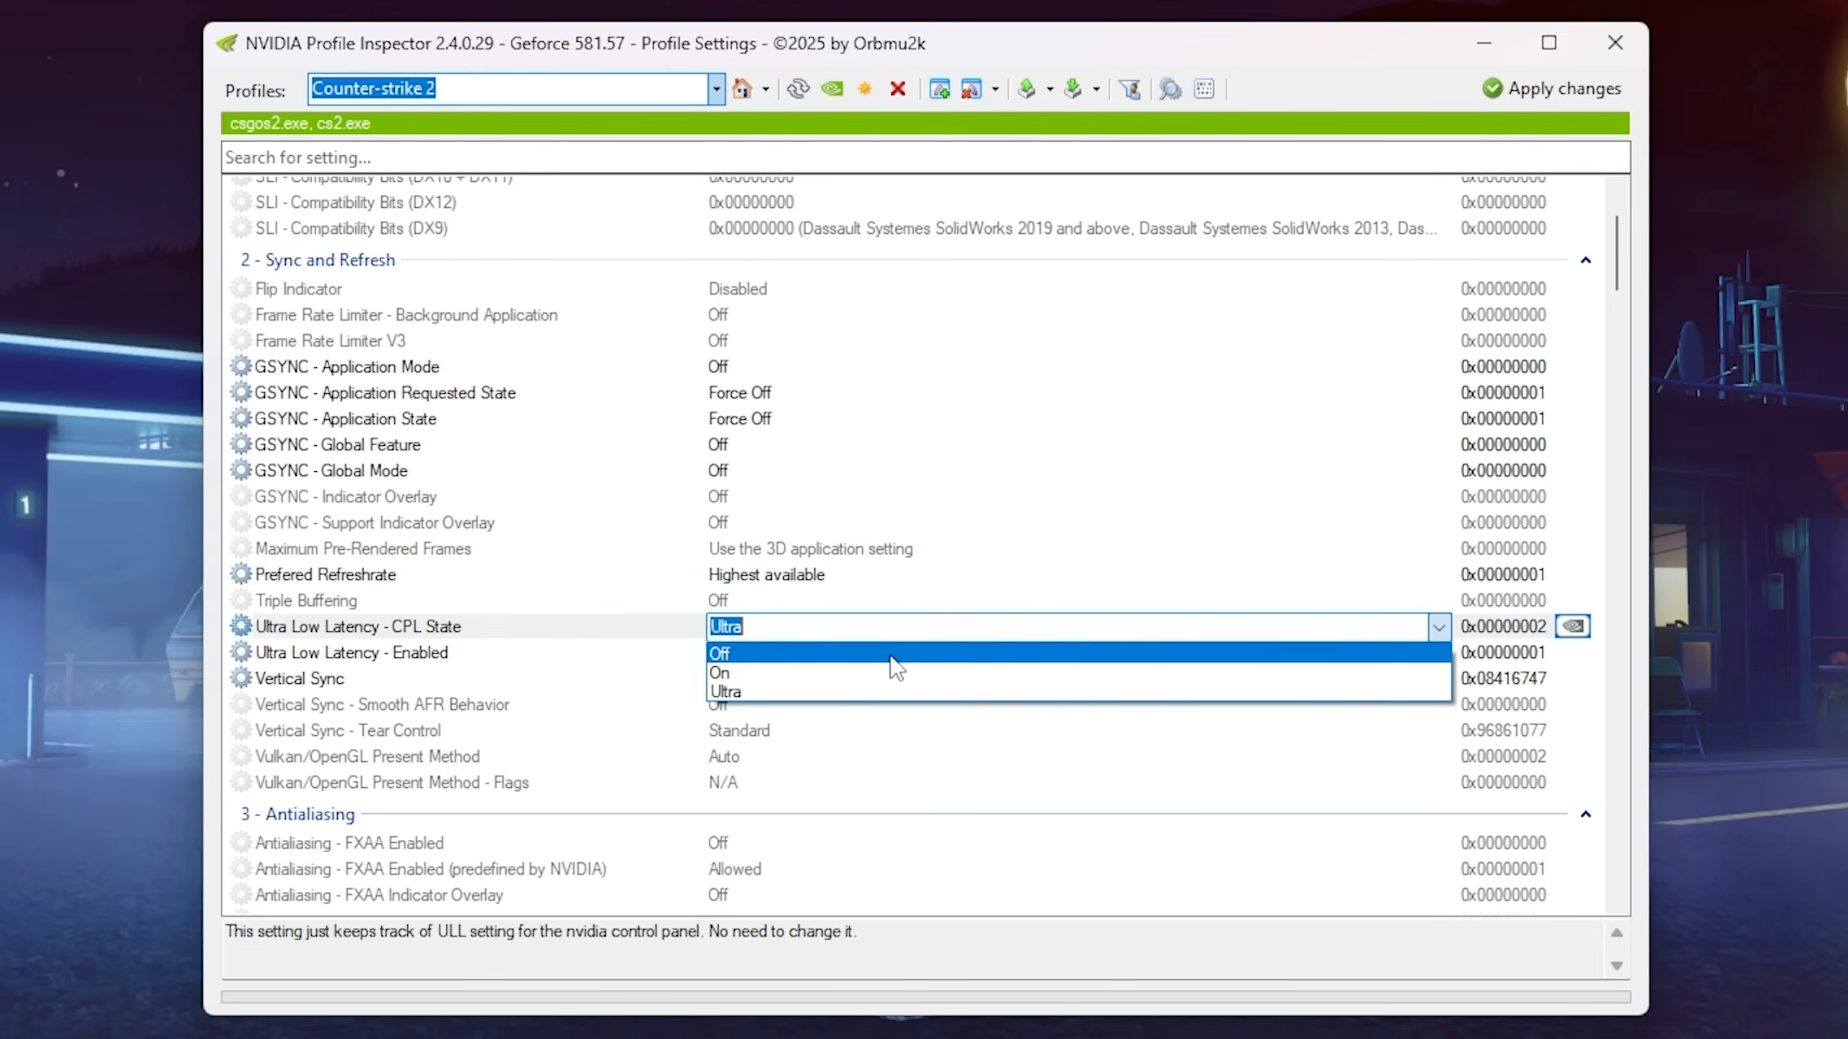
mouse_move(751, 701)
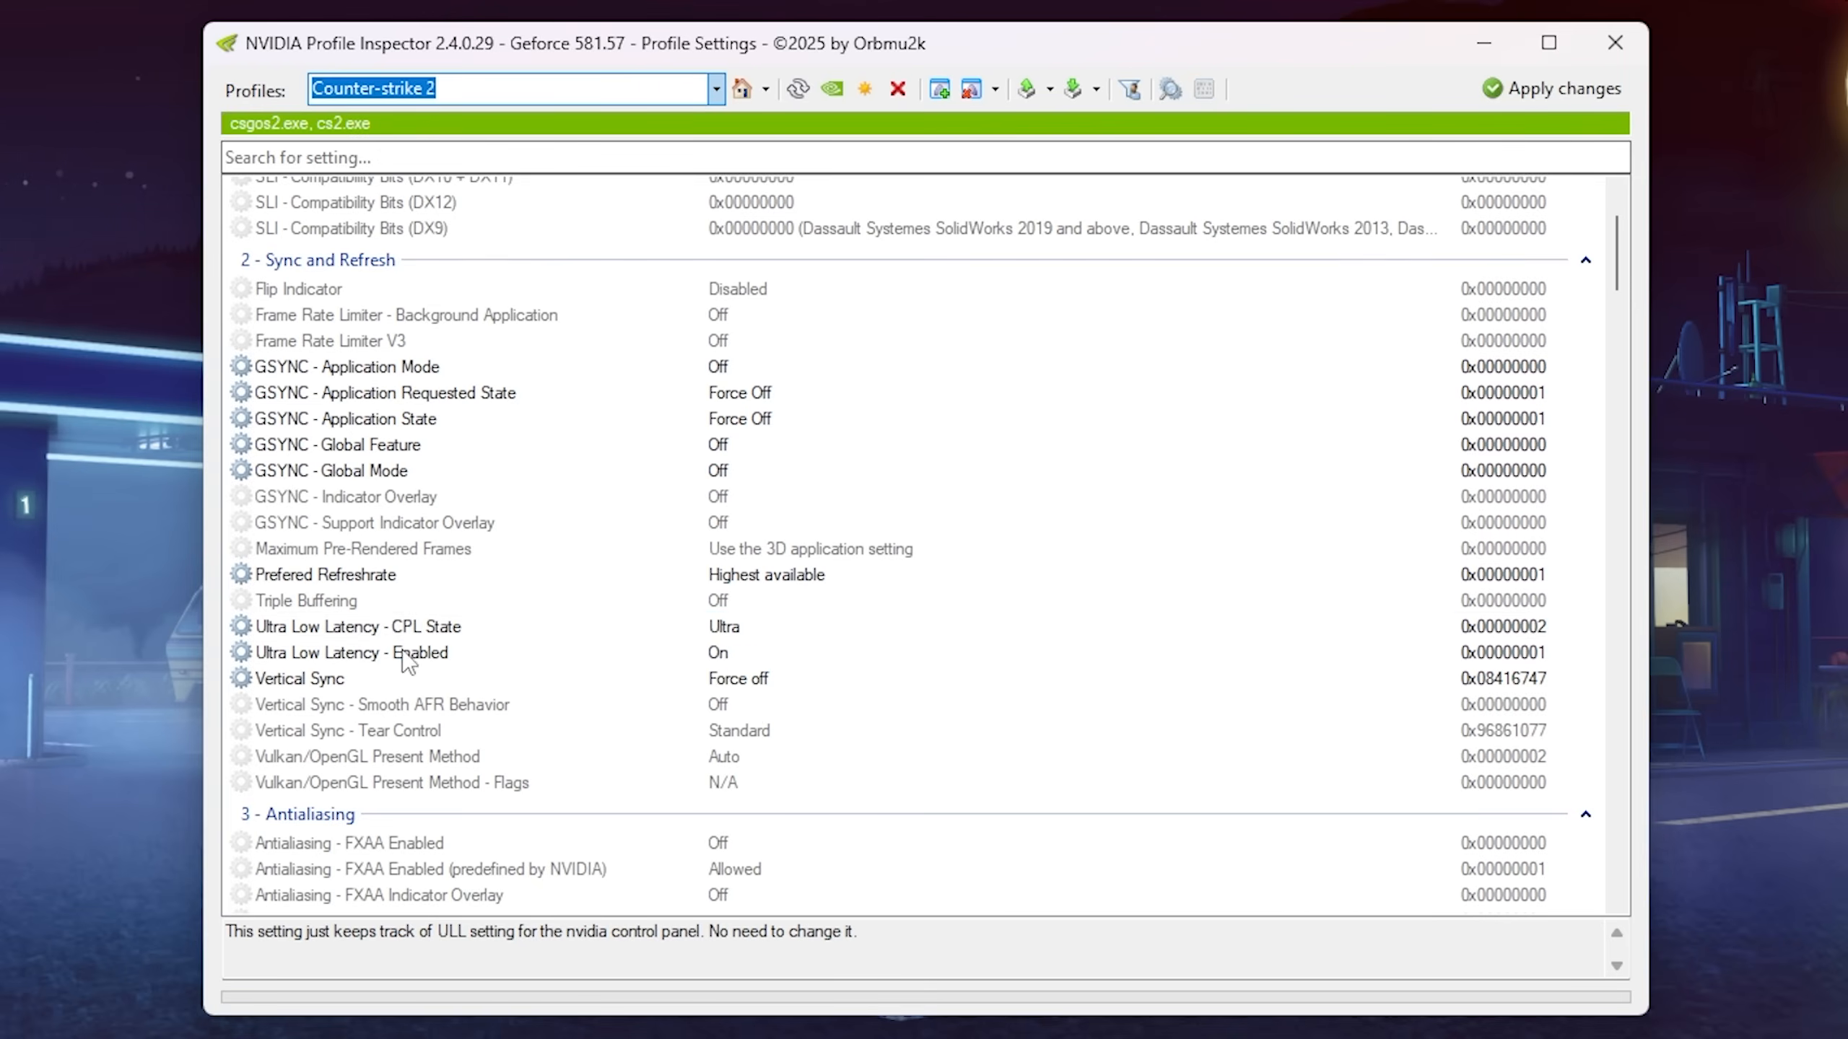
left_click(357, 626)
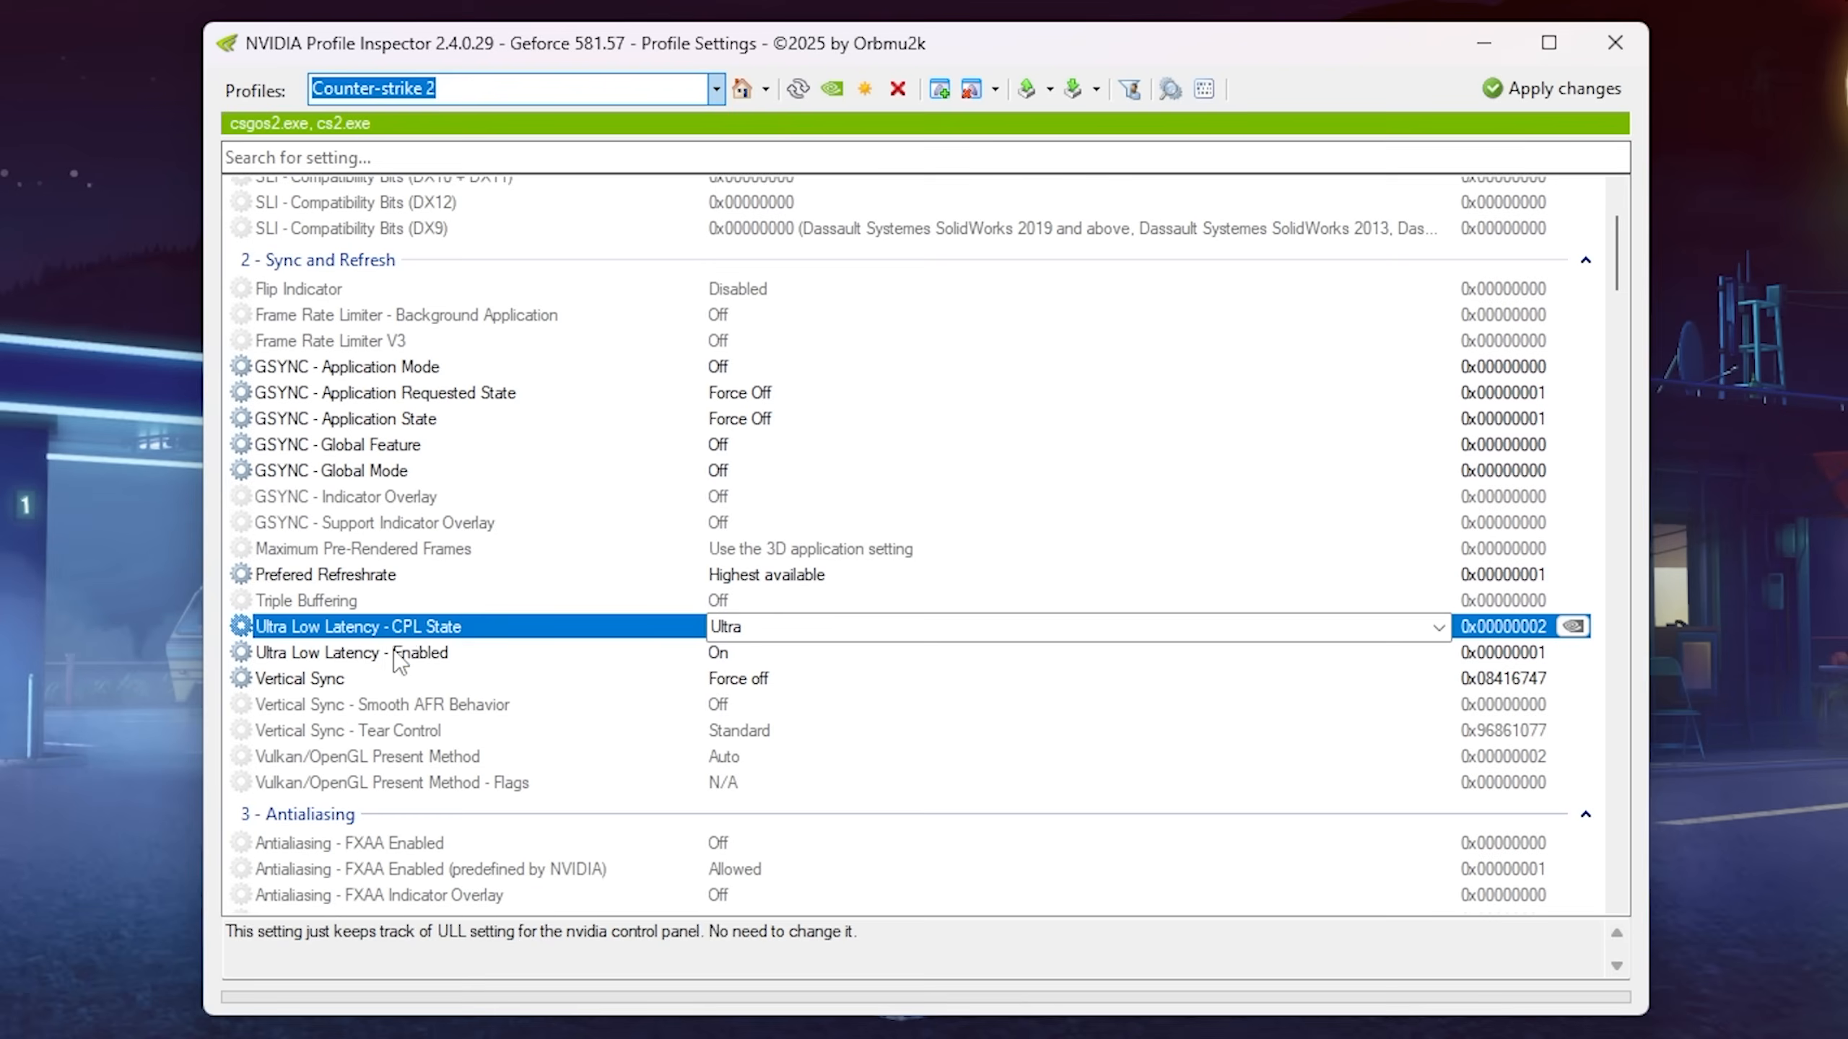
left_click(353, 652)
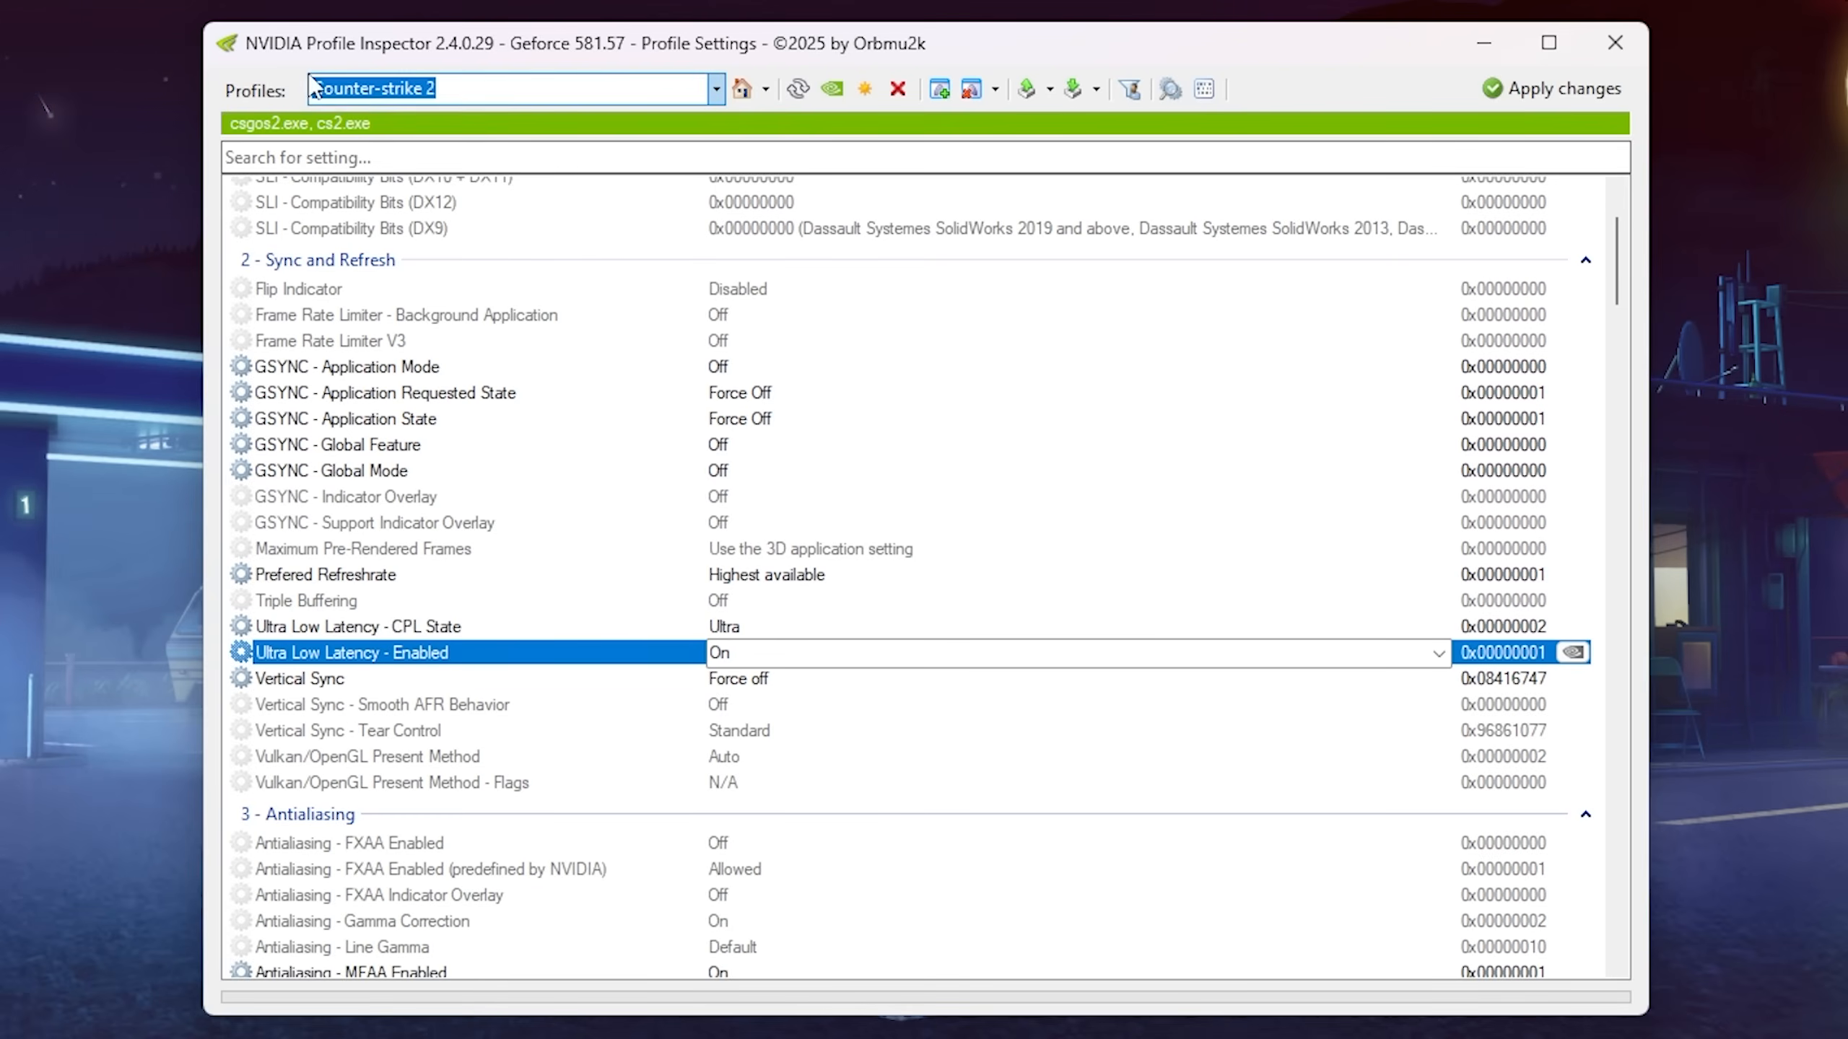
left_click(353, 625)
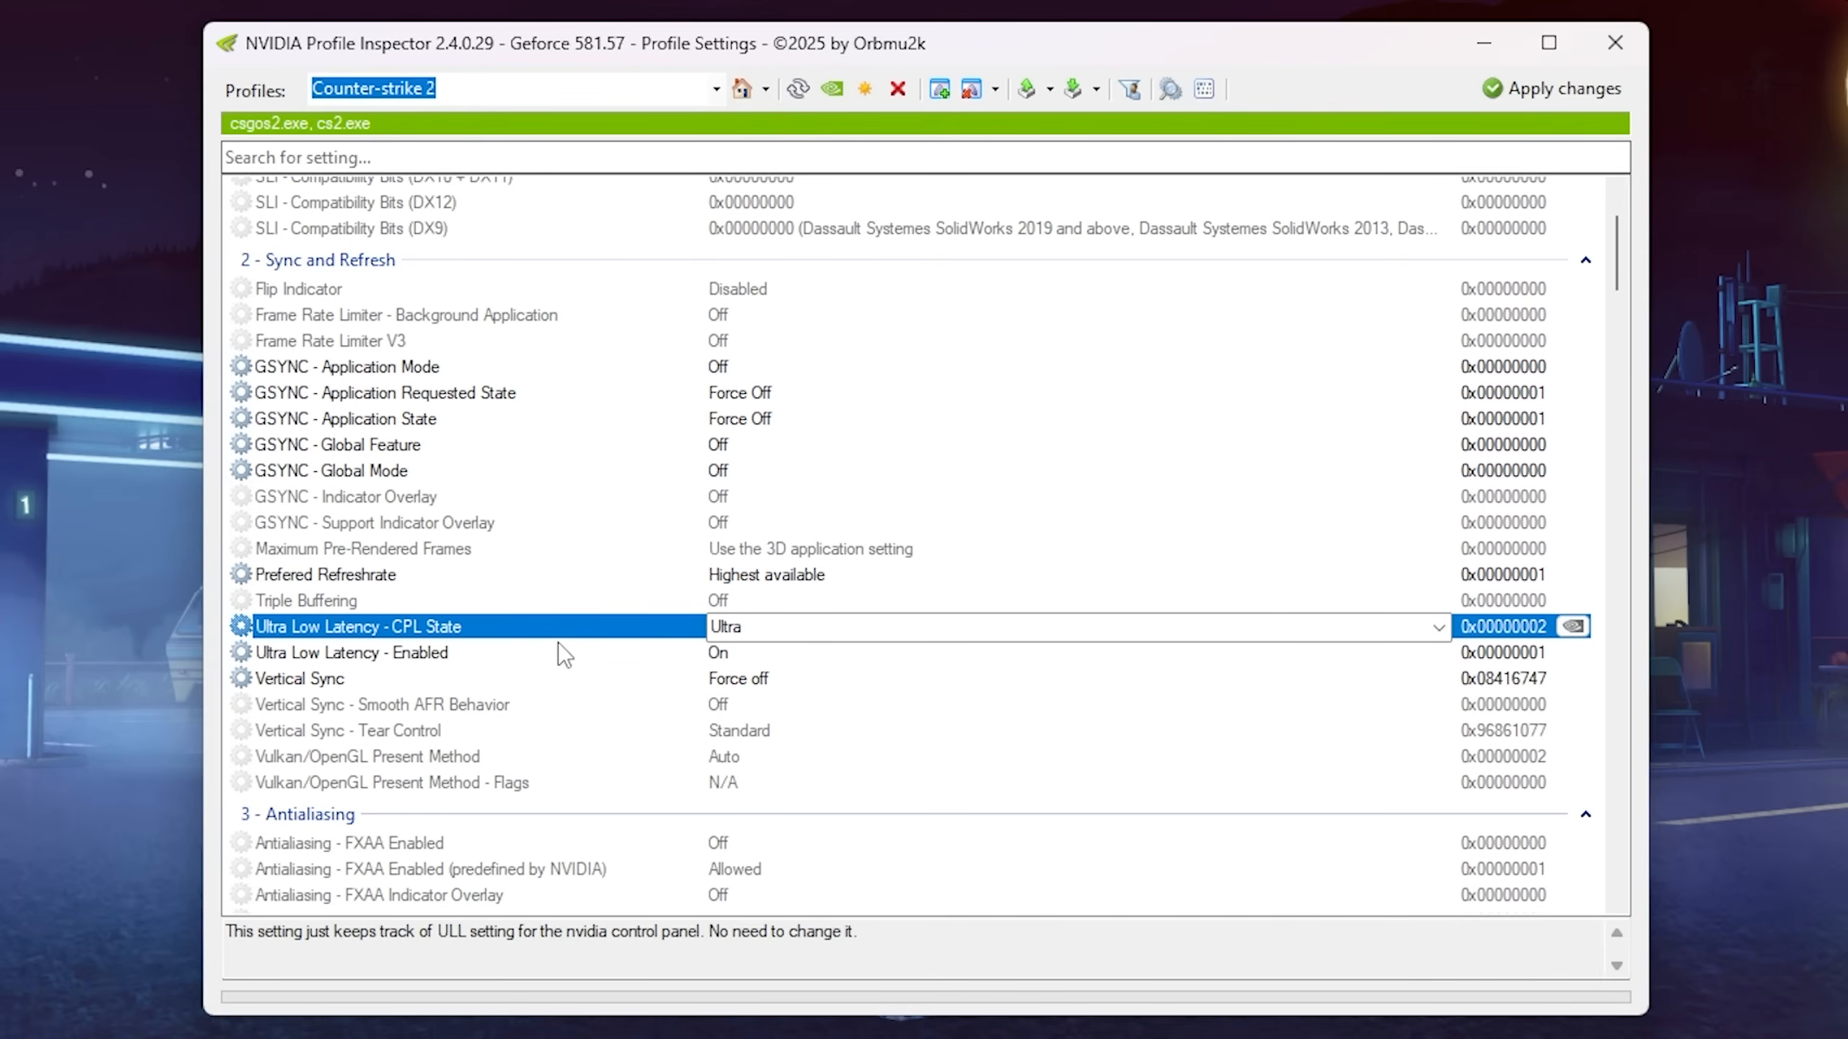
left_click(350, 651)
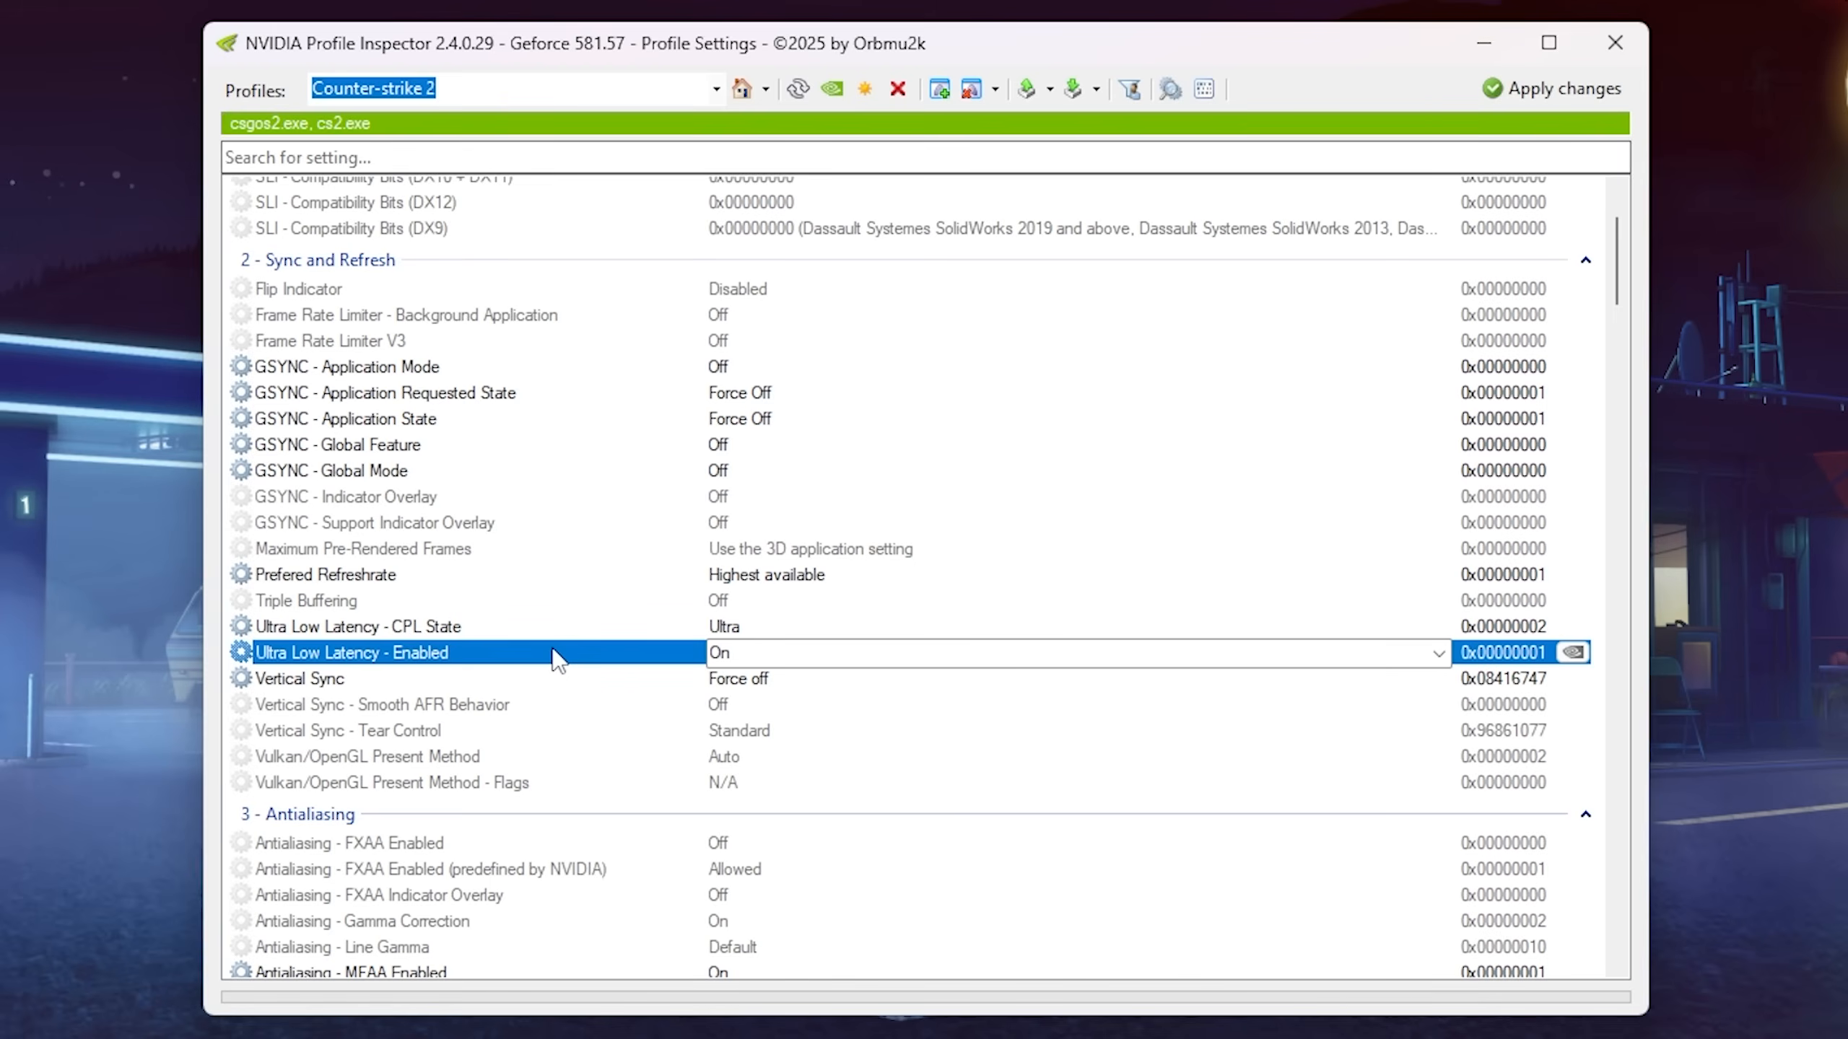
mouse_move(498, 648)
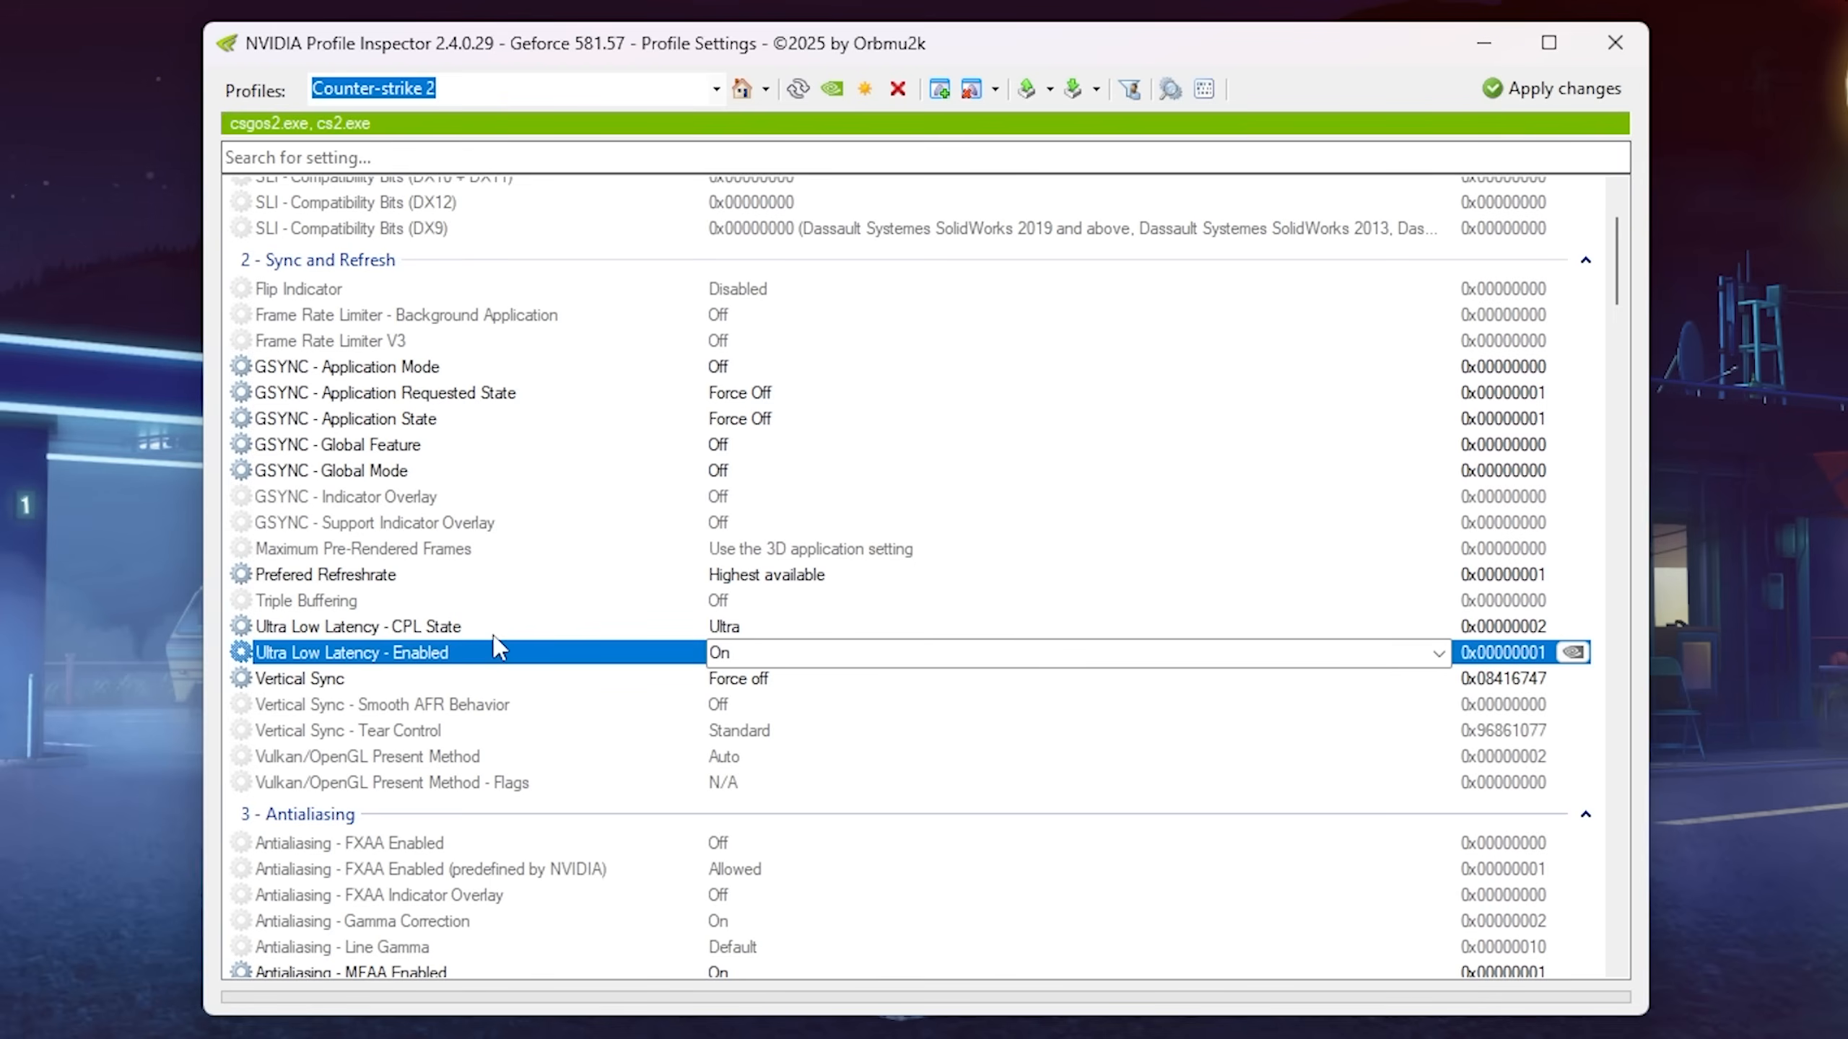
left_click(357, 625)
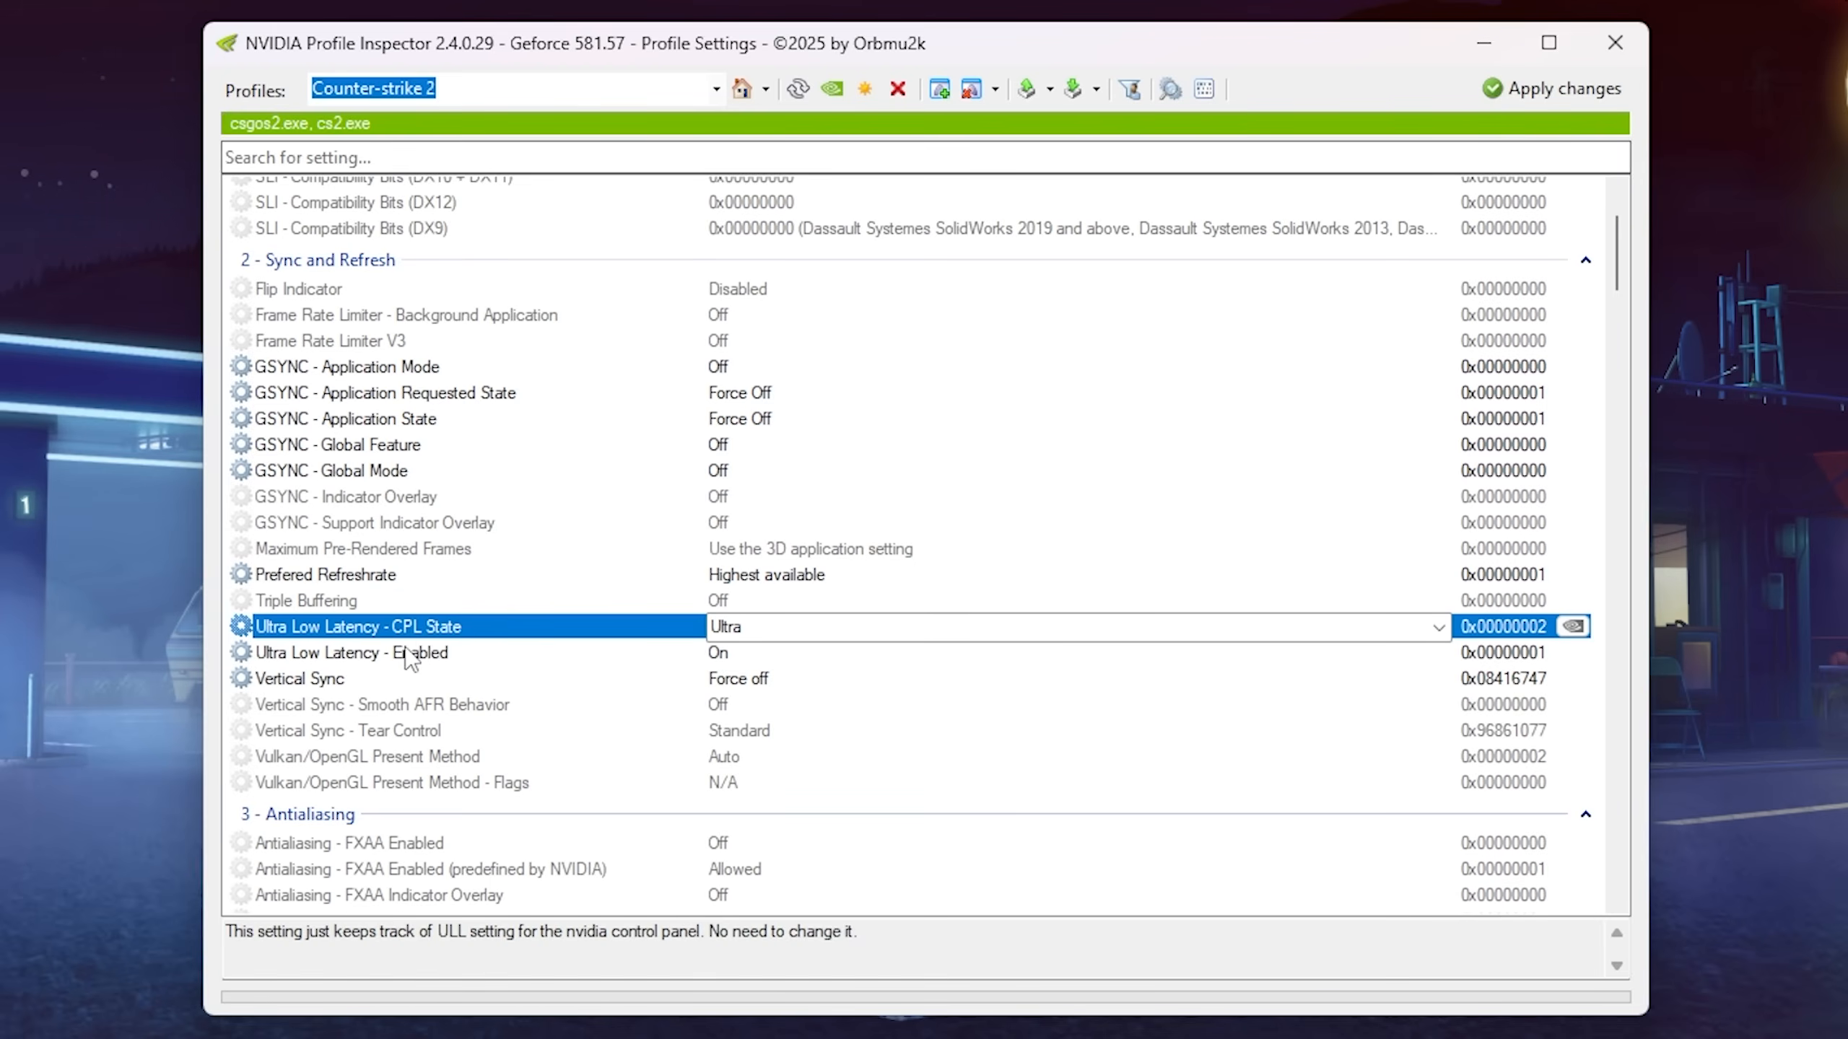
left_click(348, 653)
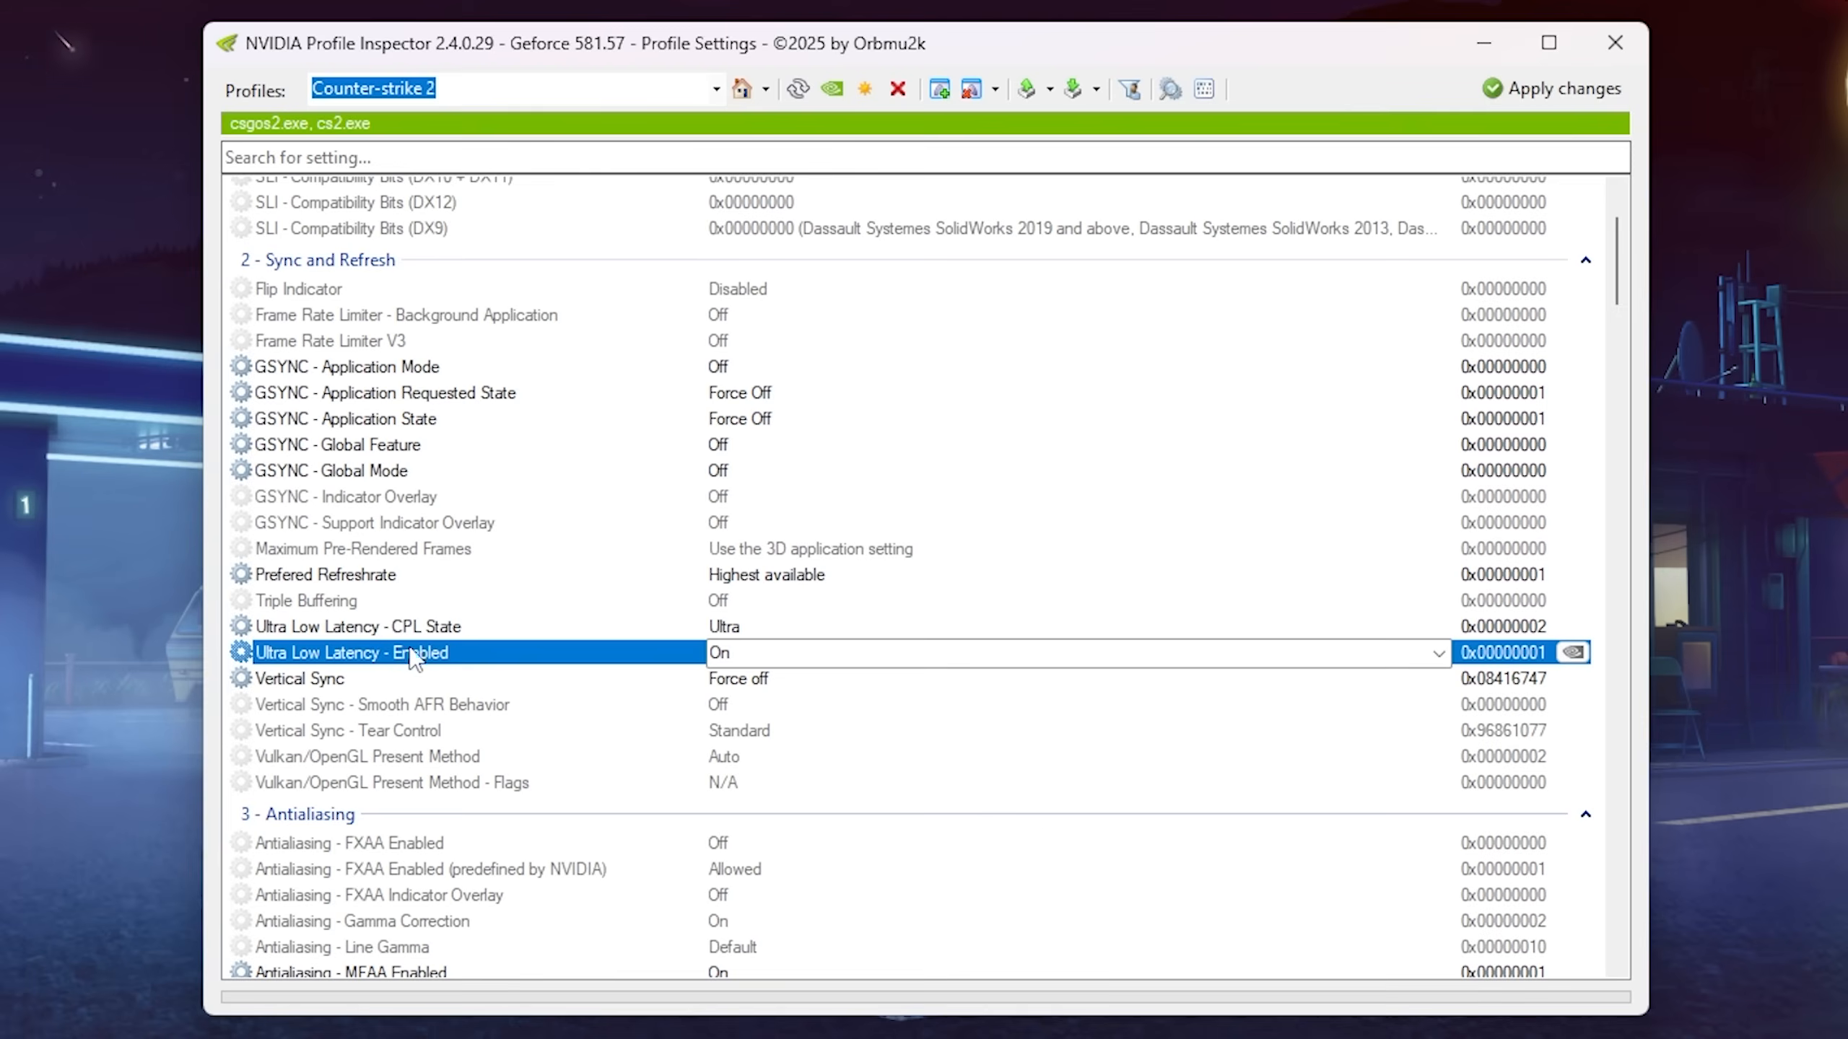
scroll("down", 3)
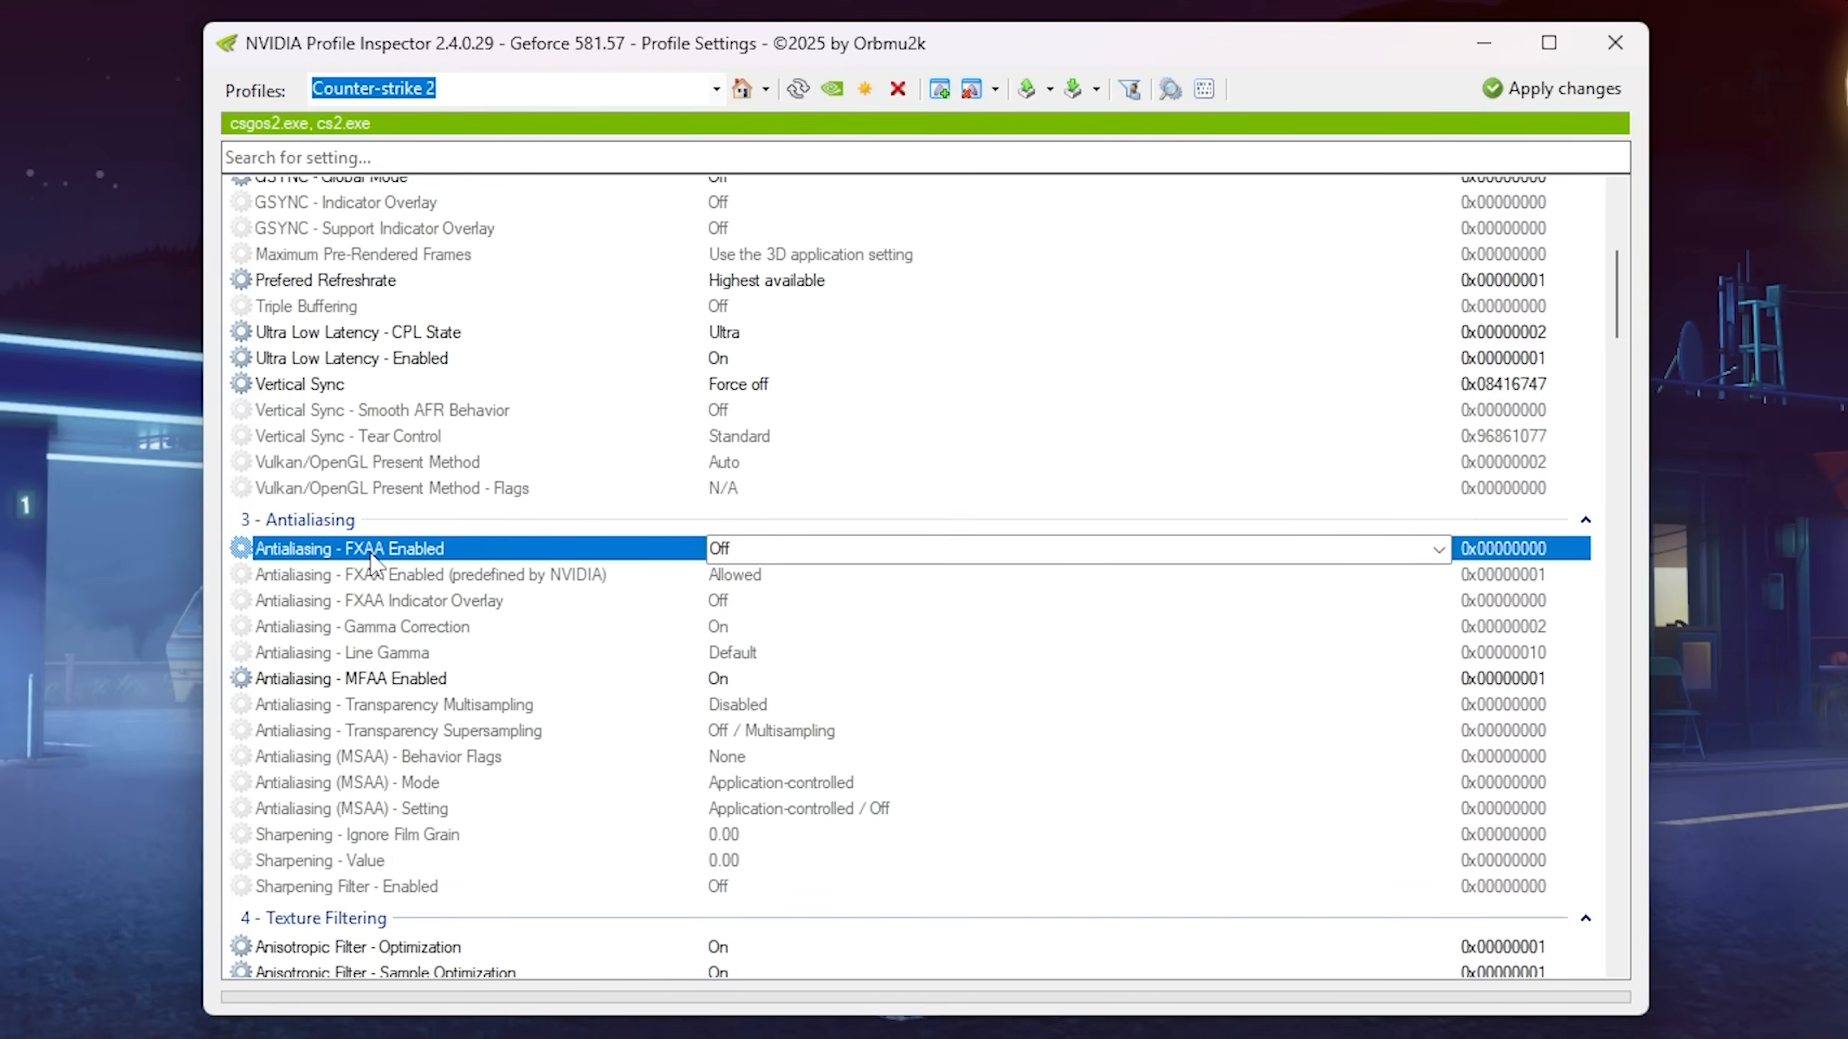
left_click(427, 574)
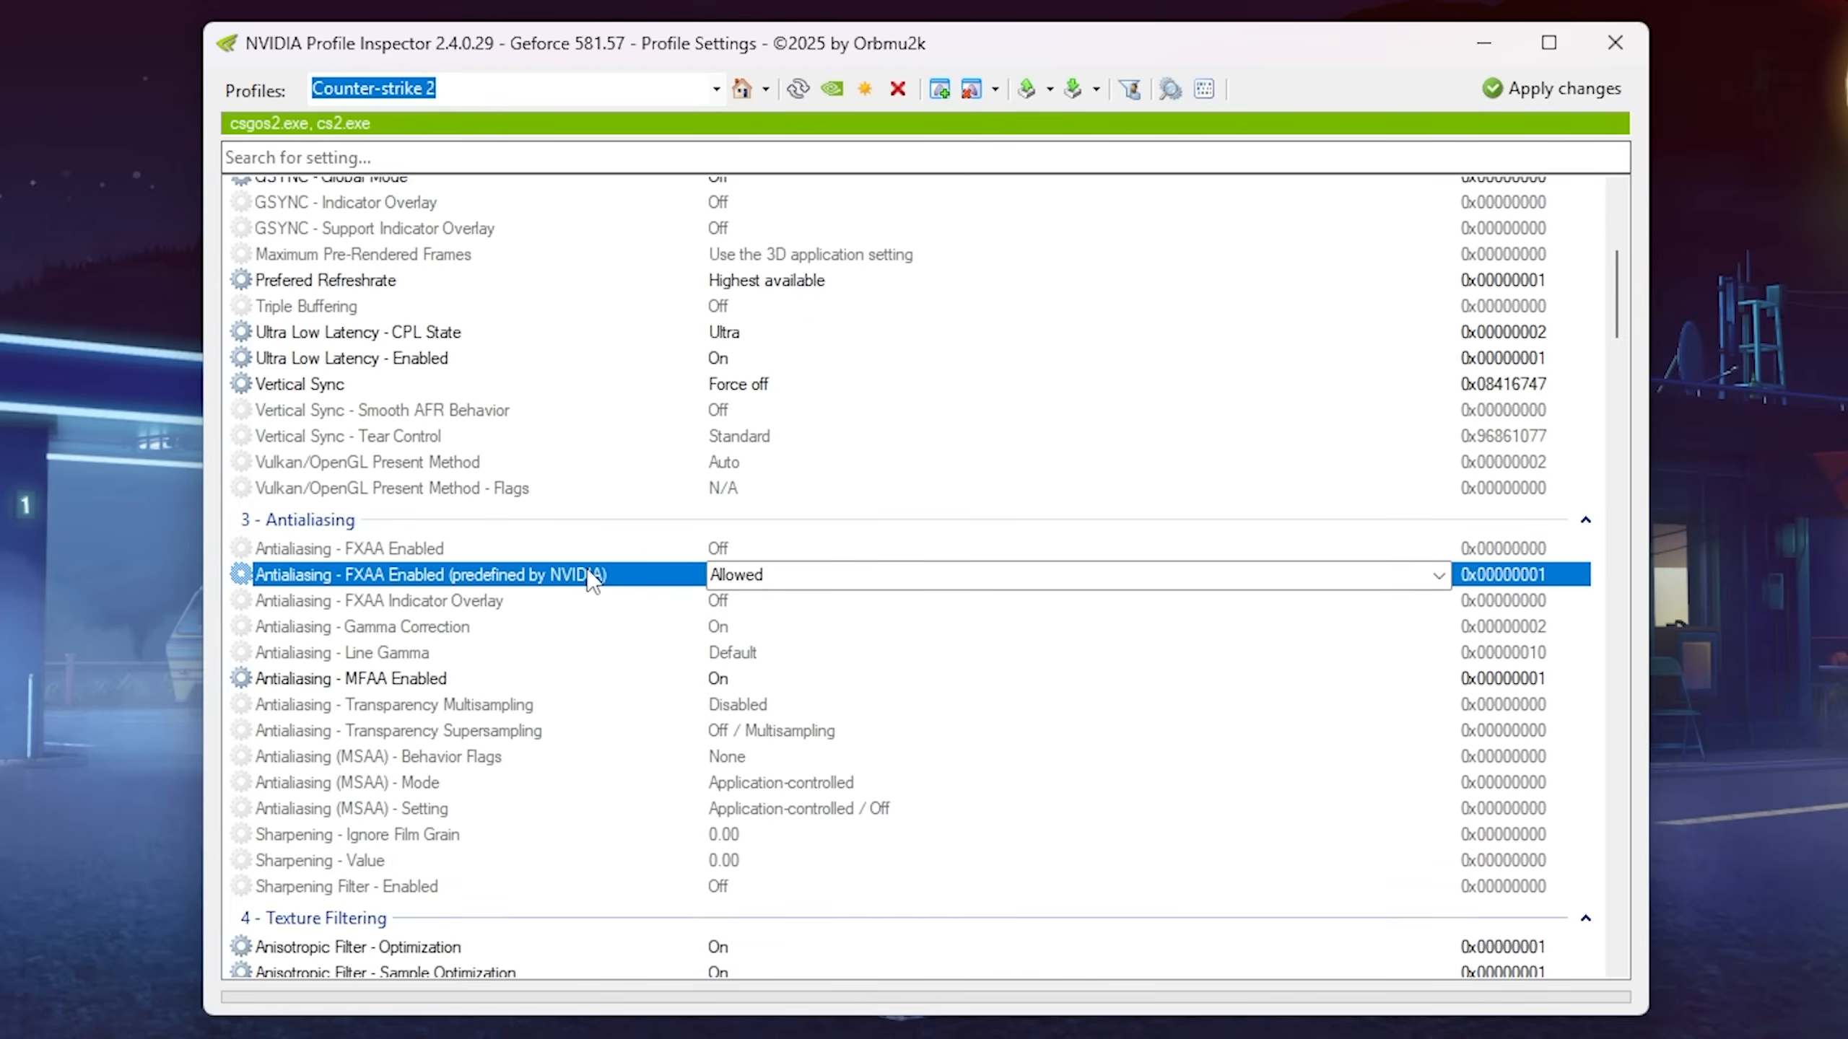
mouse_move(330, 569)
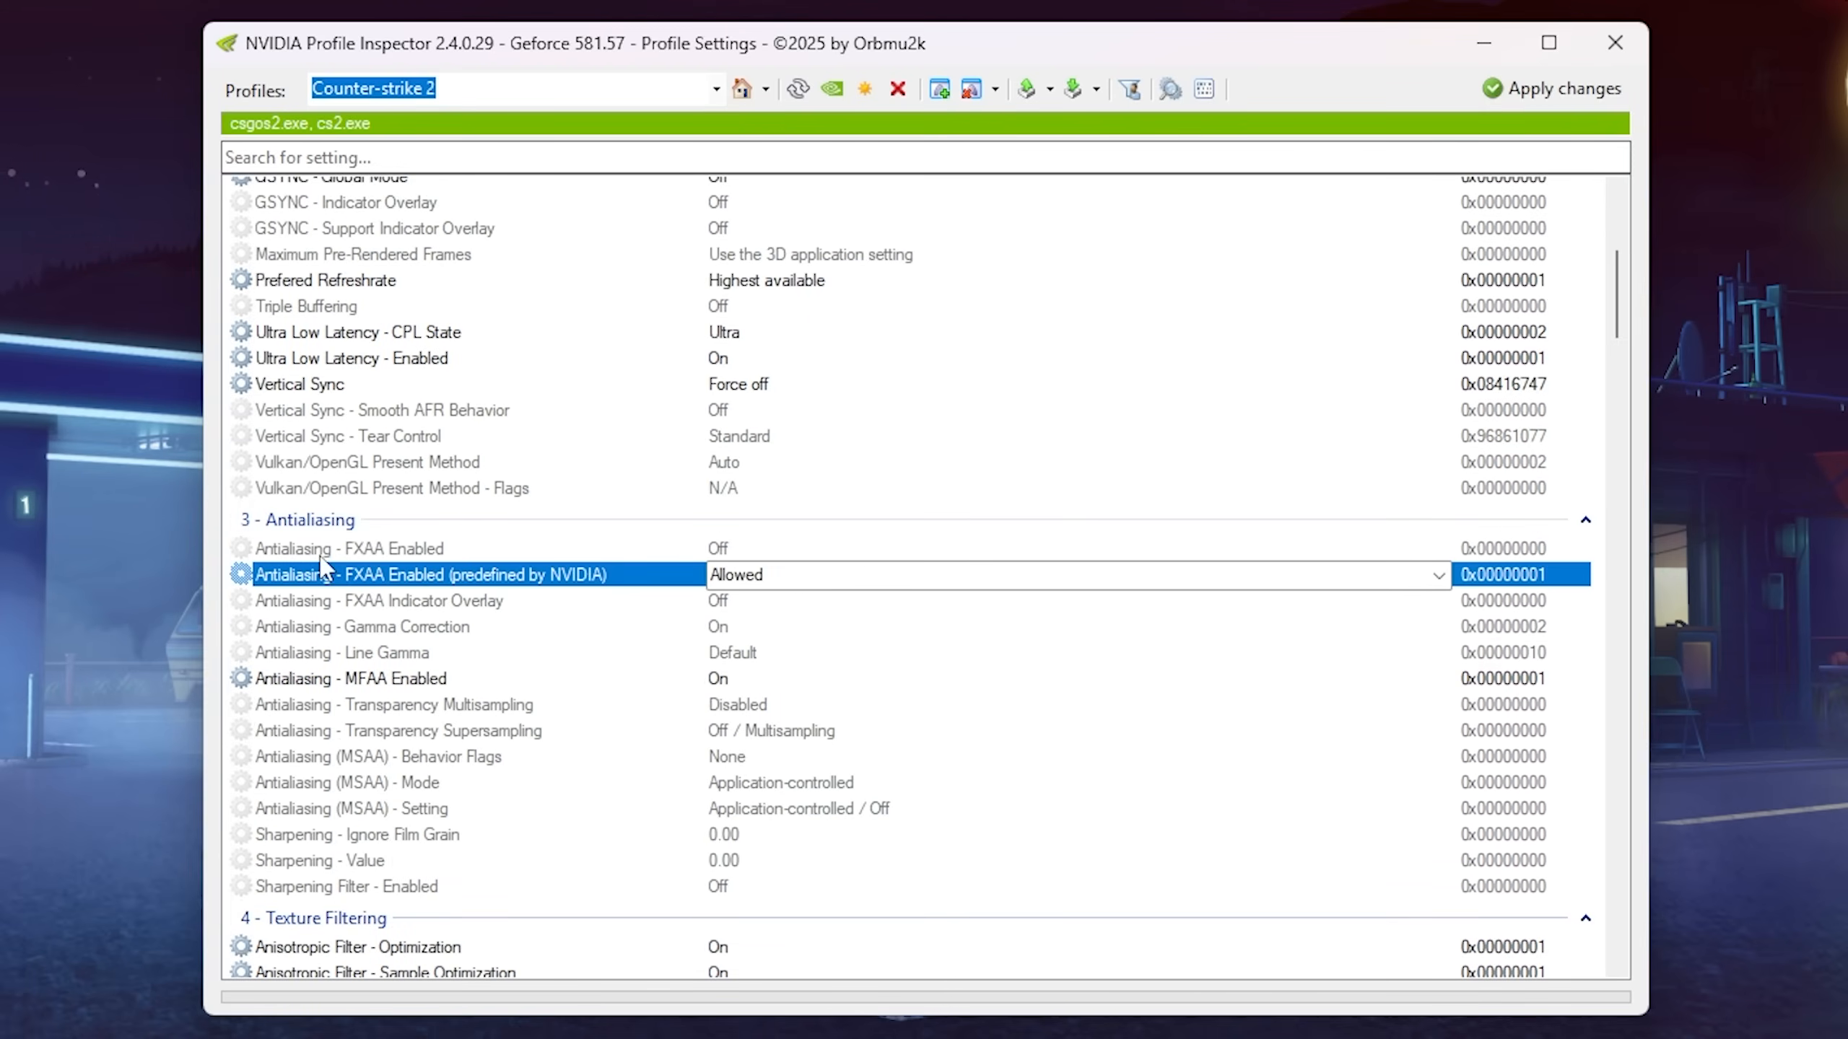
left_click(350, 678)
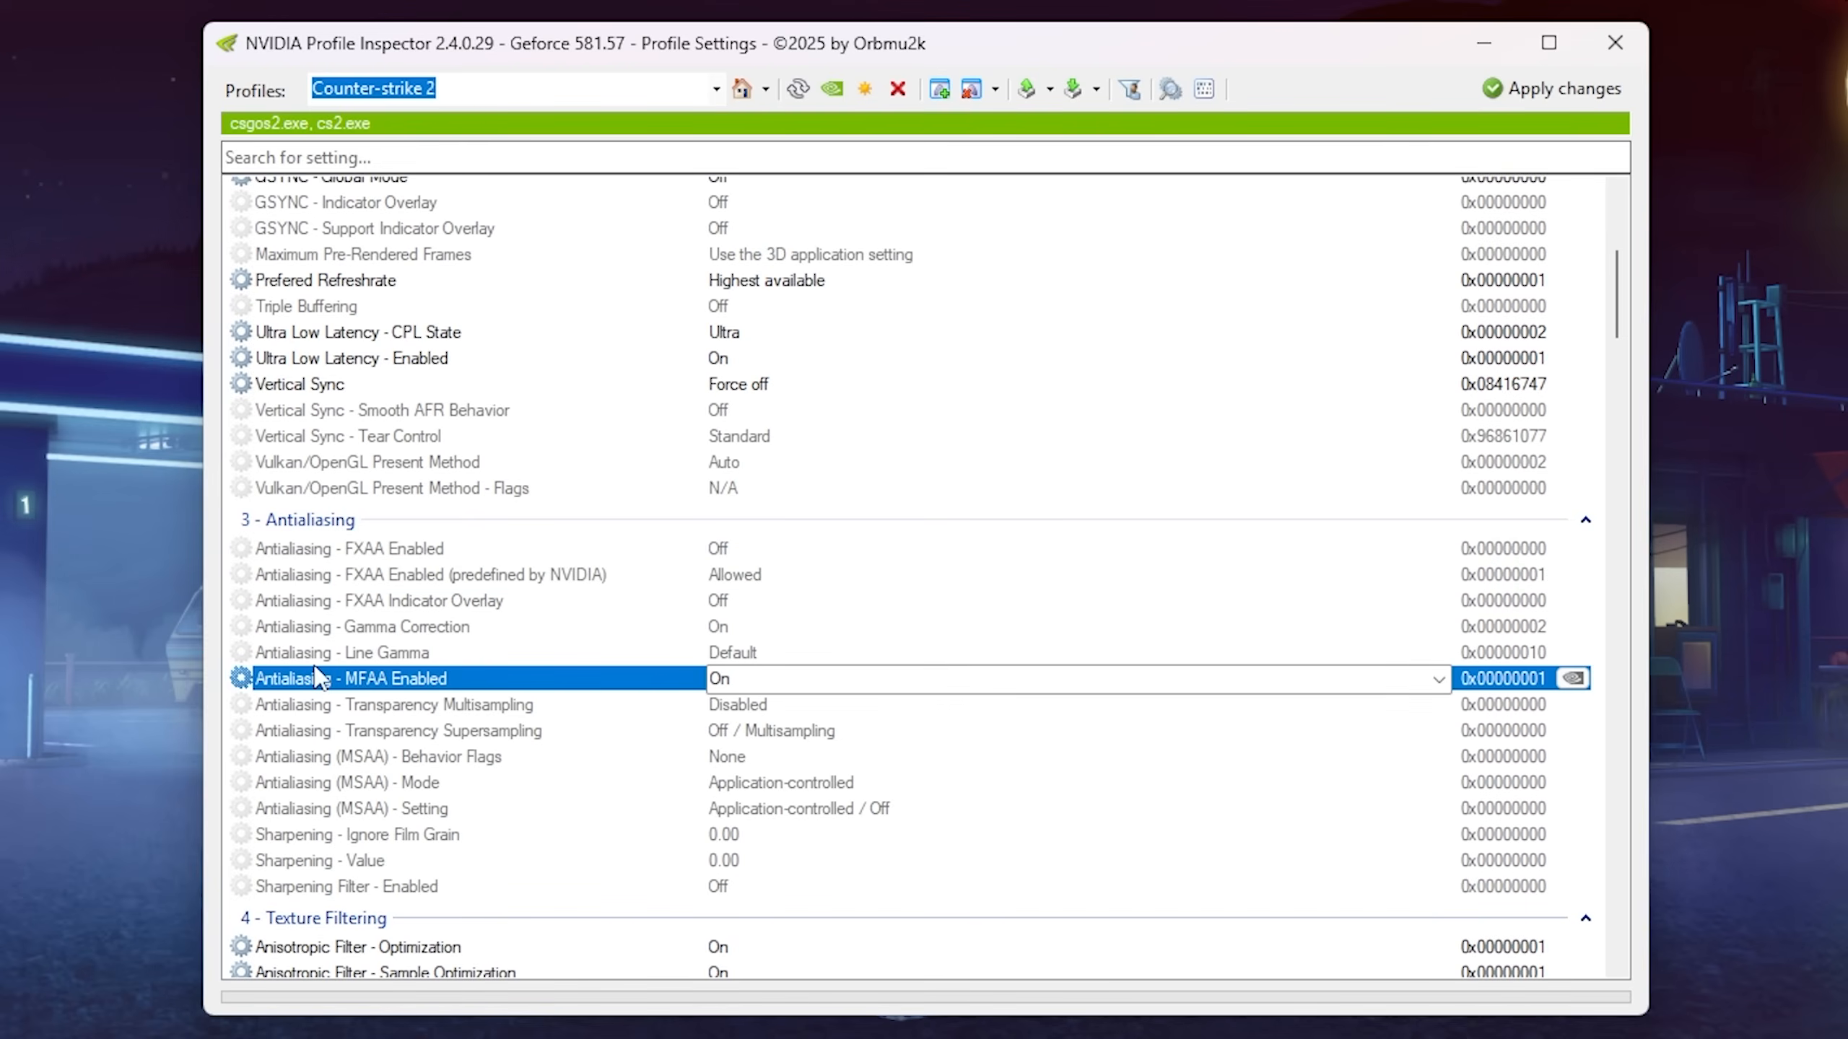
mouse_move(338, 775)
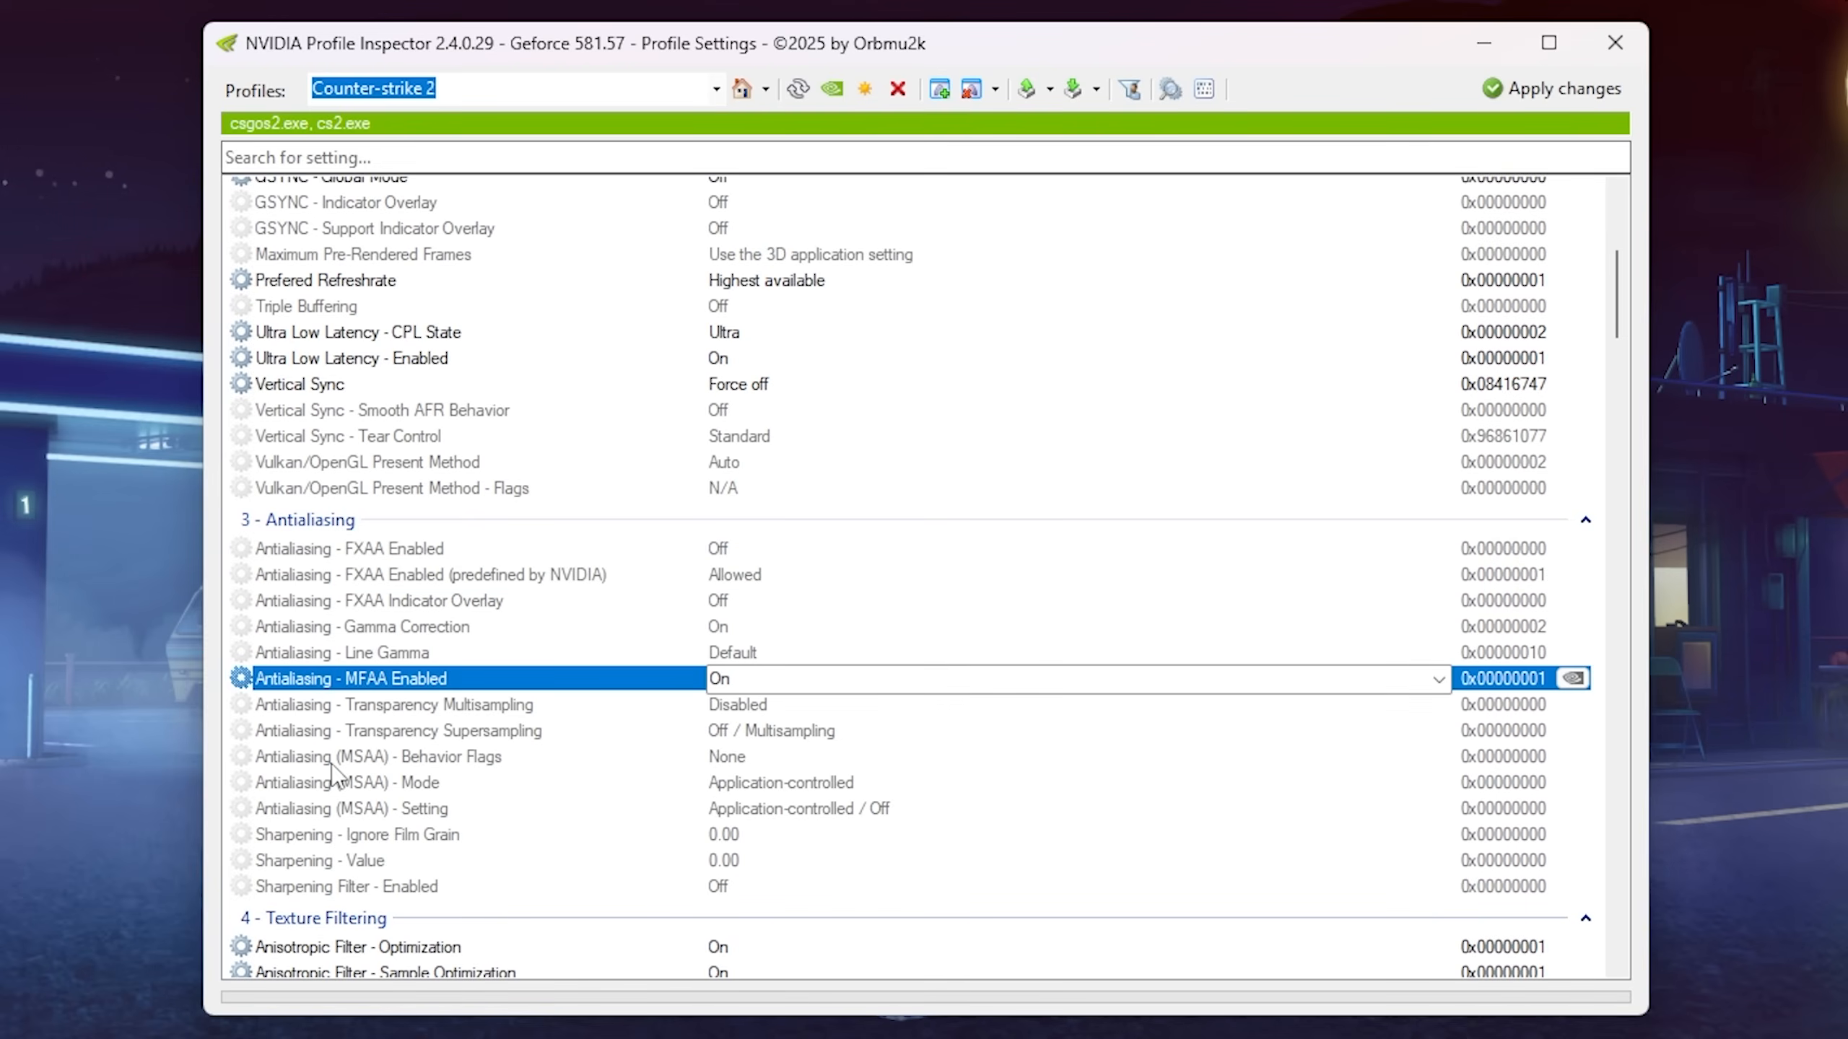
left_click(348, 783)
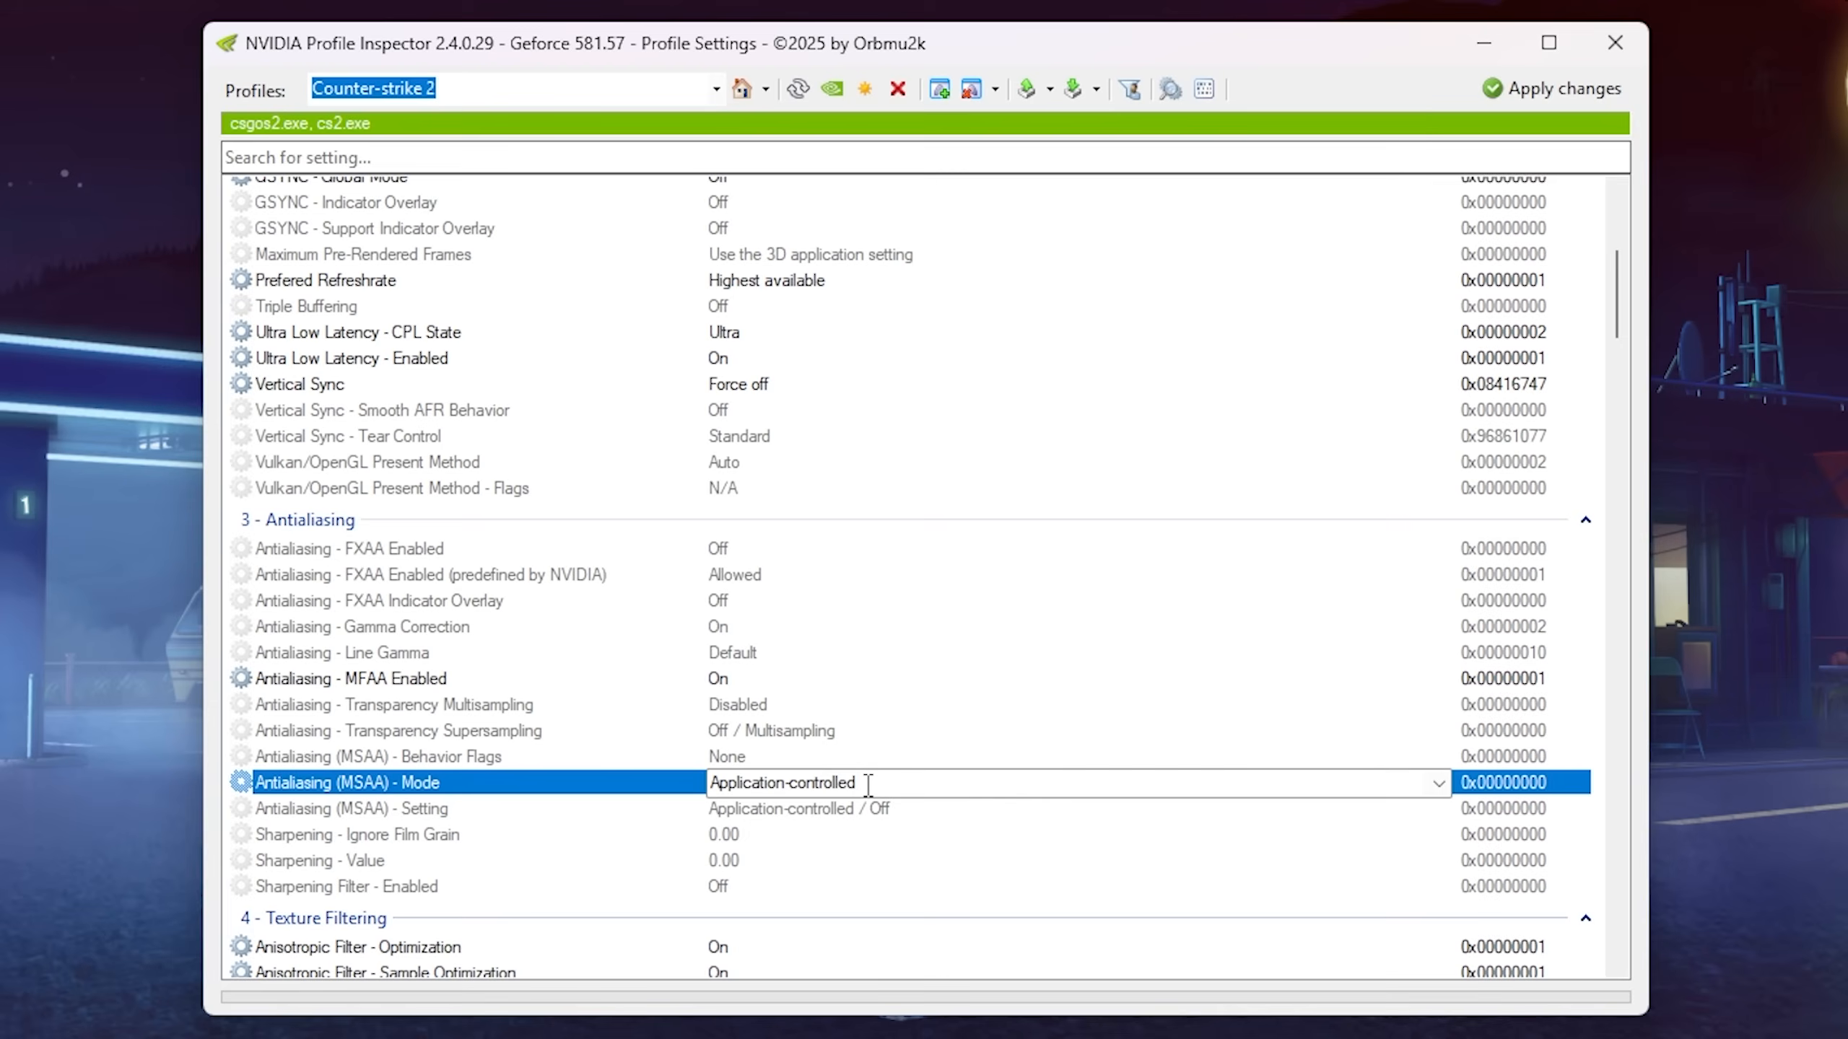
mouse_move(328, 796)
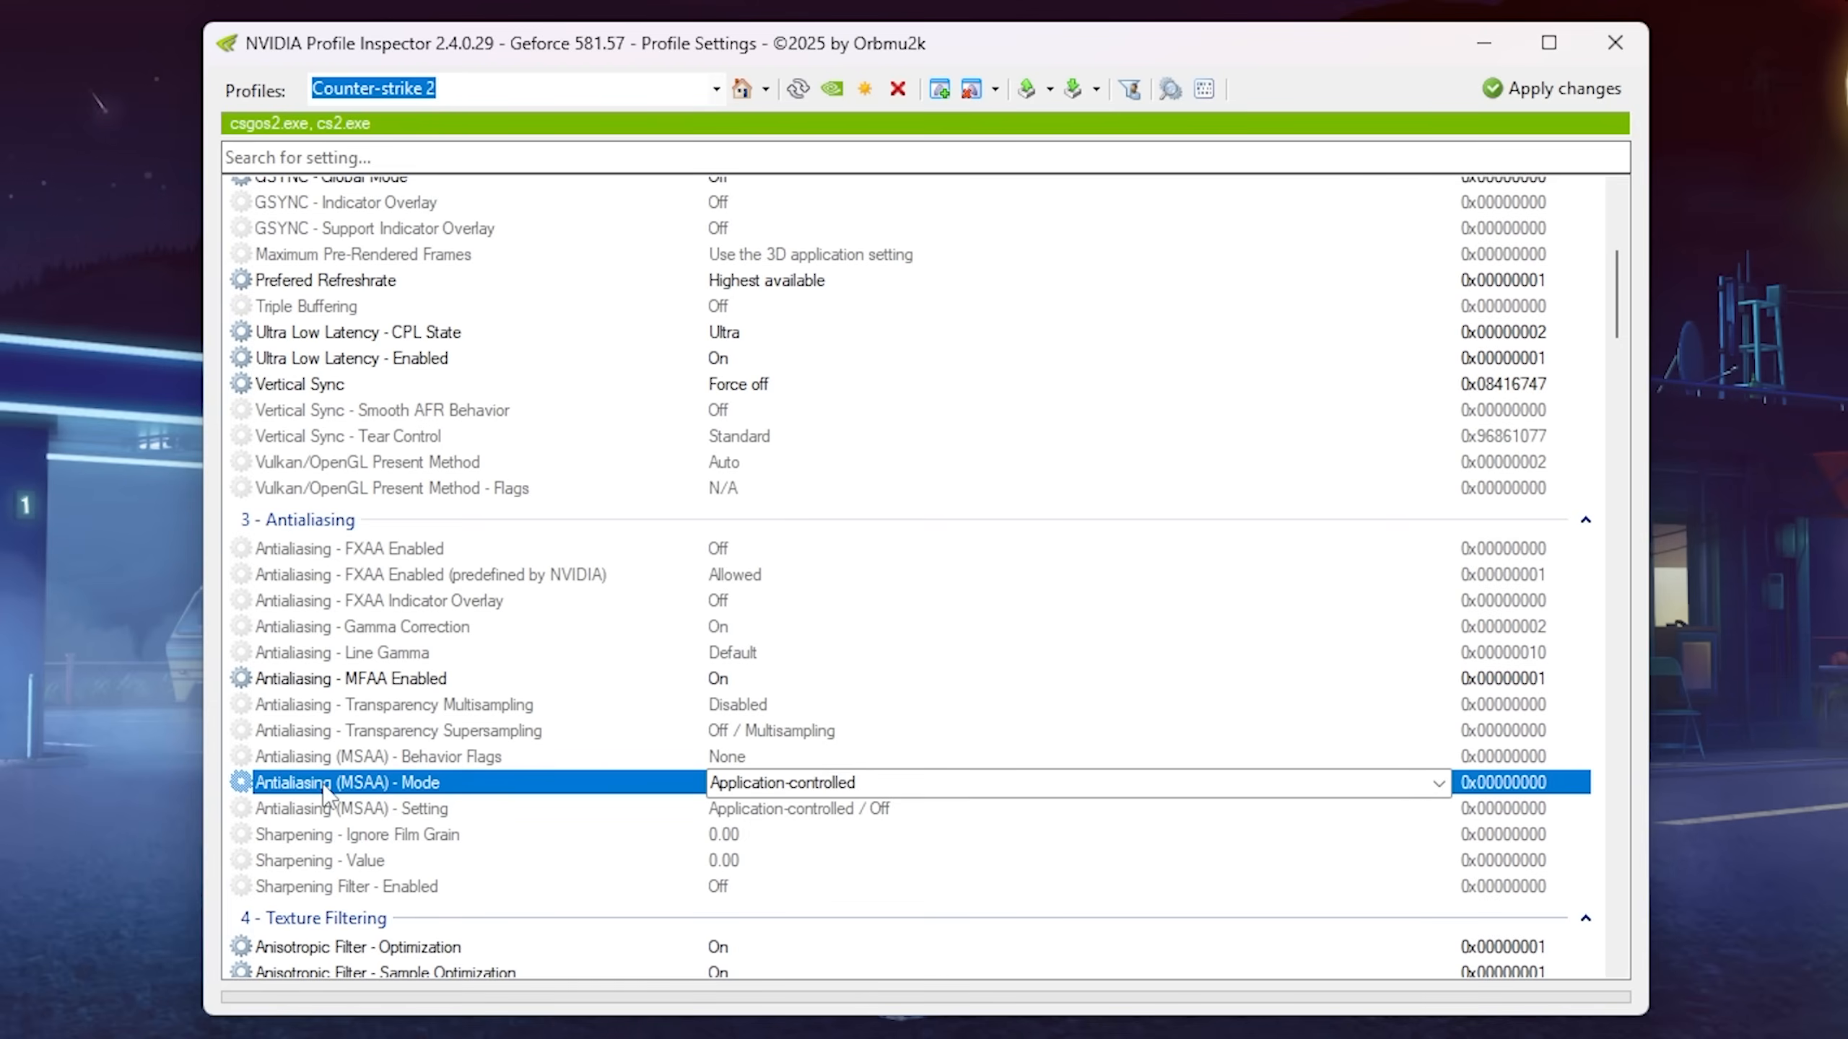
scroll("down", 3)
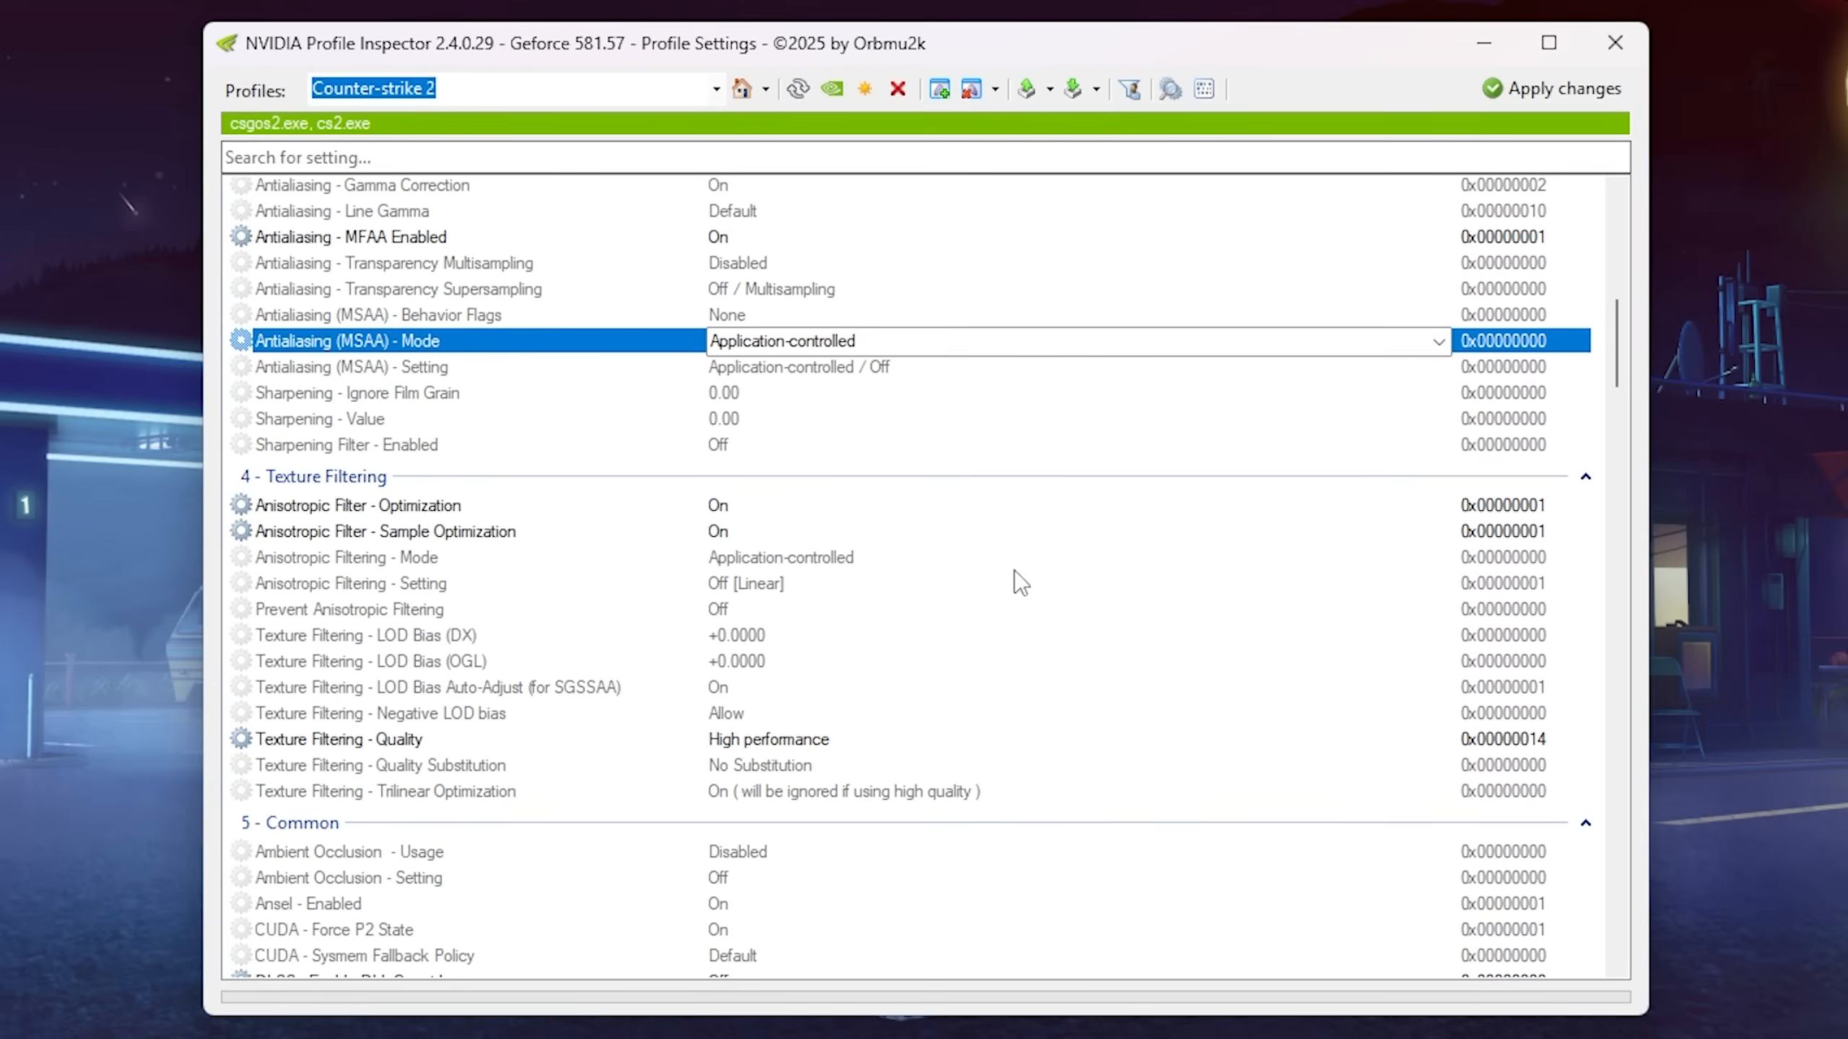
left_click(357, 504)
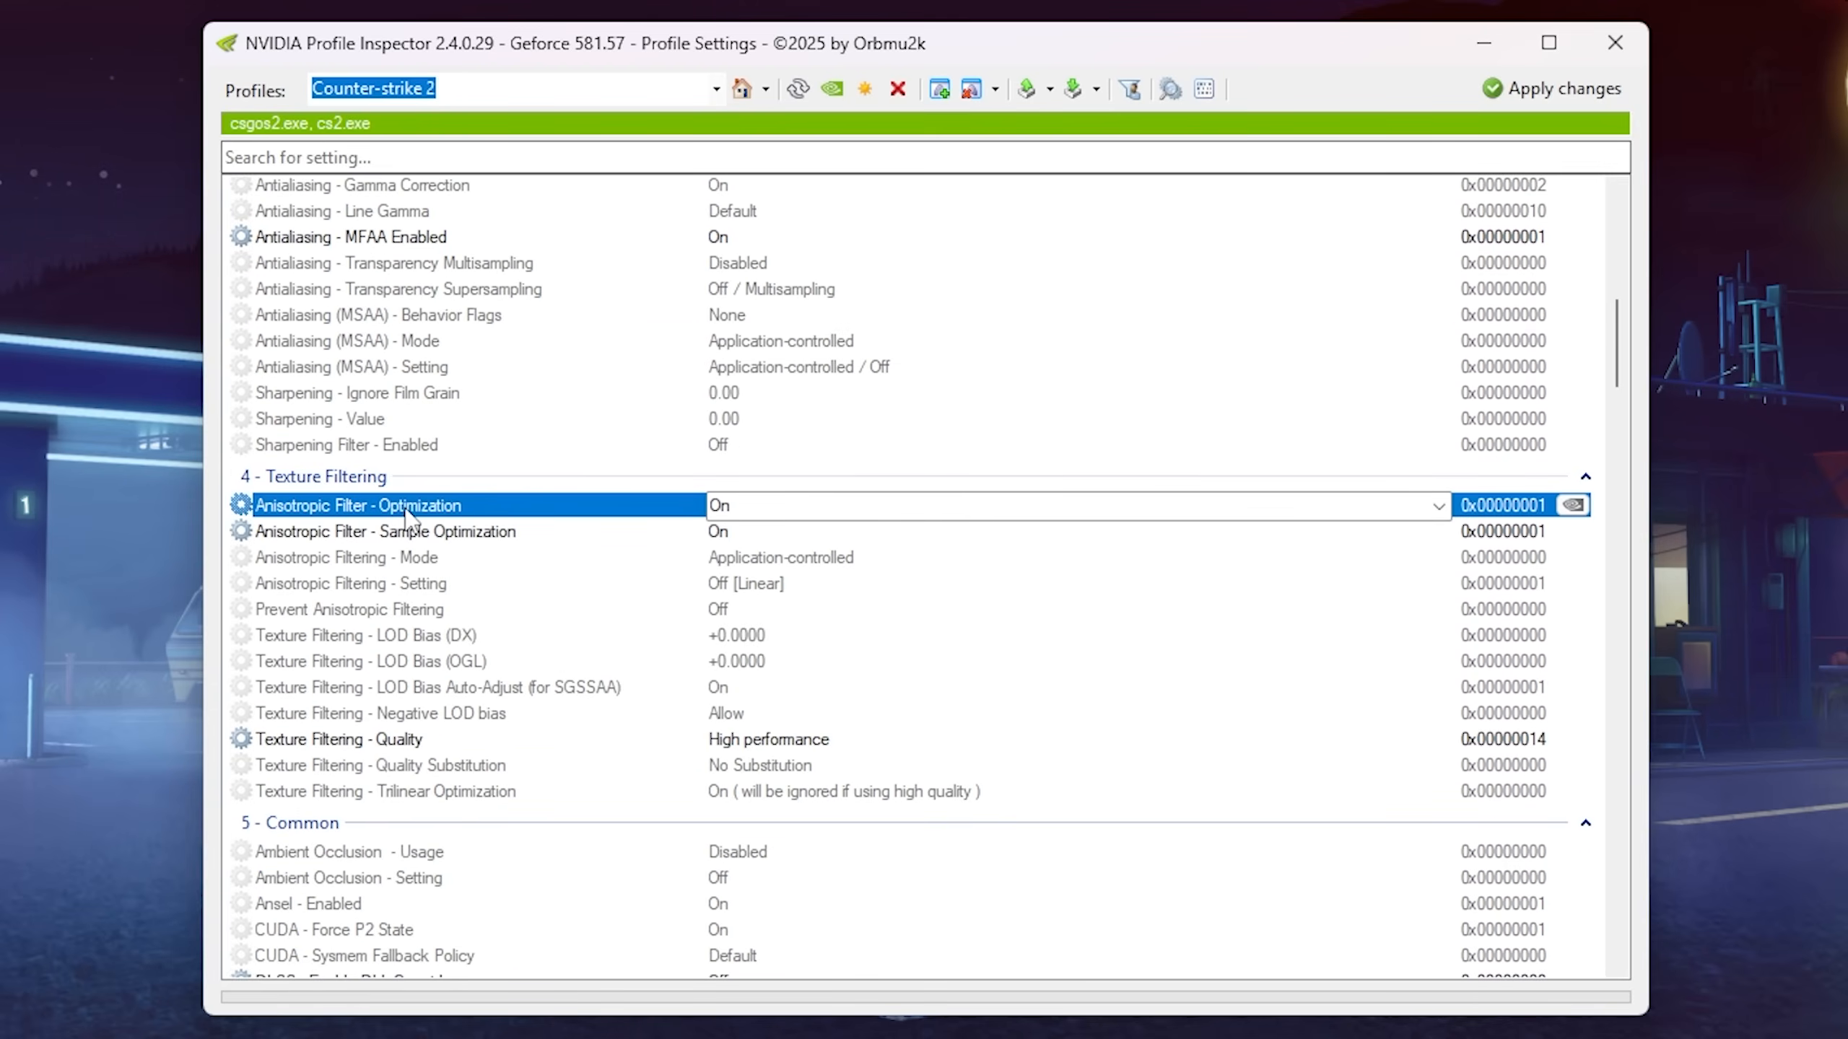
mouse_move(542, 514)
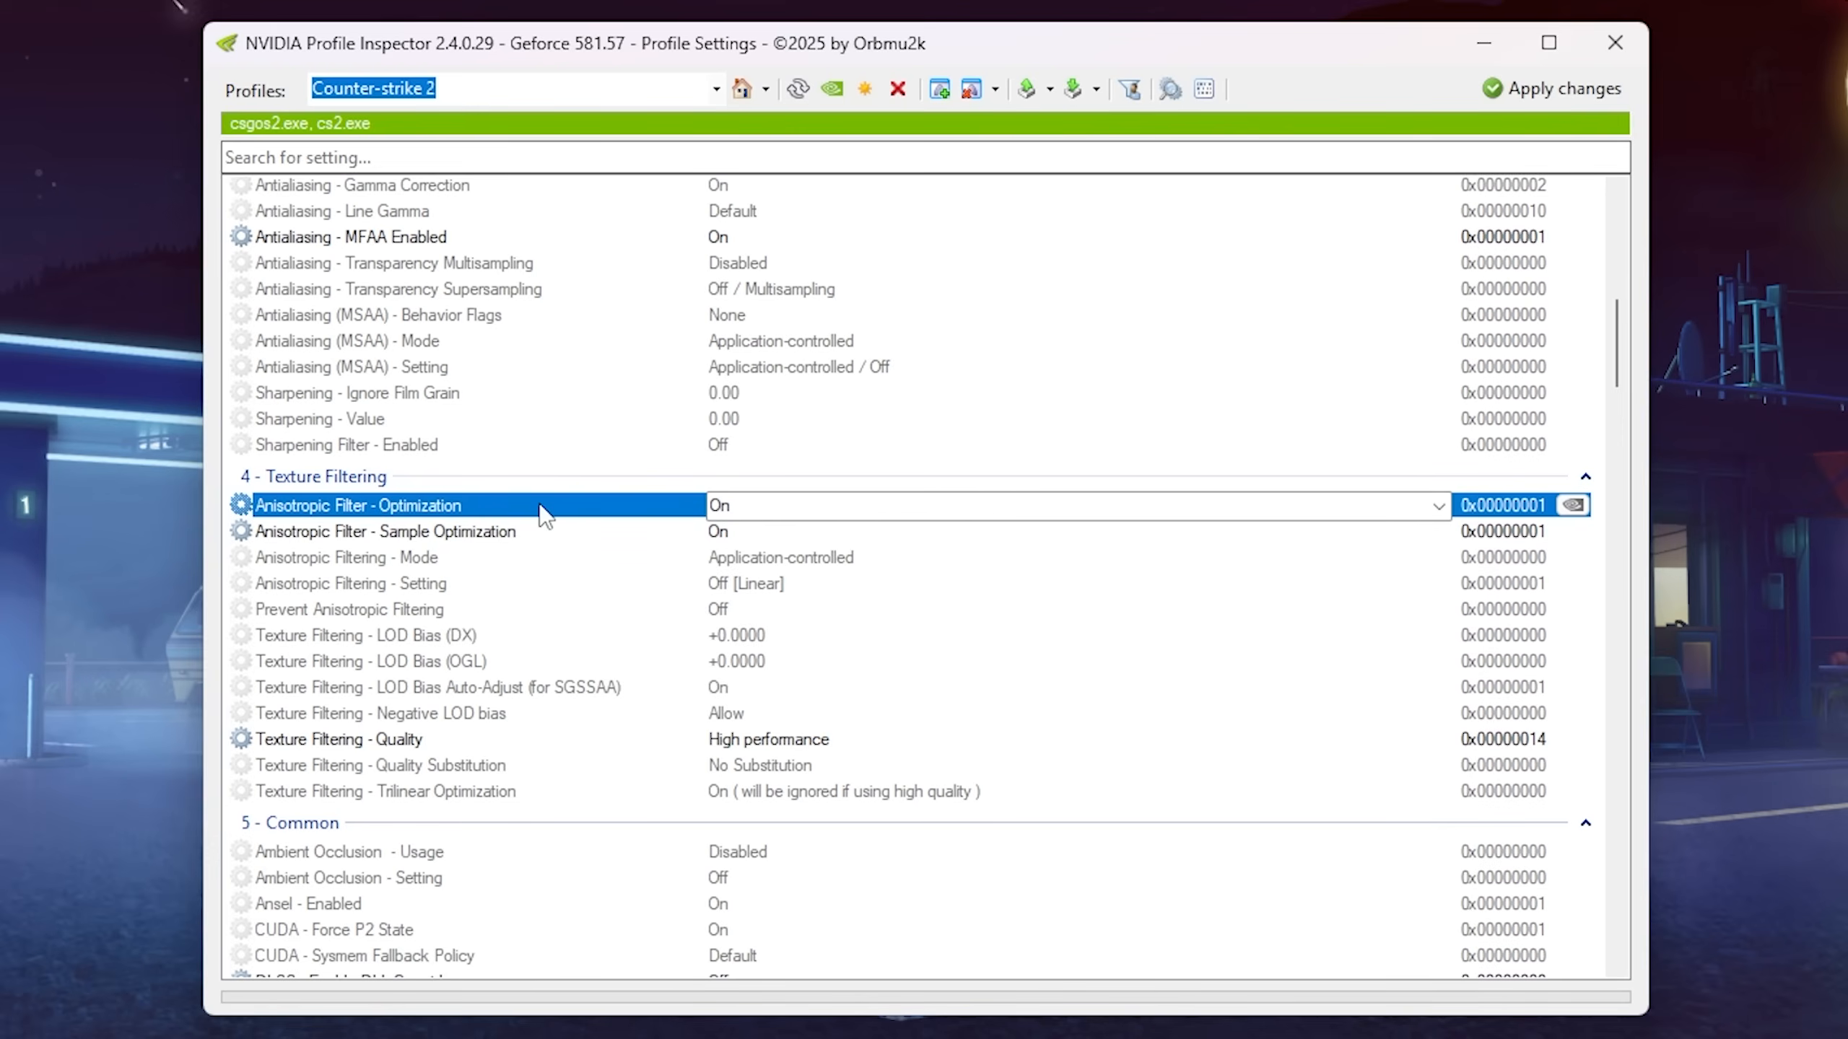
left_click(385, 531)
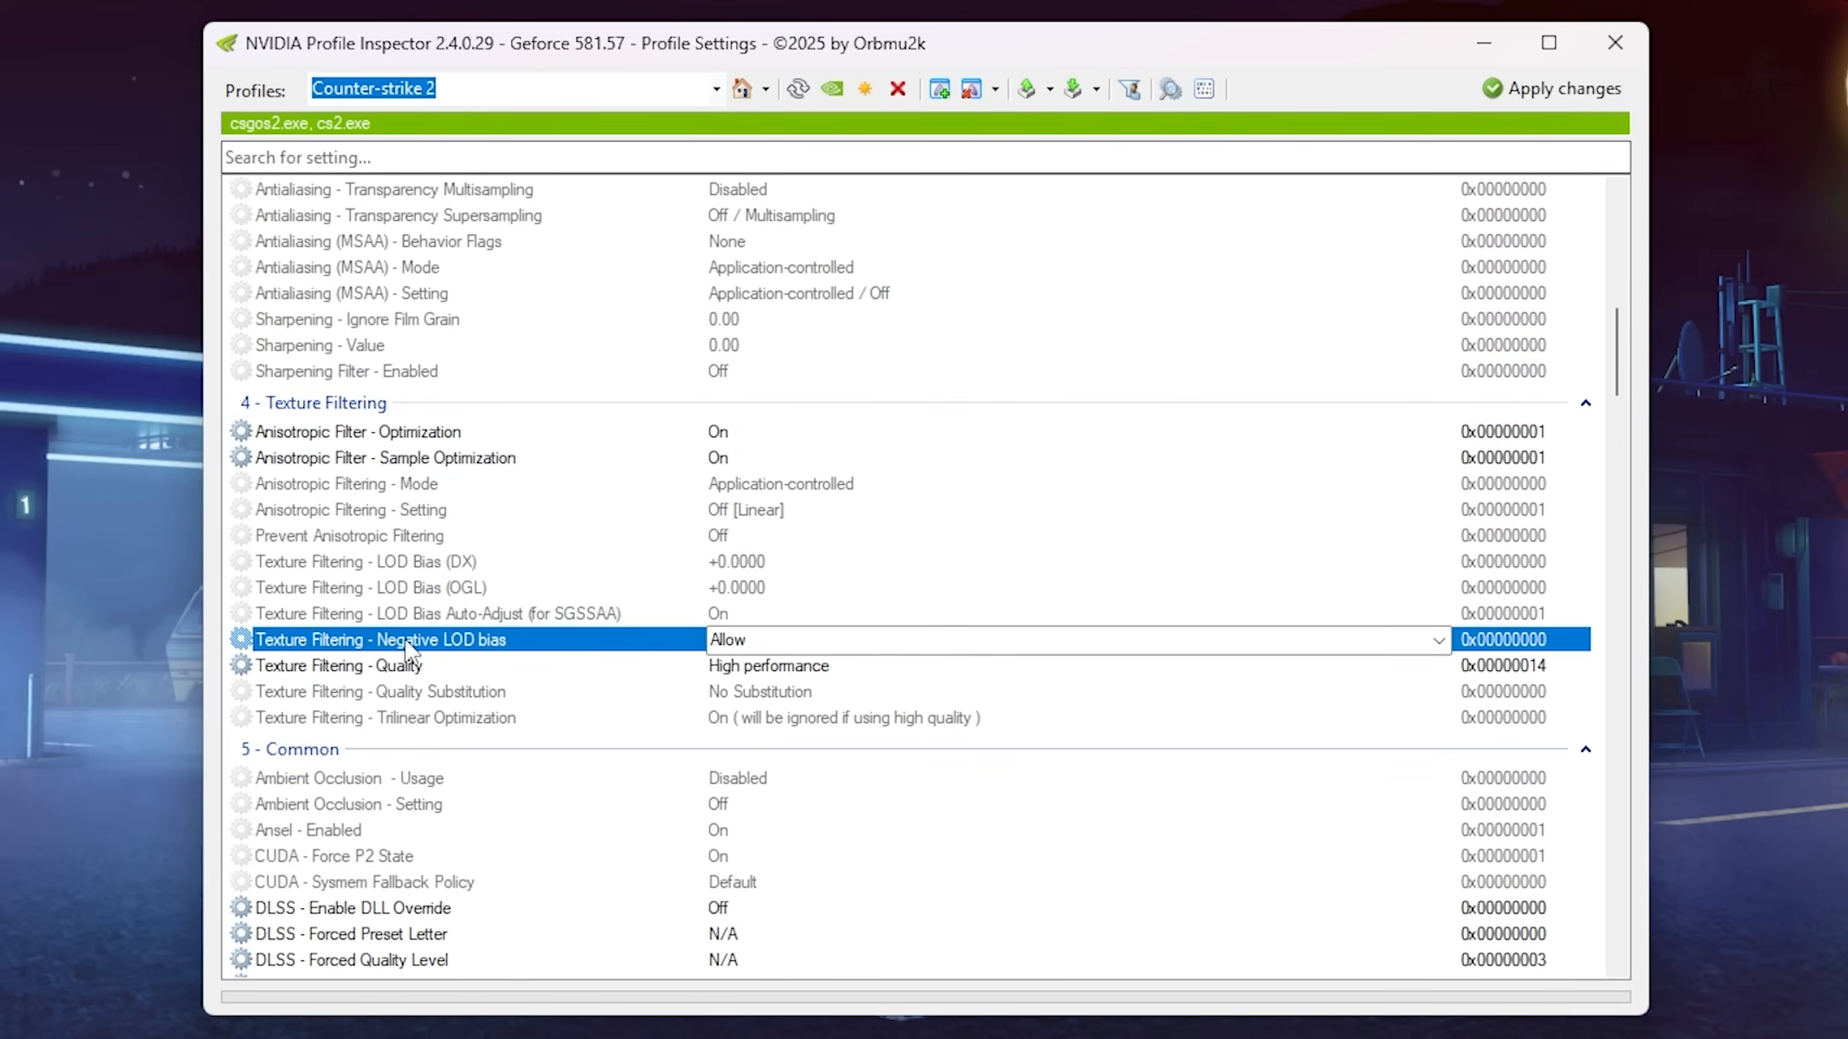
mouse_move(751, 646)
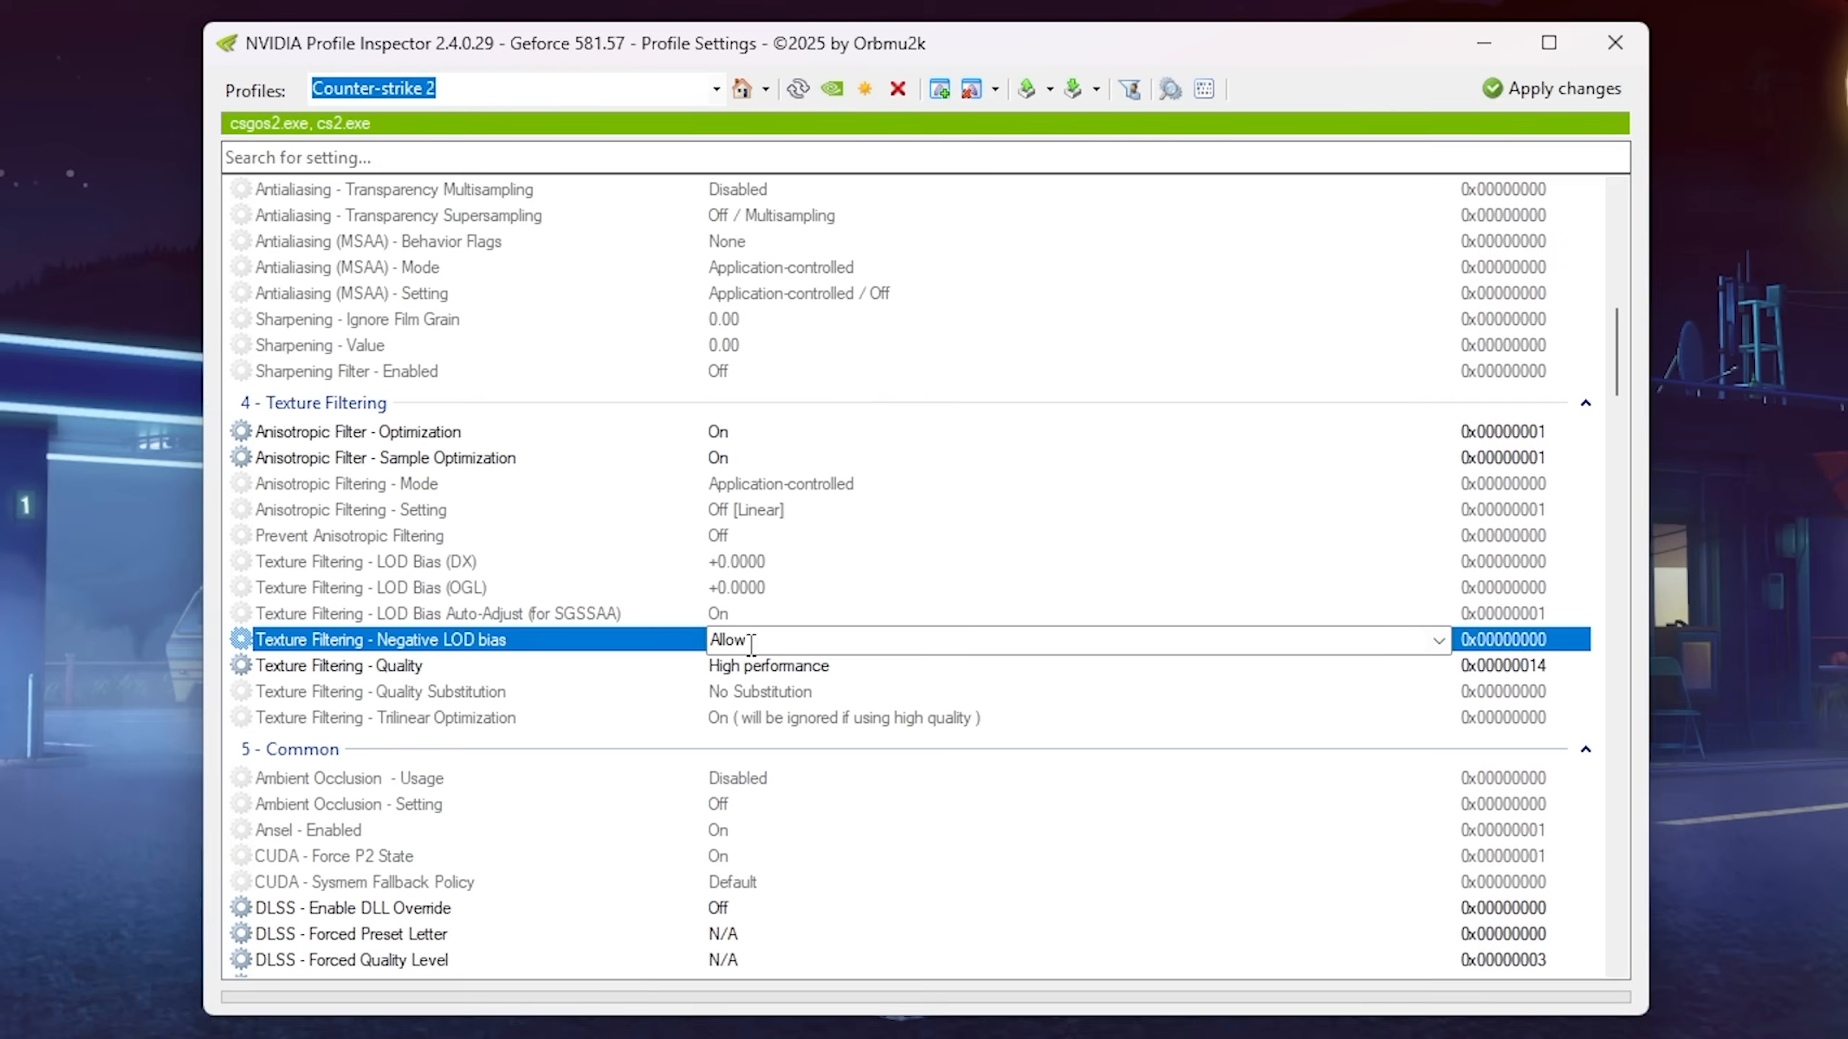
mouse_move(1414, 640)
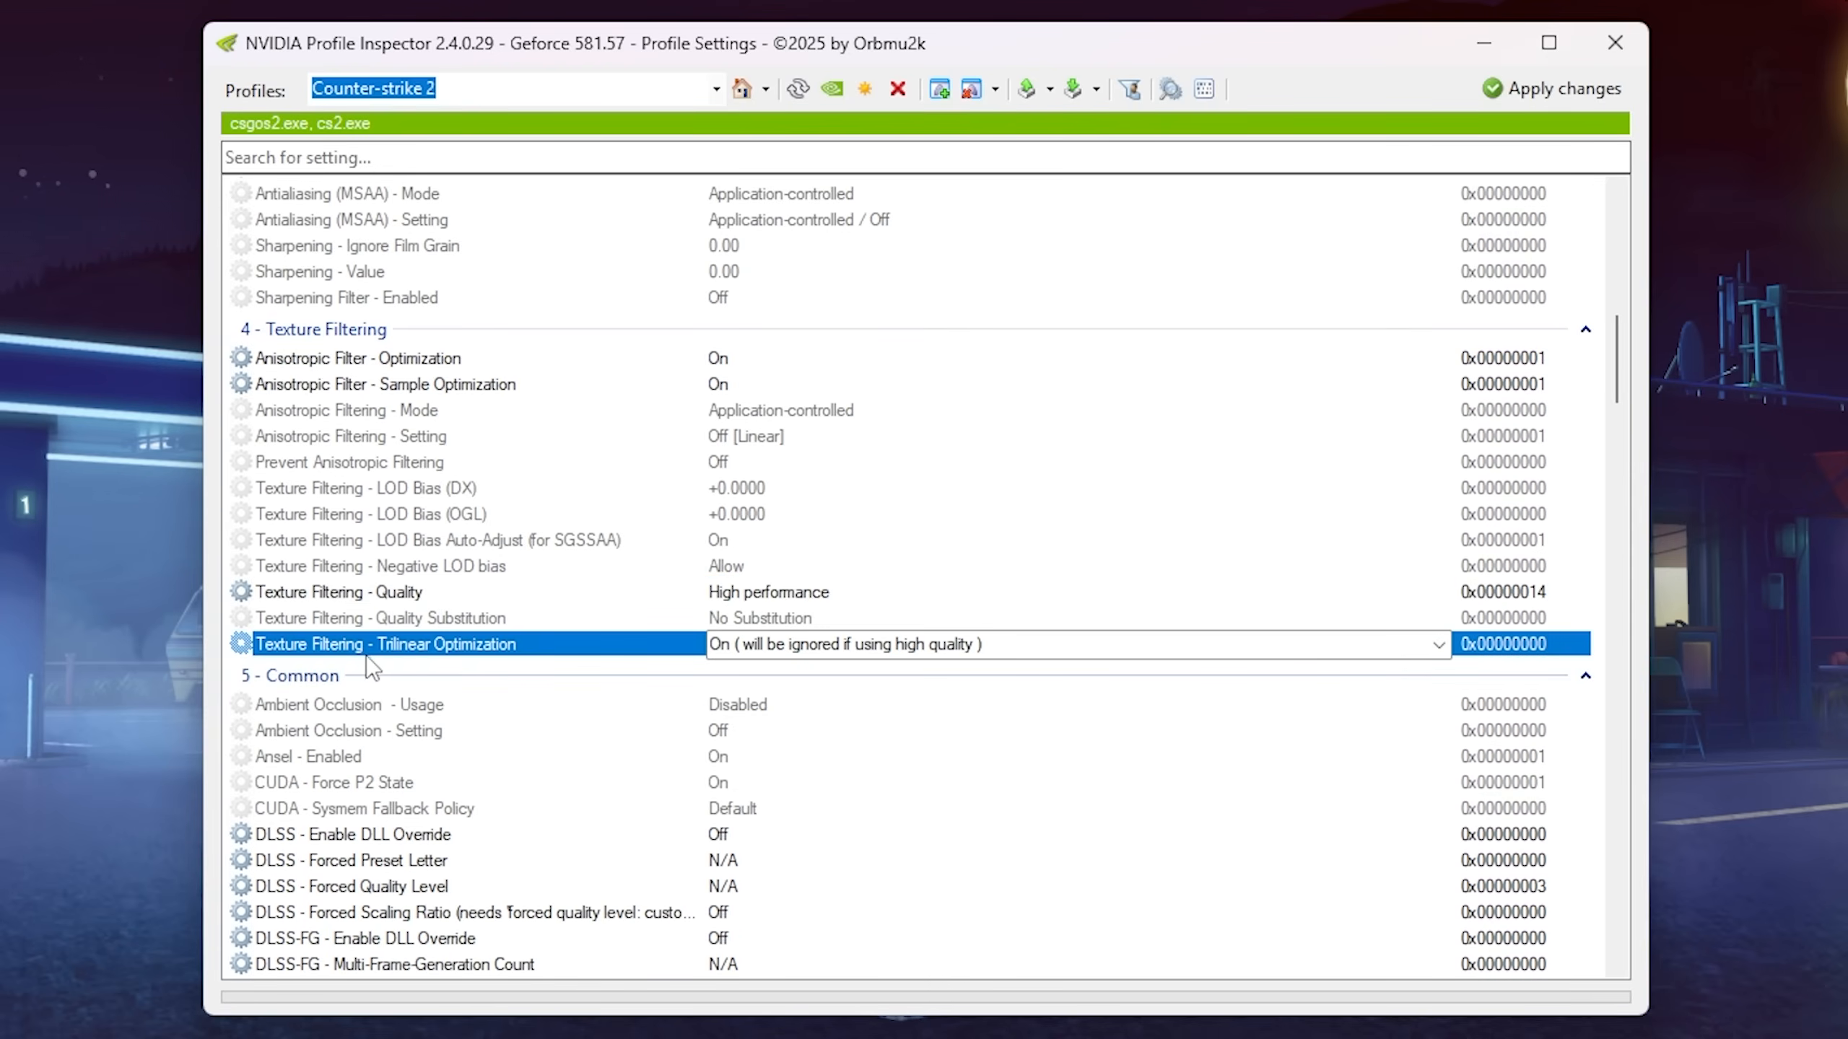
mouse_move(683, 637)
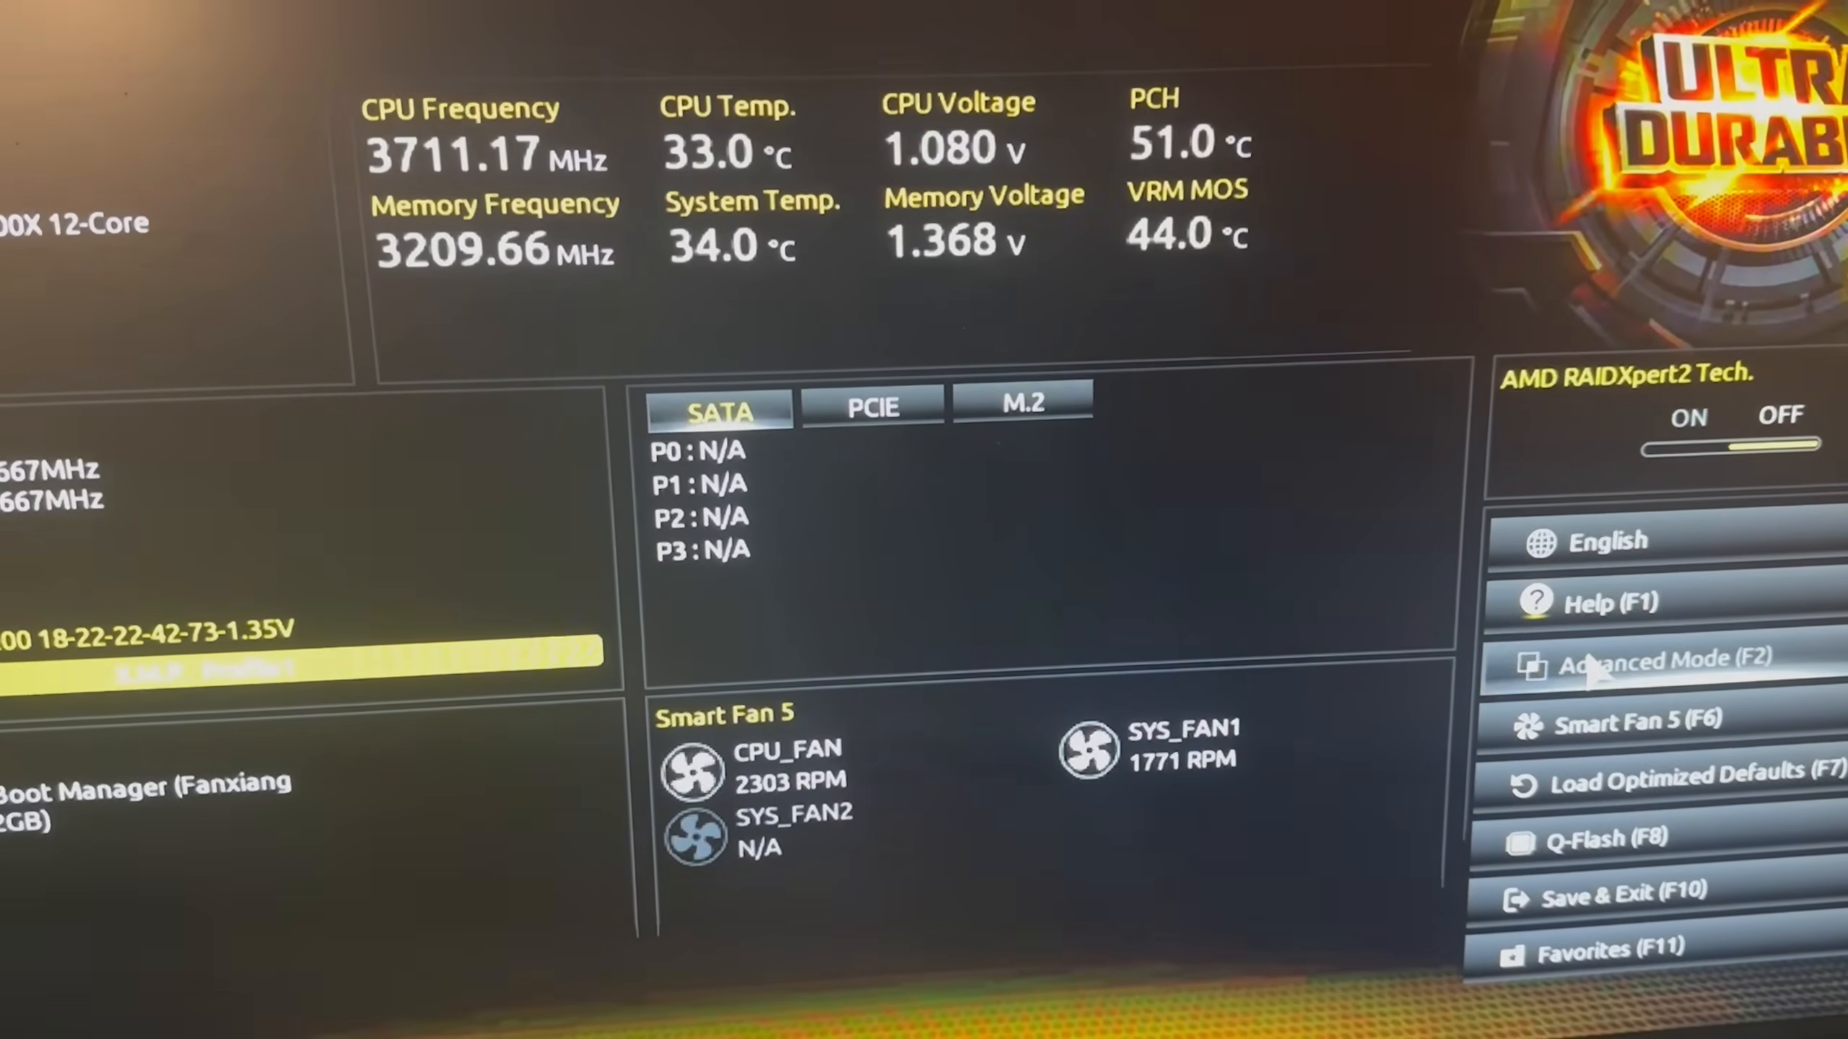
In Advanced Mode's Tweaker, set Extreme Memory Profile to Profile1 (DDR4-3200)
left_click(1651, 661)
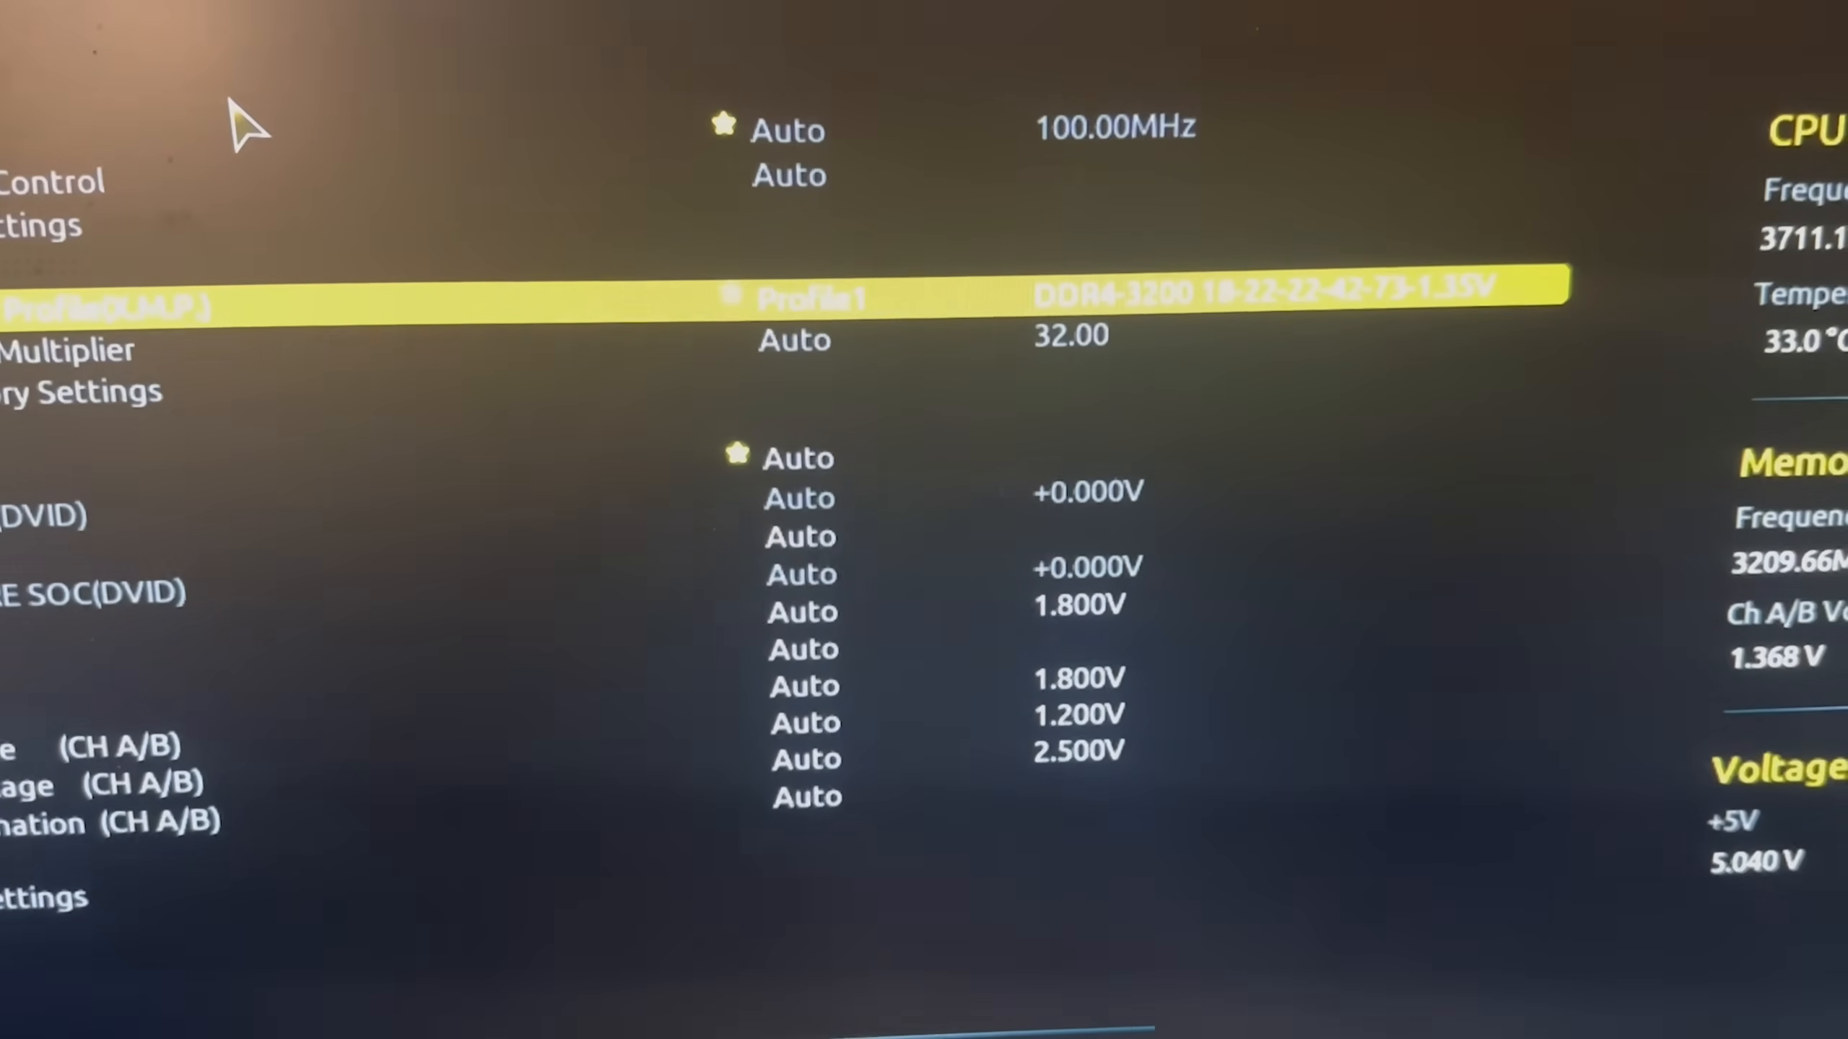
left_click(811, 297)
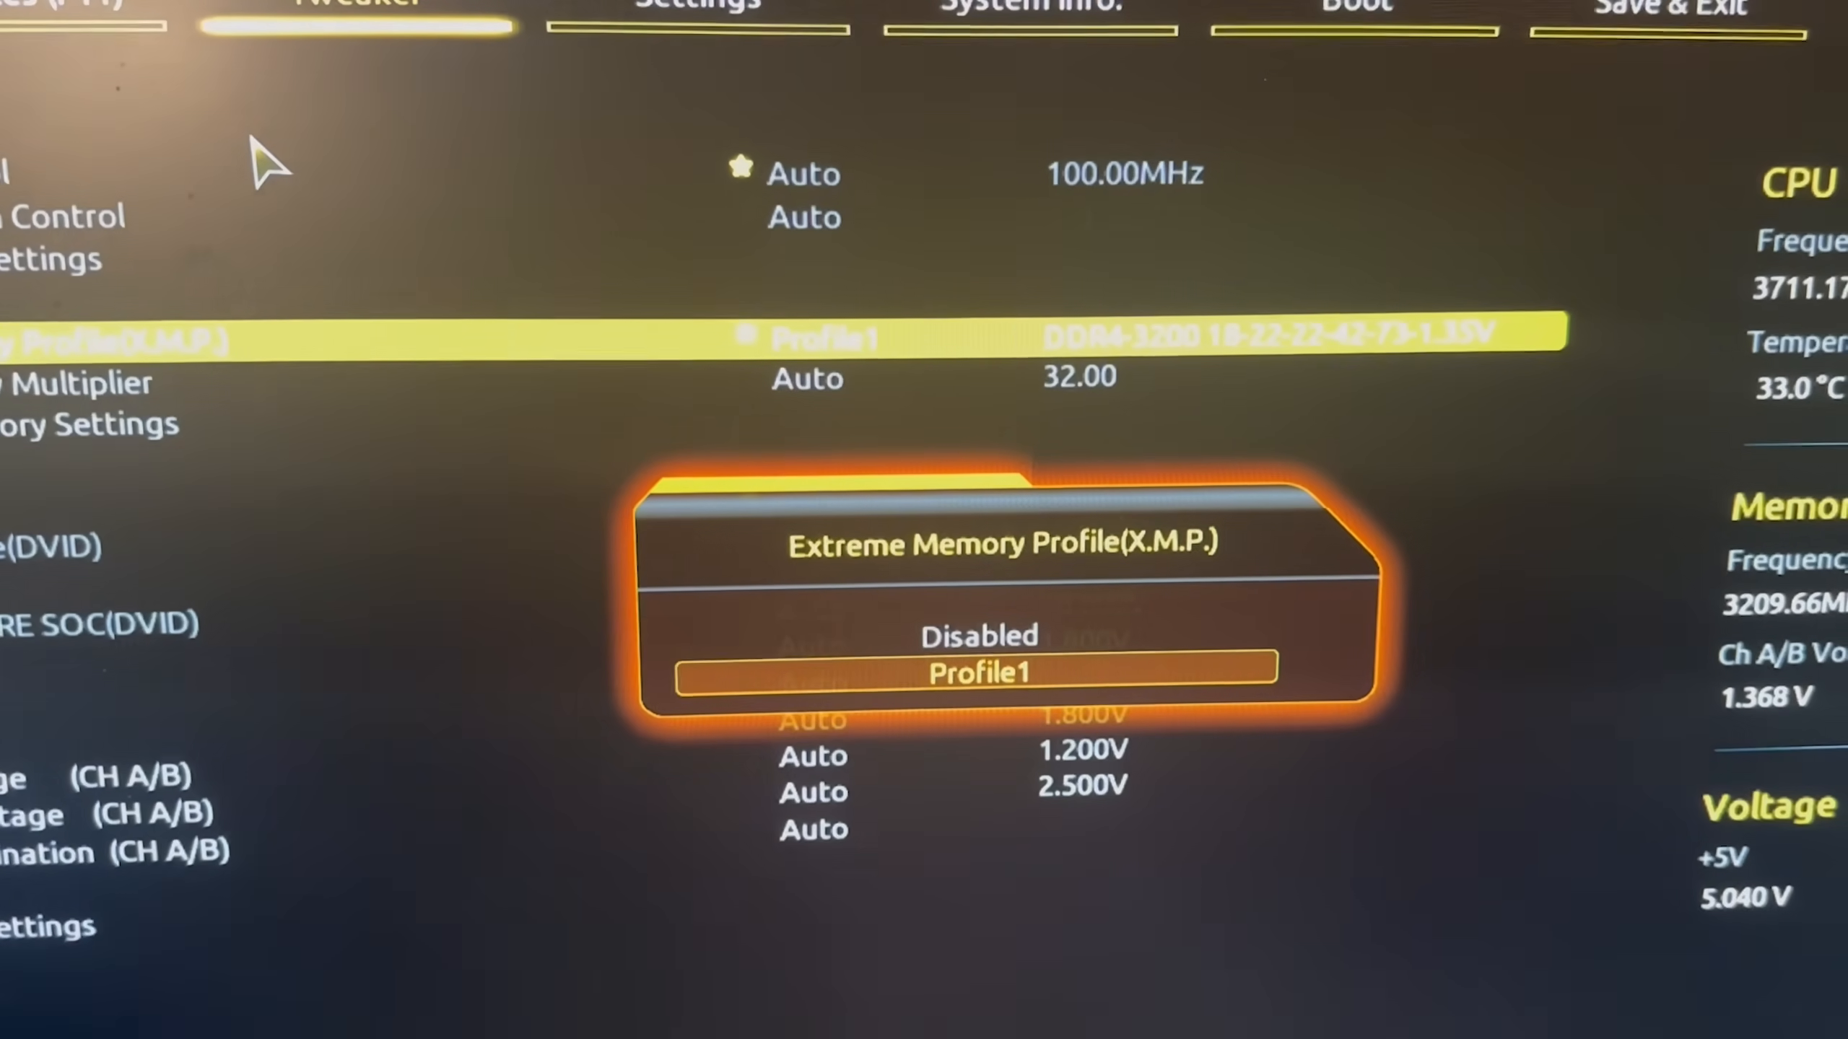
left_click(976, 672)
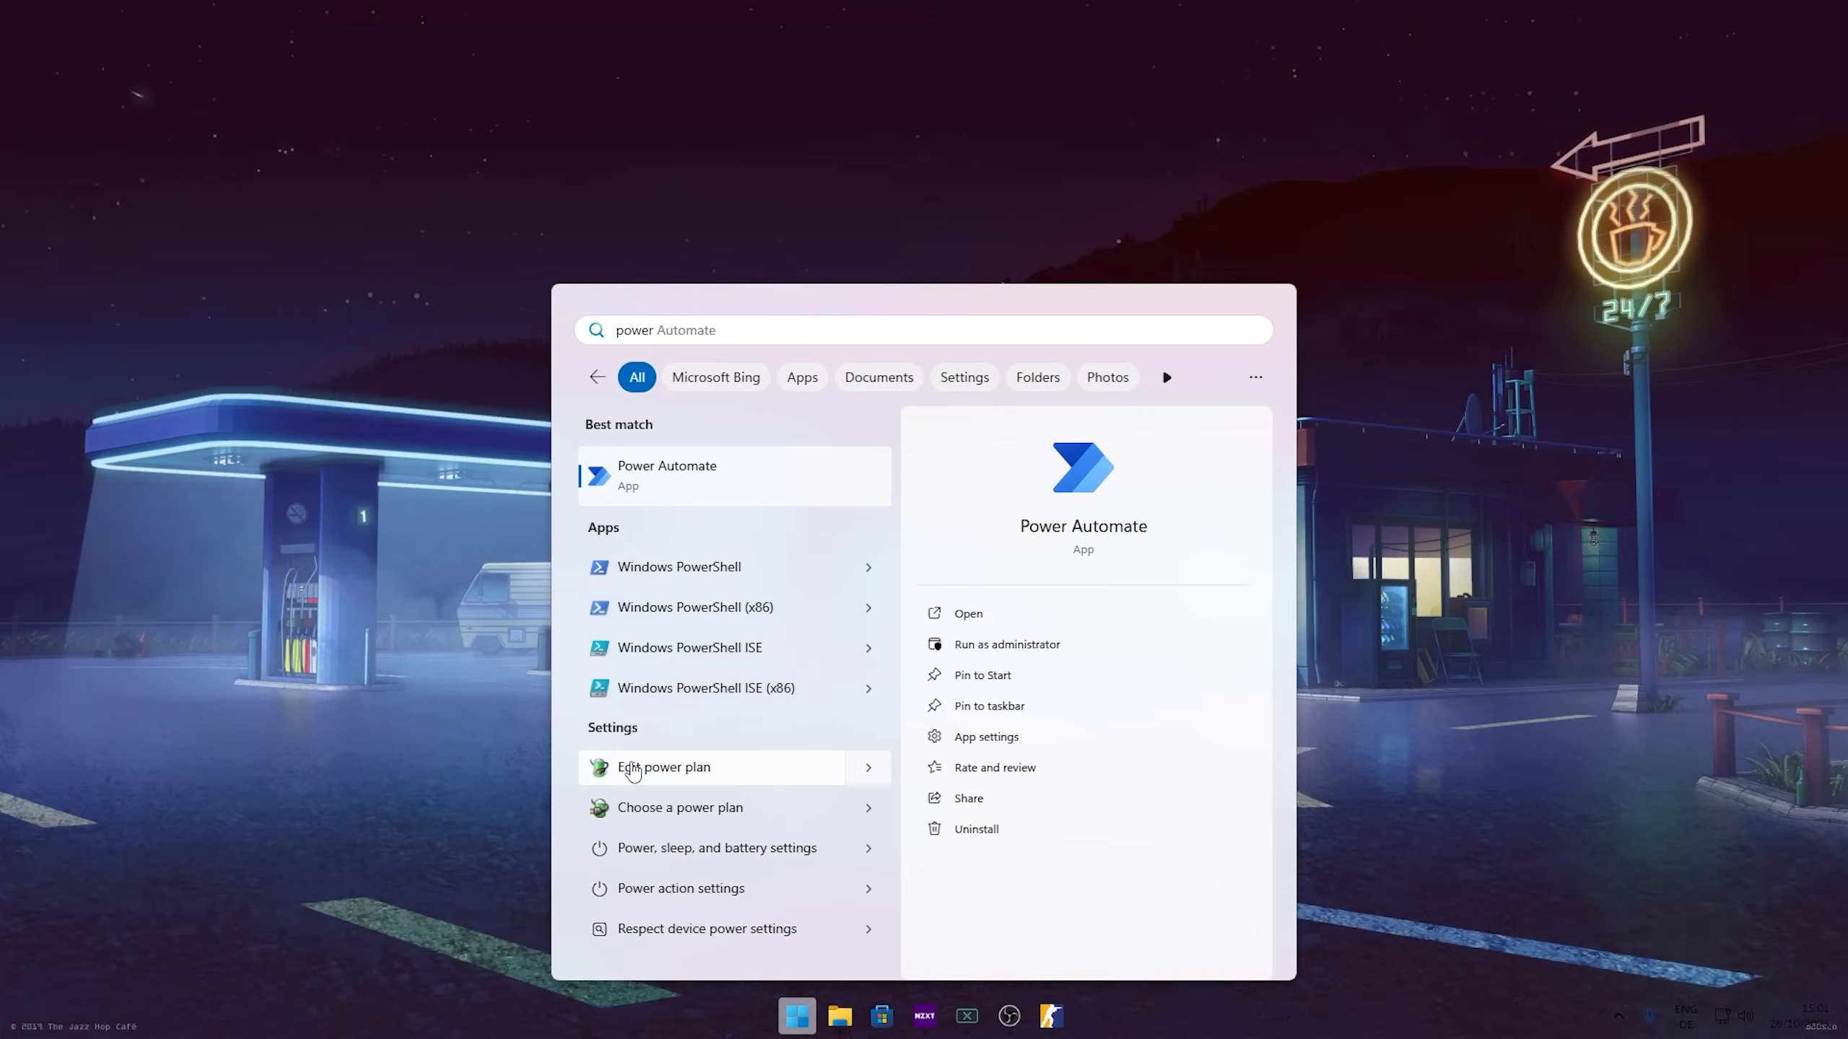
Make Ultimate Performance the active power plan and hide the additional plans
left_click(663, 768)
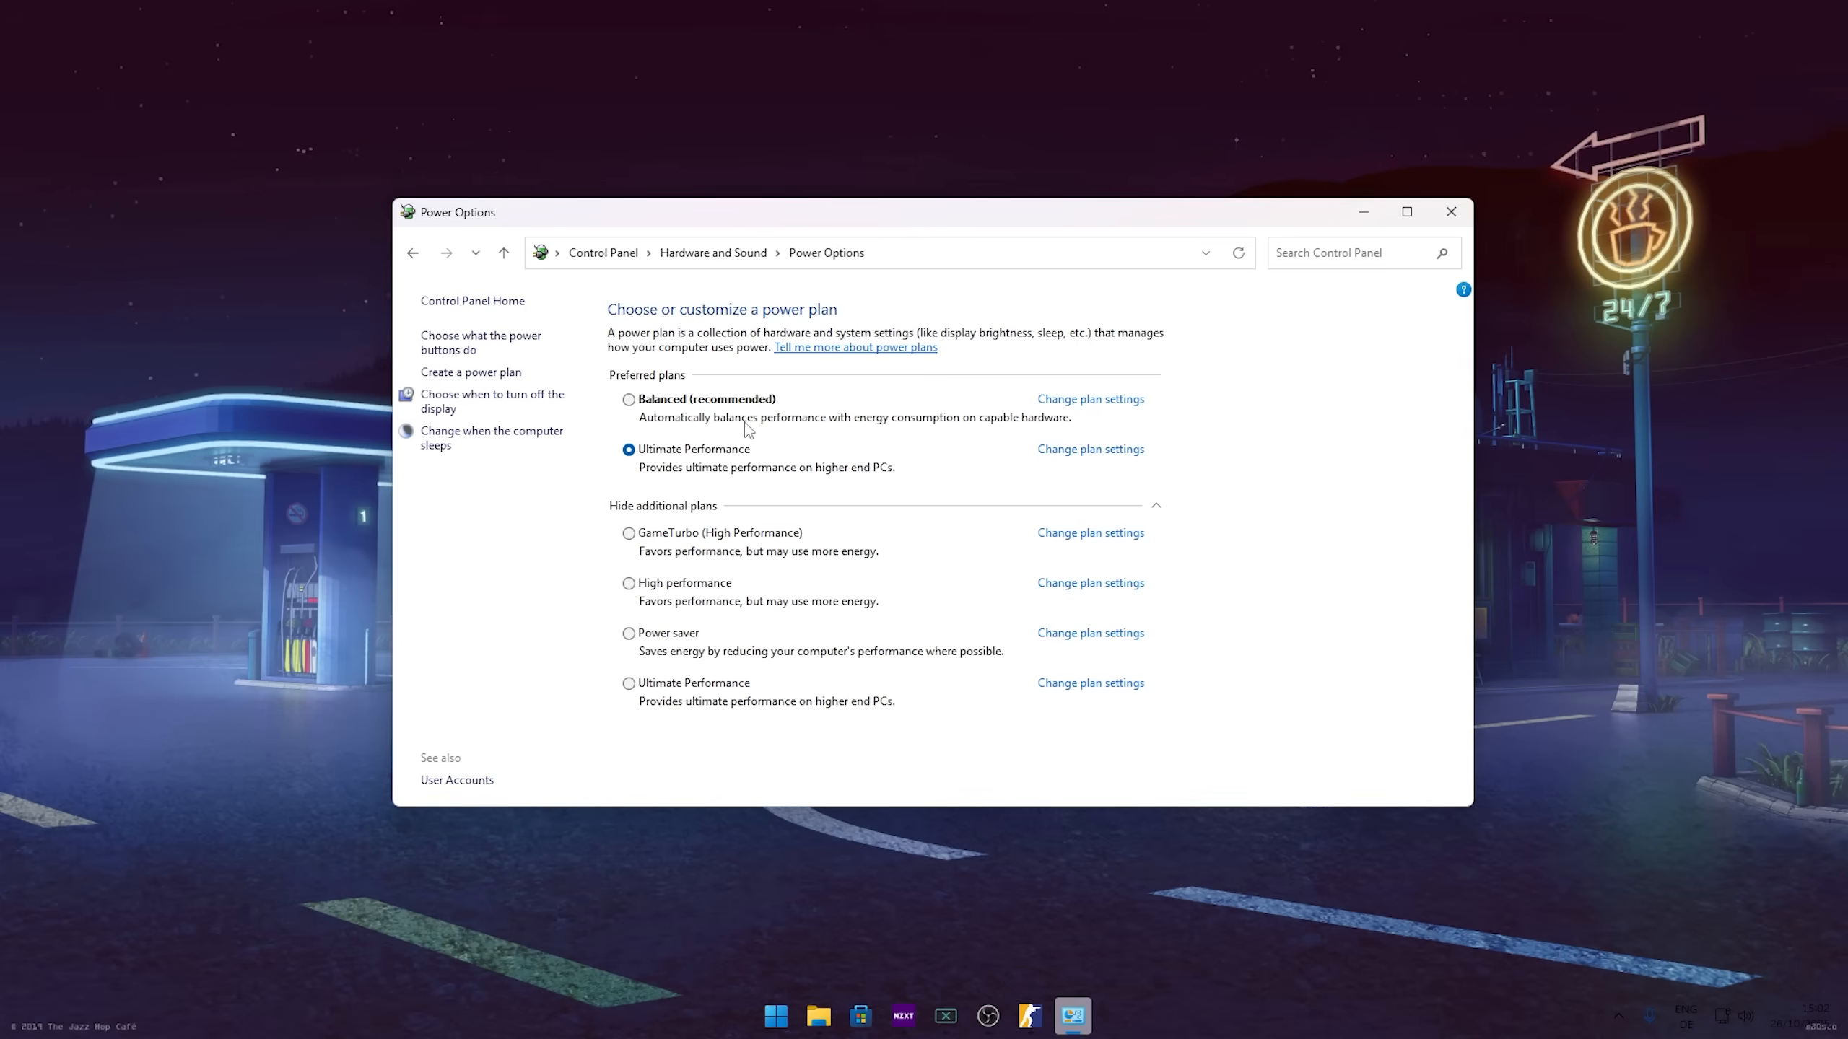
mouse_move(732, 476)
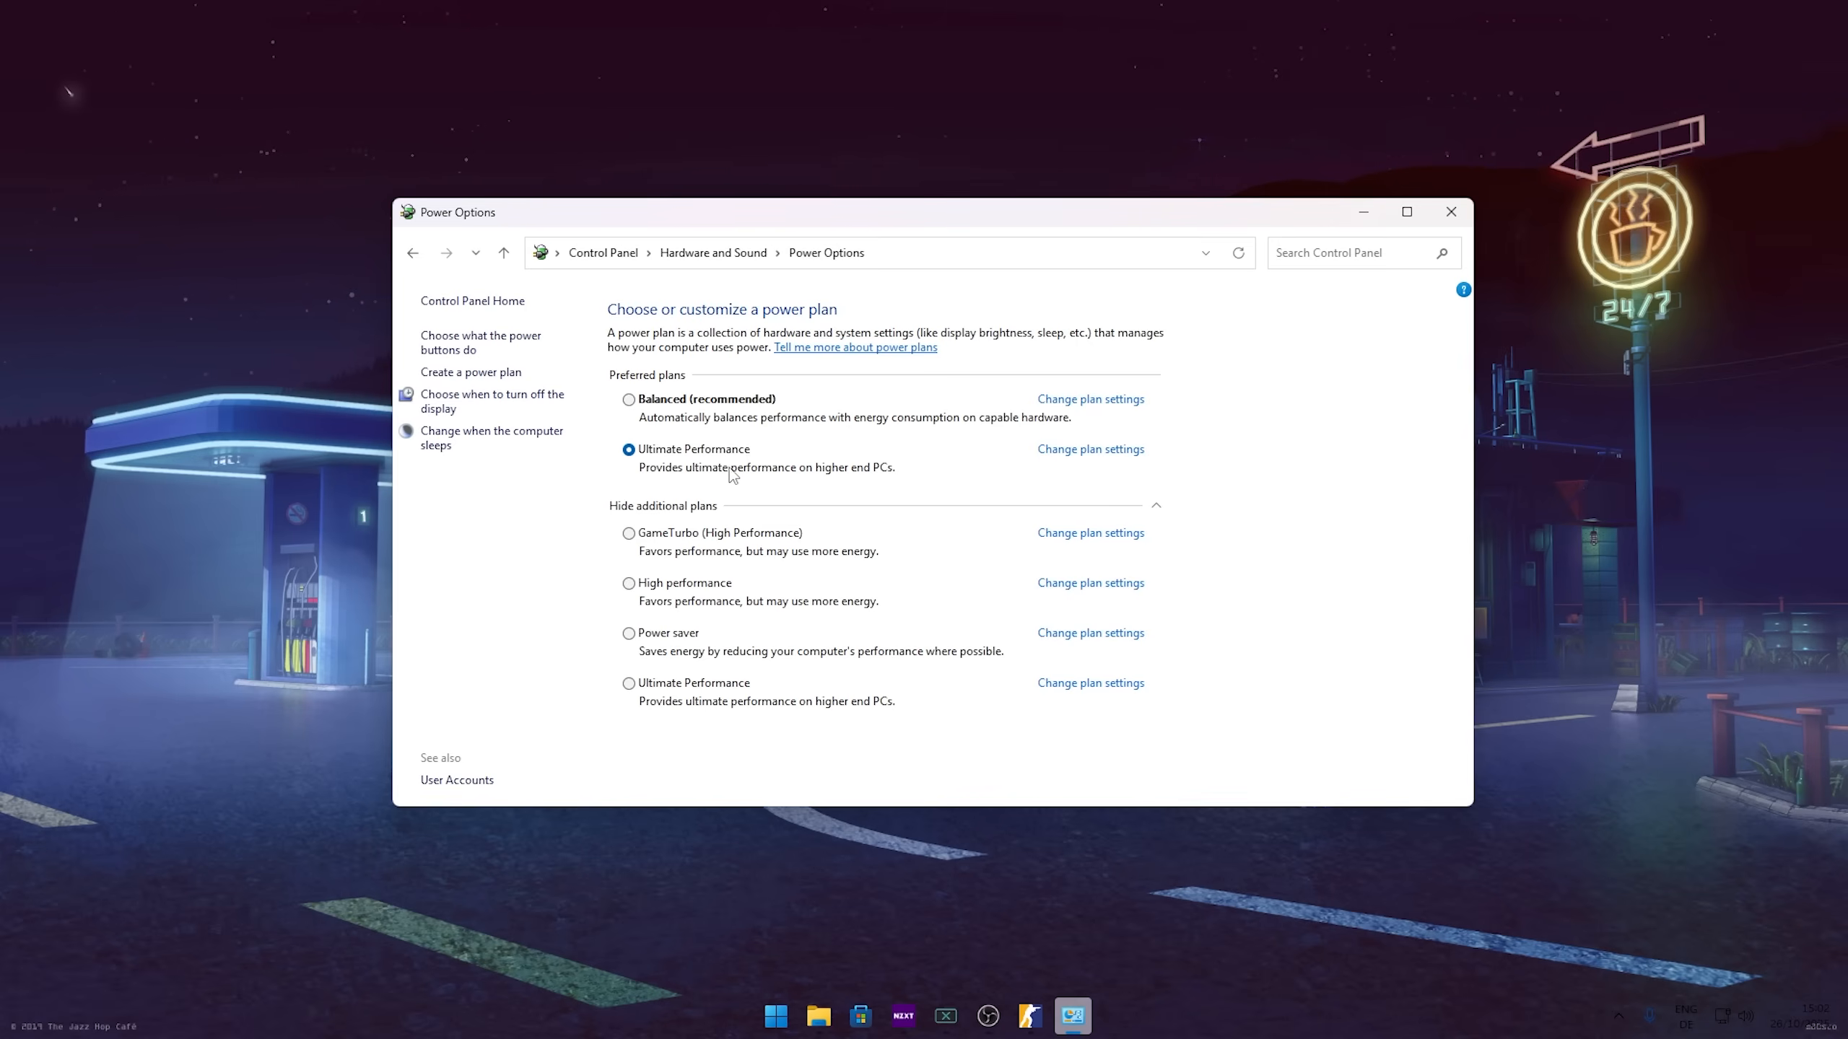
mouse_move(726, 476)
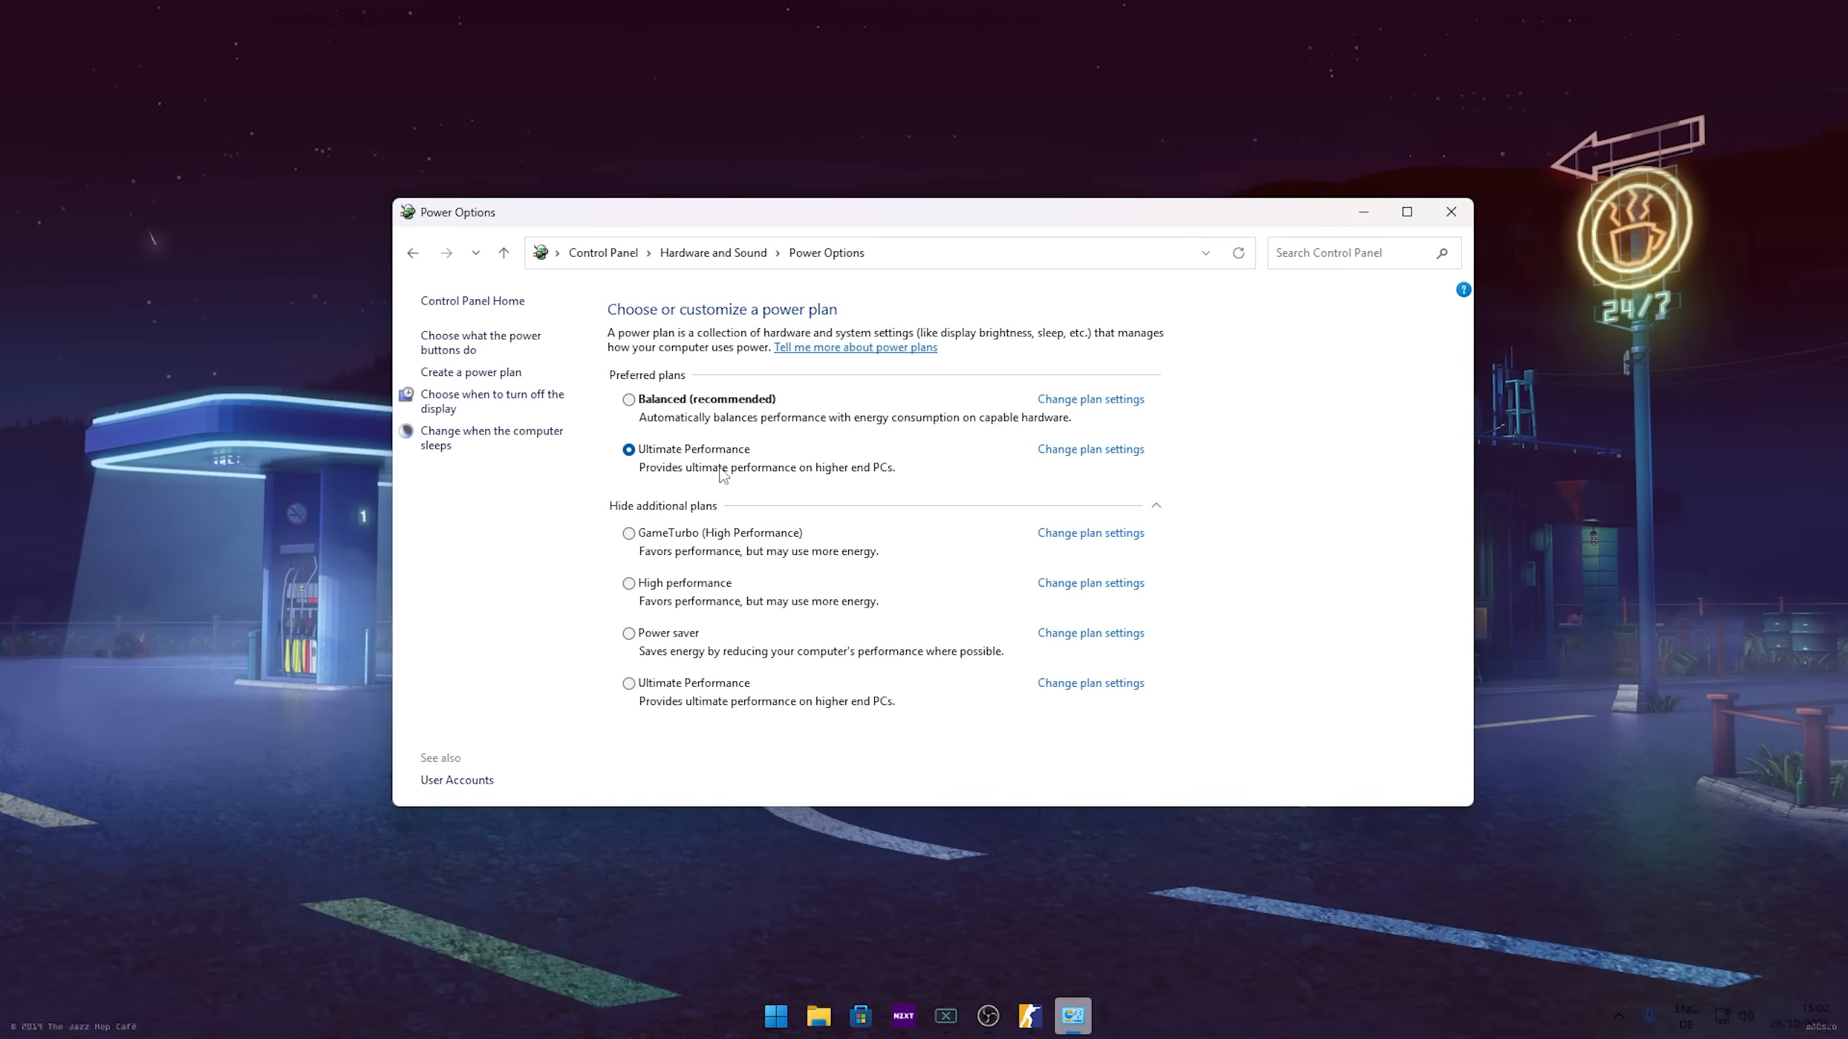
mouse_move(718, 474)
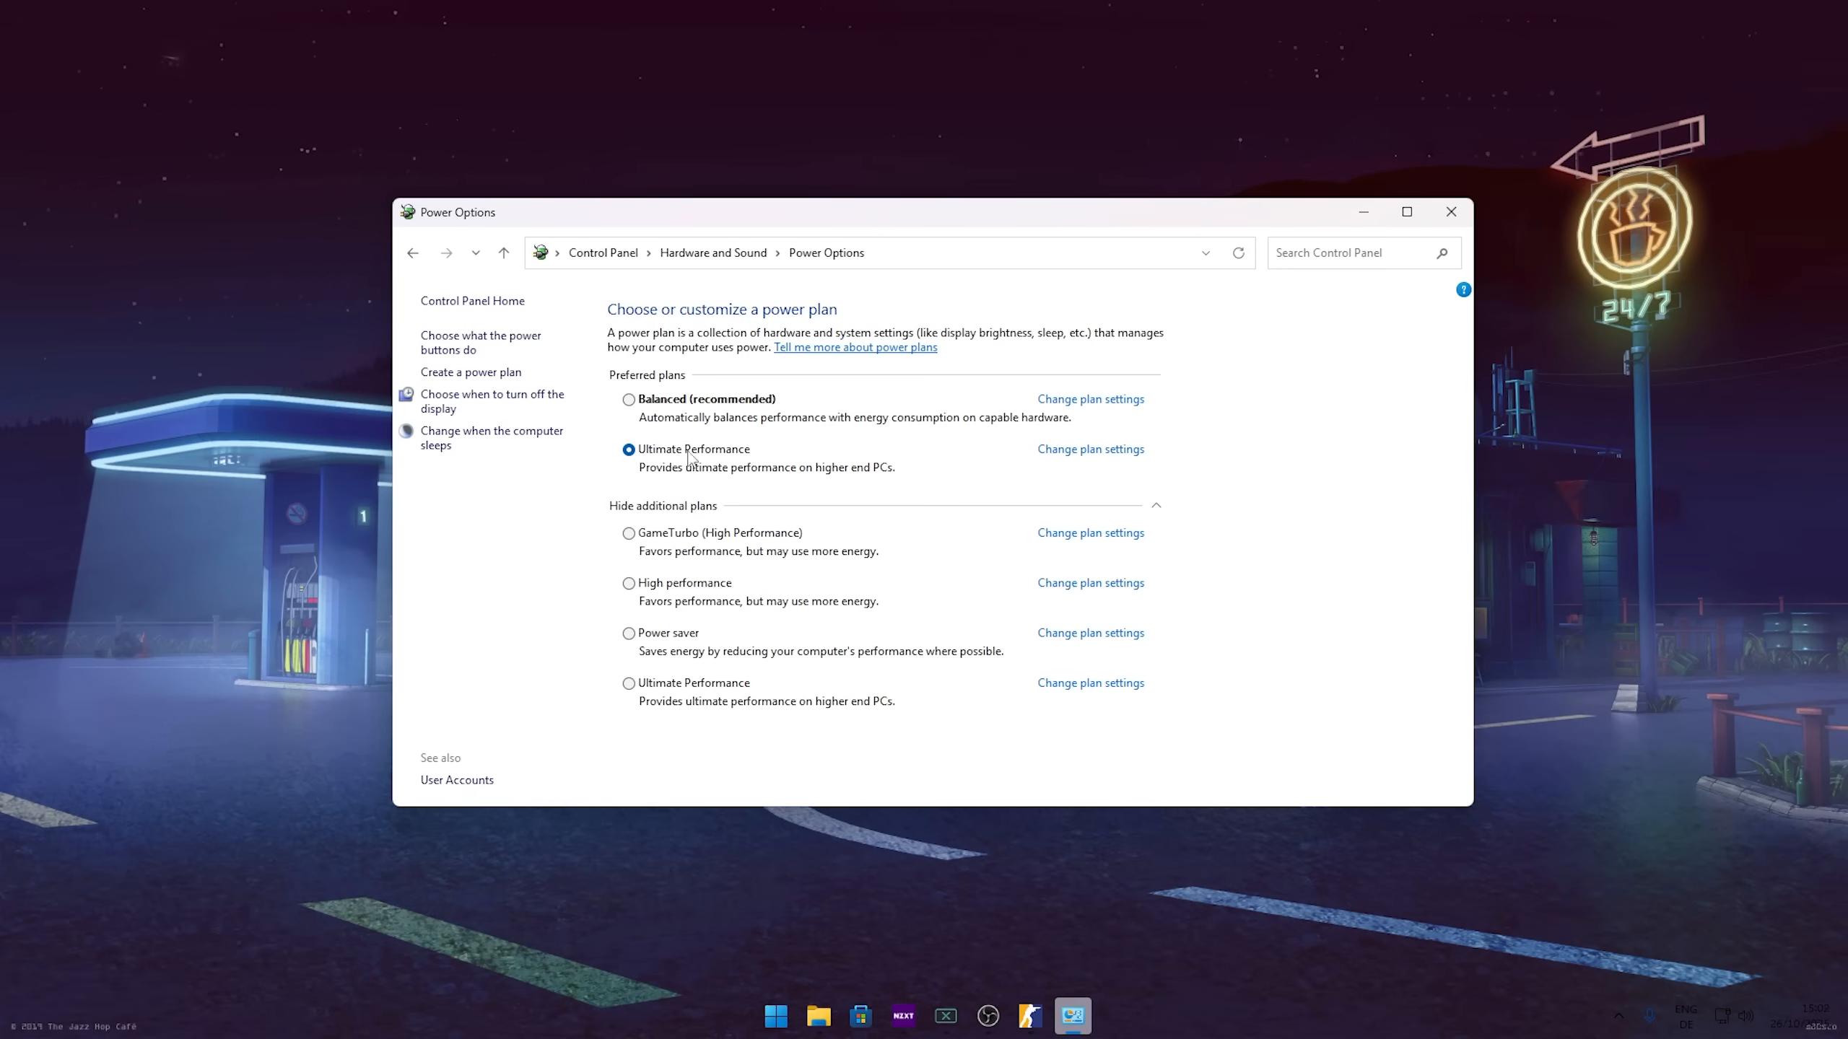
mouse_move(754, 483)
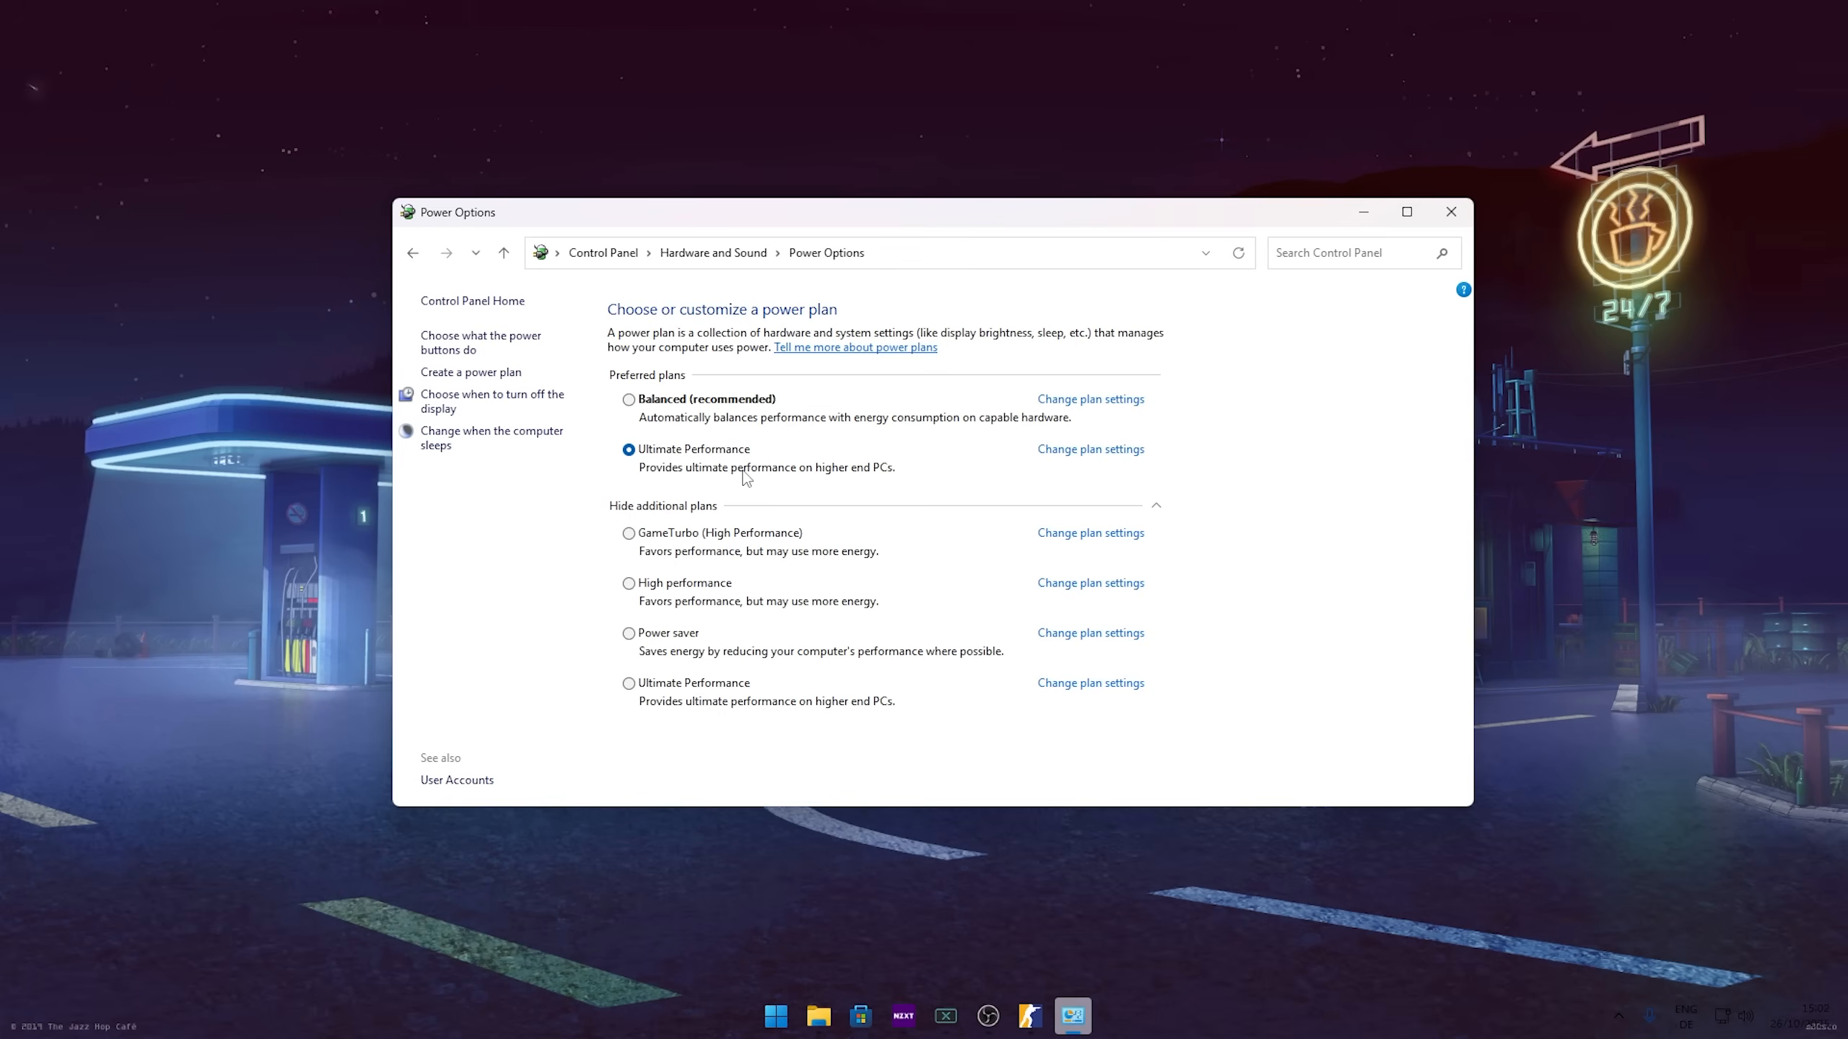
mouse_move(651, 586)
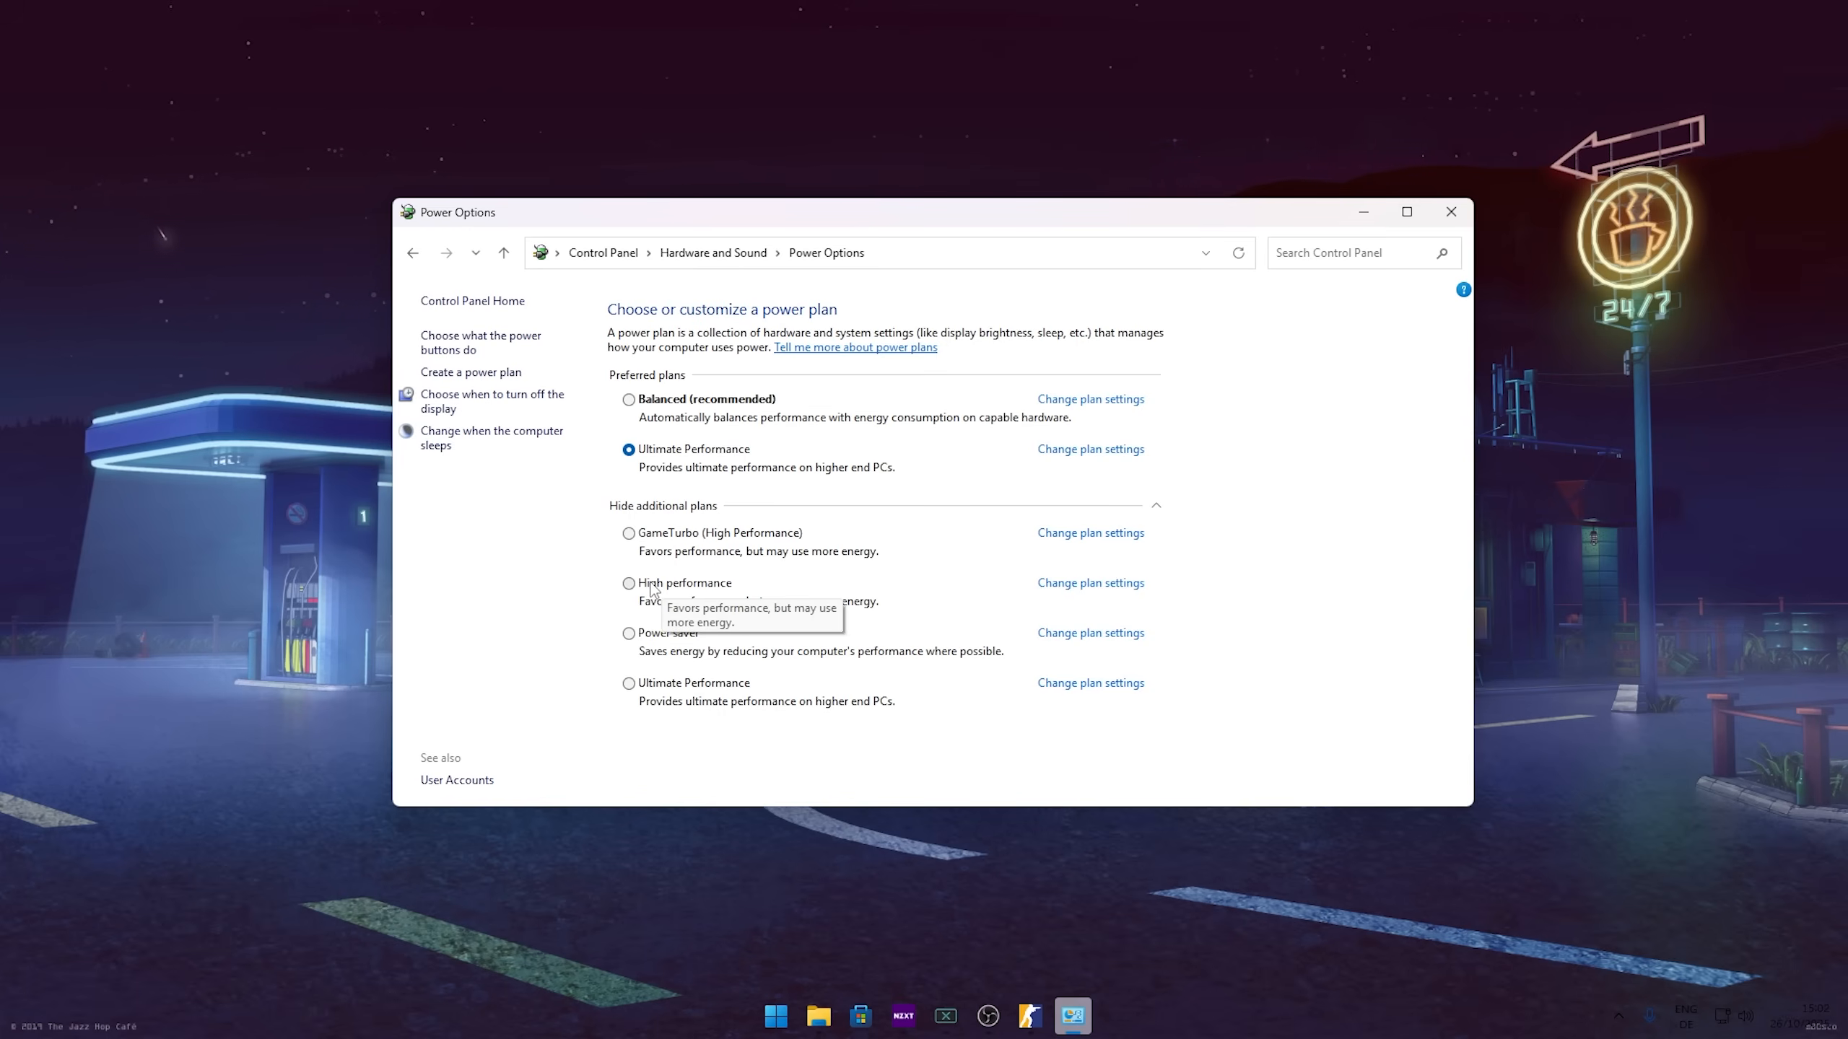
left_click(628, 582)
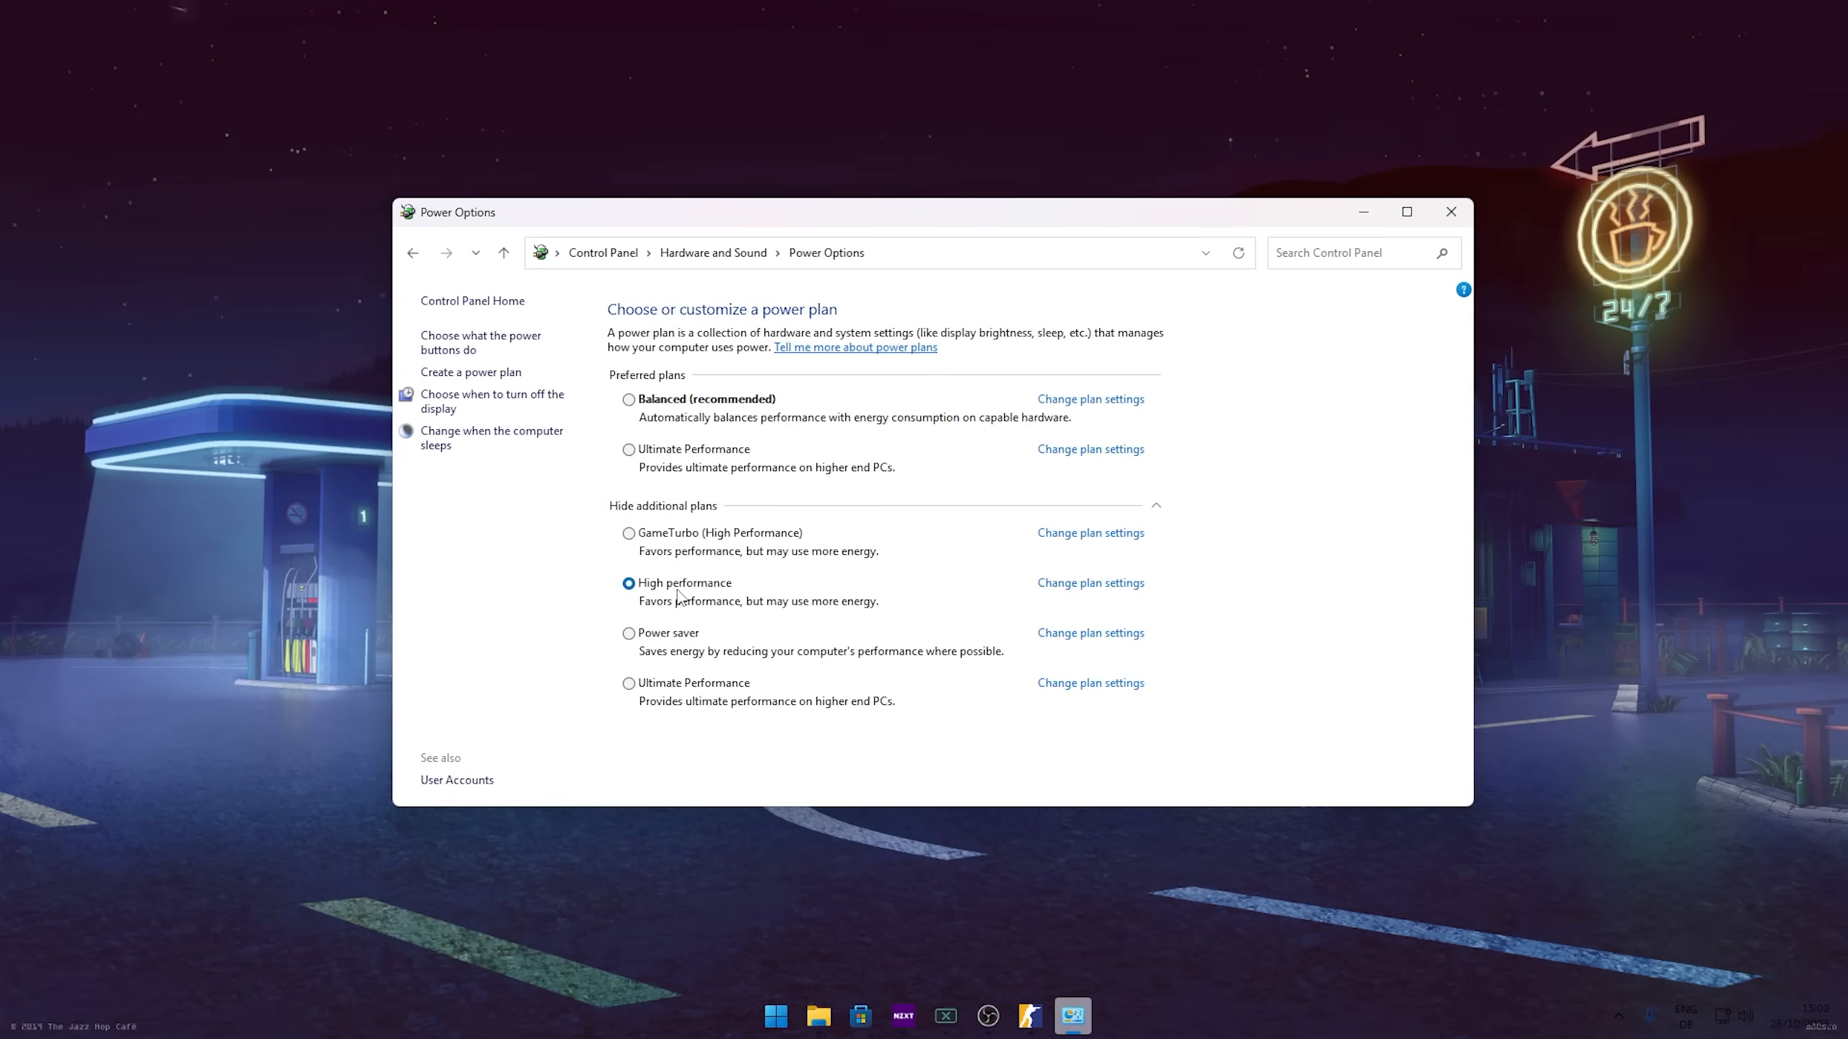
left_click(628, 449)
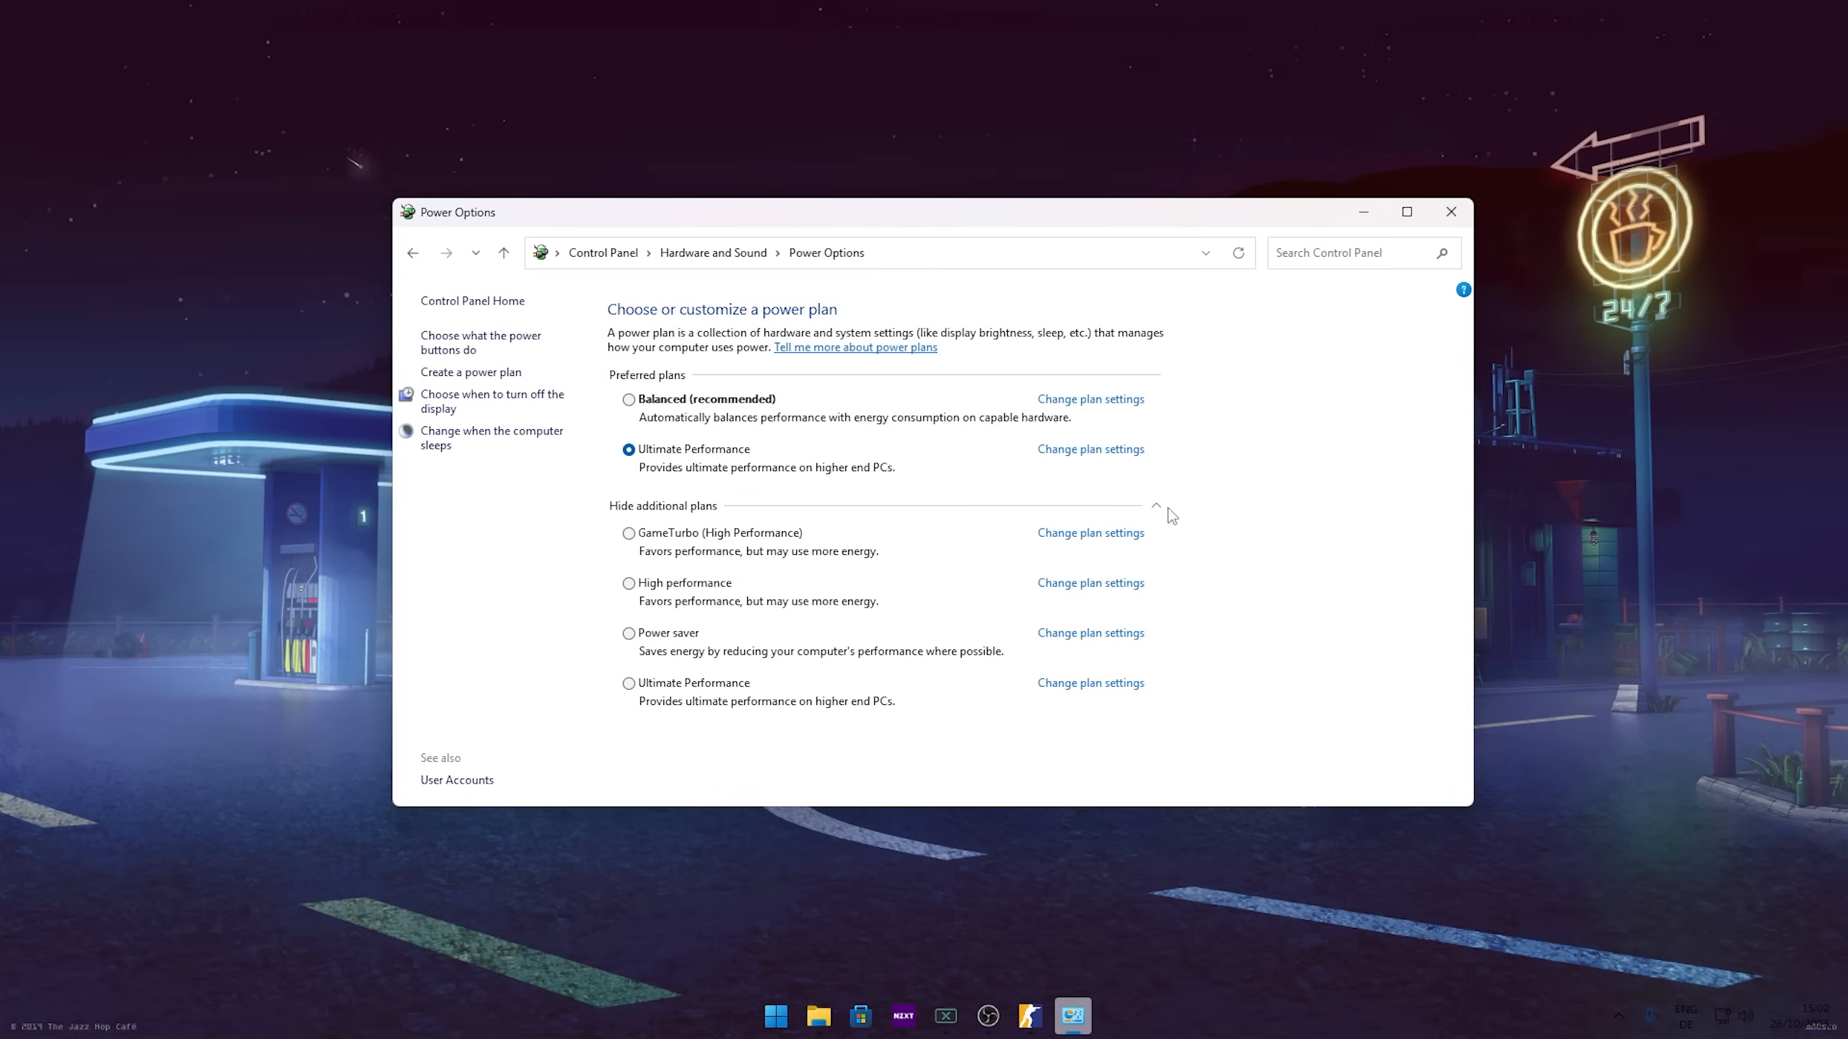
left_click(1155, 506)
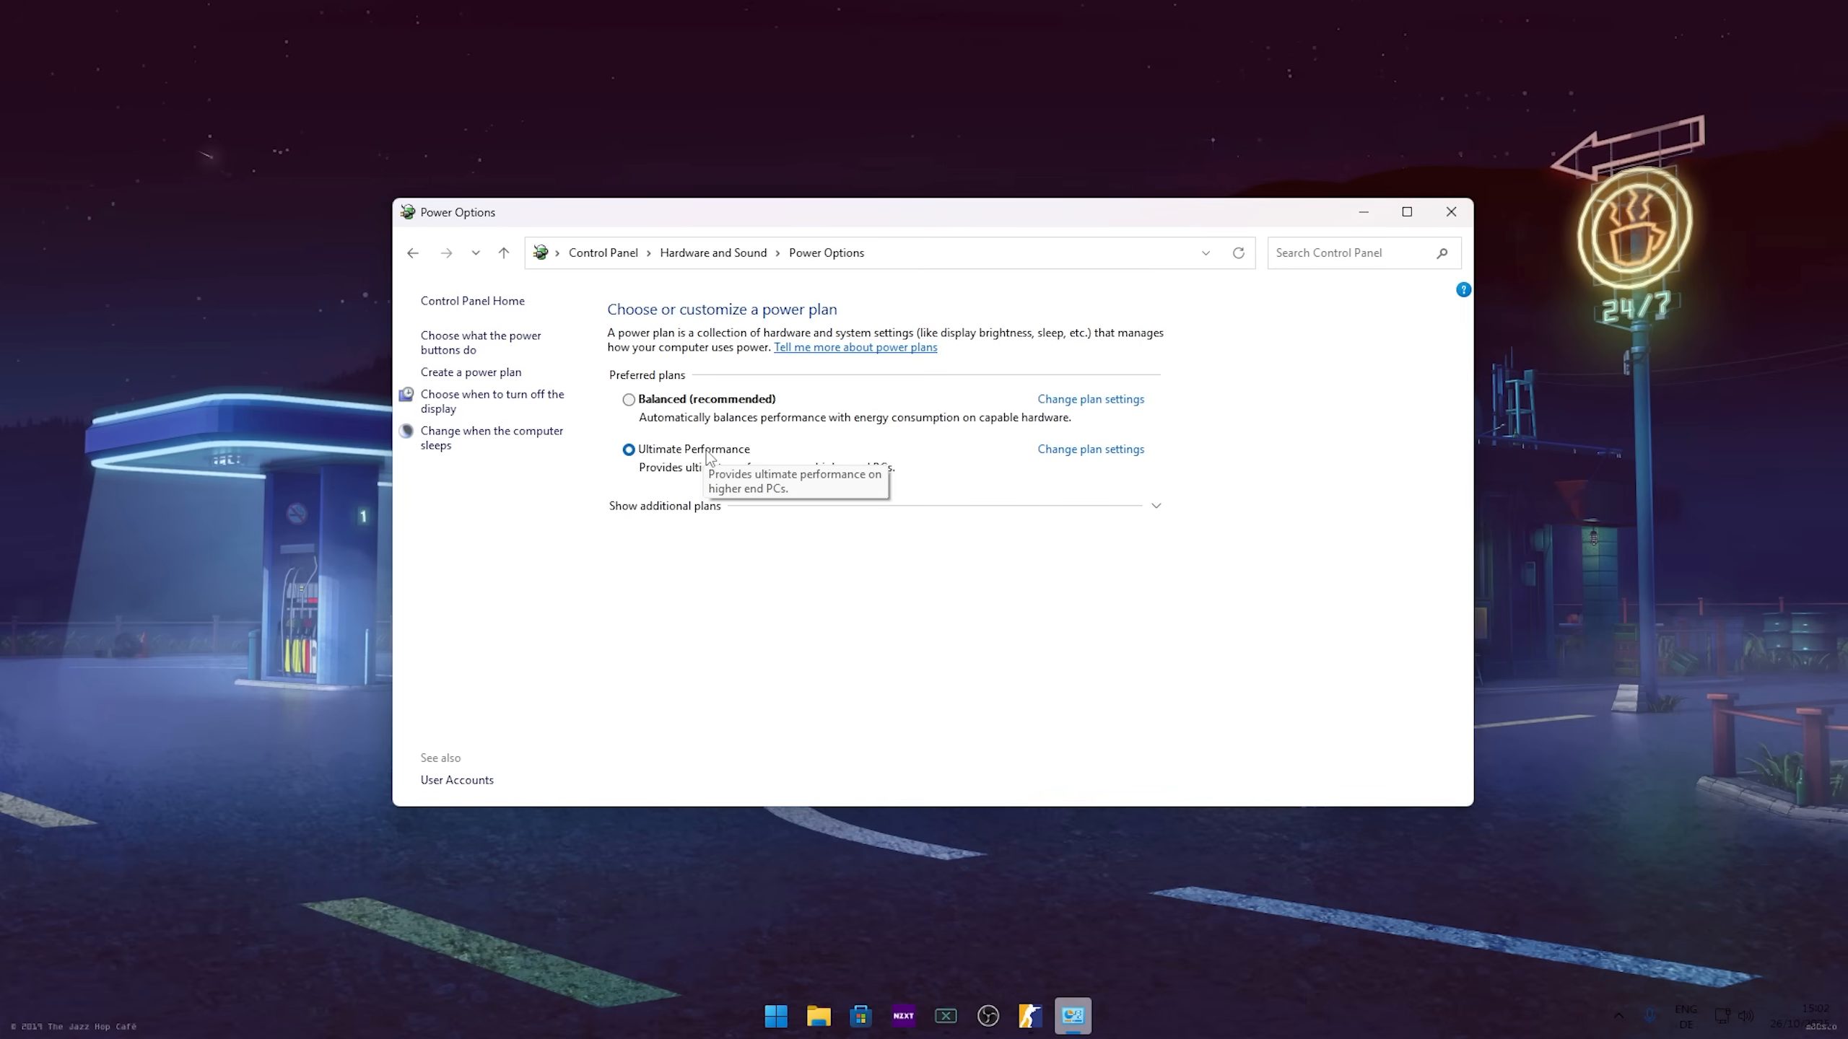
left_click(774, 1015)
type("cmd")
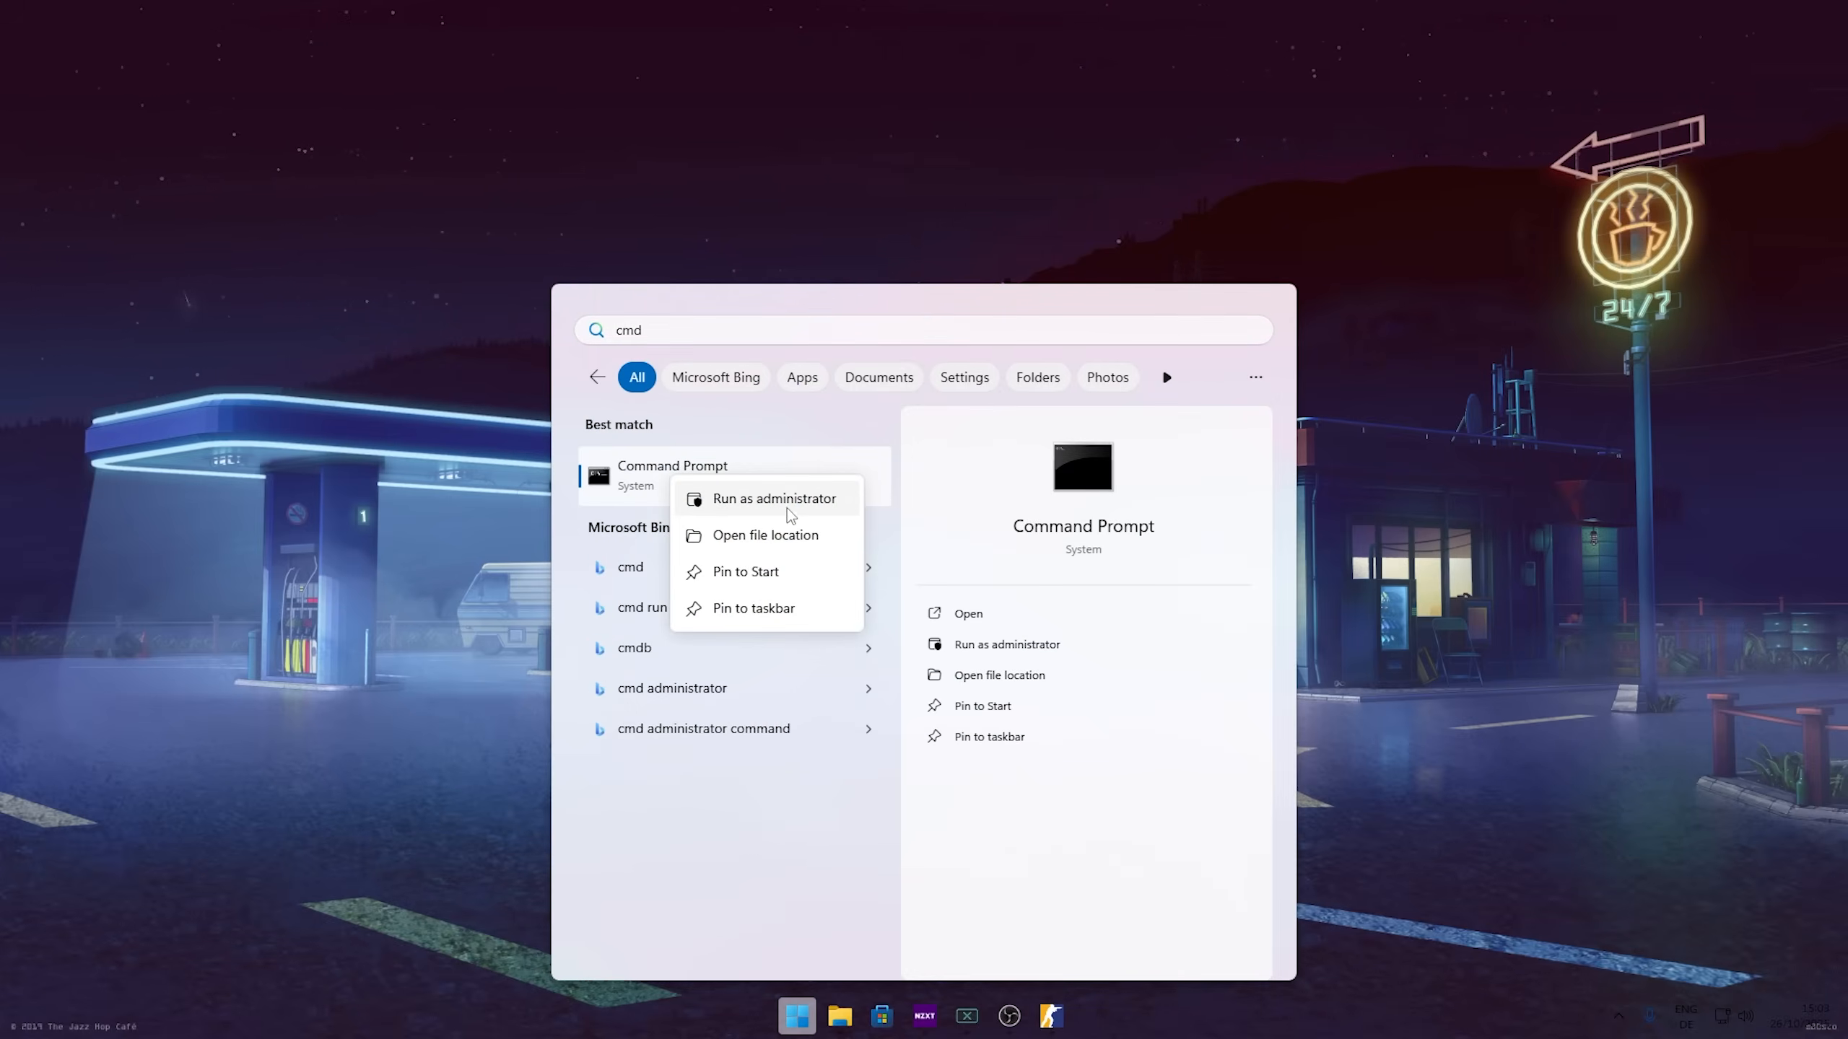
Run powercfg -duplicatescheme e9a42b02-d5df-448d-aa00-03f14749eb61 as administrator
left_click(774, 499)
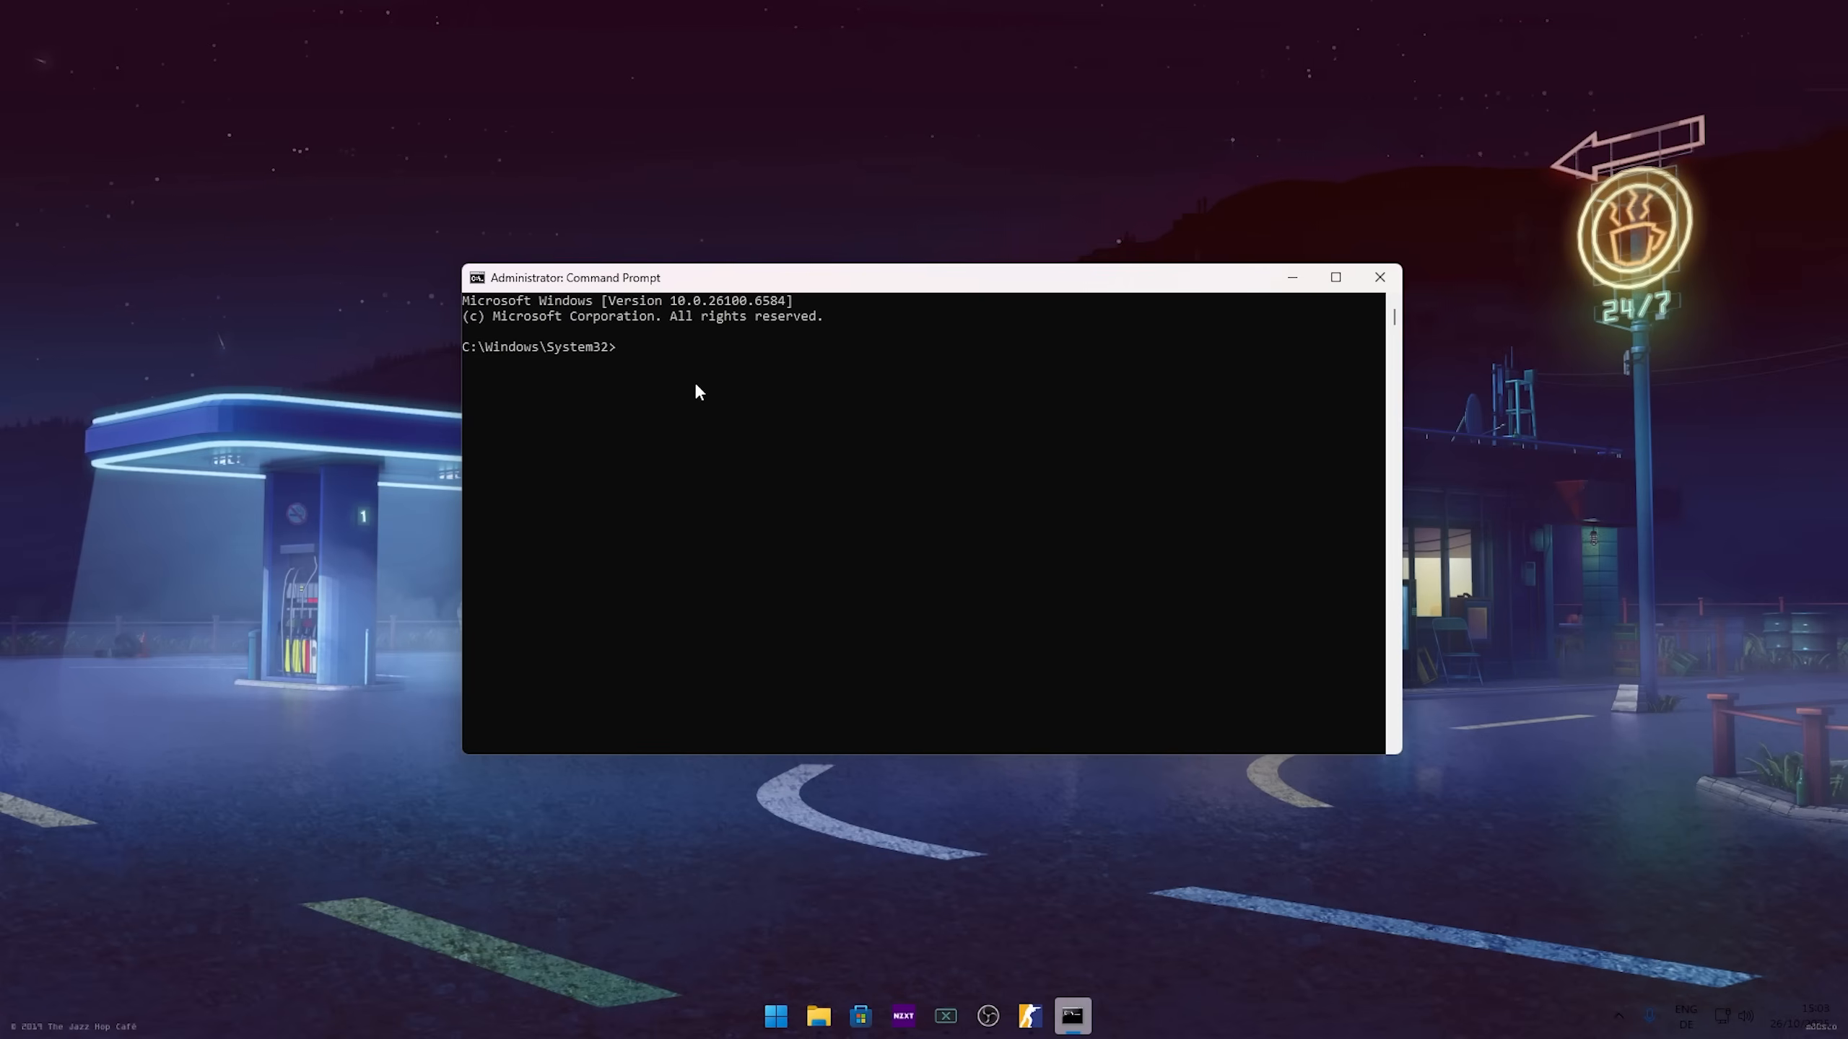
type("powercfg -duplicatescheme e9a42b02-d5df-448d-aa00-03f14749eb61")
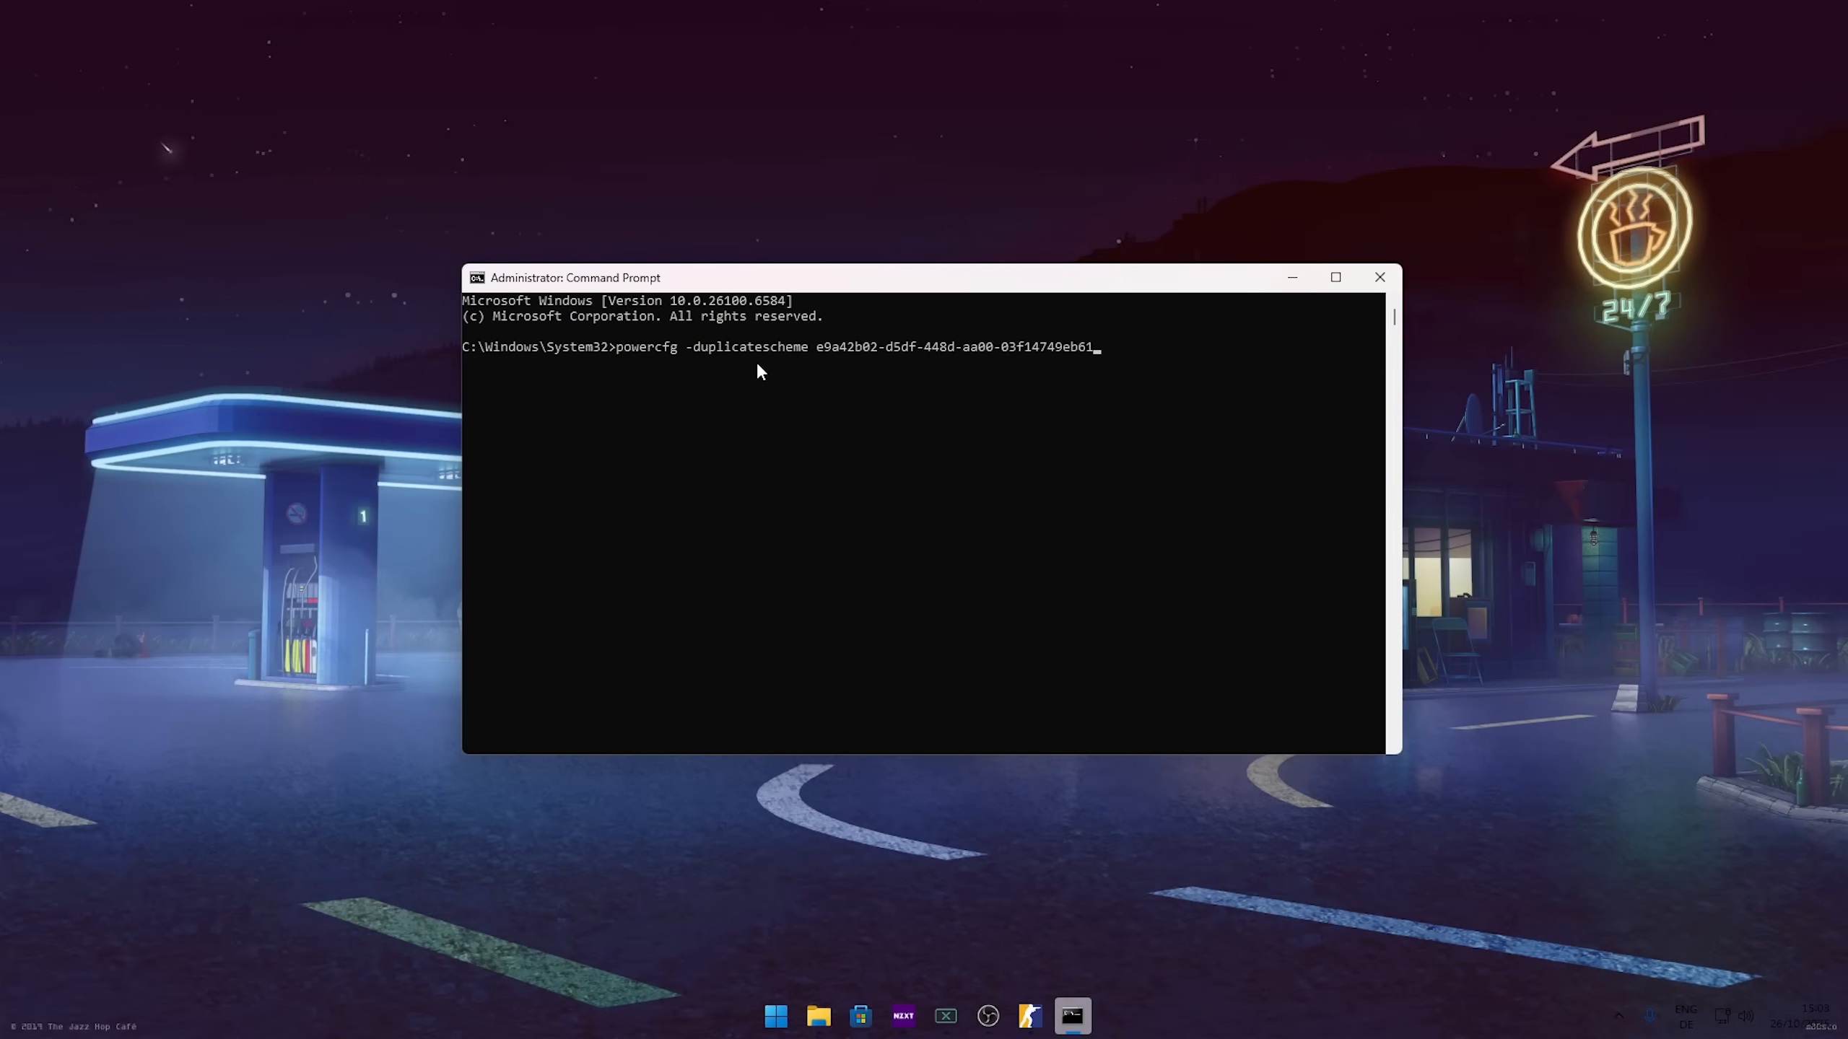
key("Return")
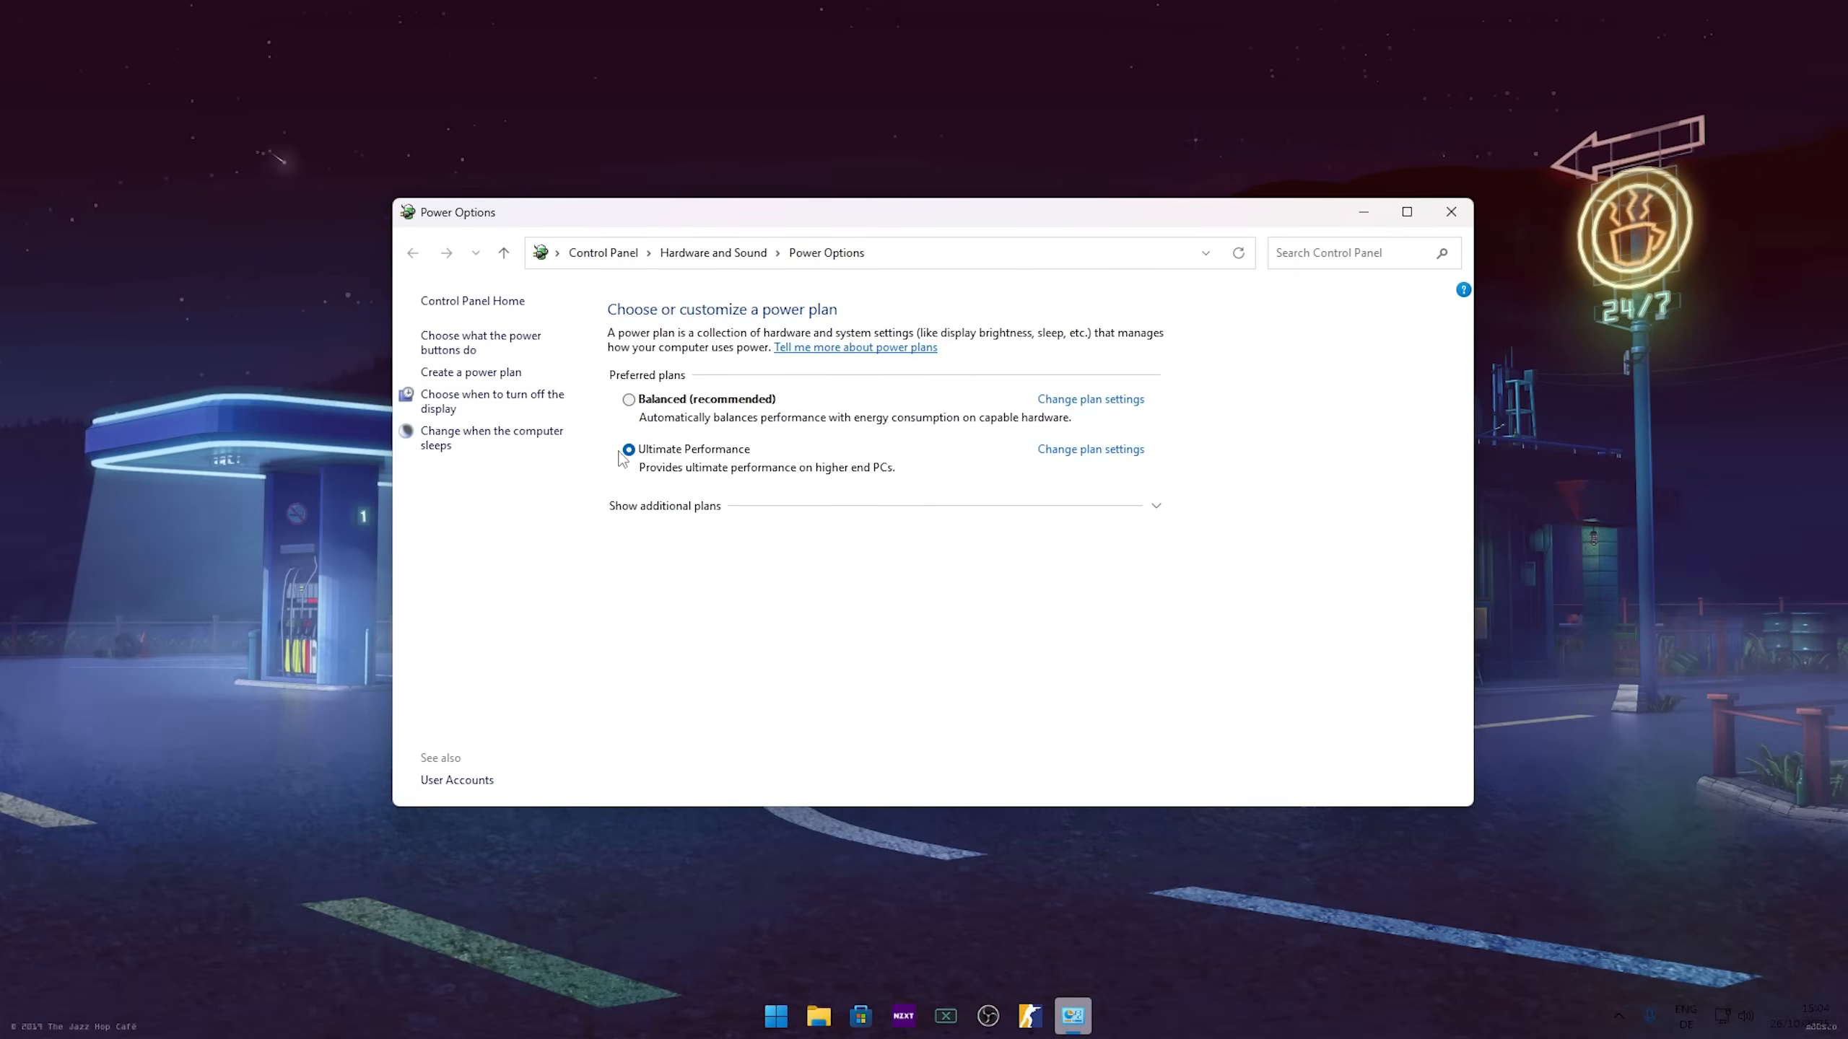
Reveal the extra Ultimate Performance plans, collapse the list, and close Power Options
left_click(663, 505)
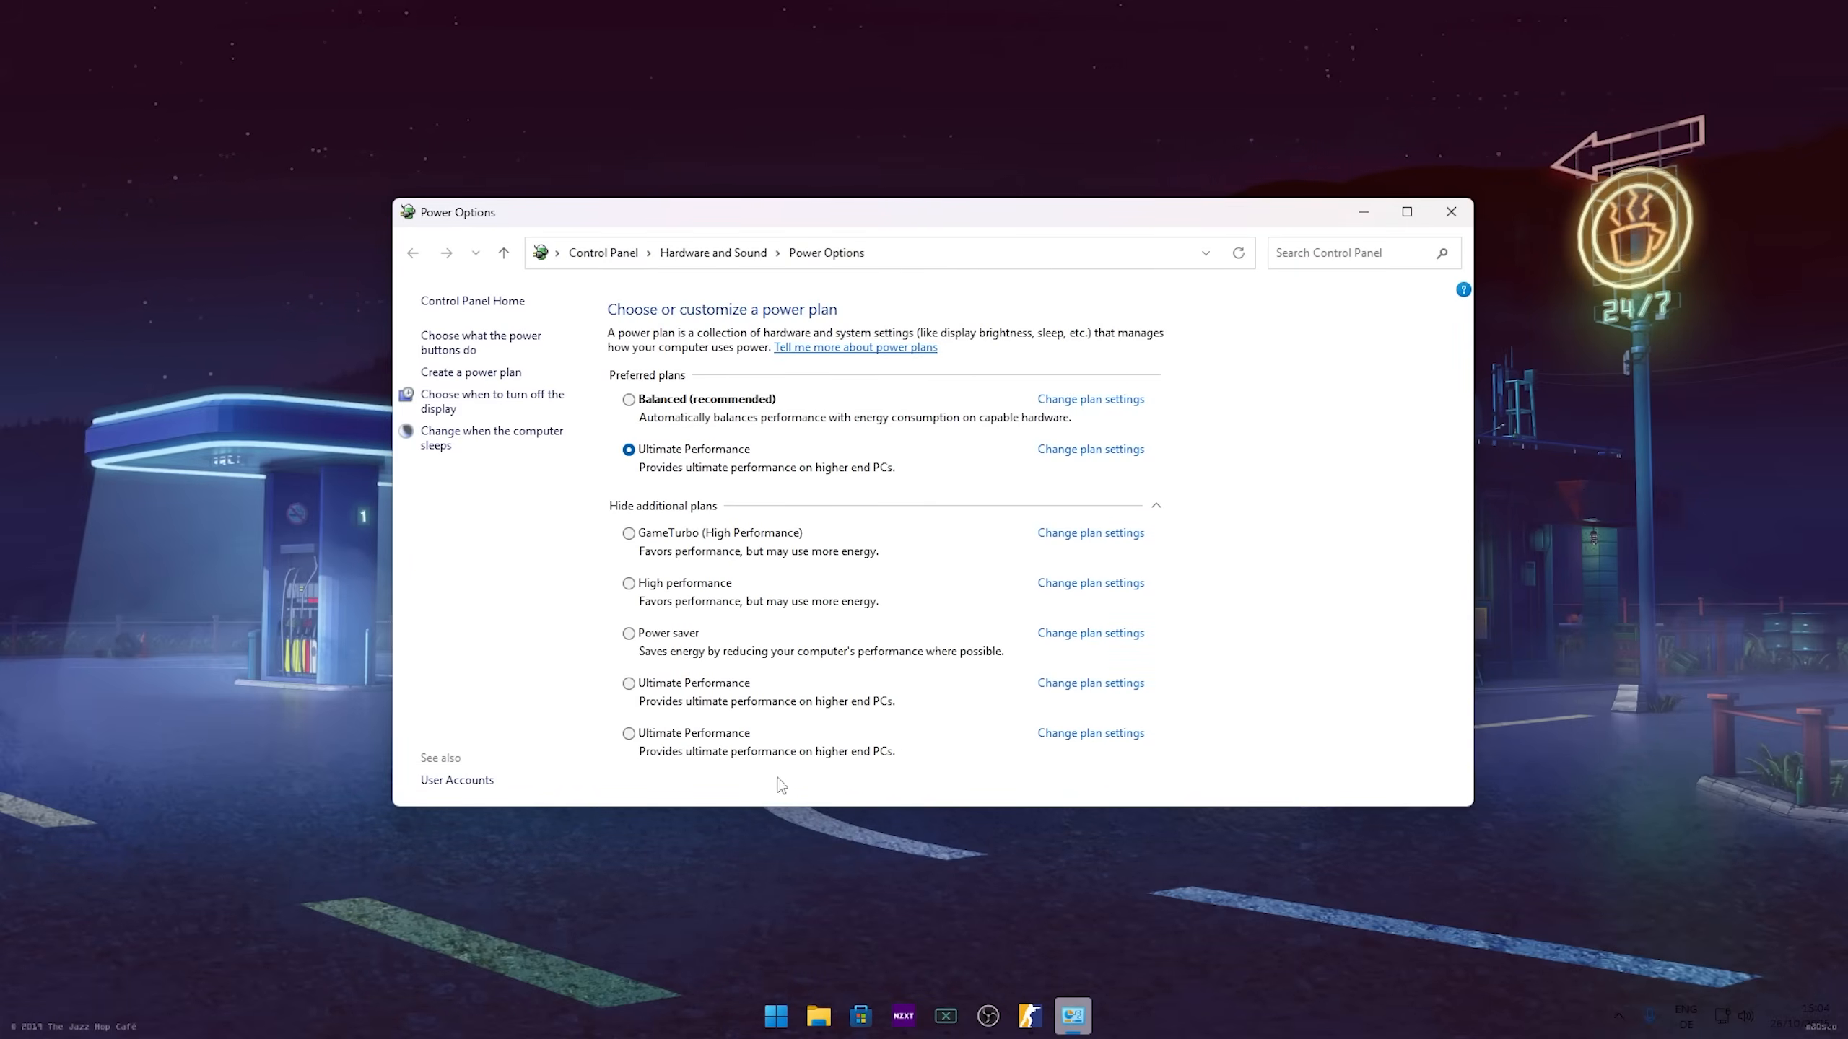
mouse_move(732, 545)
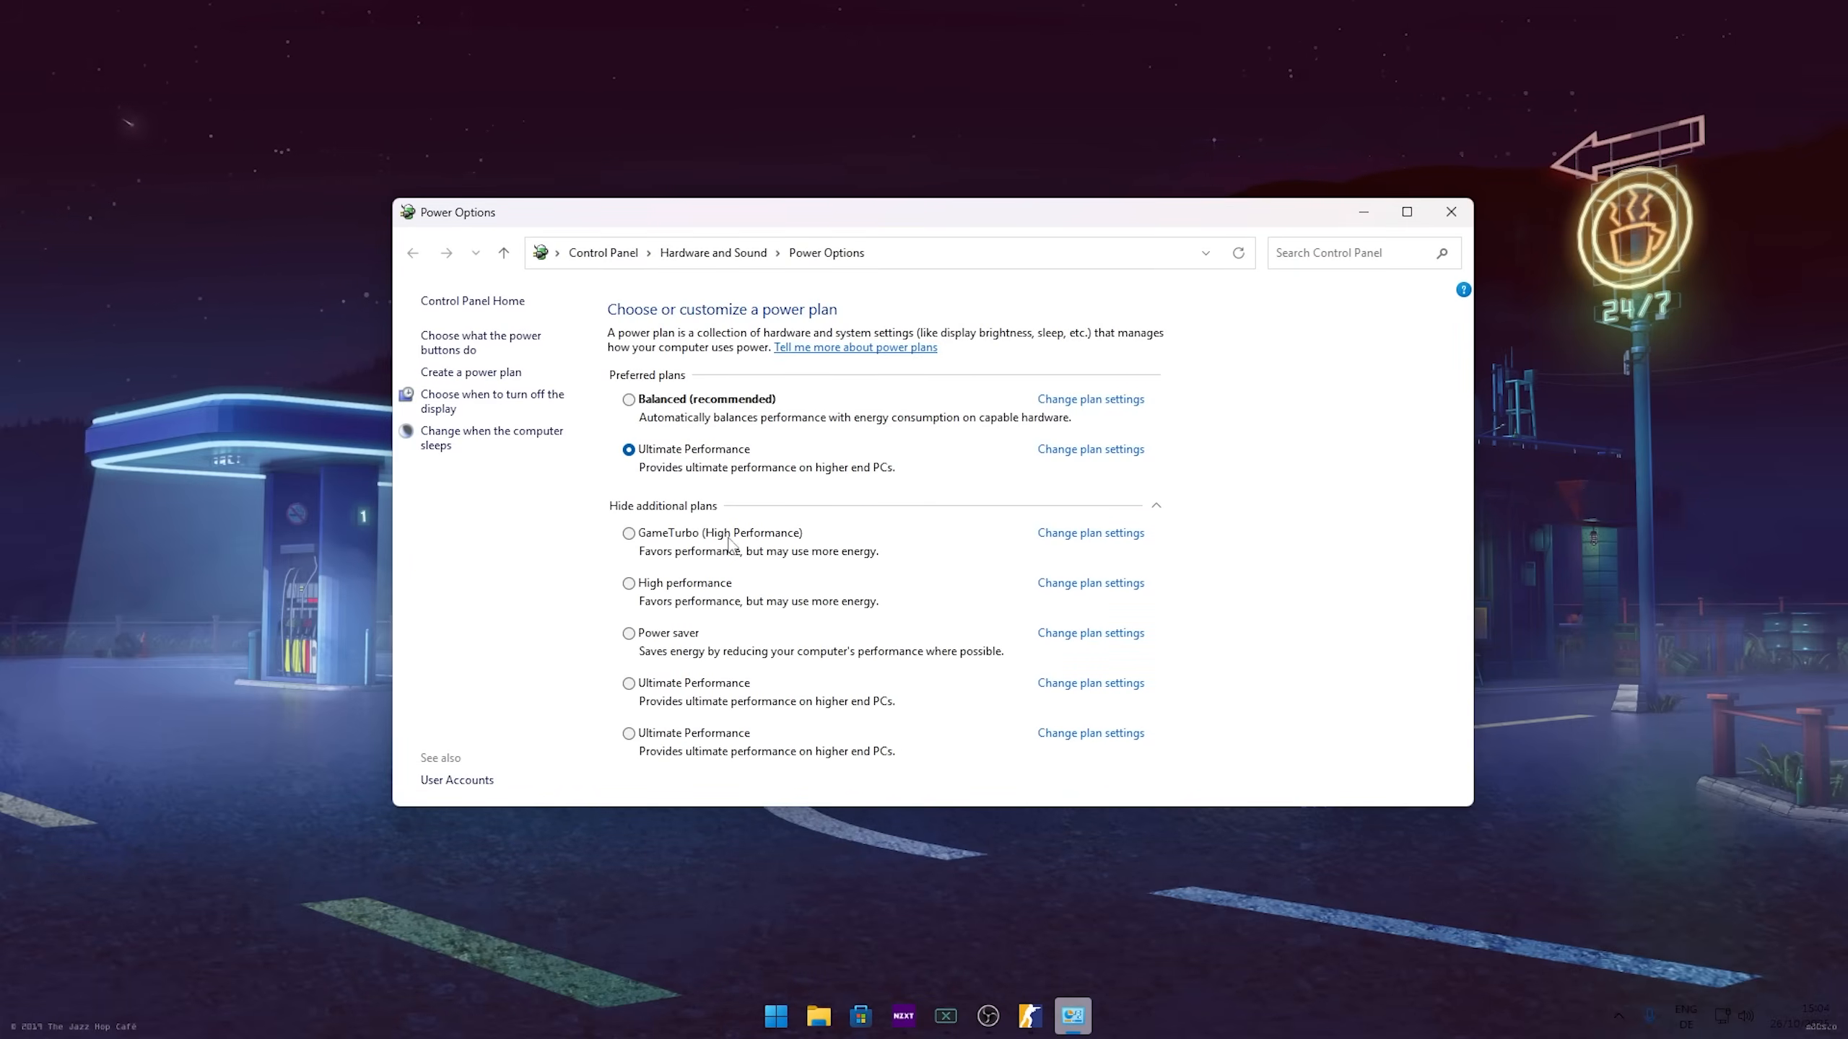
left_click(1155, 508)
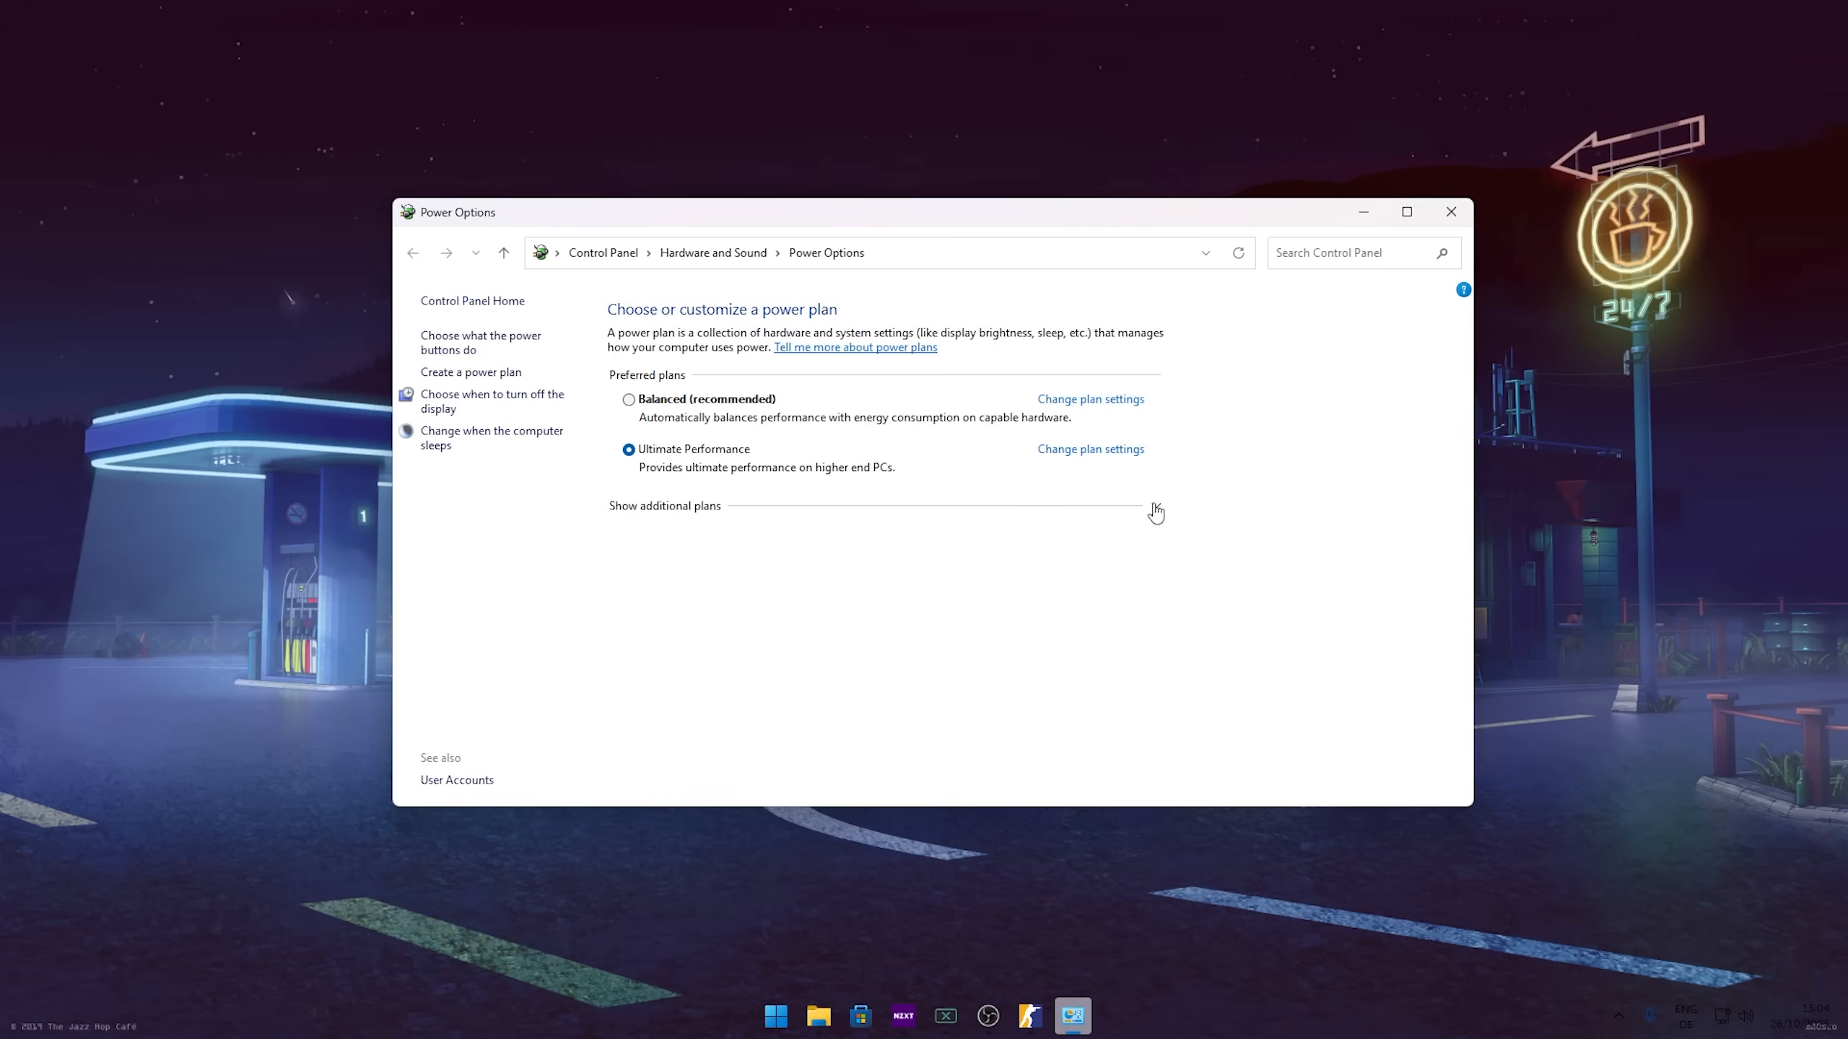
mouse_move(1084, 495)
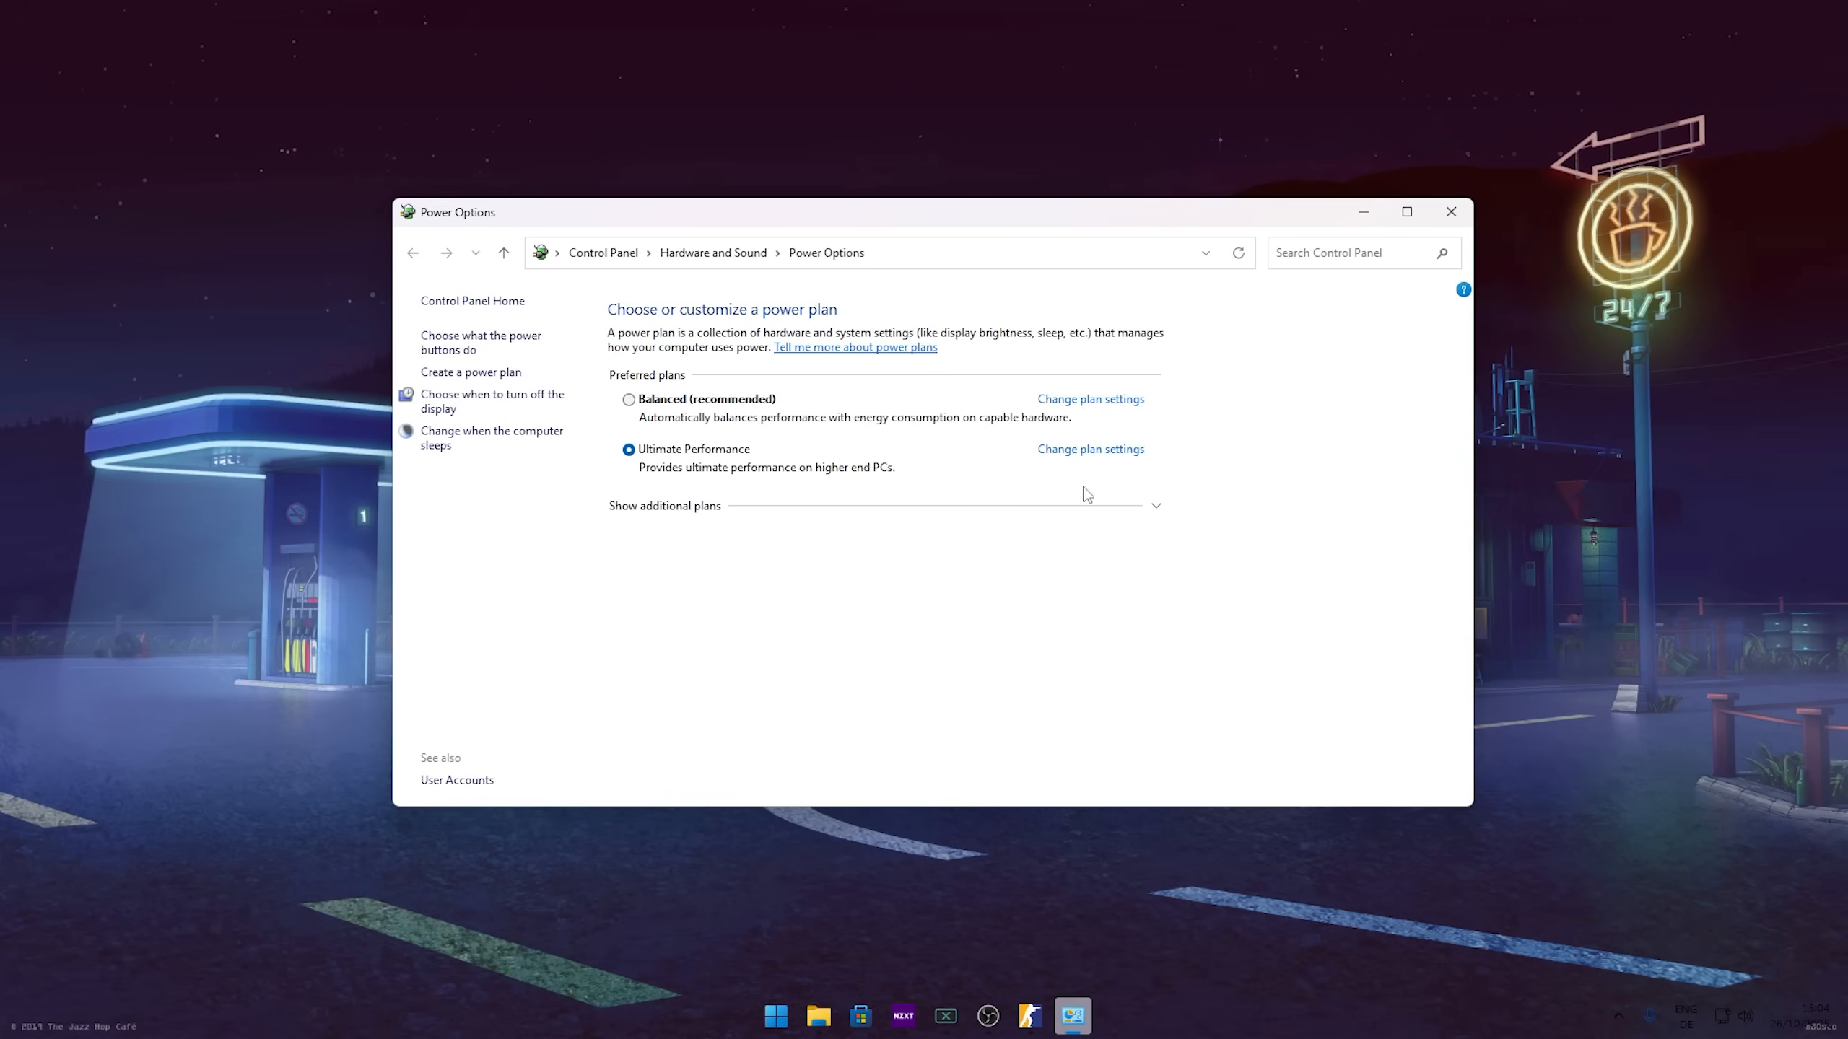
left_click(1451, 213)
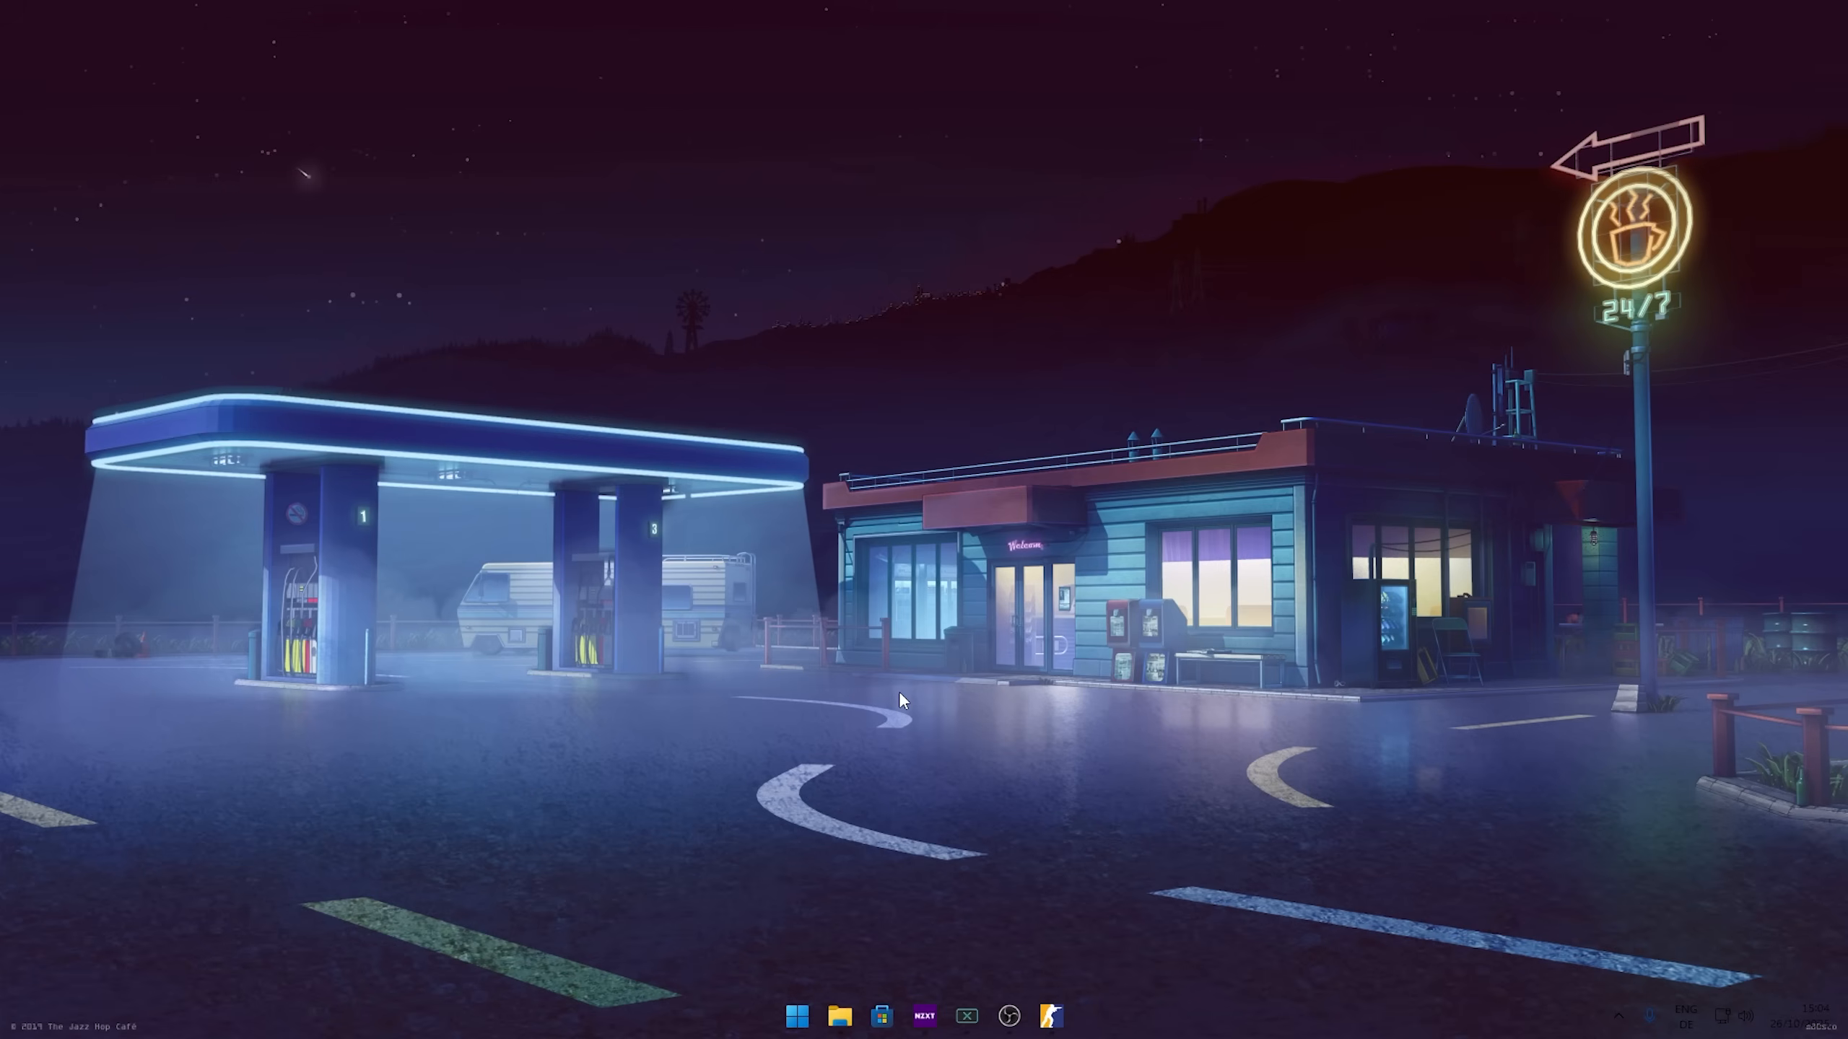